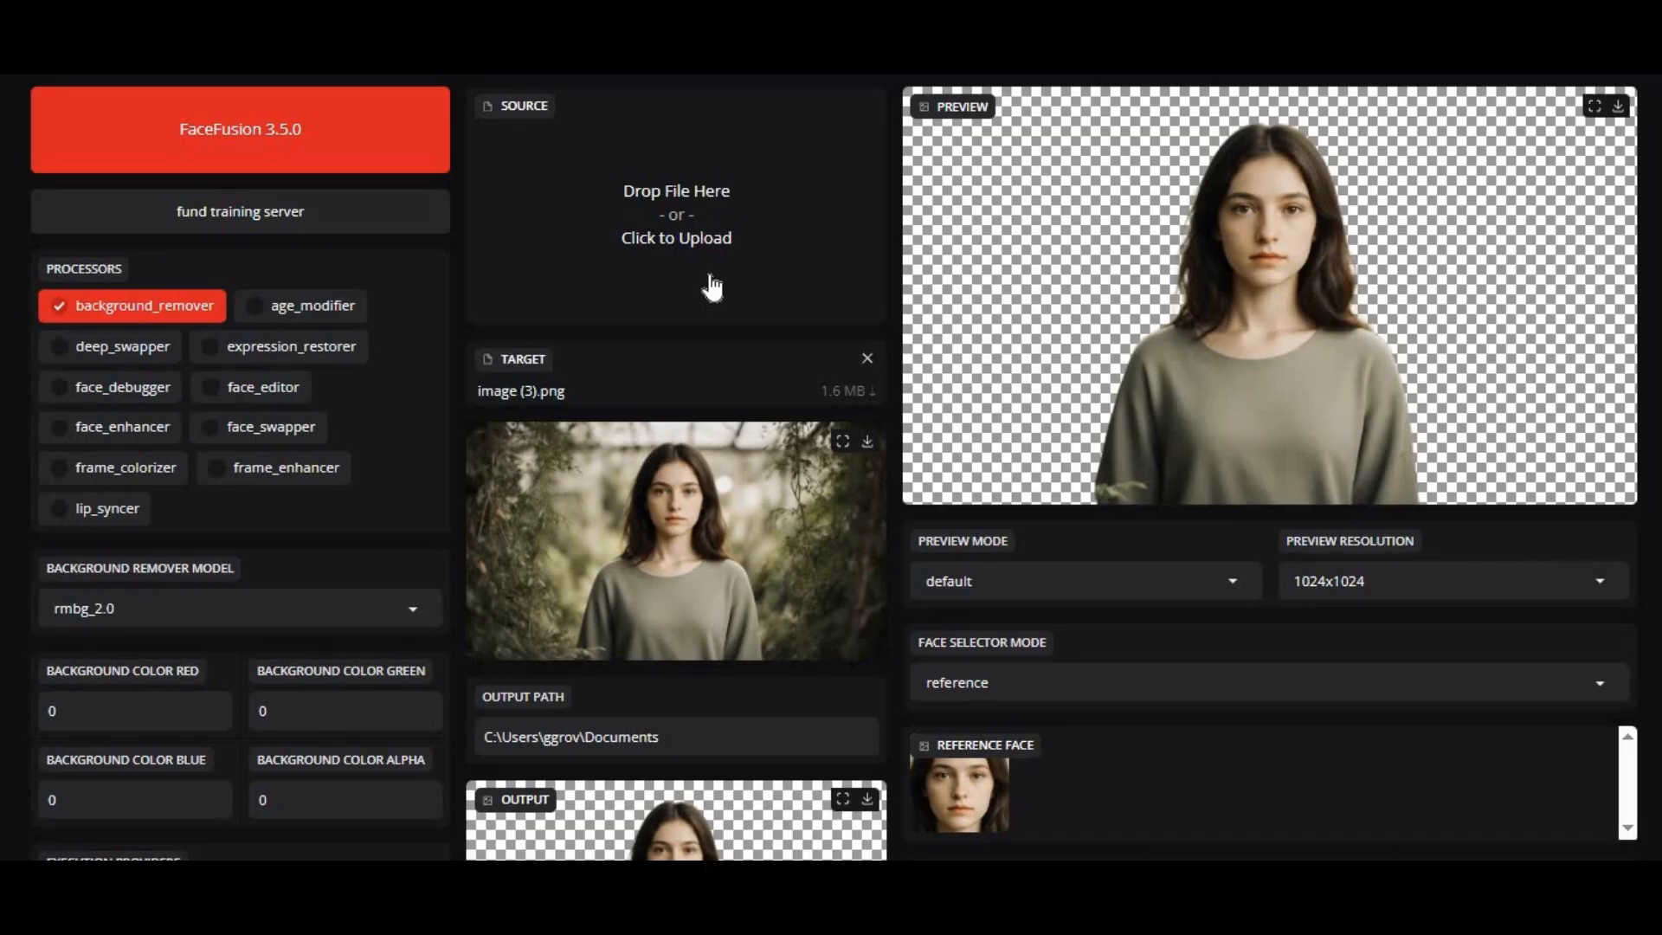
# Step: Scroll down and show the available background remover models
pyautogui.scroll(-3)
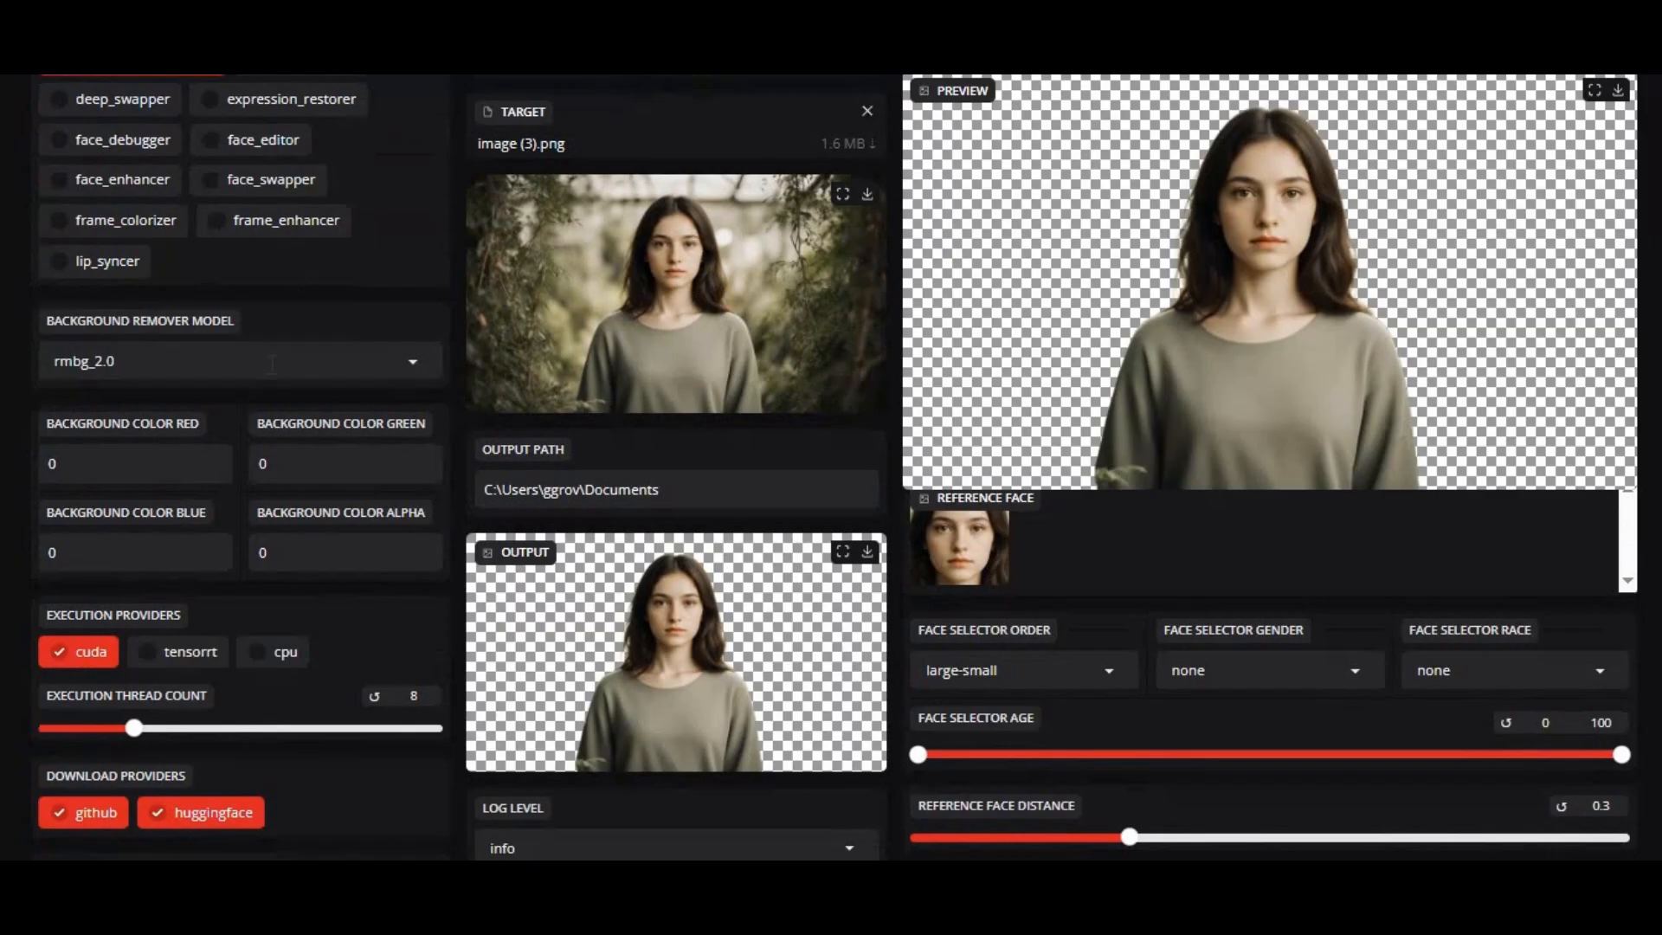
pyautogui.click(239, 360)
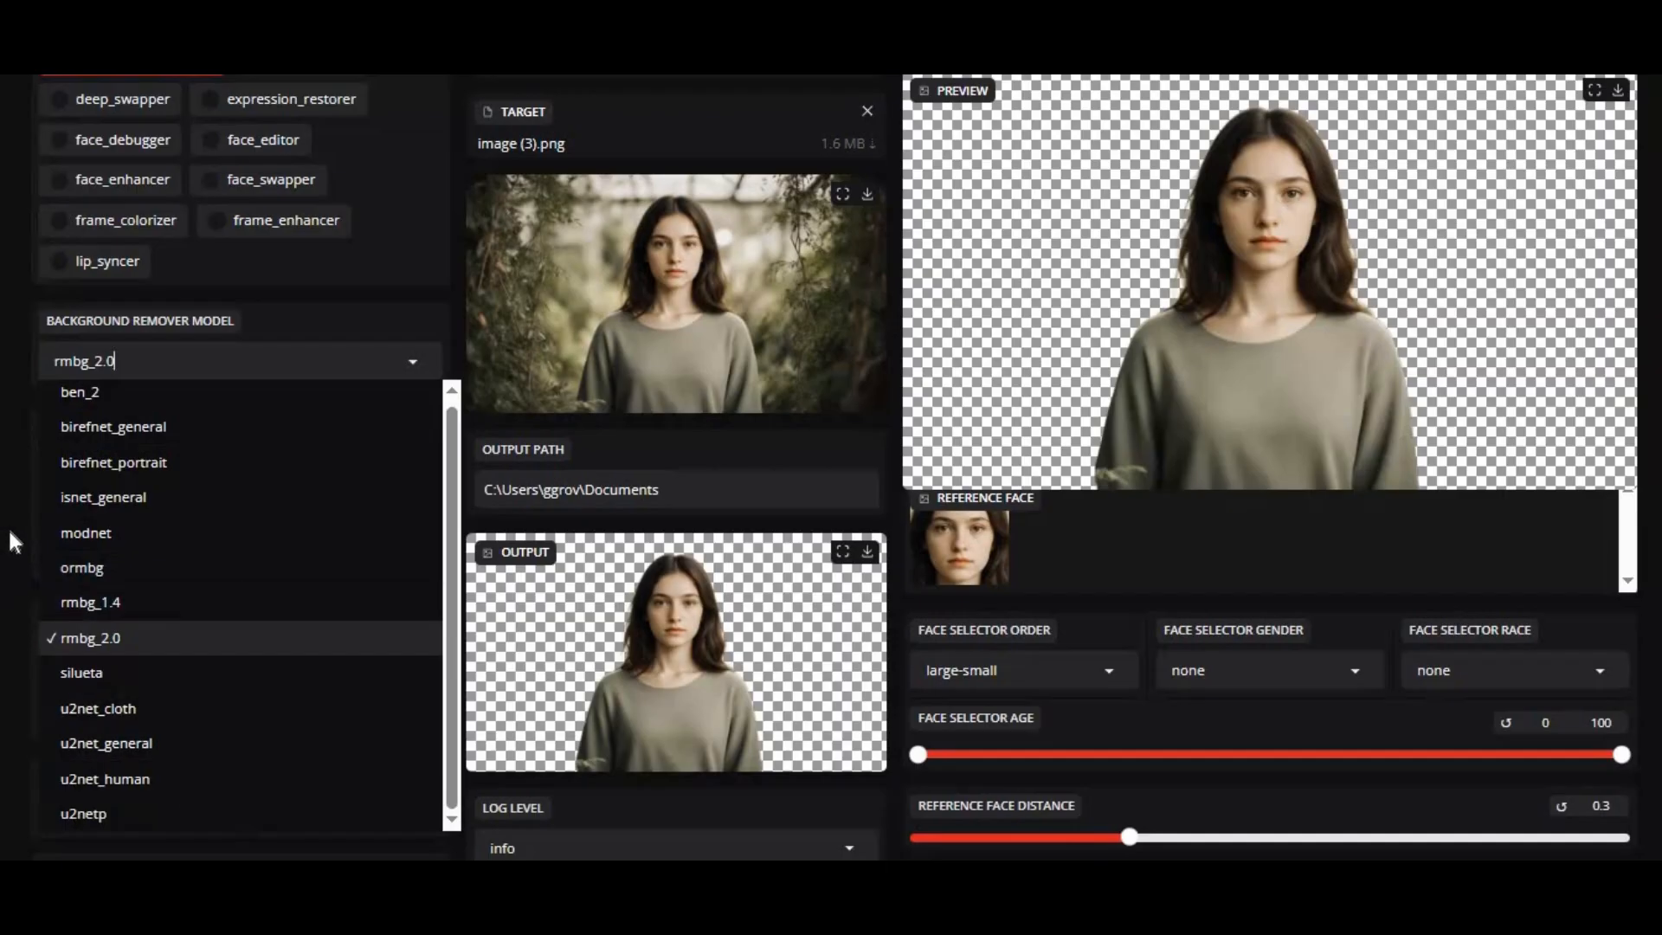
pyautogui.click(90, 637)
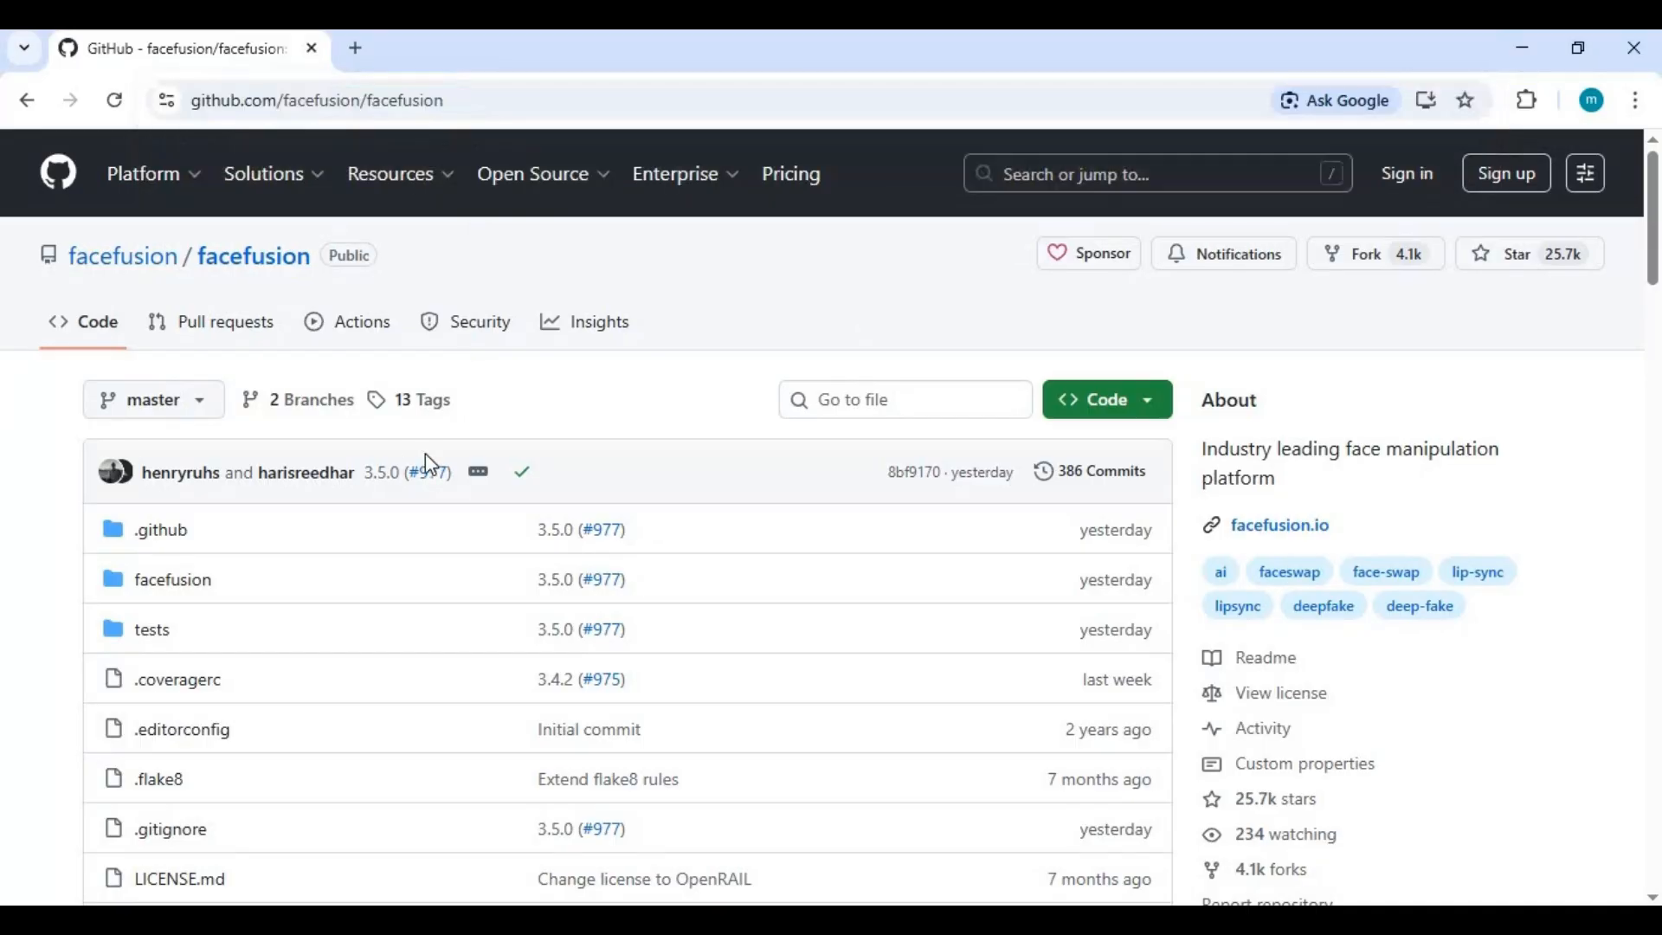
# Step: Scroll the facefusion README and copy the repository's HTTPS clone URL
pyautogui.scroll(-3)
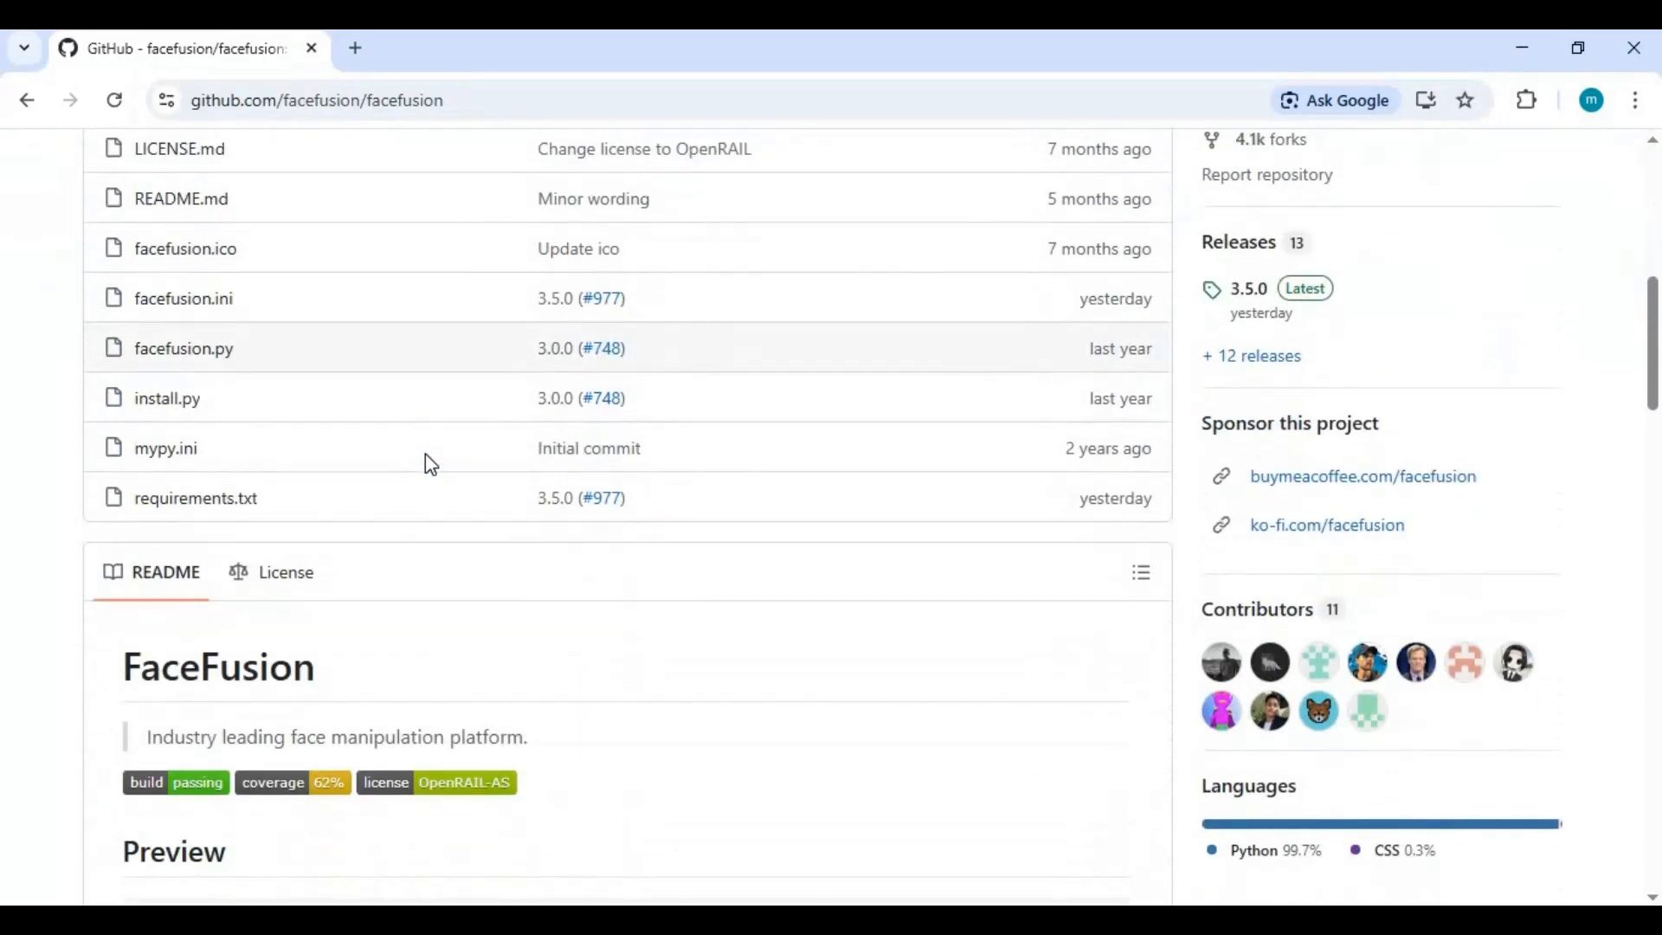
pyautogui.scroll(-3)
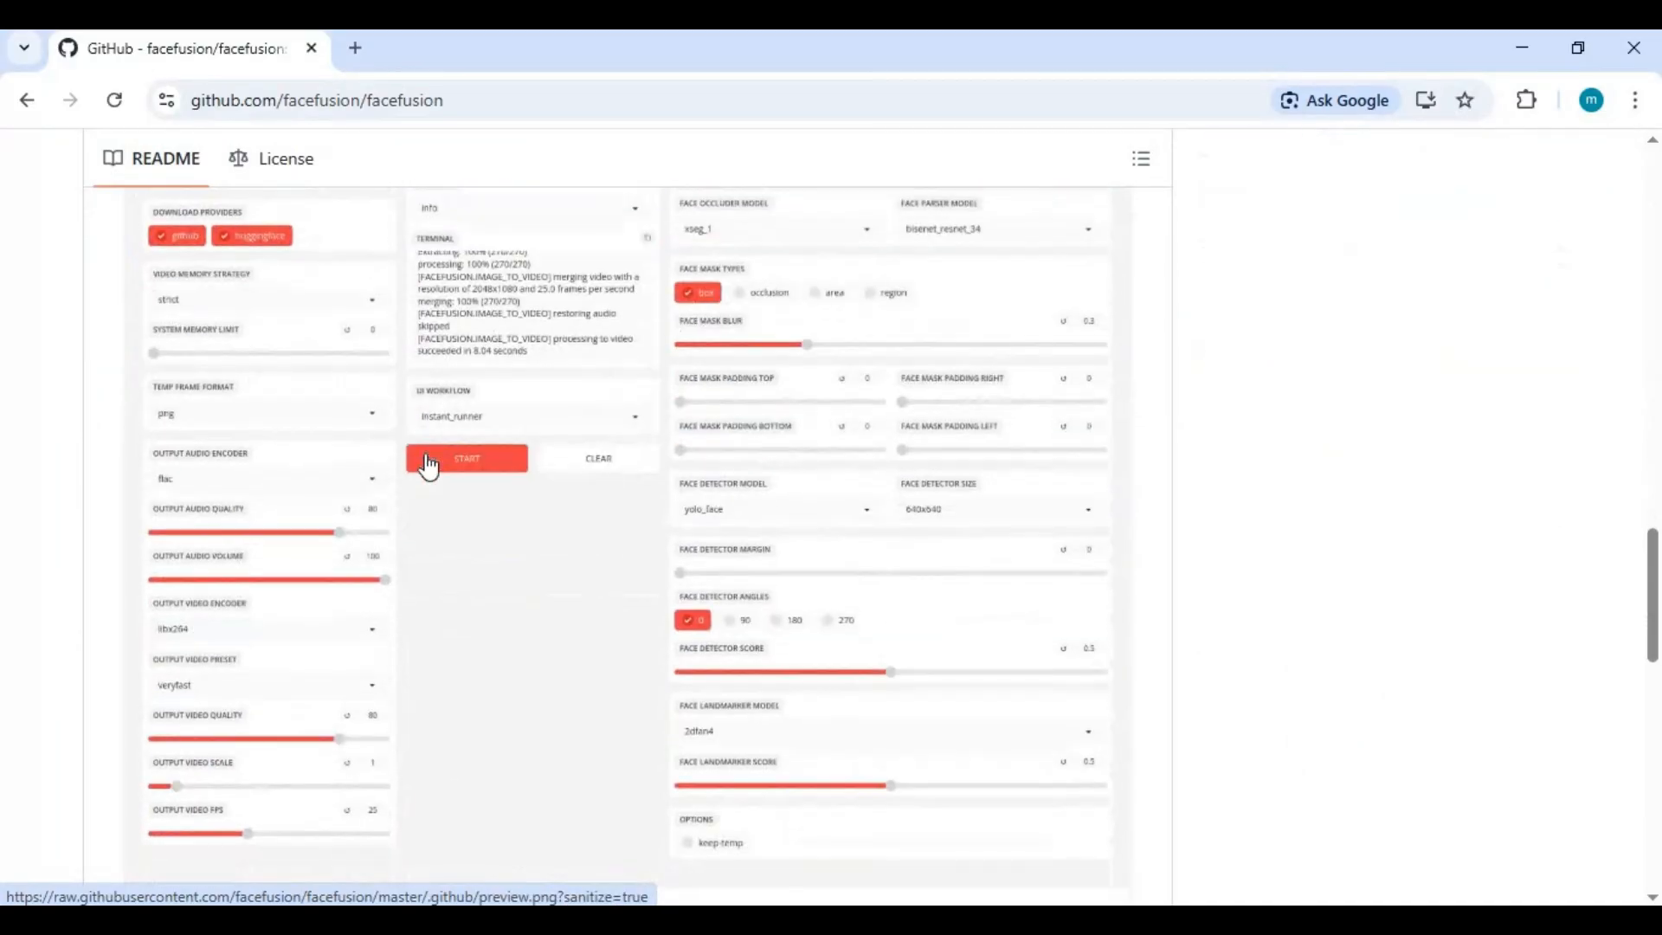
pyautogui.scroll(-3)
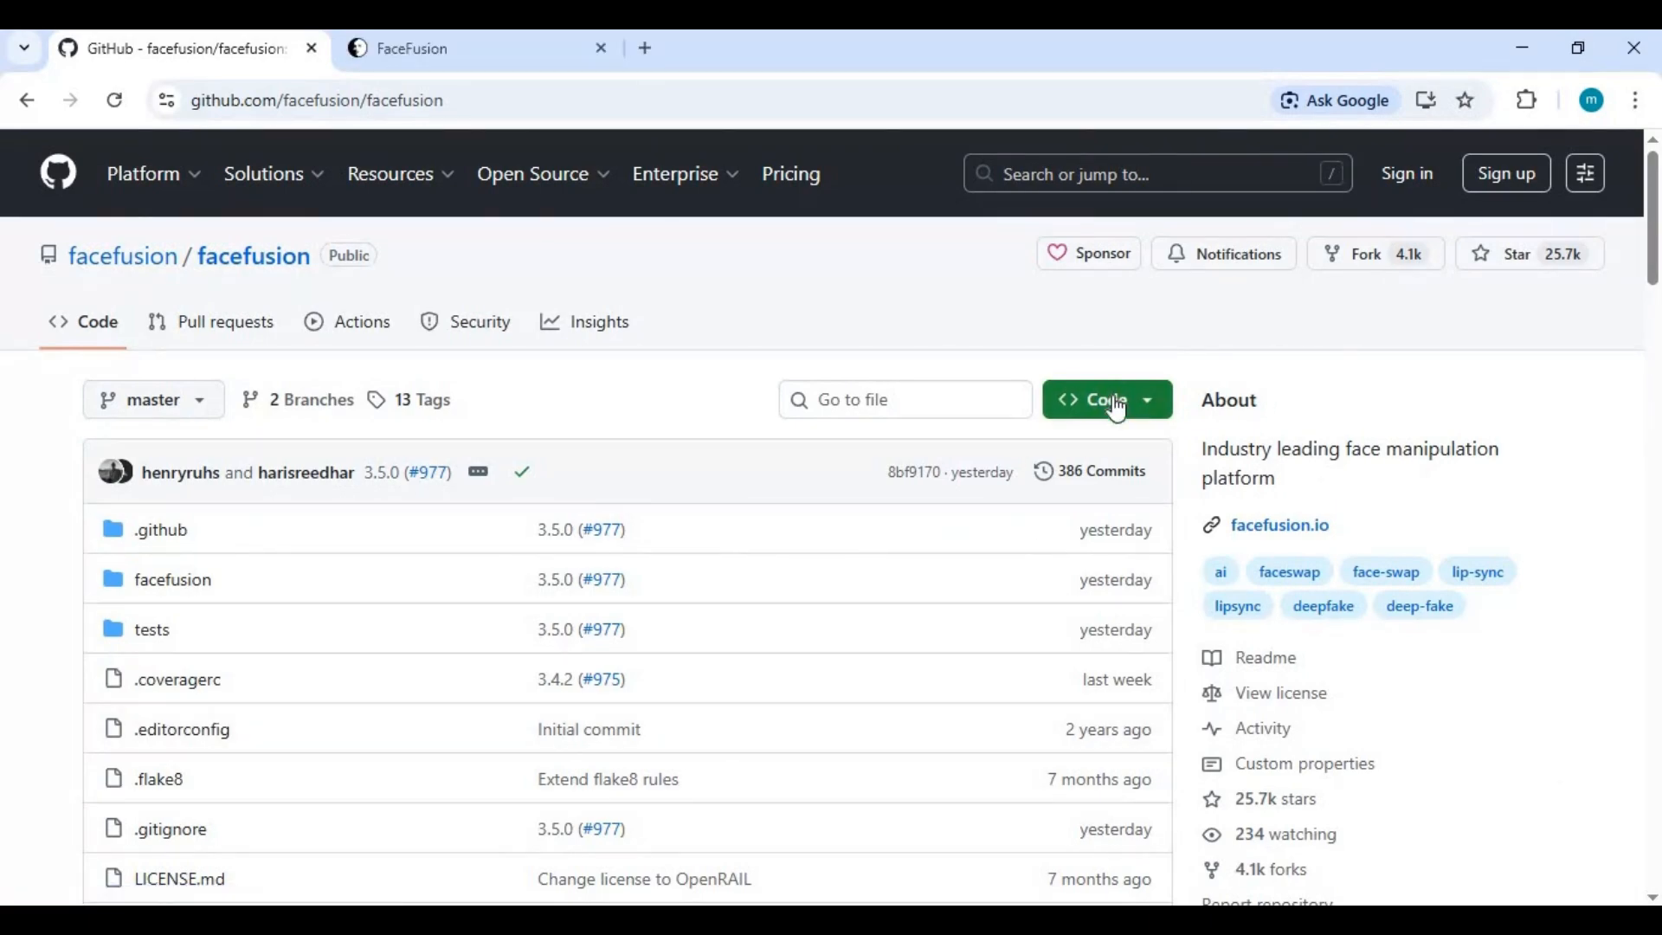
pyautogui.click(1097, 399)
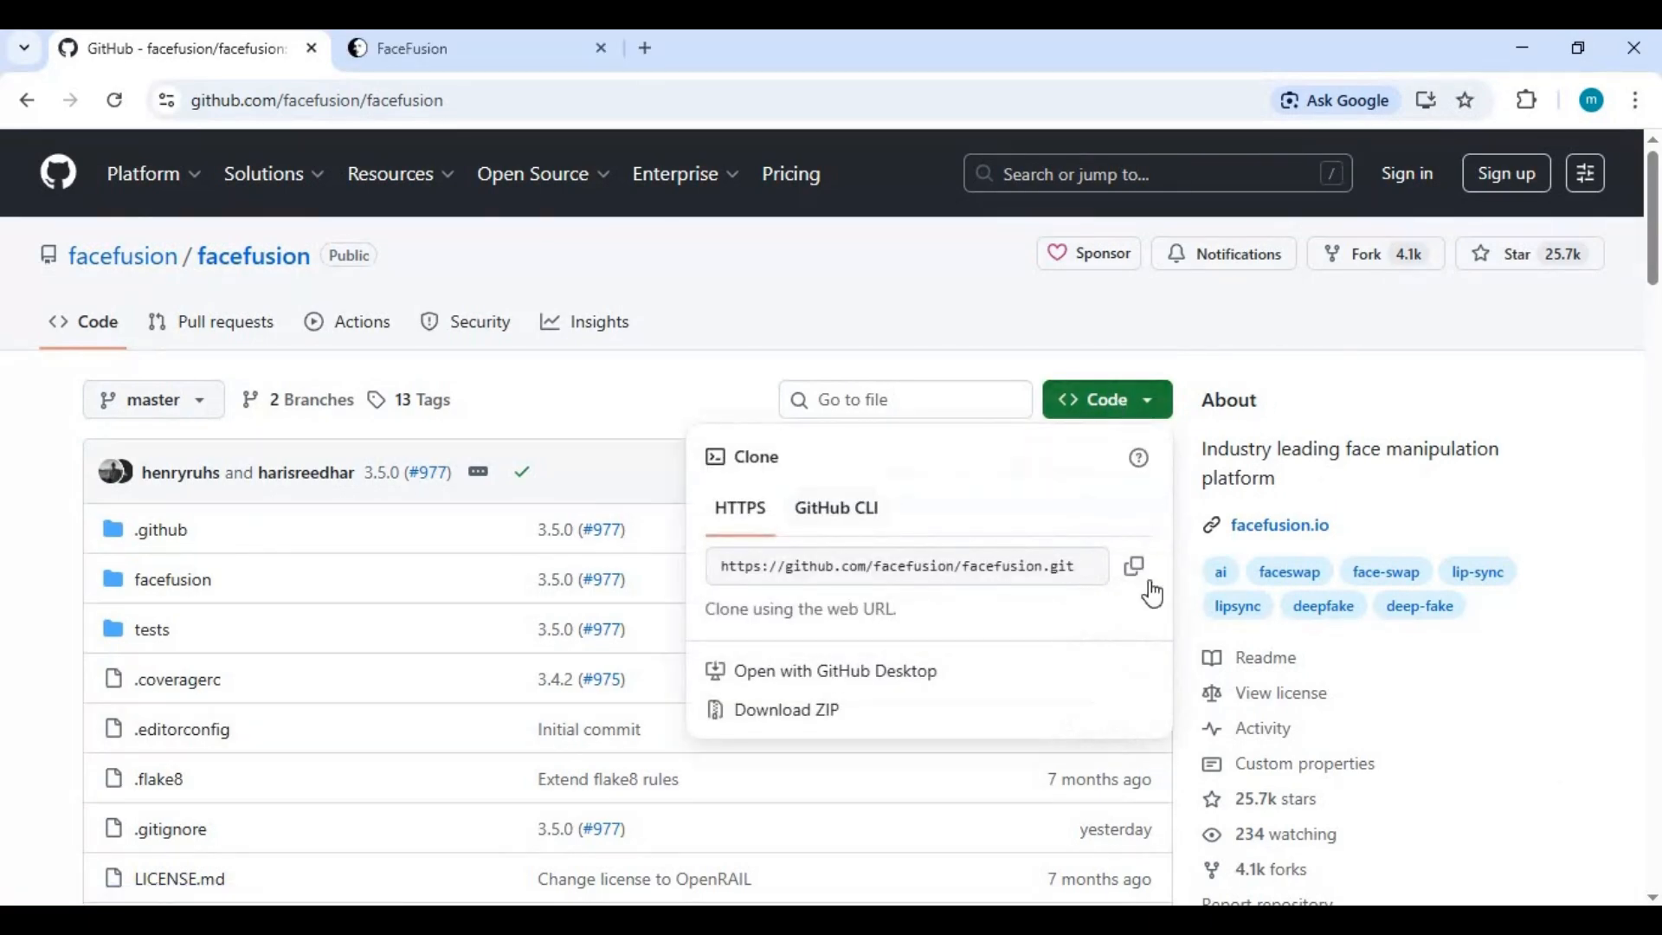
pyautogui.click(1133, 565)
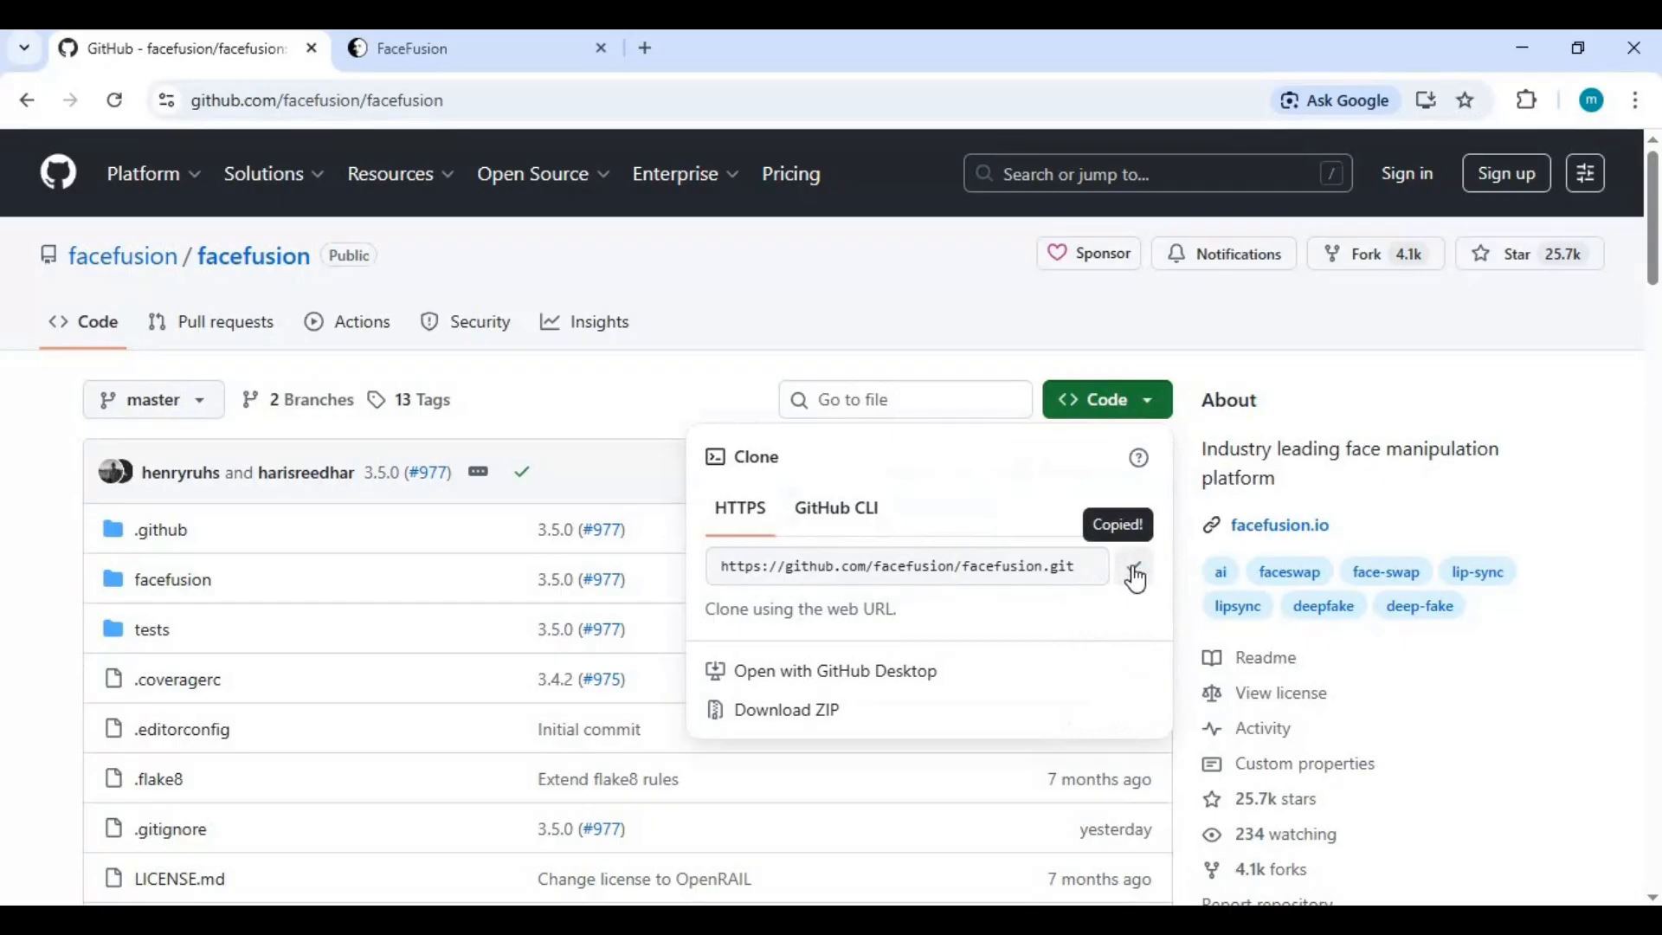
pyautogui.click(1133, 566)
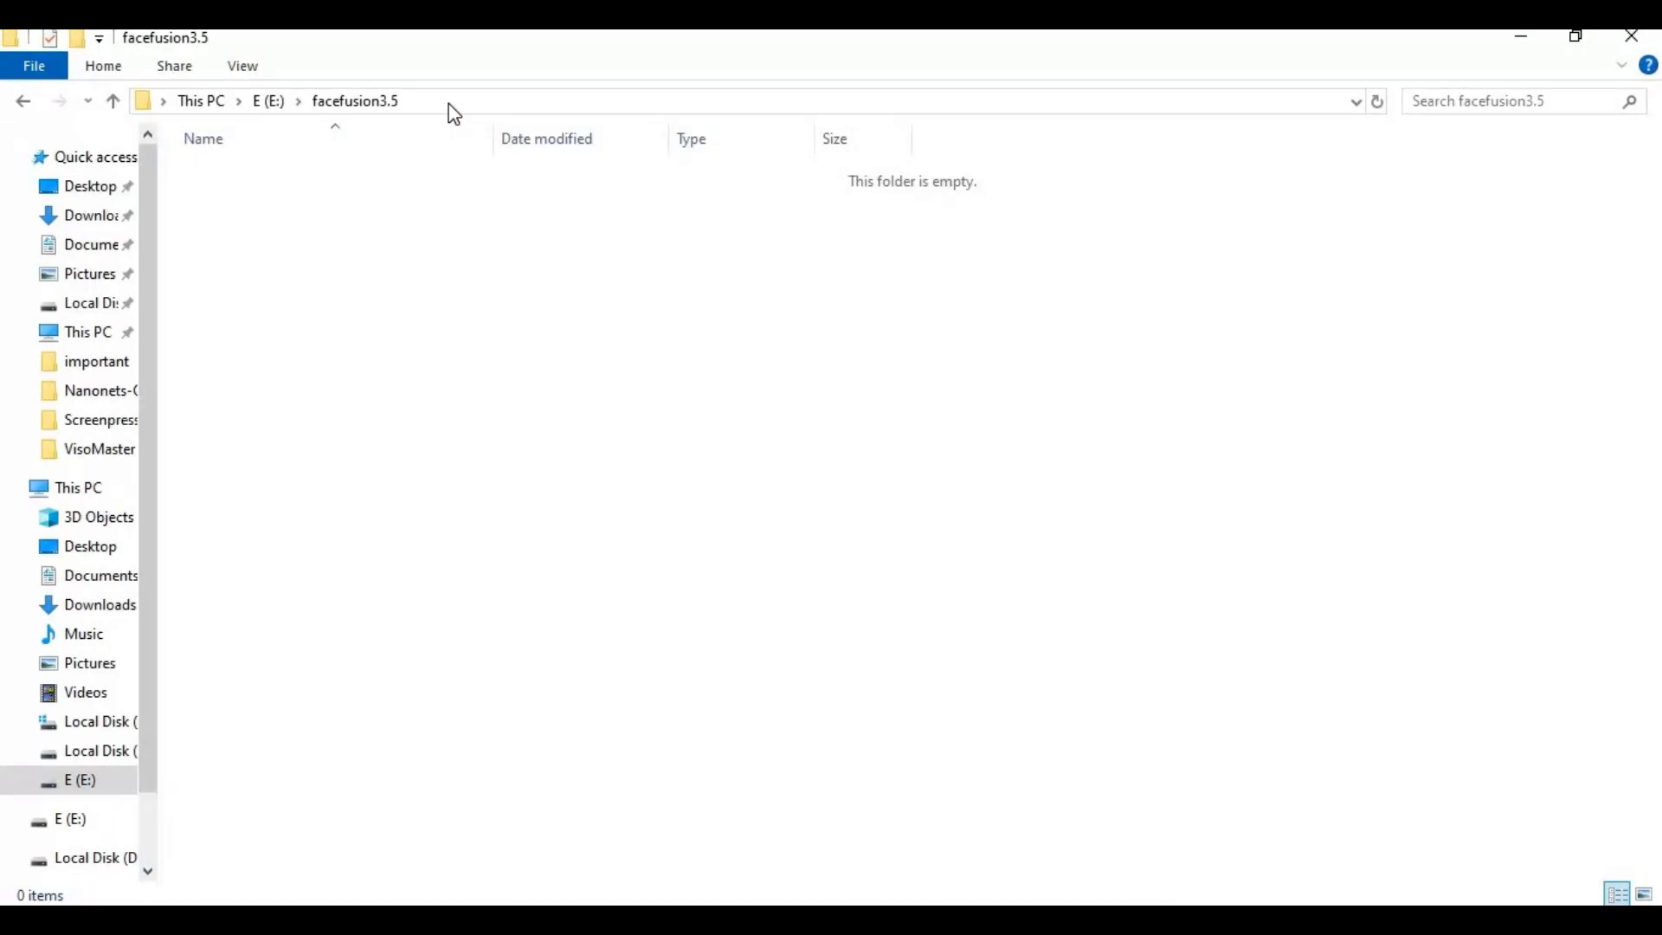
pyautogui.write('cm')
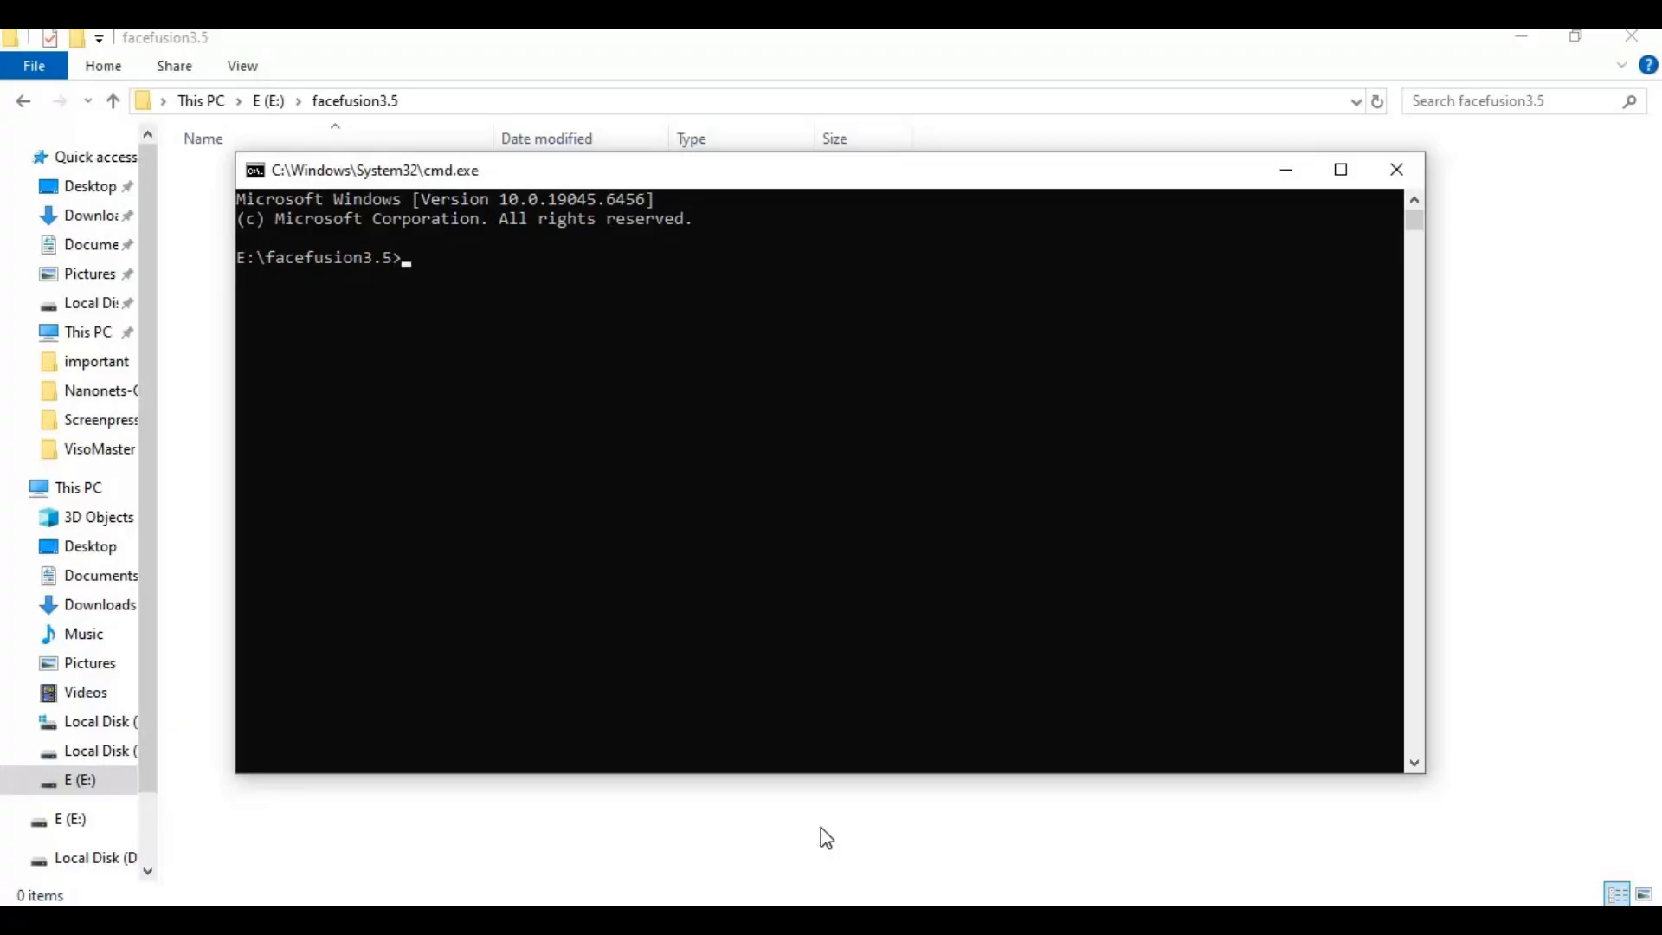
pyautogui.write('git')
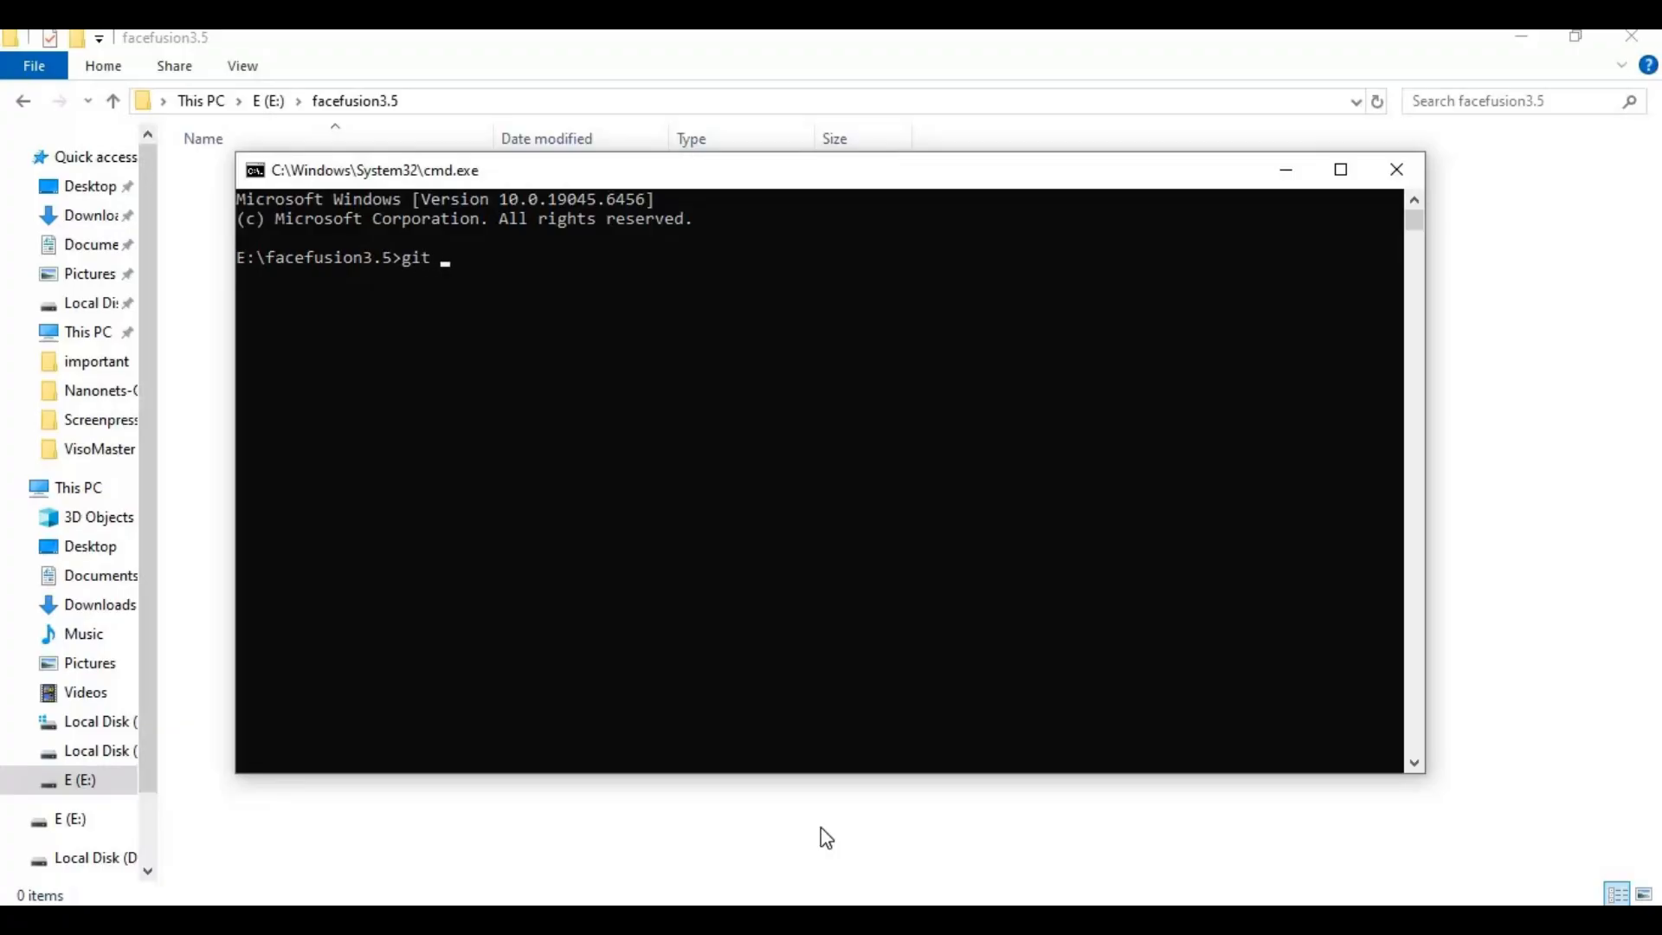
pyautogui.write('clone')
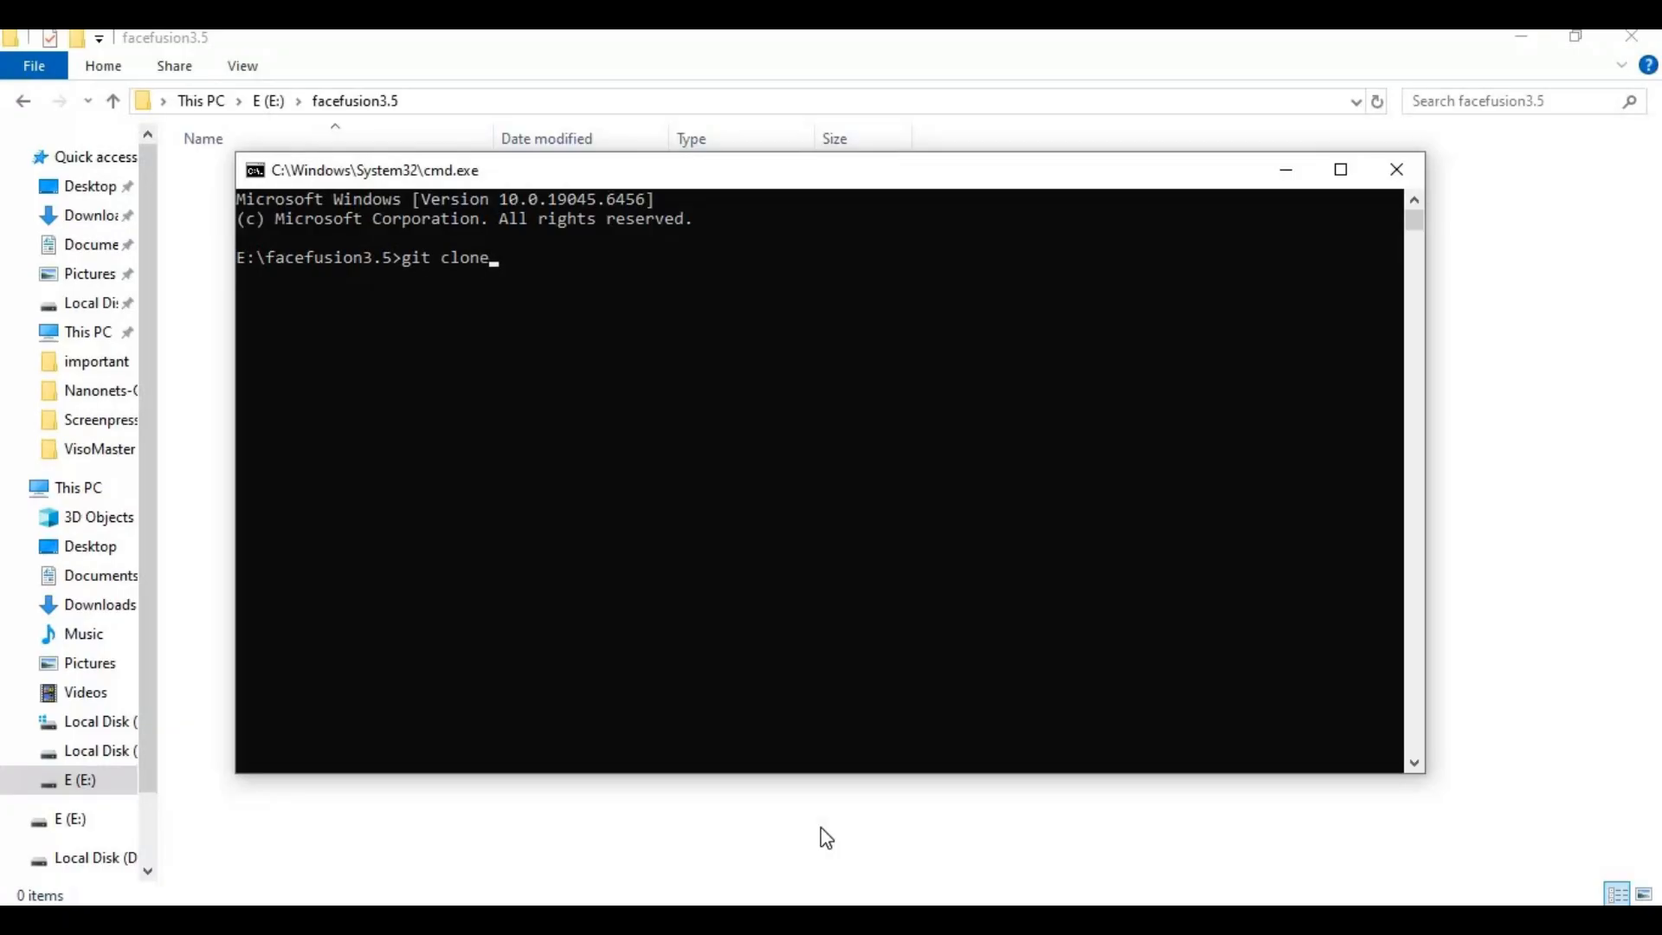
pyautogui.write('https://github.com/facefusion/facefusion.git')
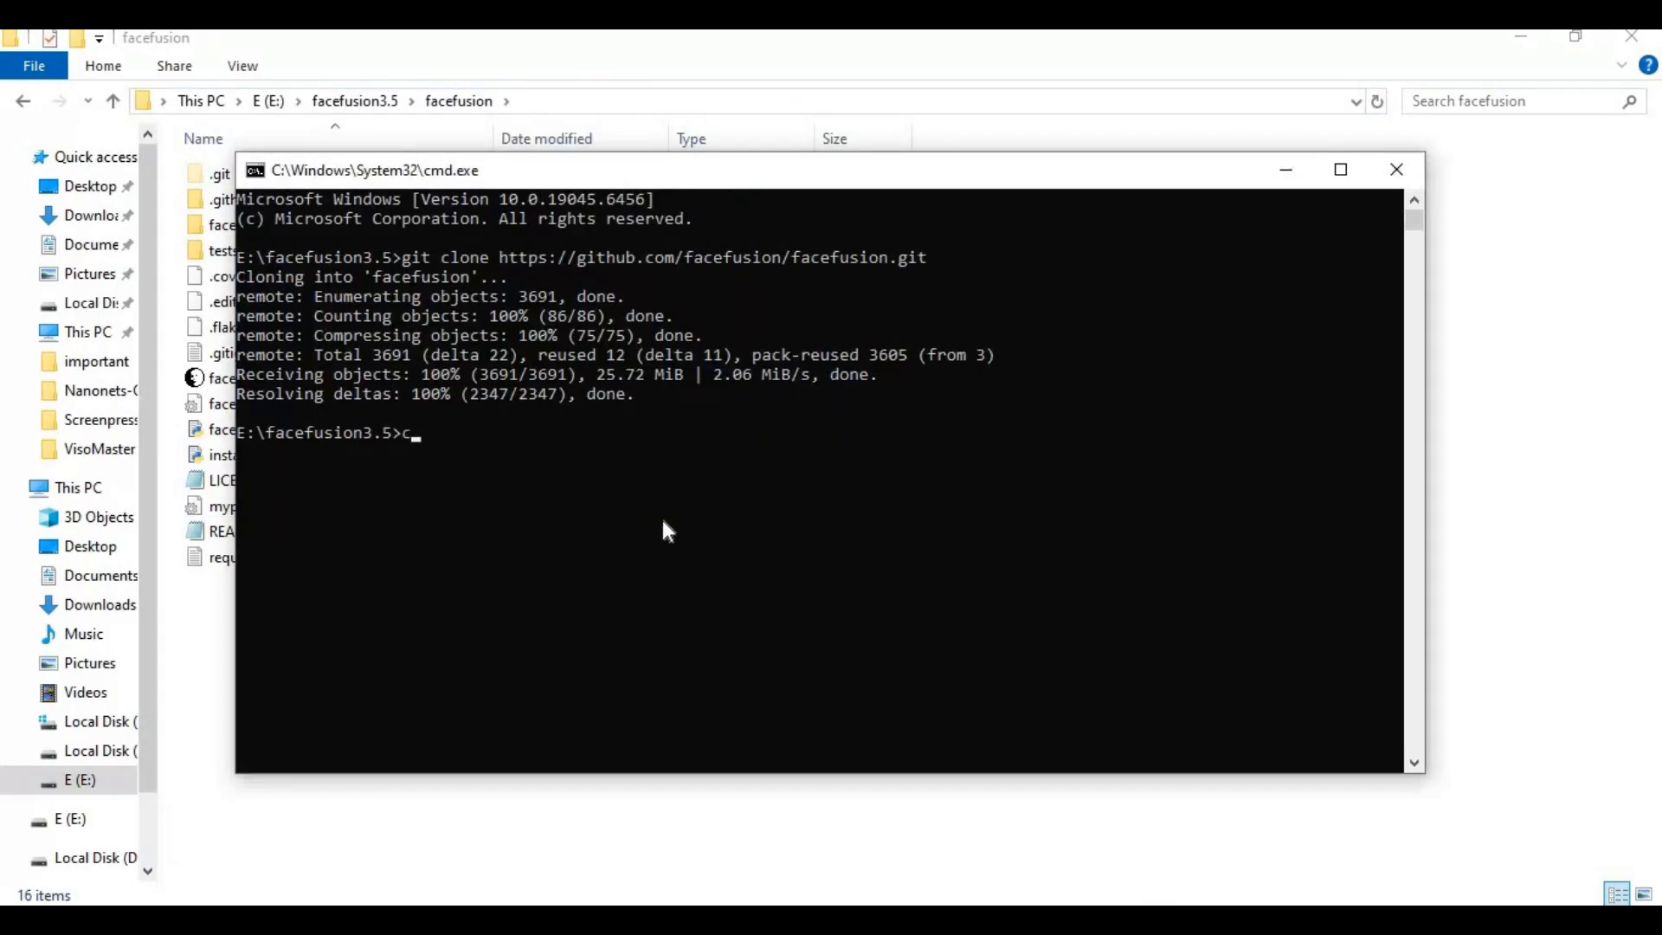
# Step: Change to E:\facefusion3.5\facefusion and create a Python 3.10 venv named venv
pyautogui.write('d E:\\facefusion3.5\\facefusion')
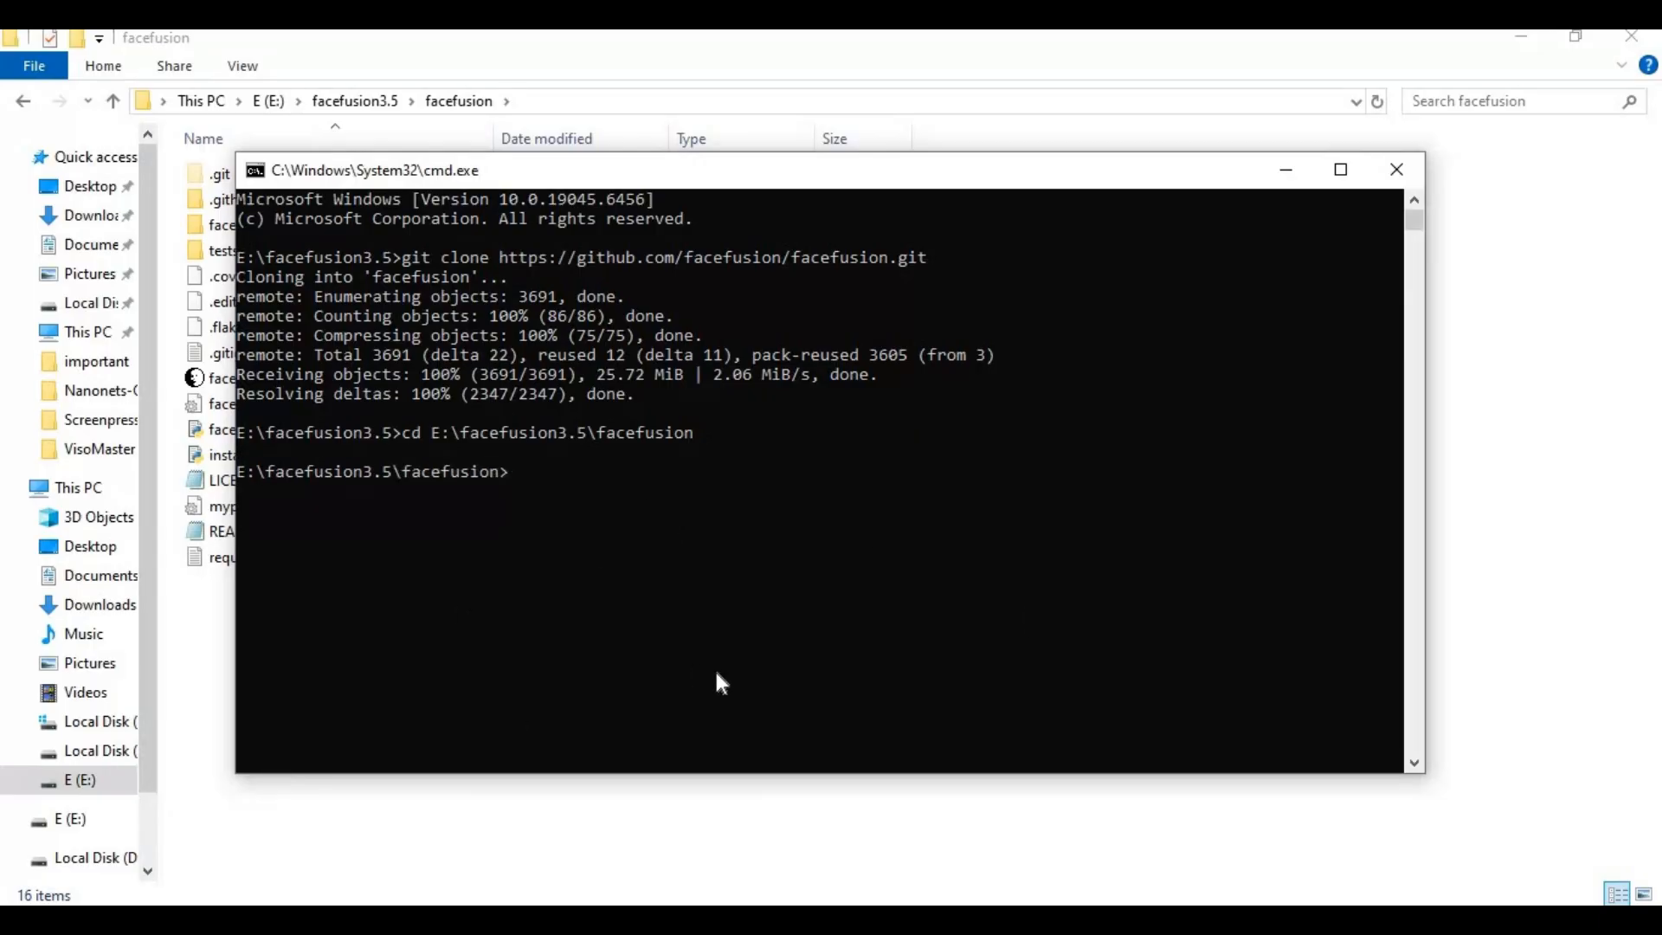
pyautogui.write('p')
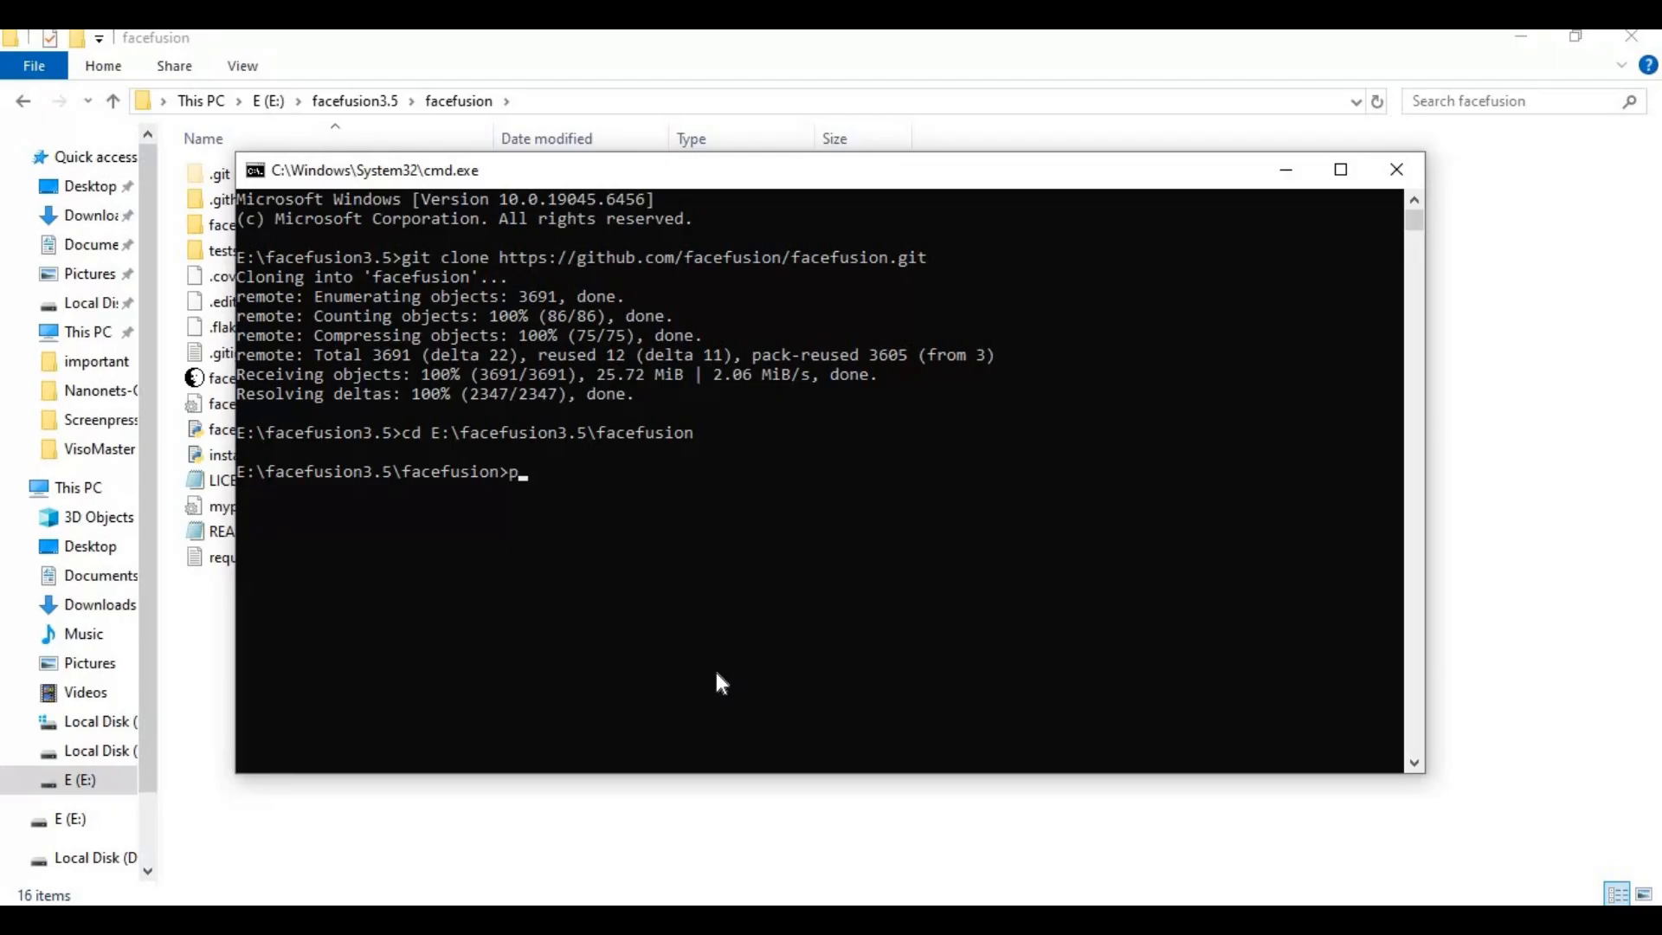
pyautogui.write('y -')
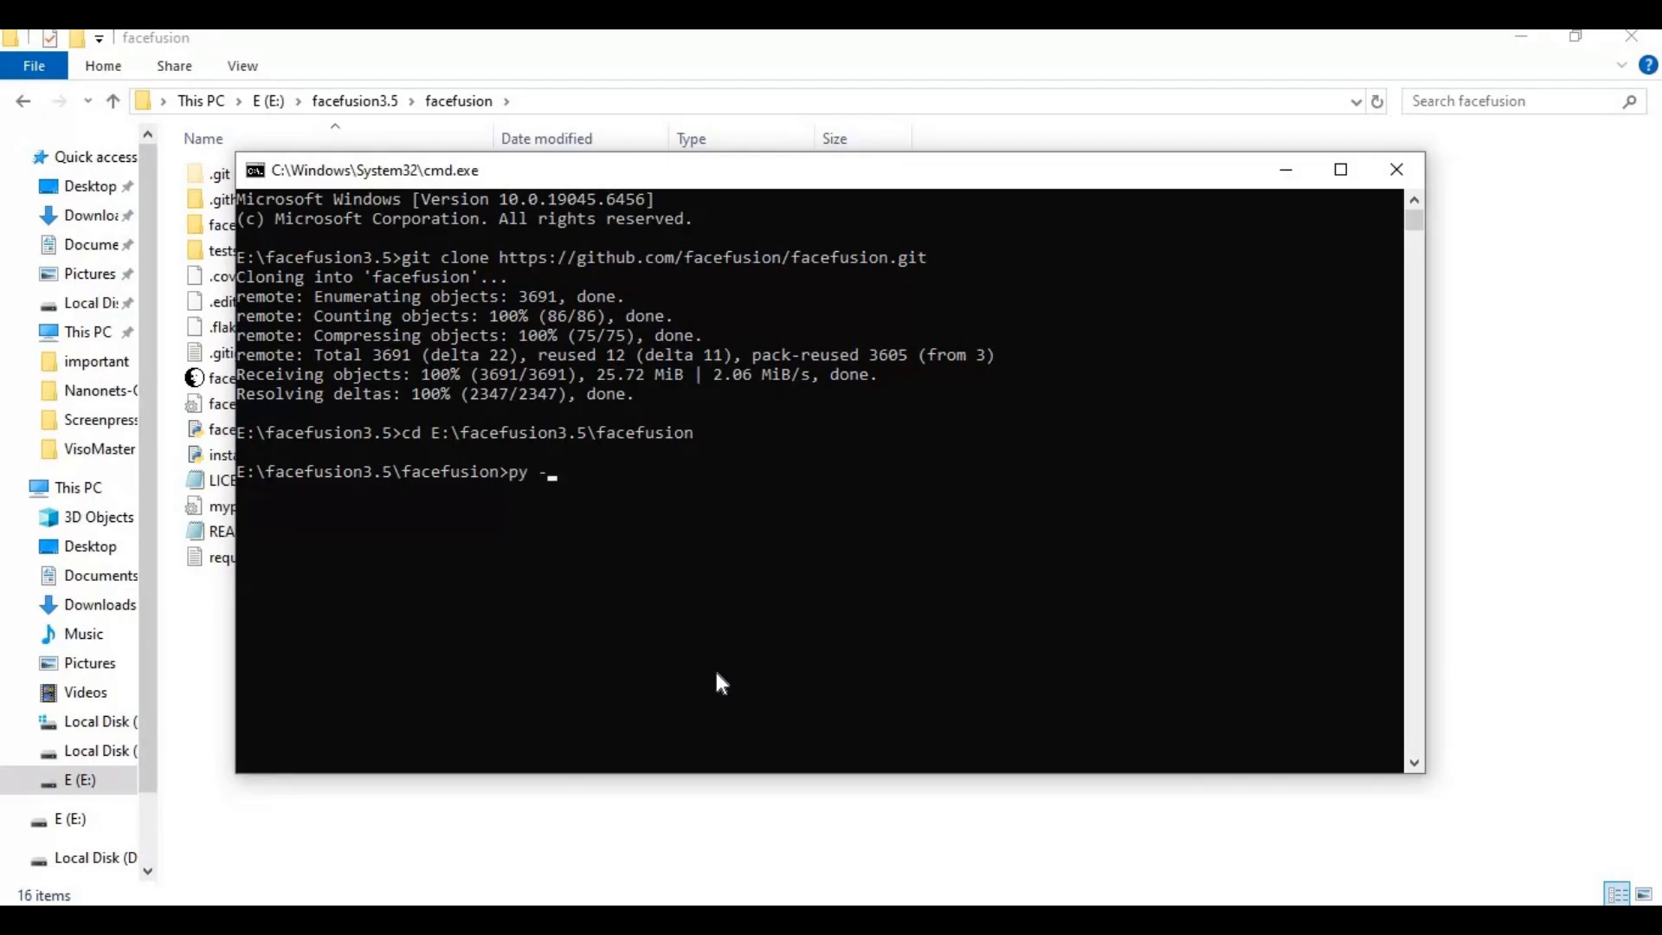
pyautogui.write('3.10 -m')
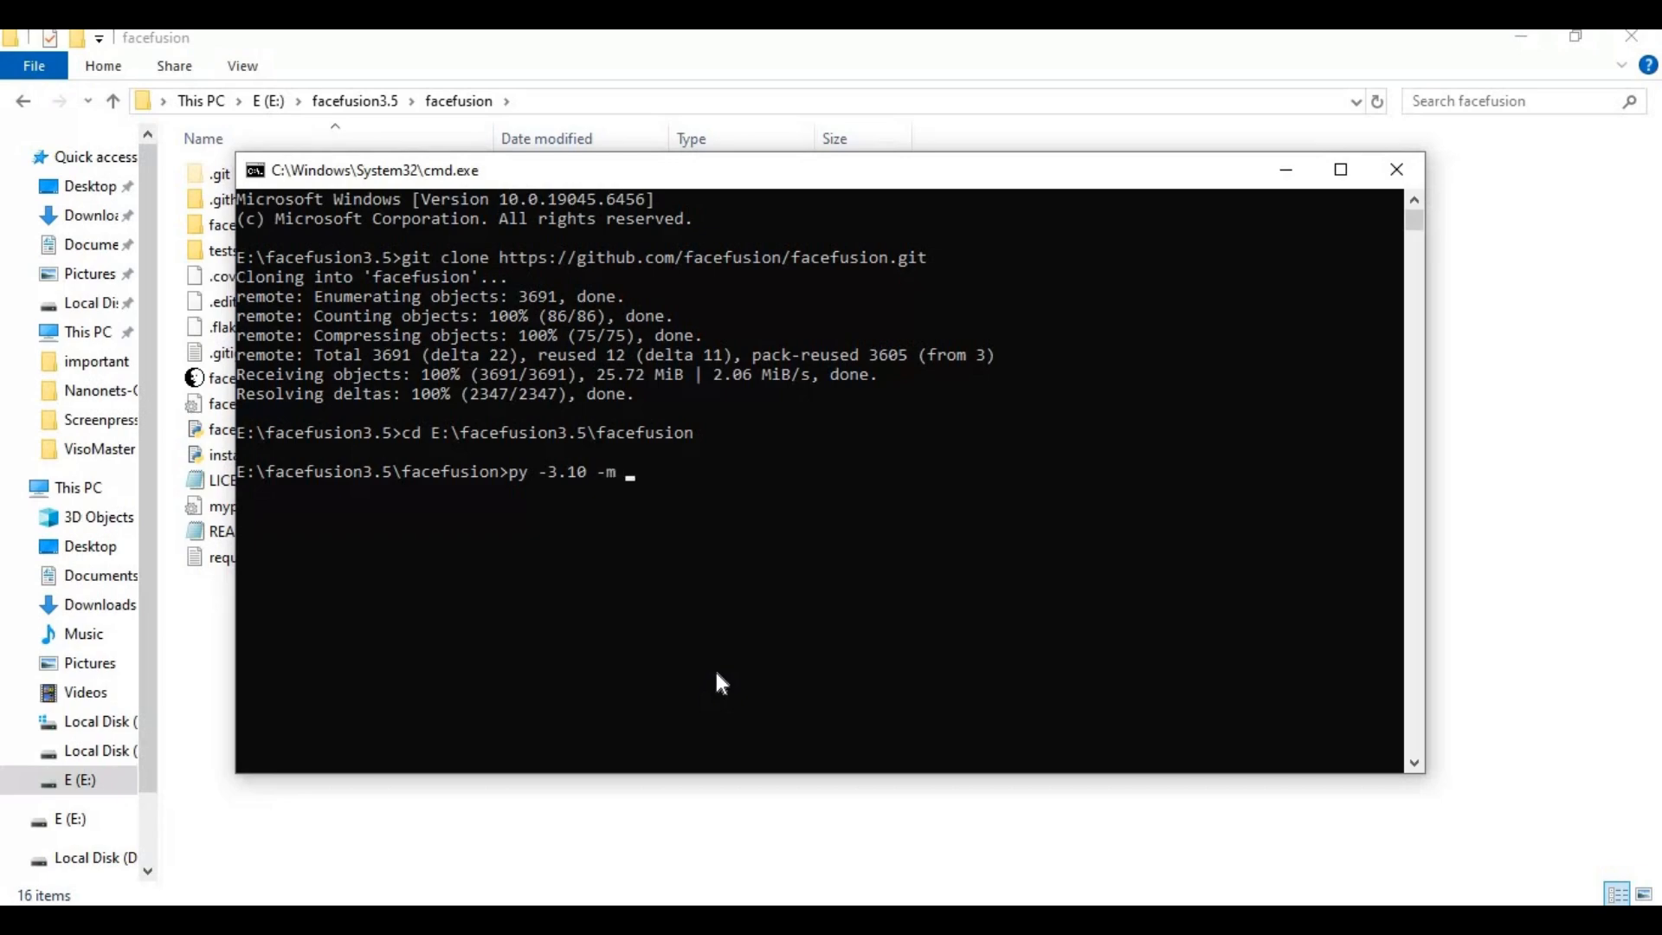
pyautogui.write('venv v')
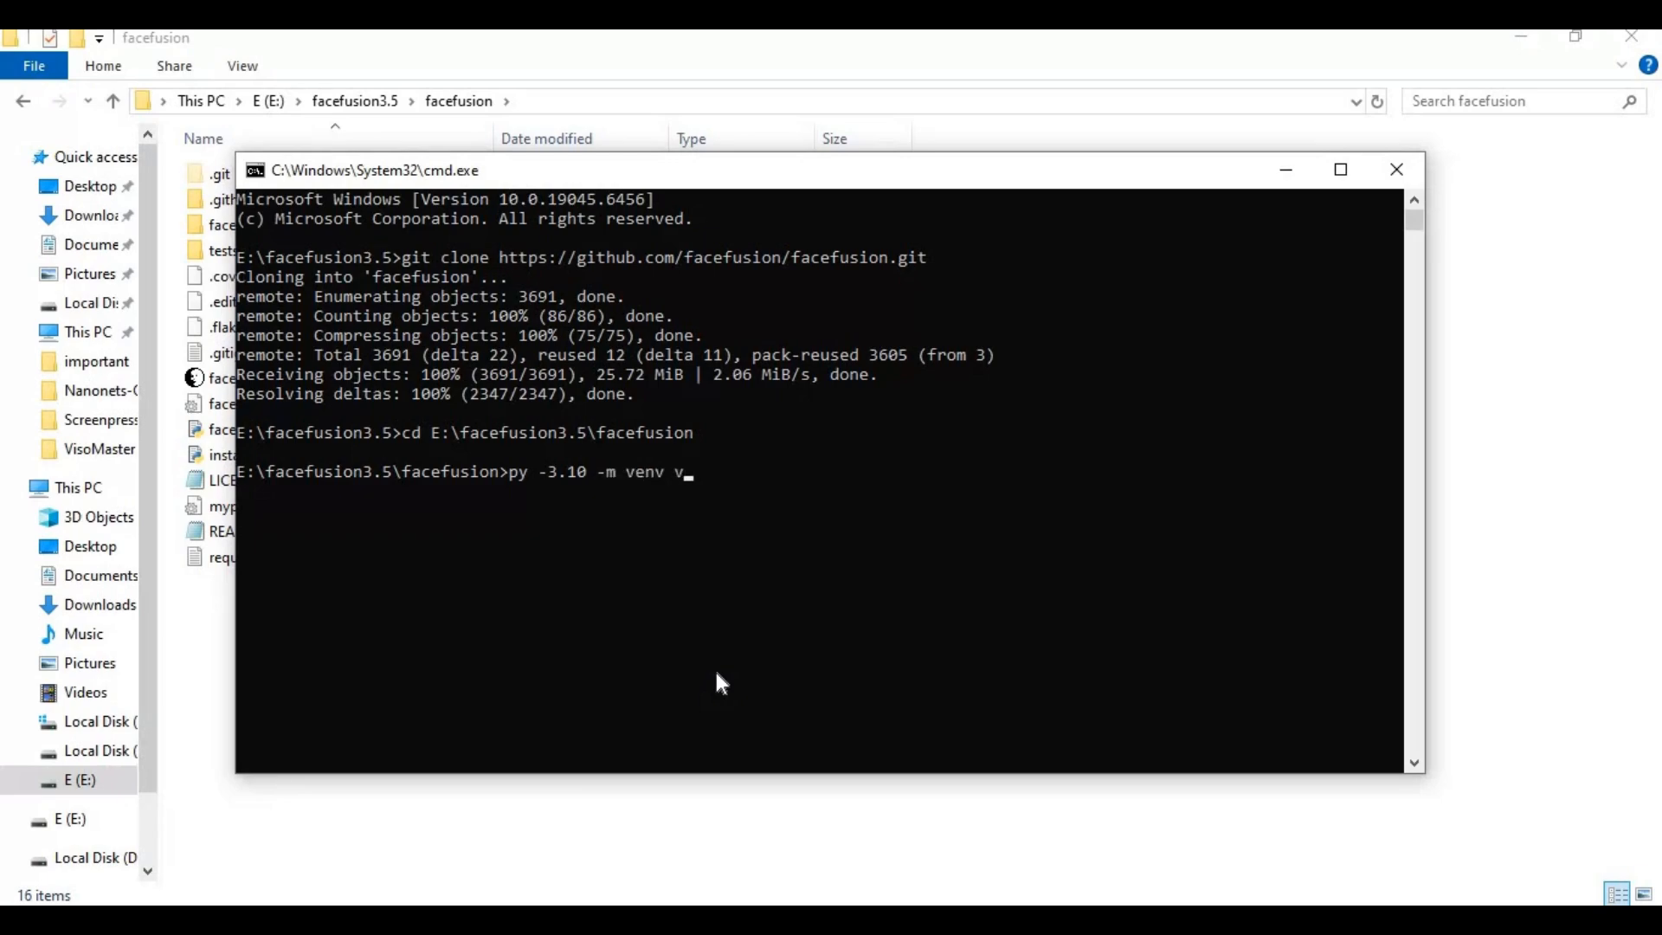
pyautogui.write('env')
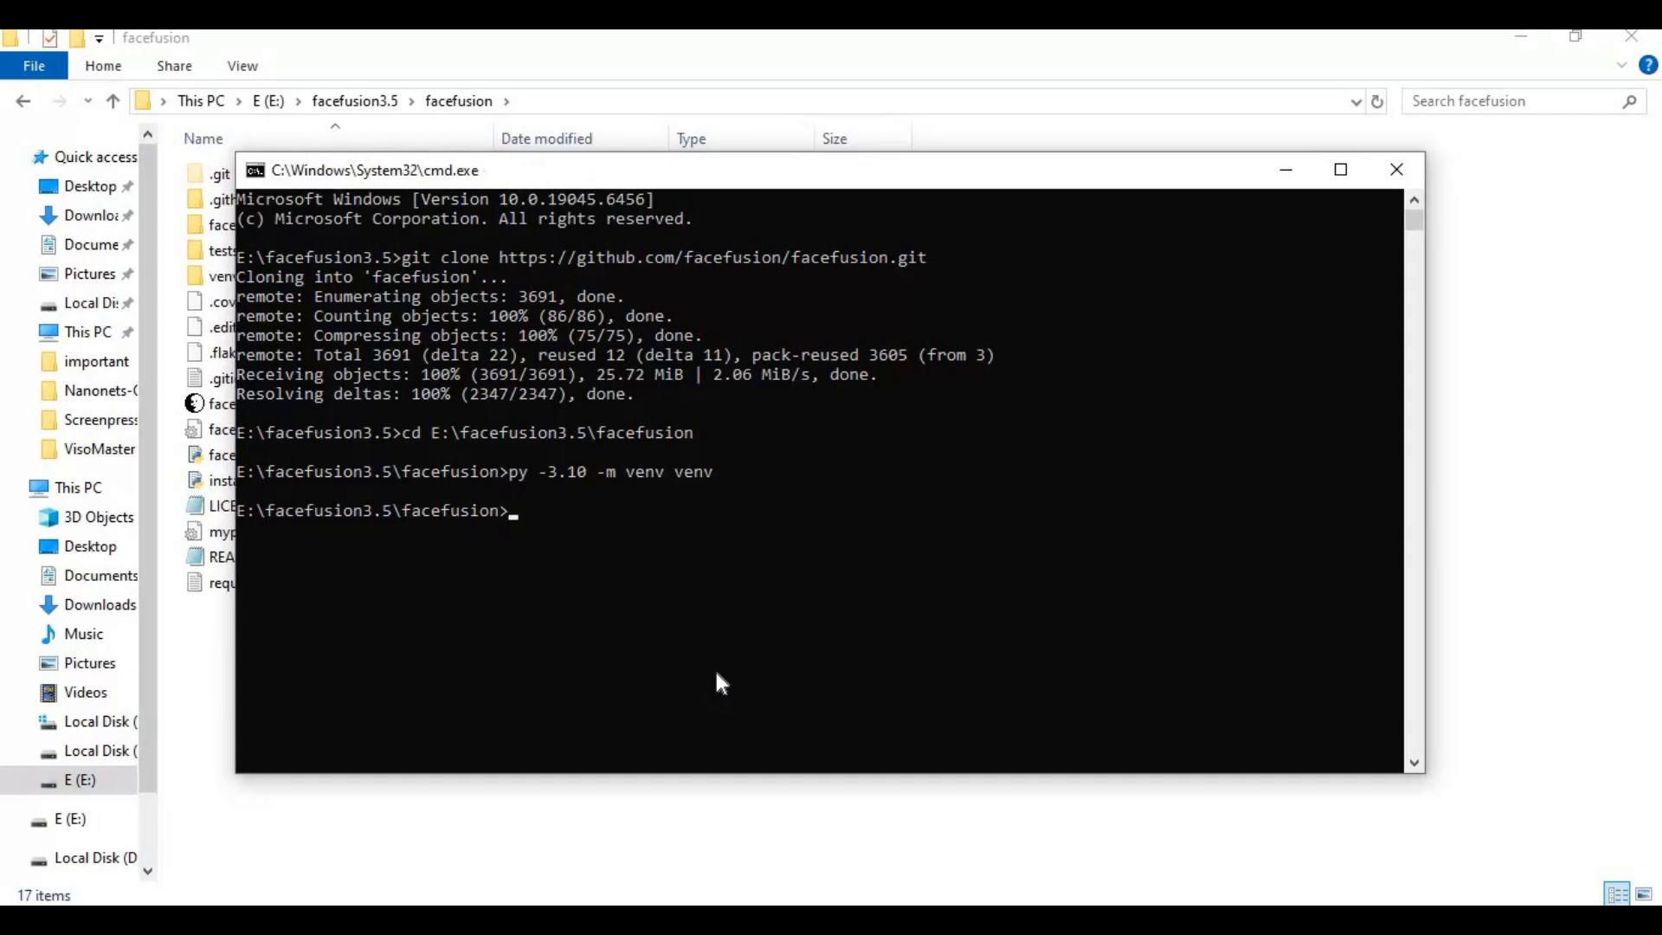
# Step: Activate the environment with venv\scripts\activate
pyautogui.write('venv\\')
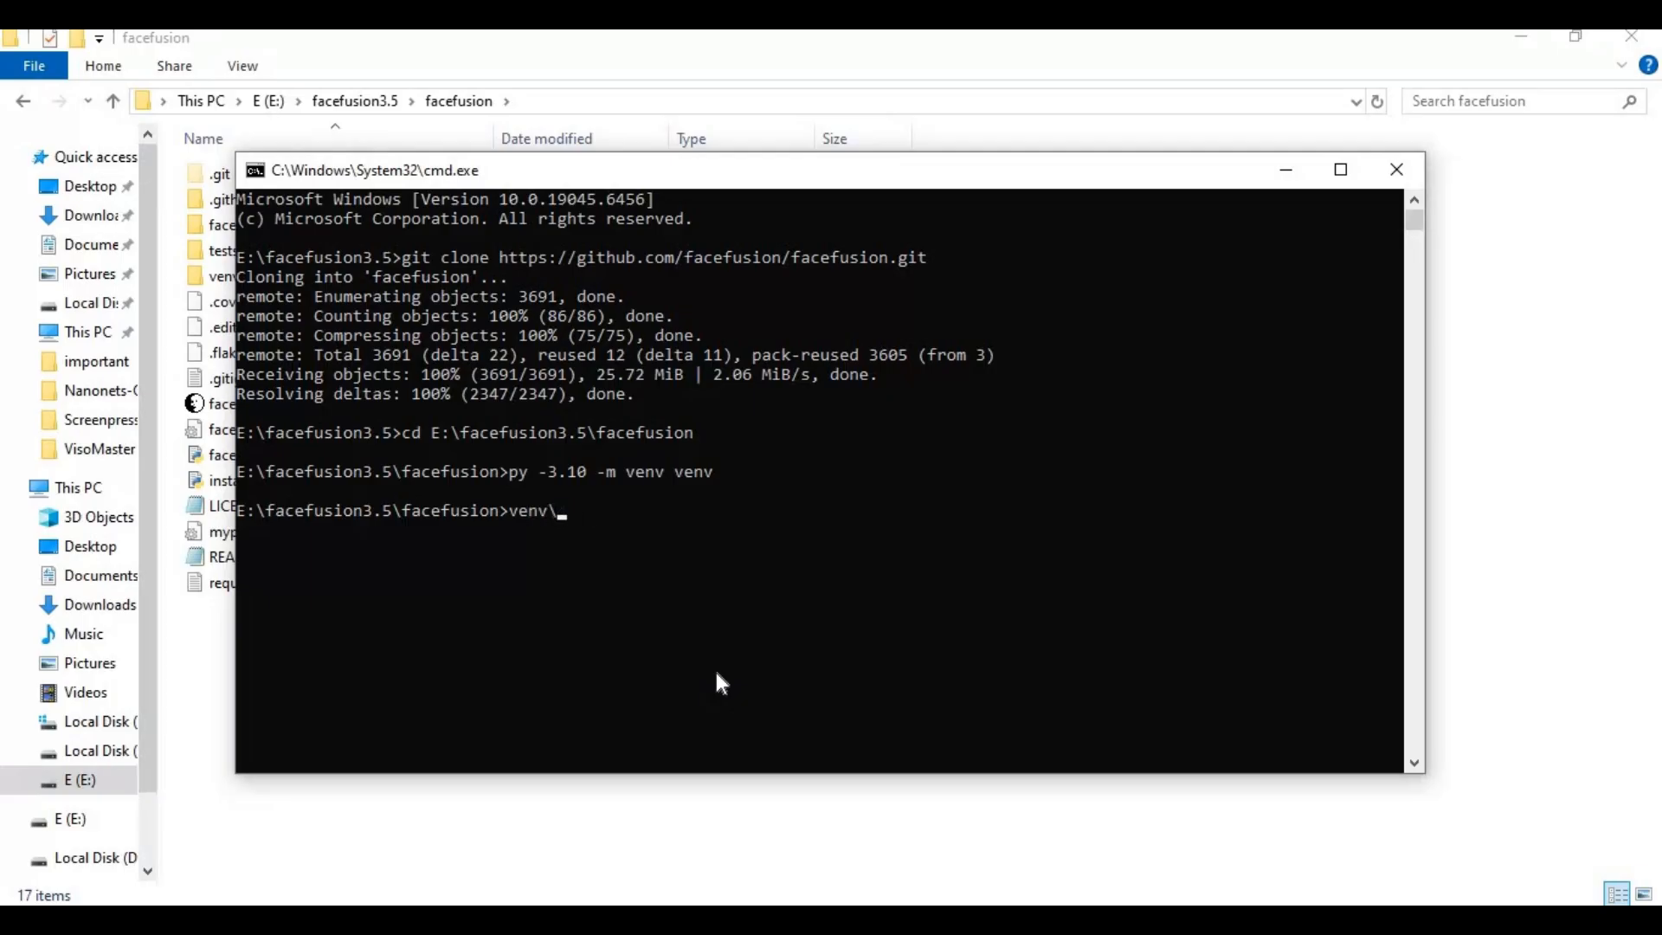
pyautogui.write('scr')
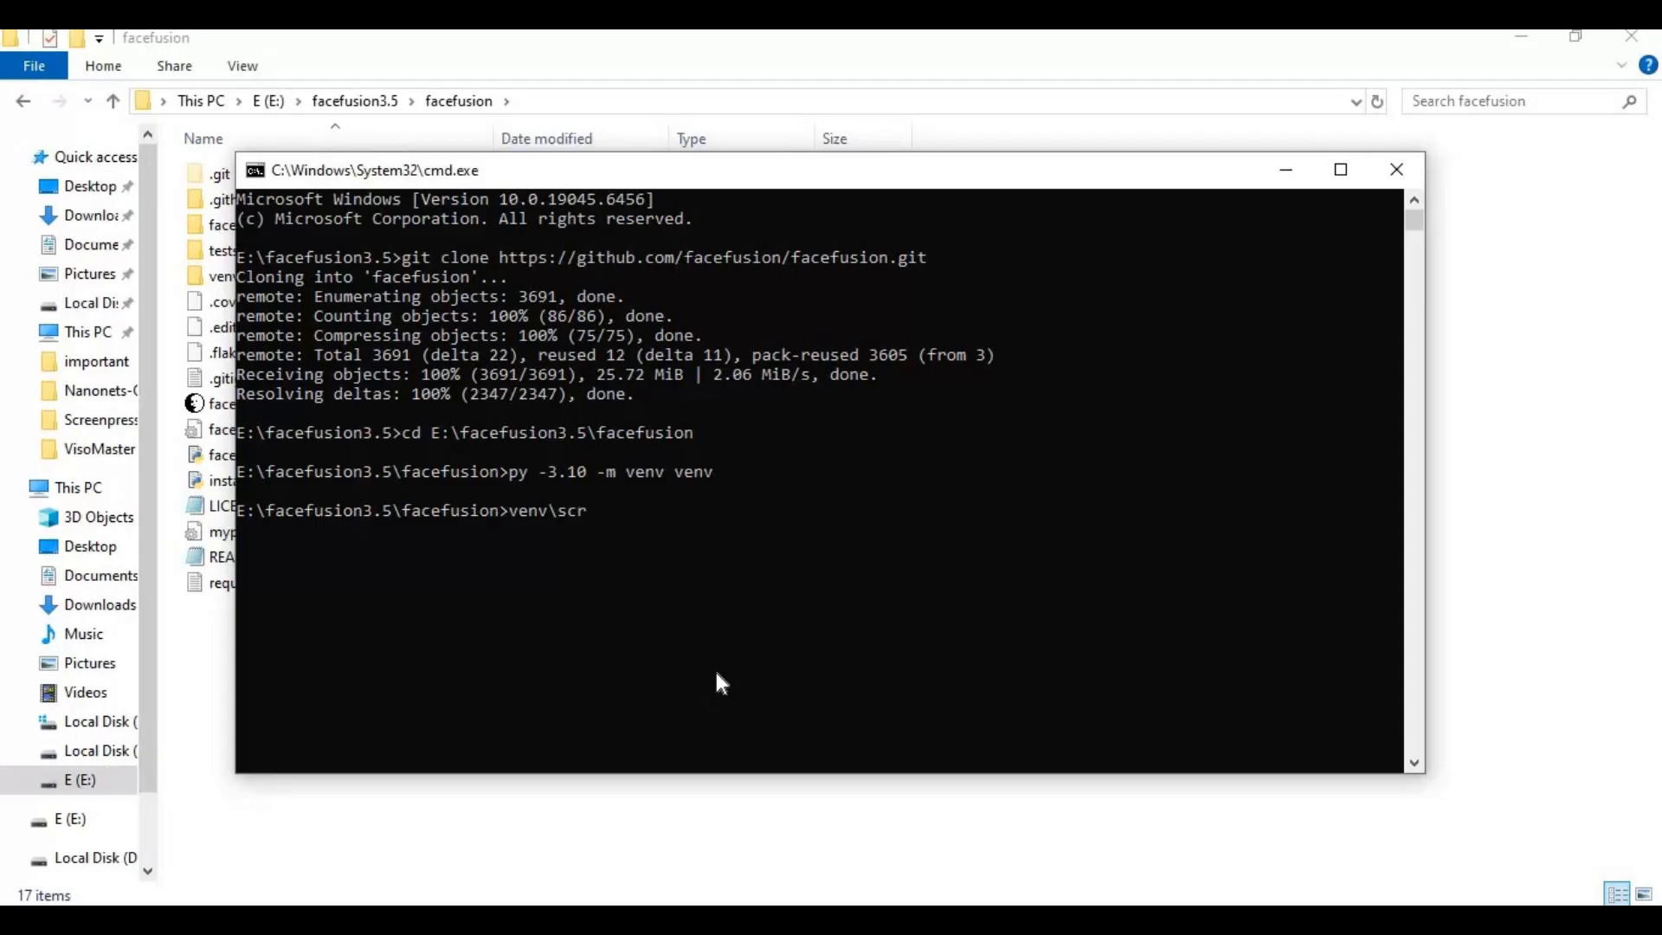
pyautogui.write('ipts')
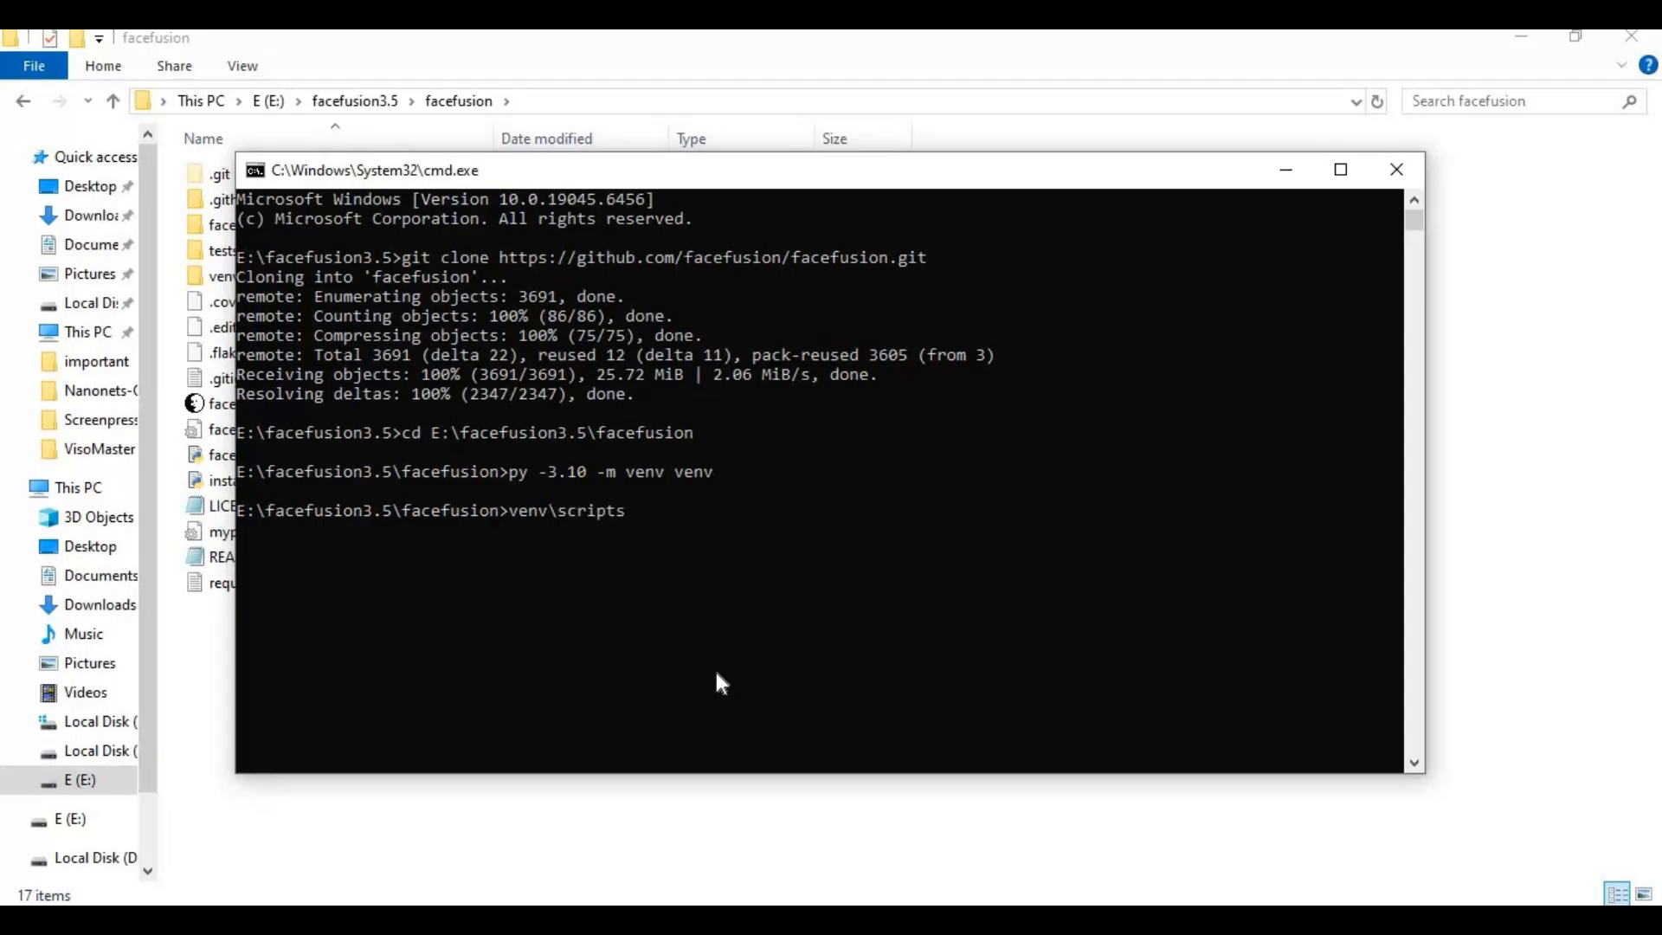
pyautogui.write('ac')
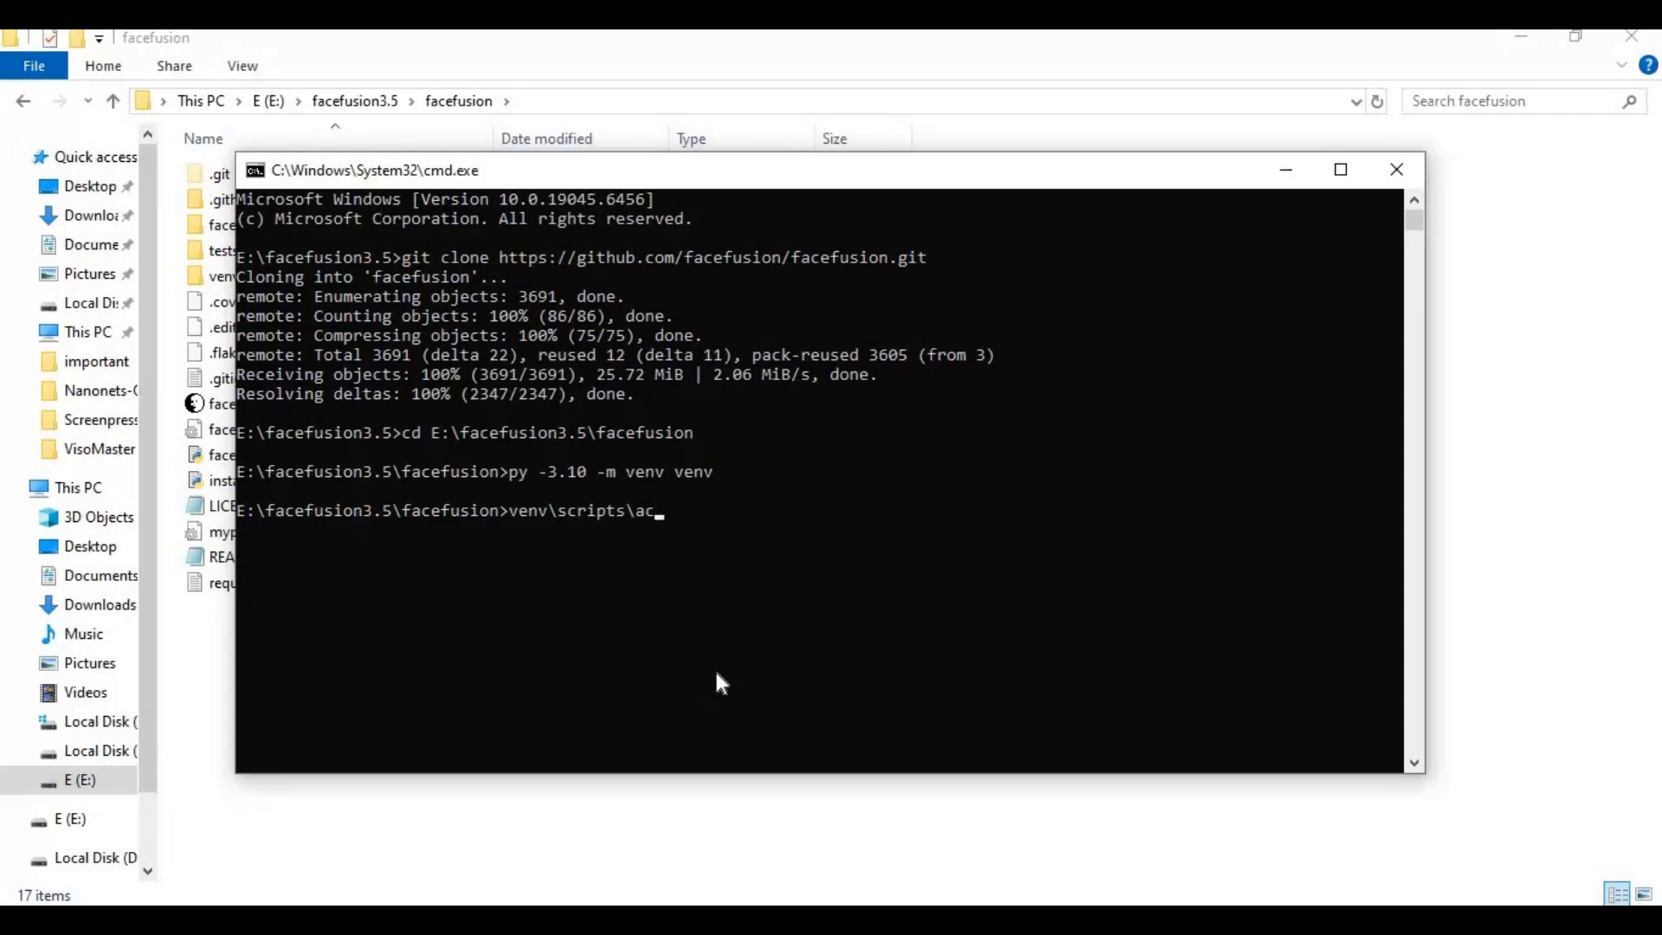
pyautogui.write('tivat')
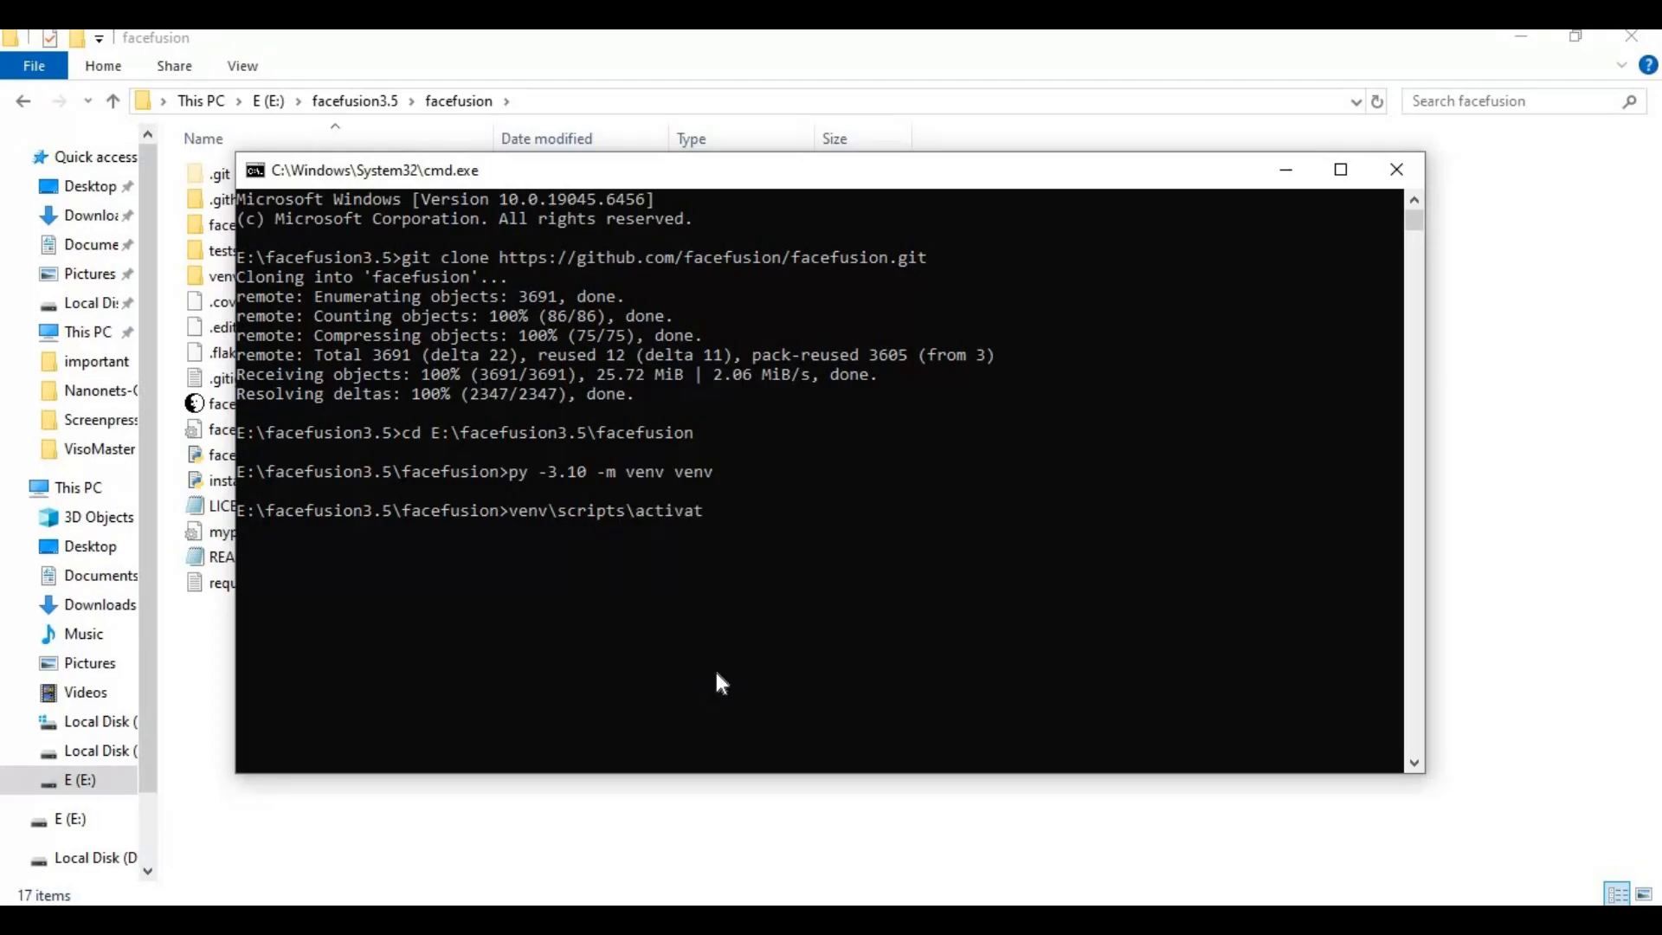
pyautogui.press('enter')
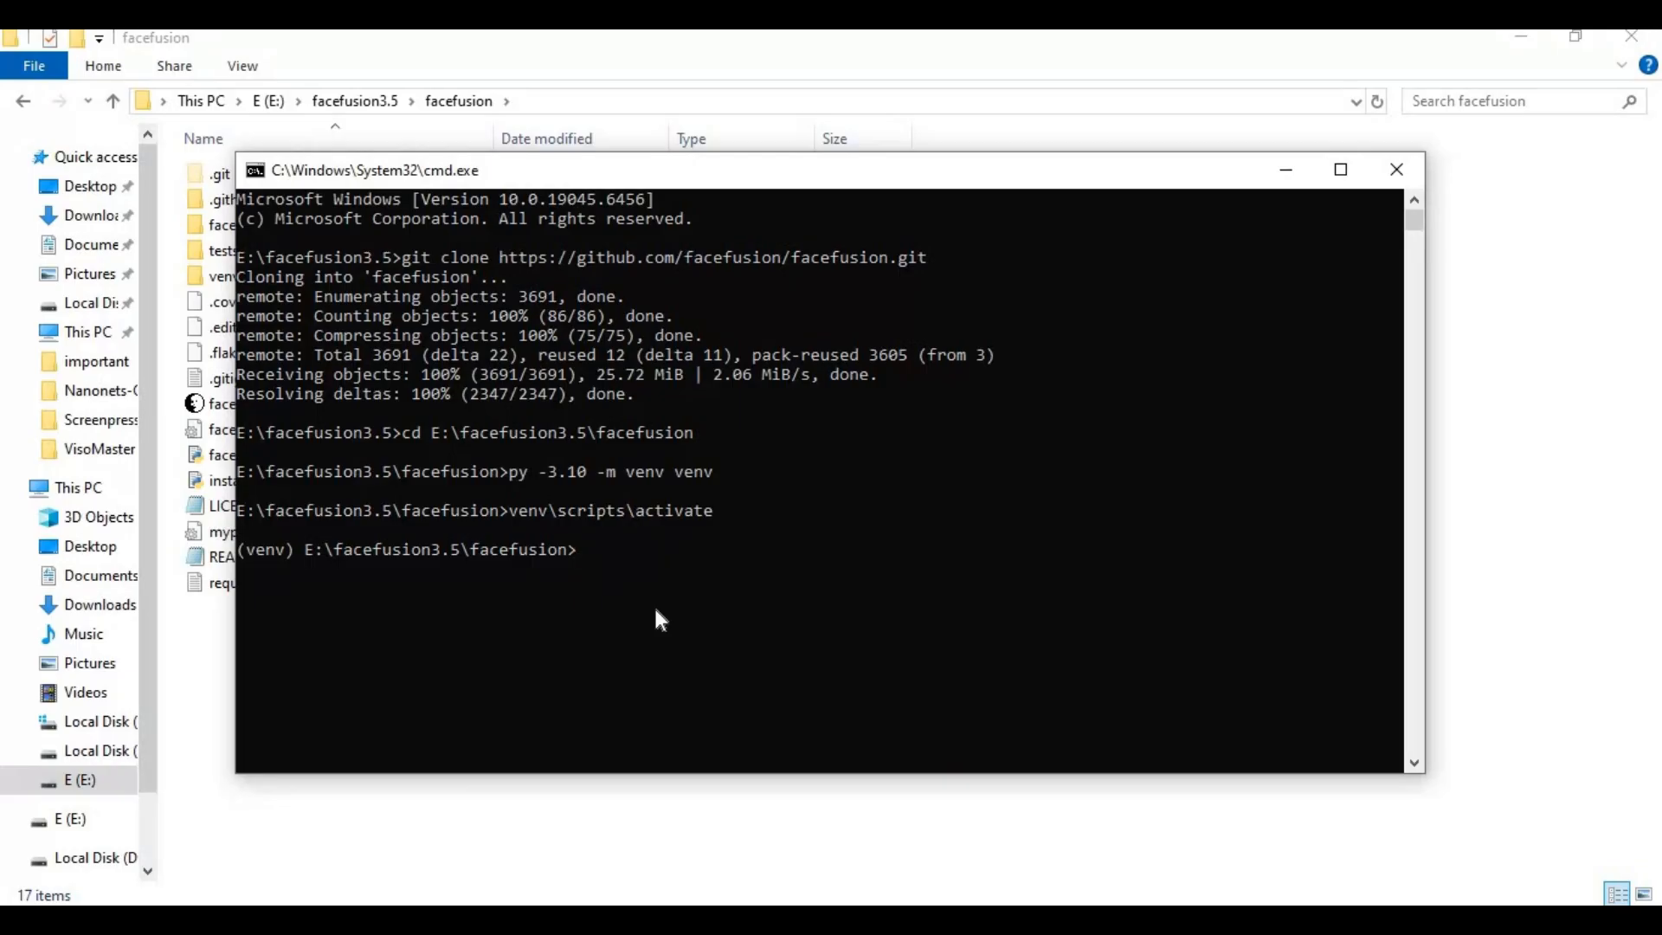
# Step: Upgrade setuptools and wheel in the venv with pip install --upgrade
pyautogui.write('p')
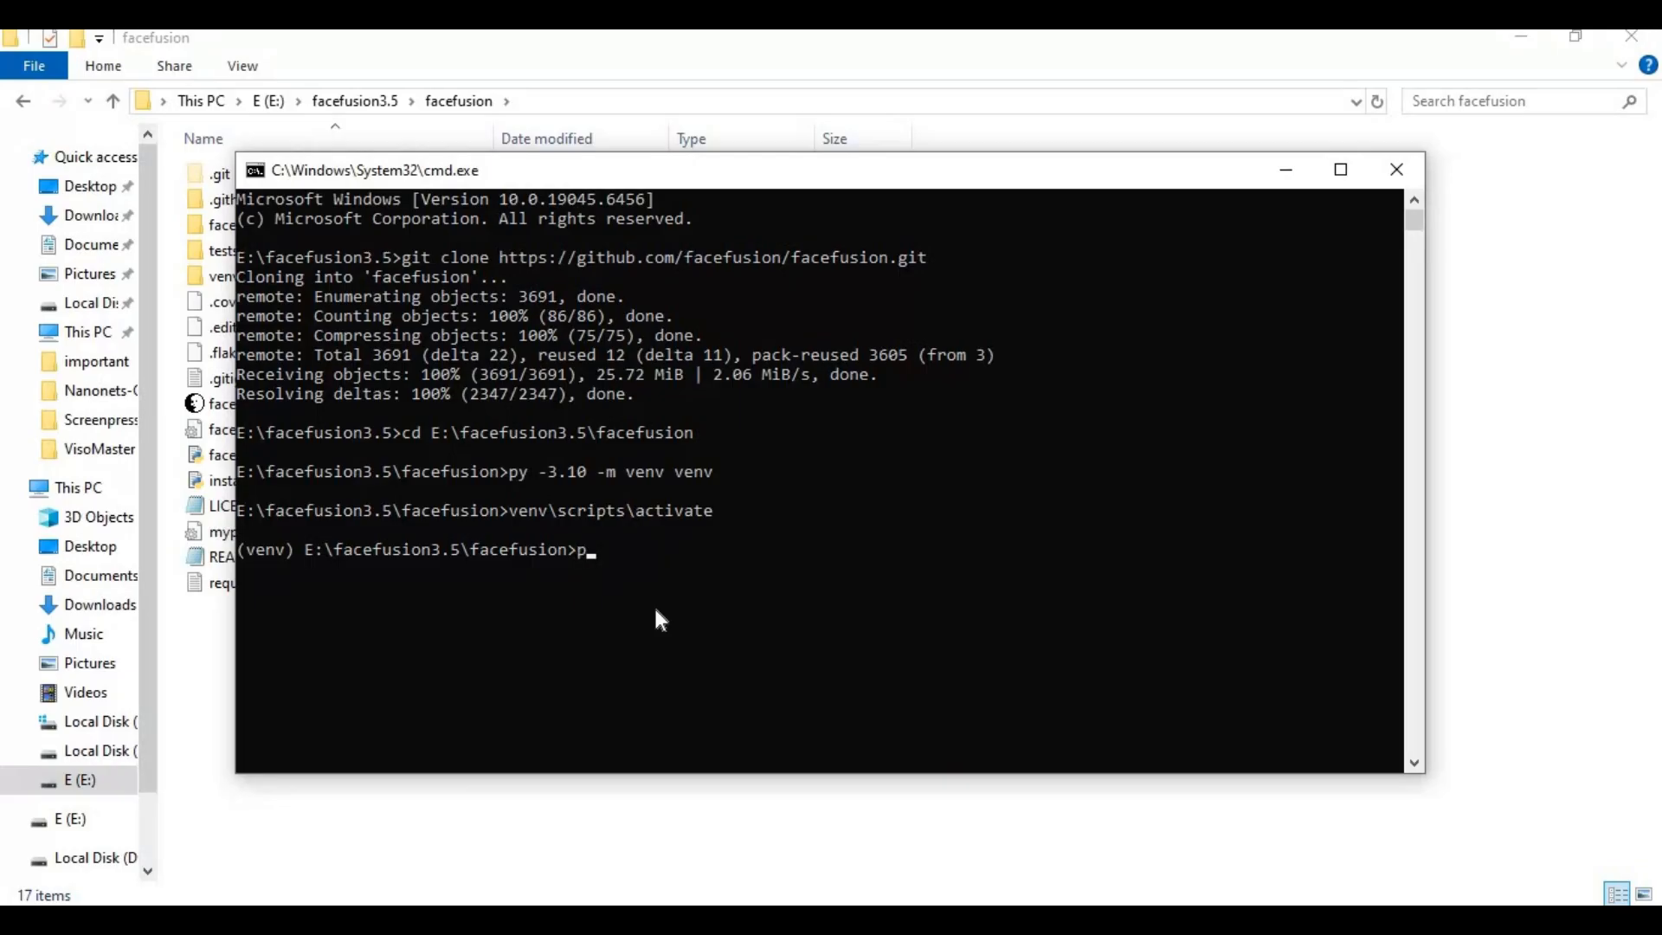
pyautogui.write('ip ins')
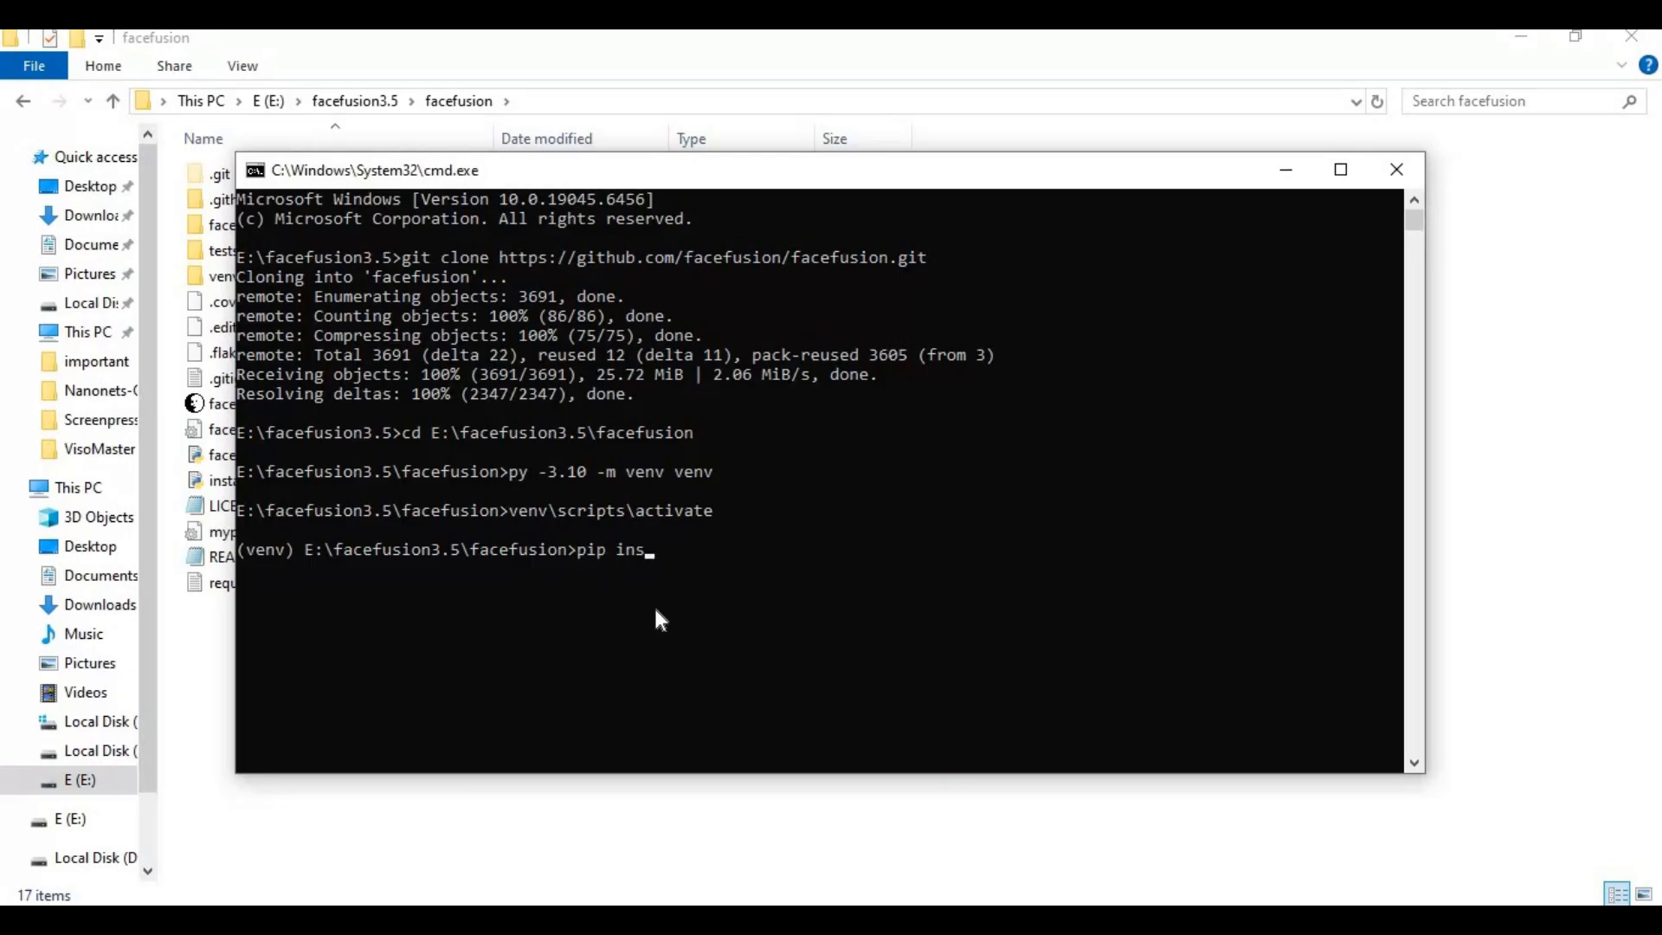
pyautogui.write('tall')
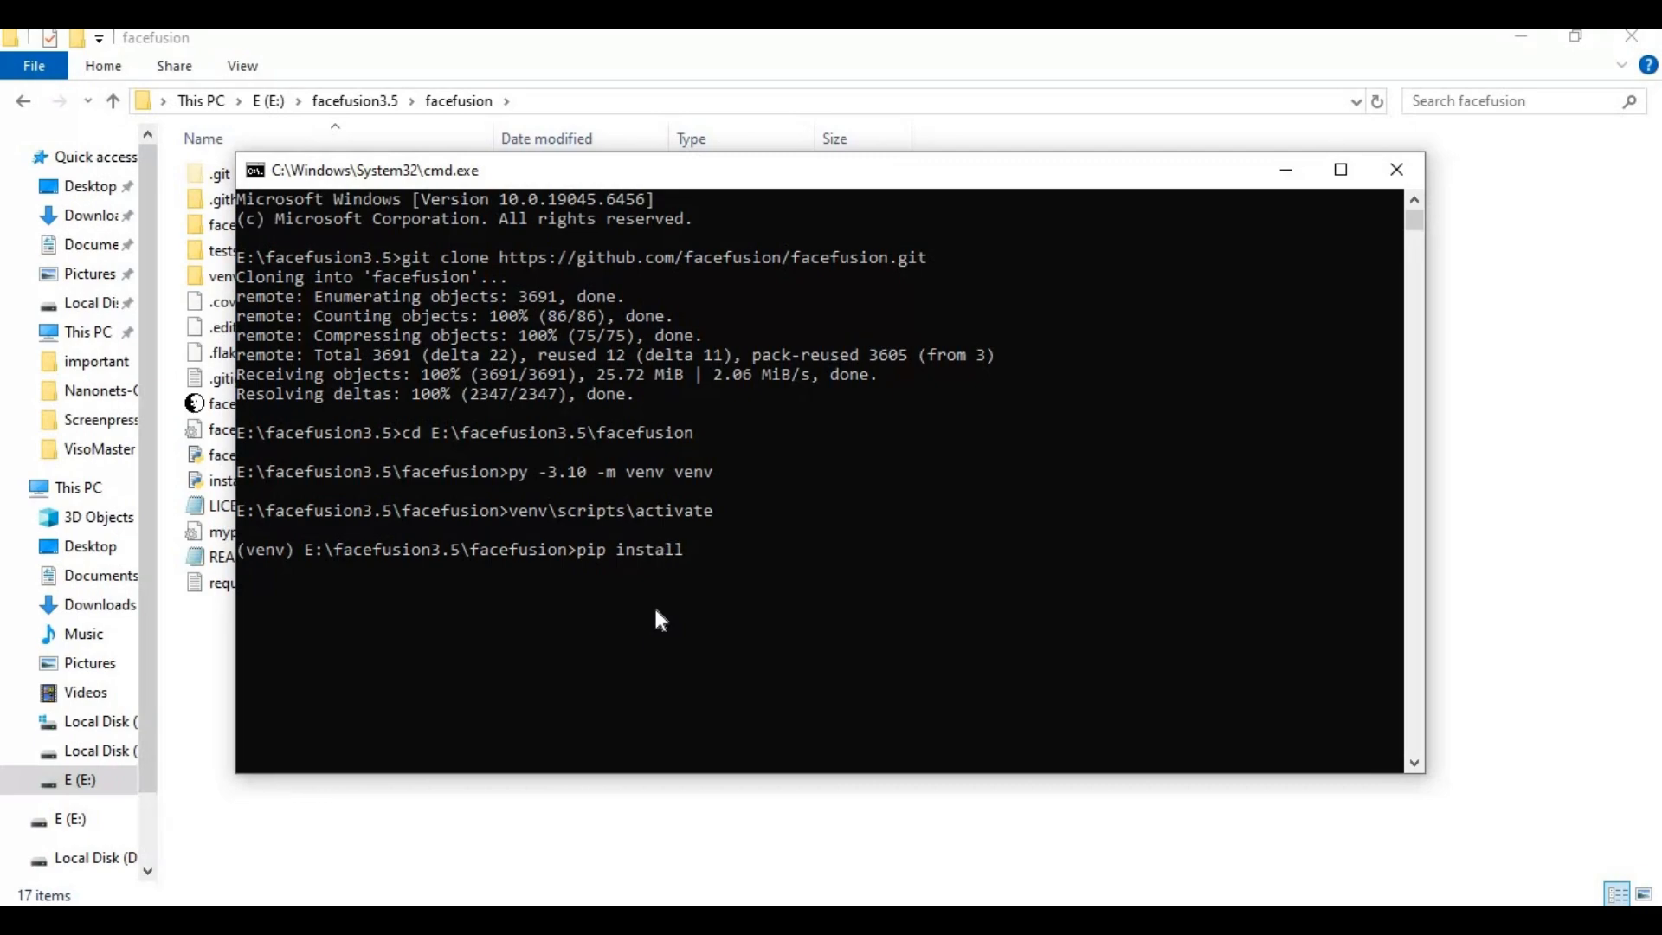
pyautogui.write('--')
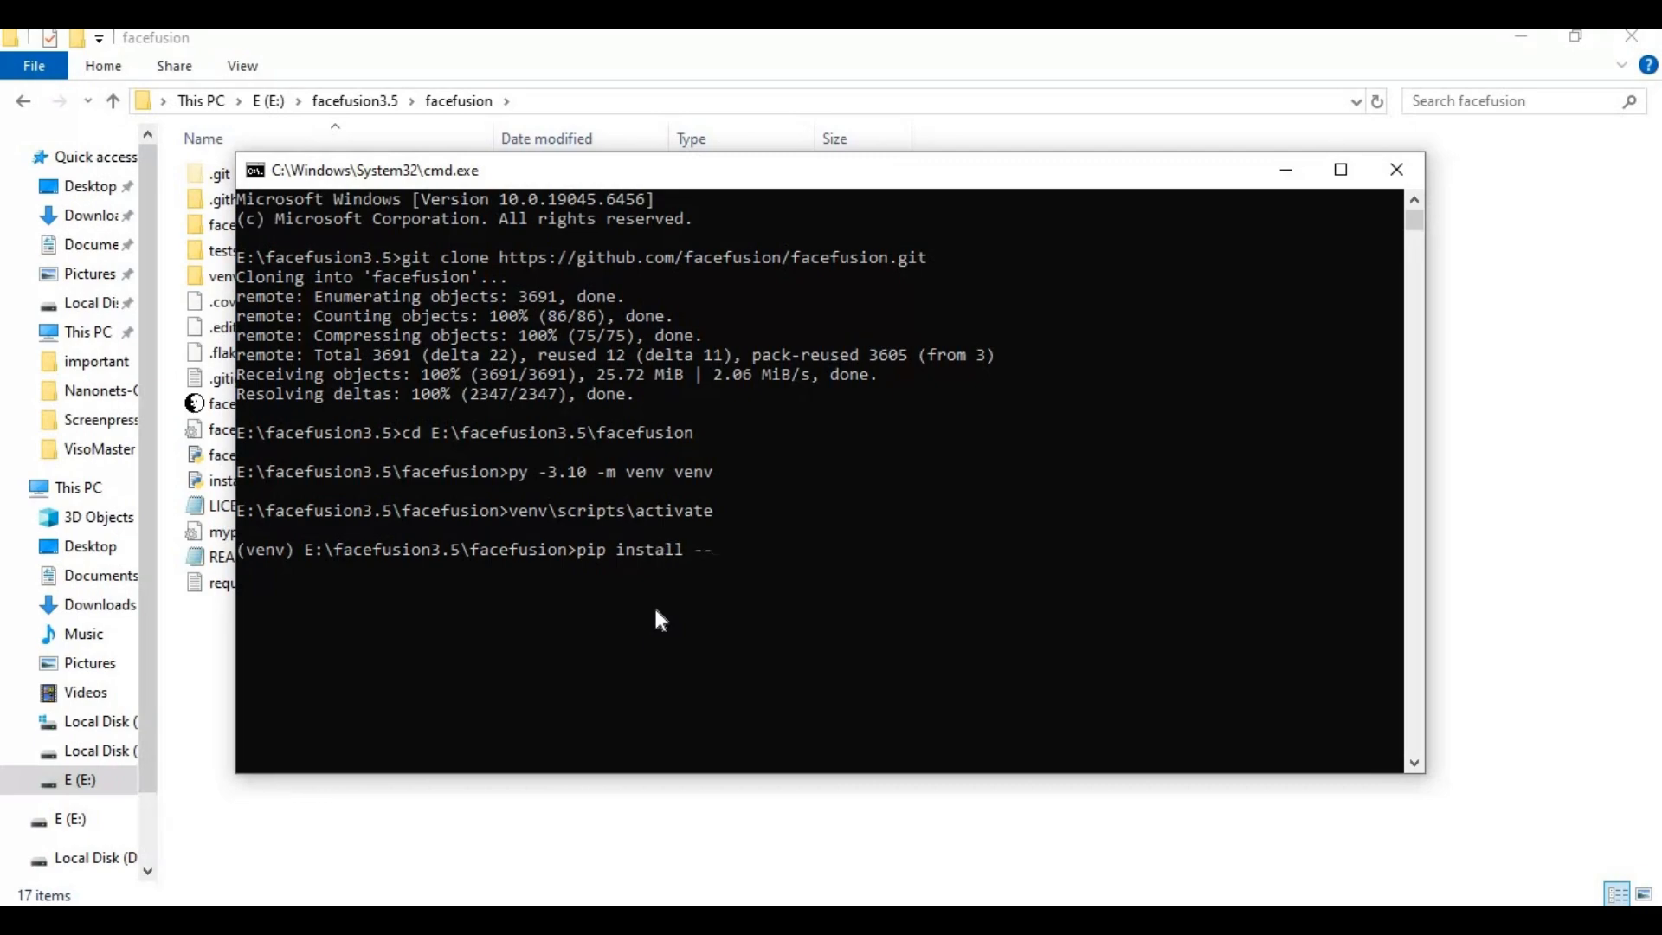
pyautogui.write('upg')
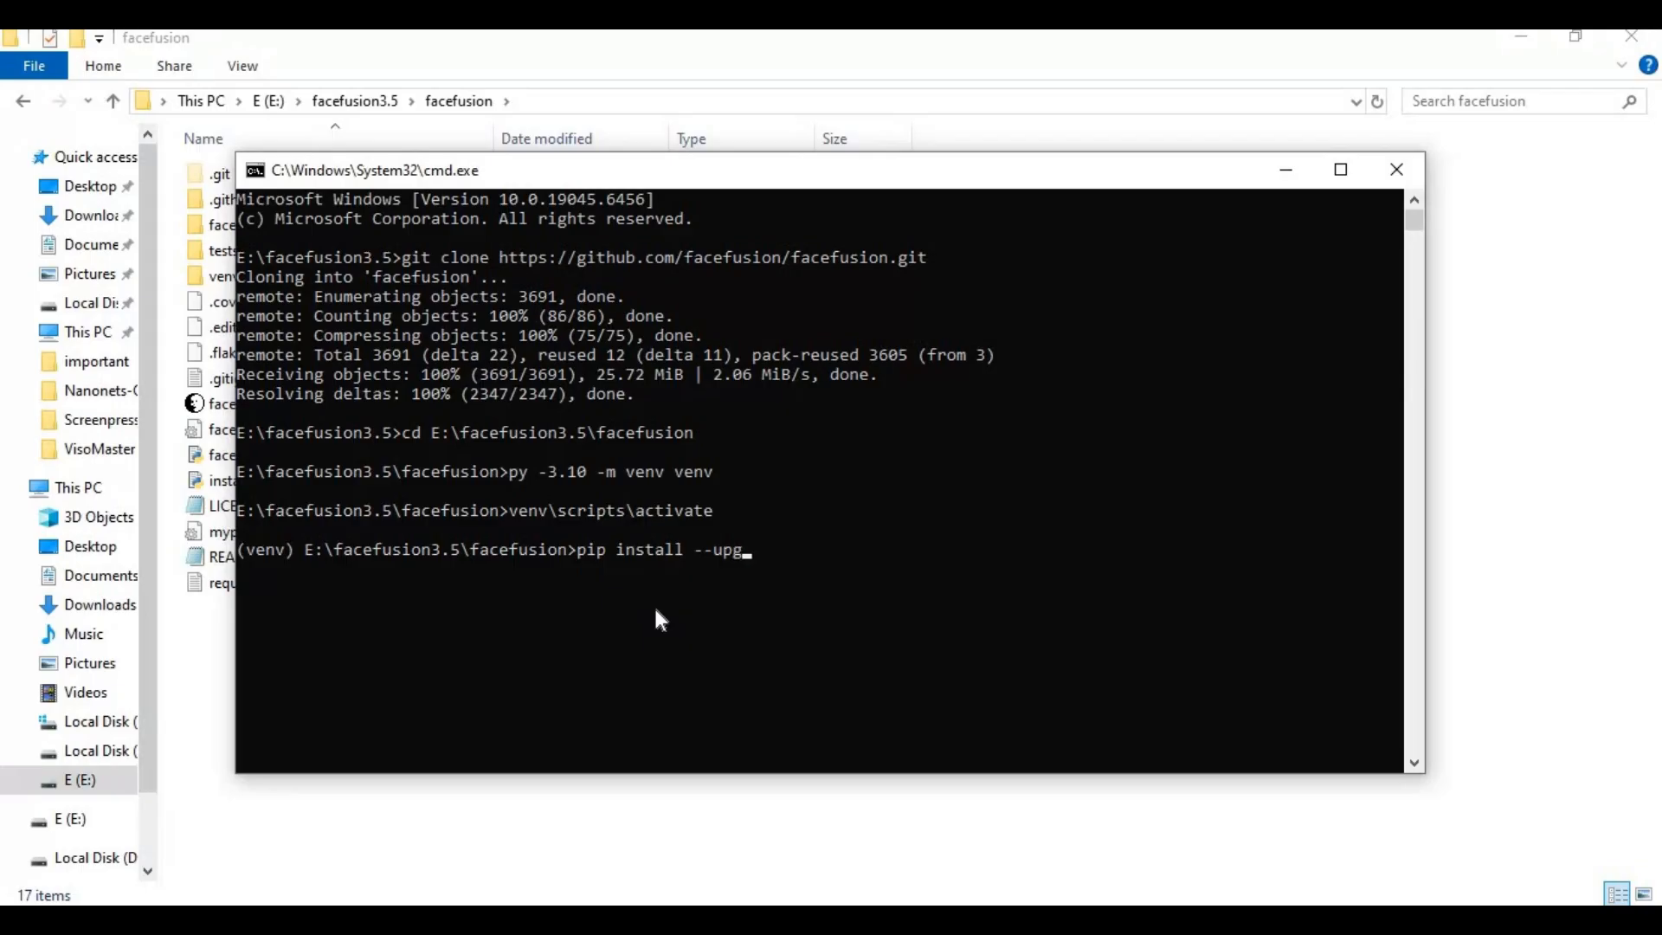
pyautogui.write('rade setuptools w')
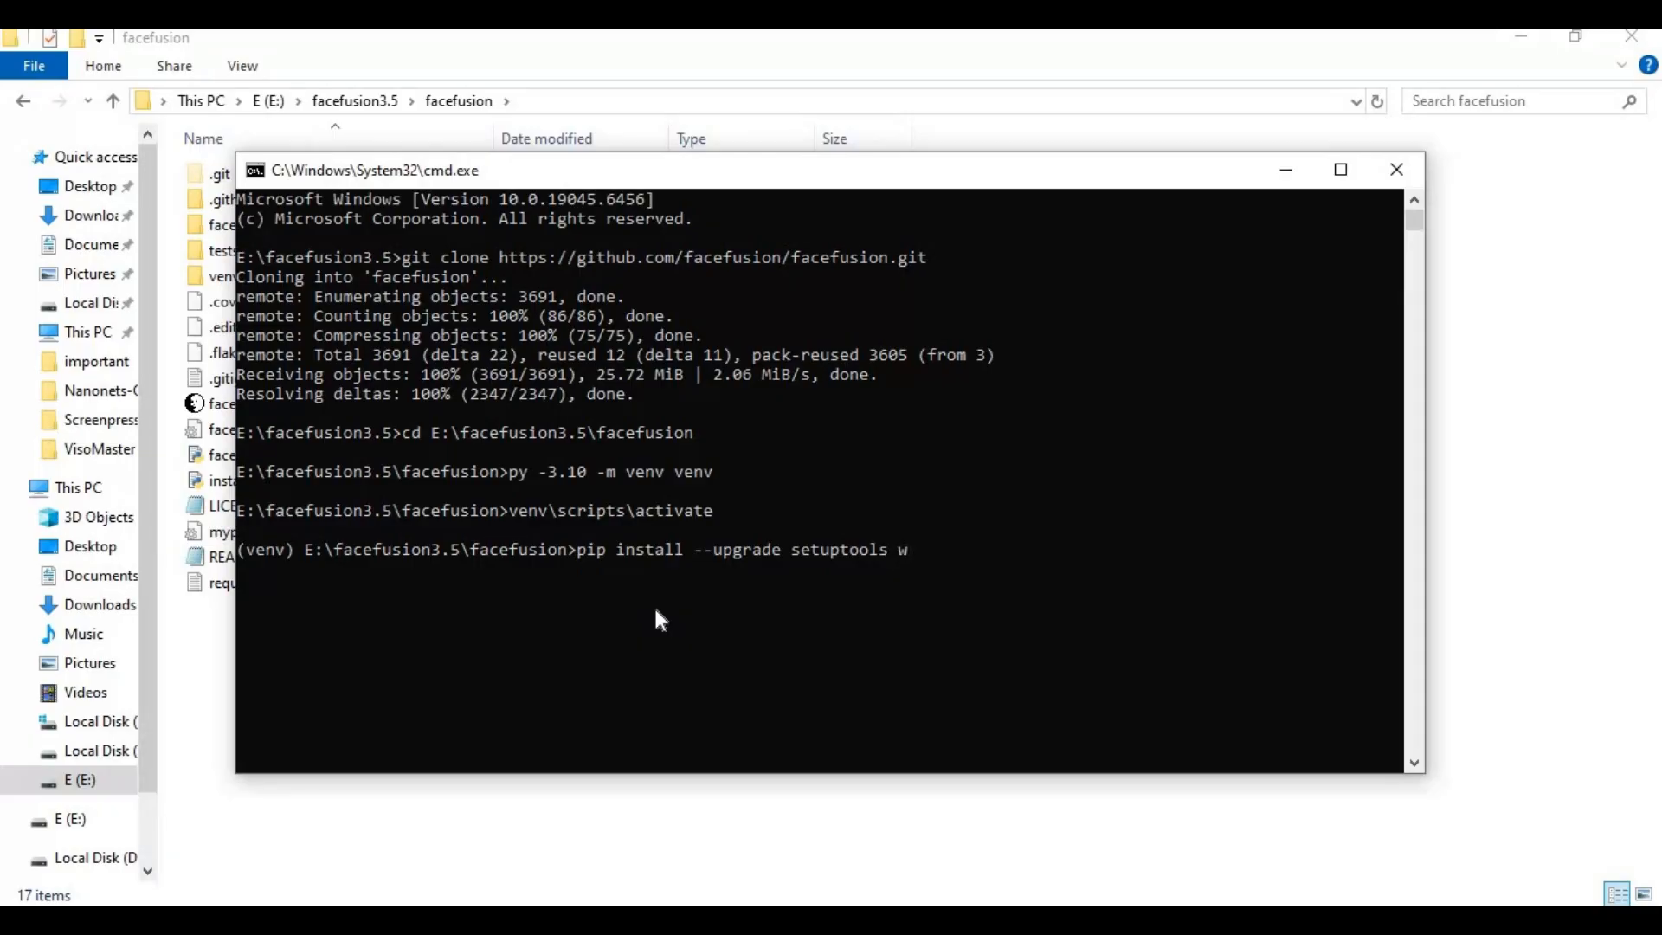
pyautogui.write('heel')
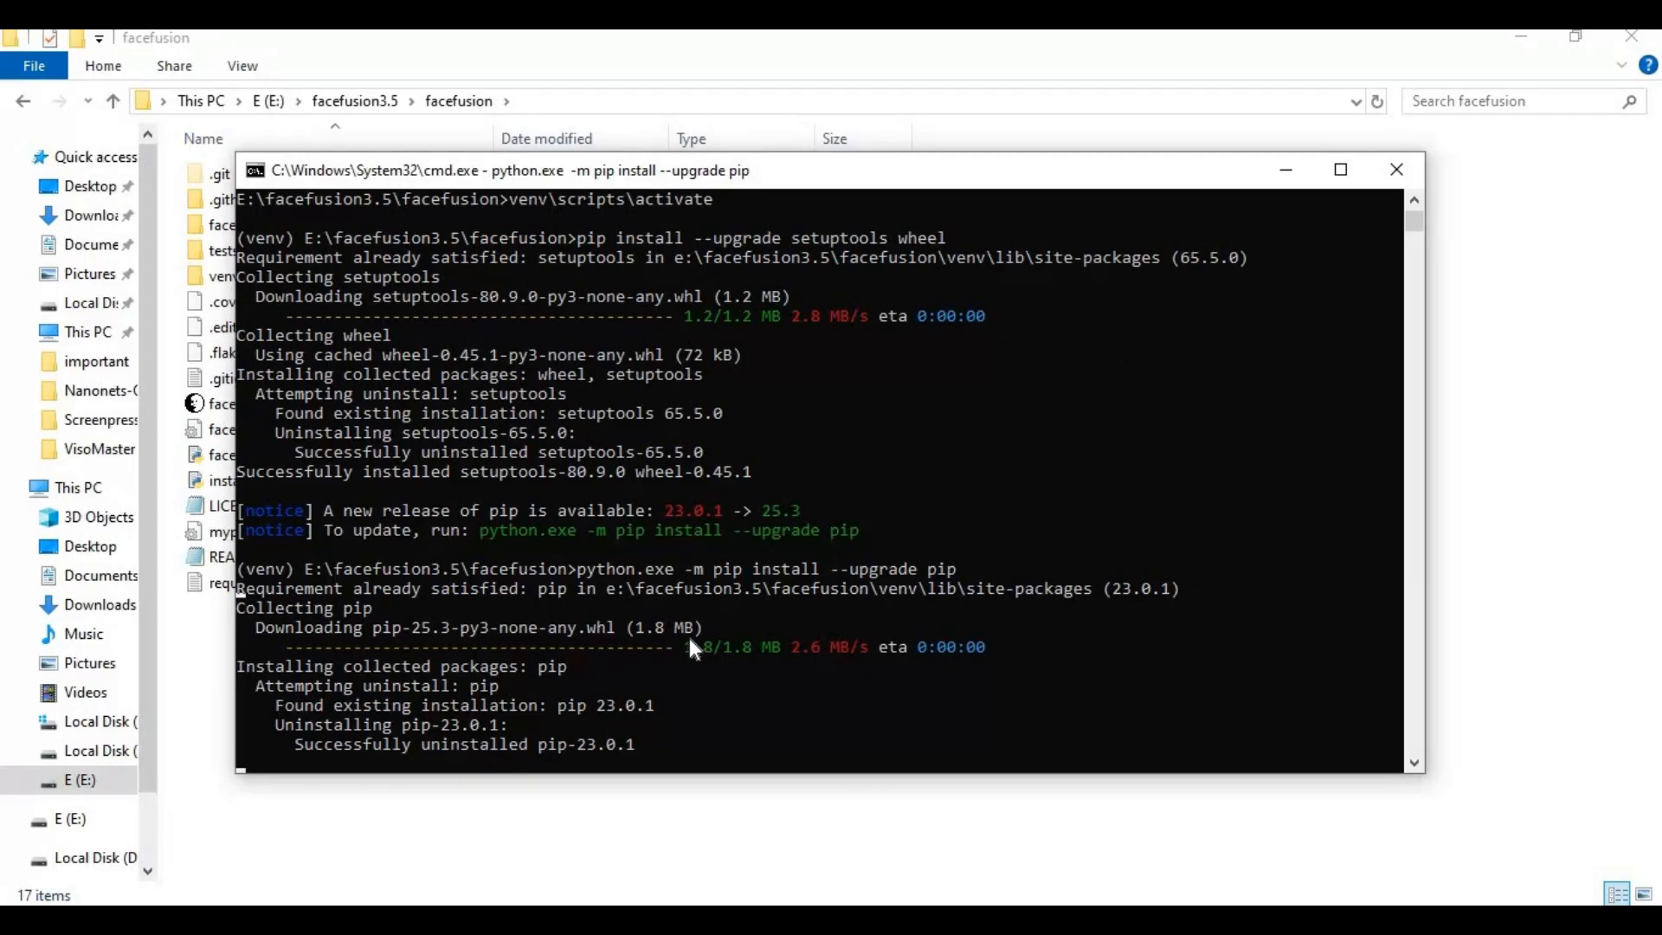
pyautogui.moveTo(699, 646)
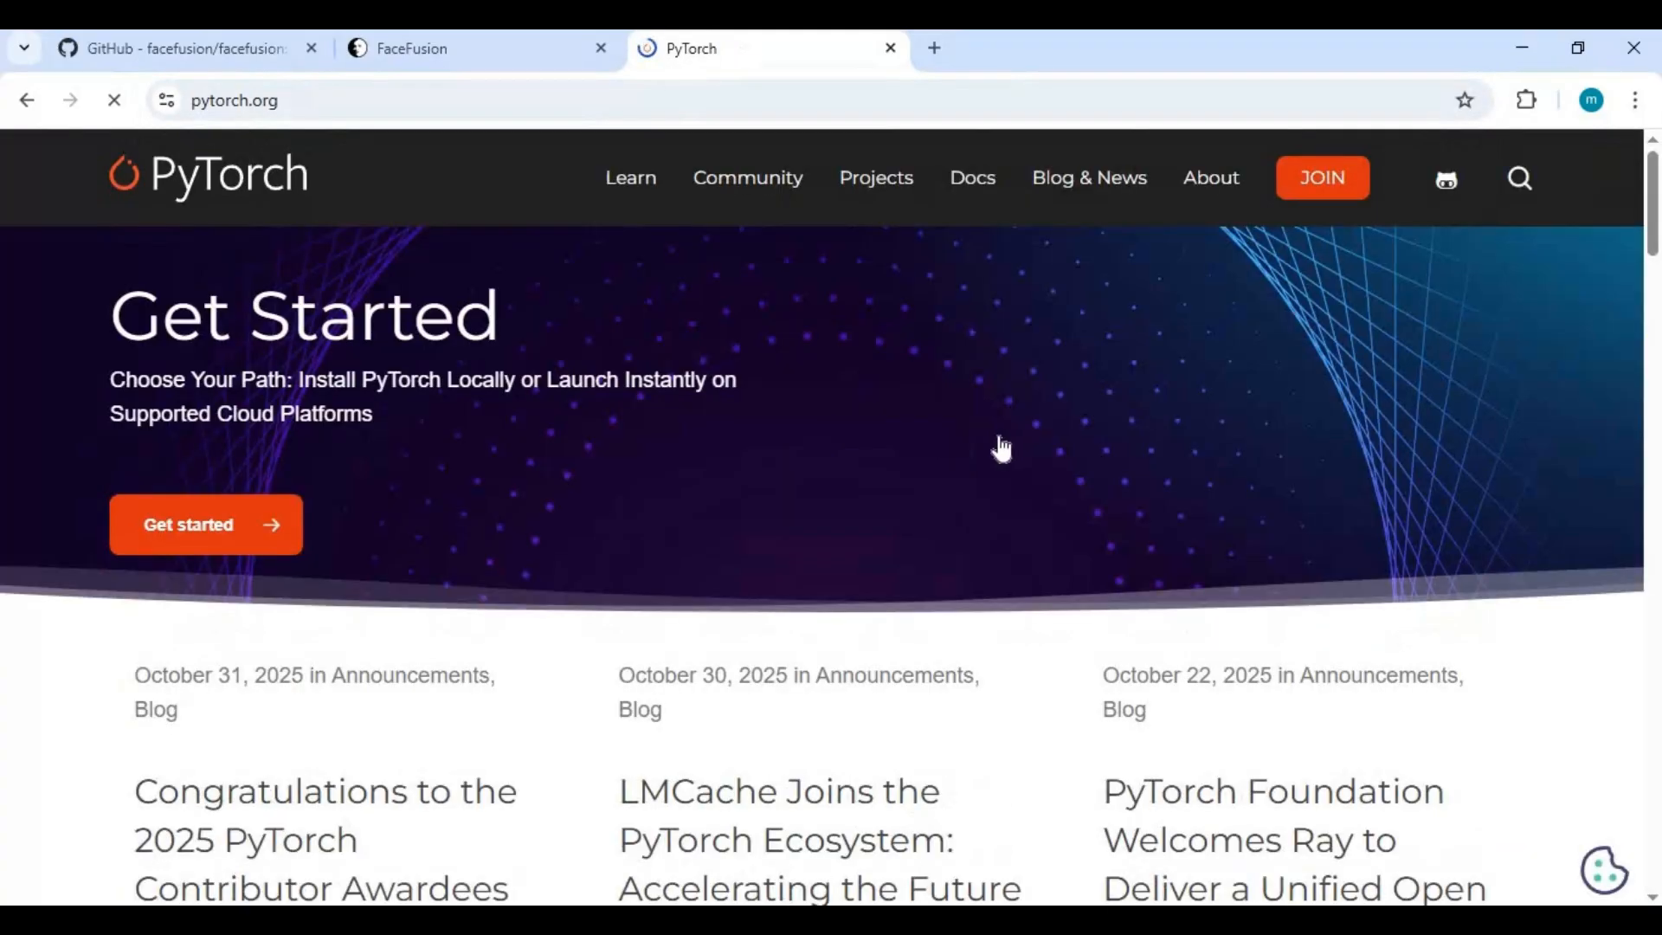
# Step: Scroll to Install PyTorch and pick a CUDA compute platform for Windows pip
pyautogui.scroll(-3)
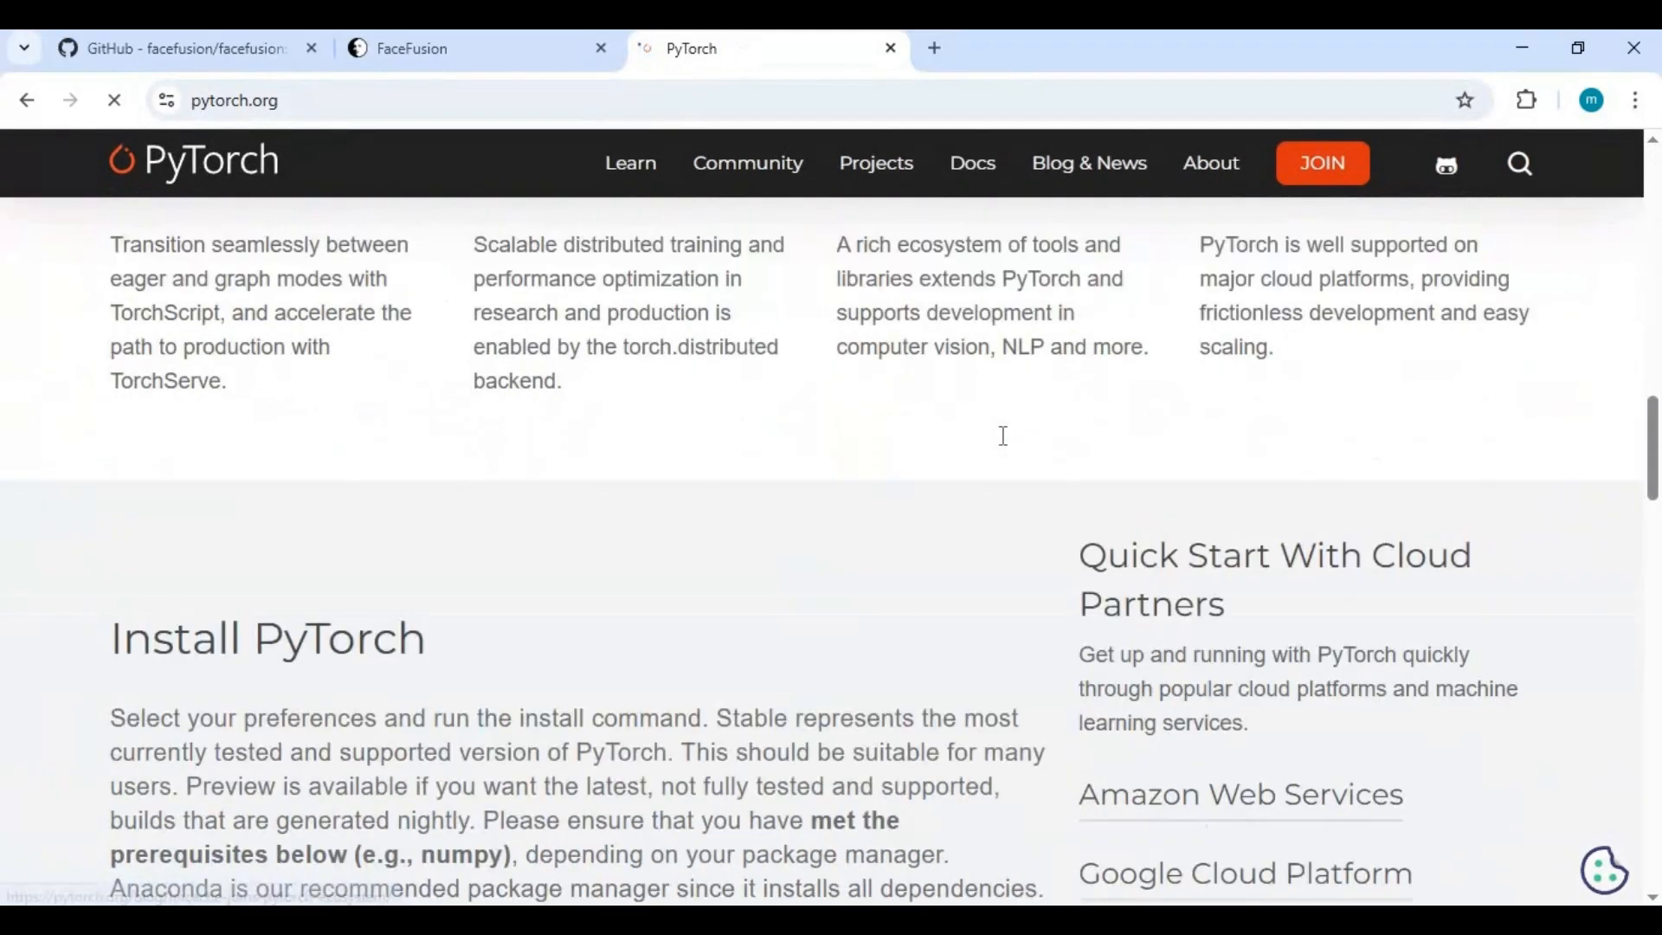
pyautogui.scroll(-3)
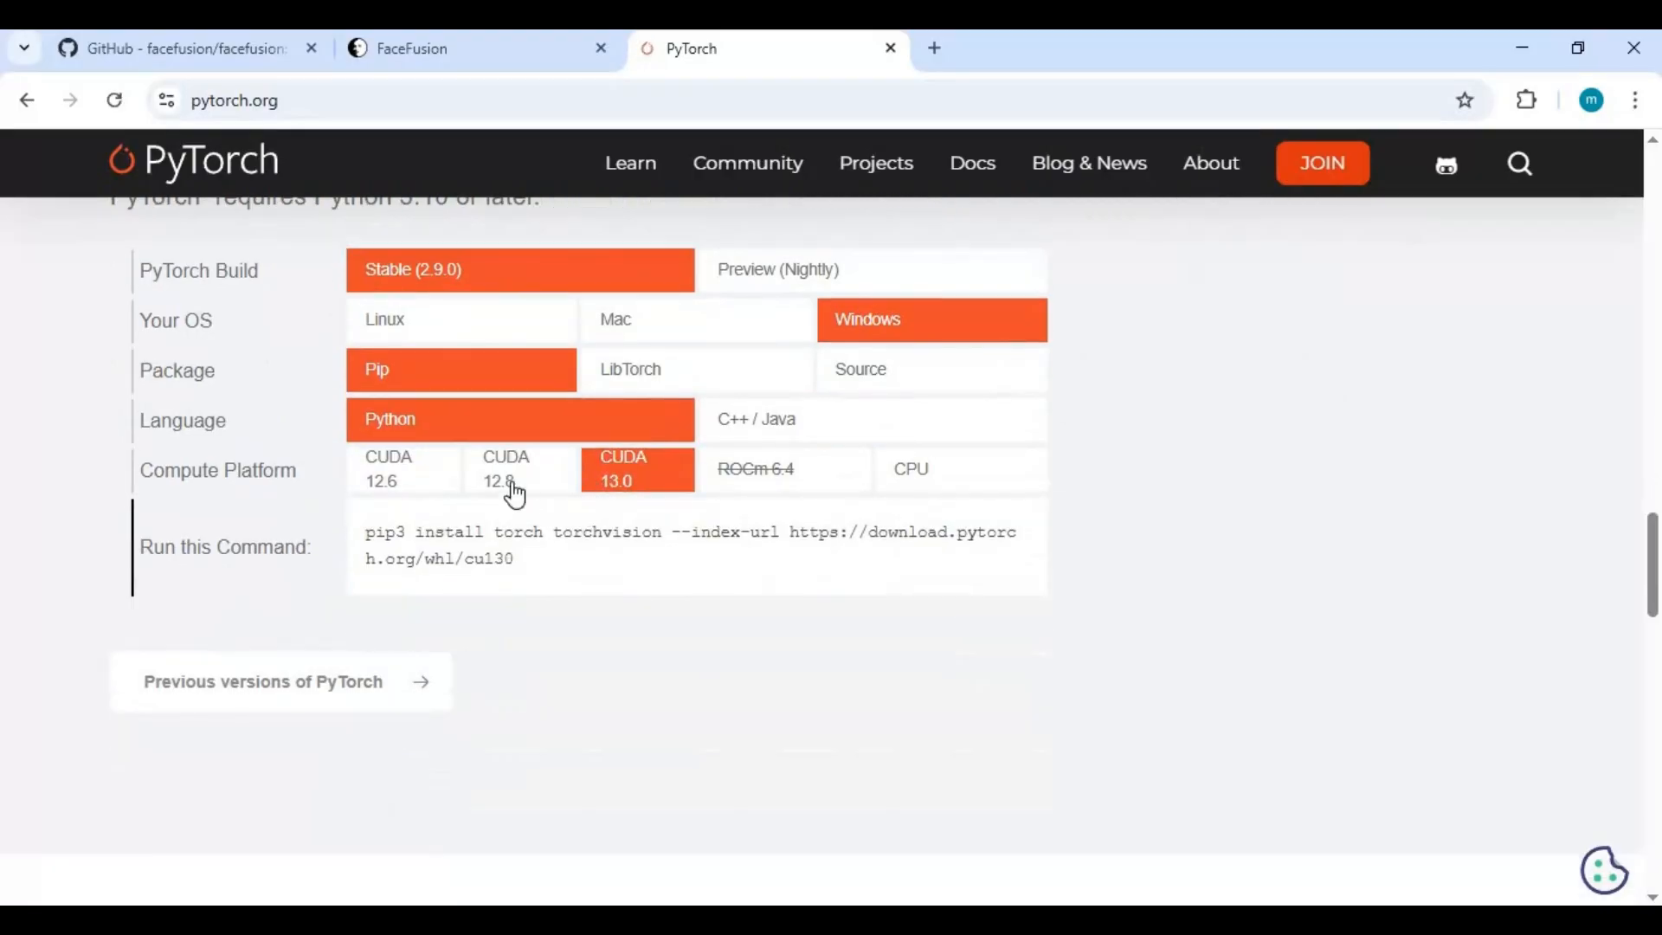
pyautogui.click(518, 468)
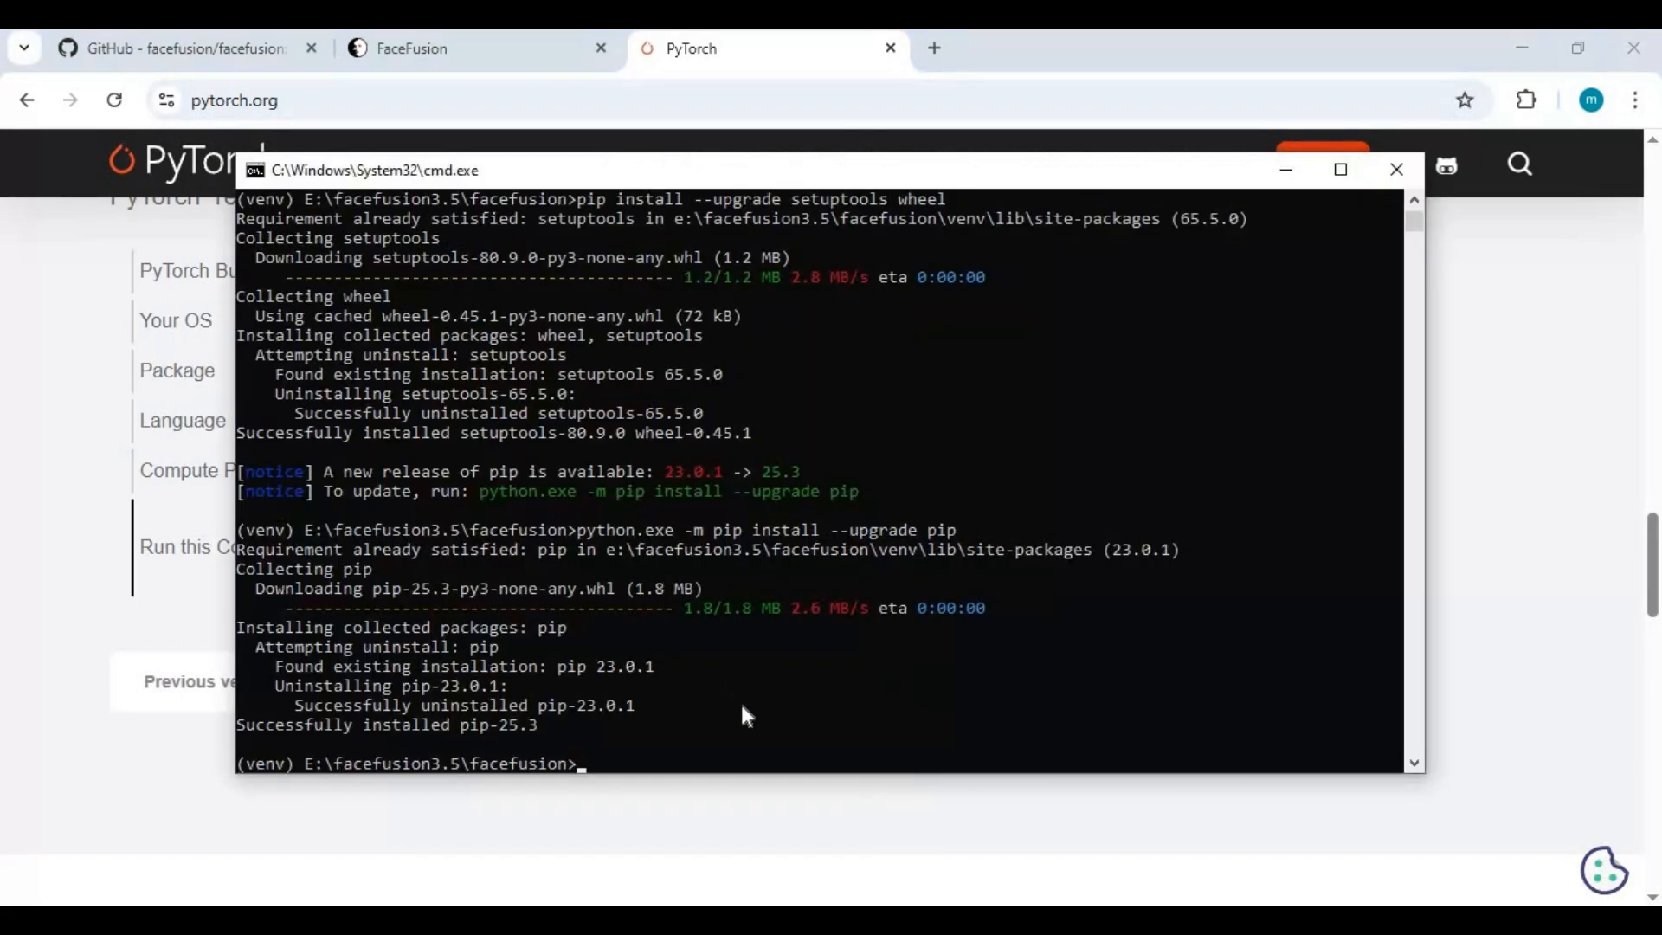
# Step: Install torch and torchvision from the download.pytorch.org CUDA wheel index and review the output
pyautogui.write('pip3 install torch torchvision --index-url https://download.pytorch.org/whl/cu128')
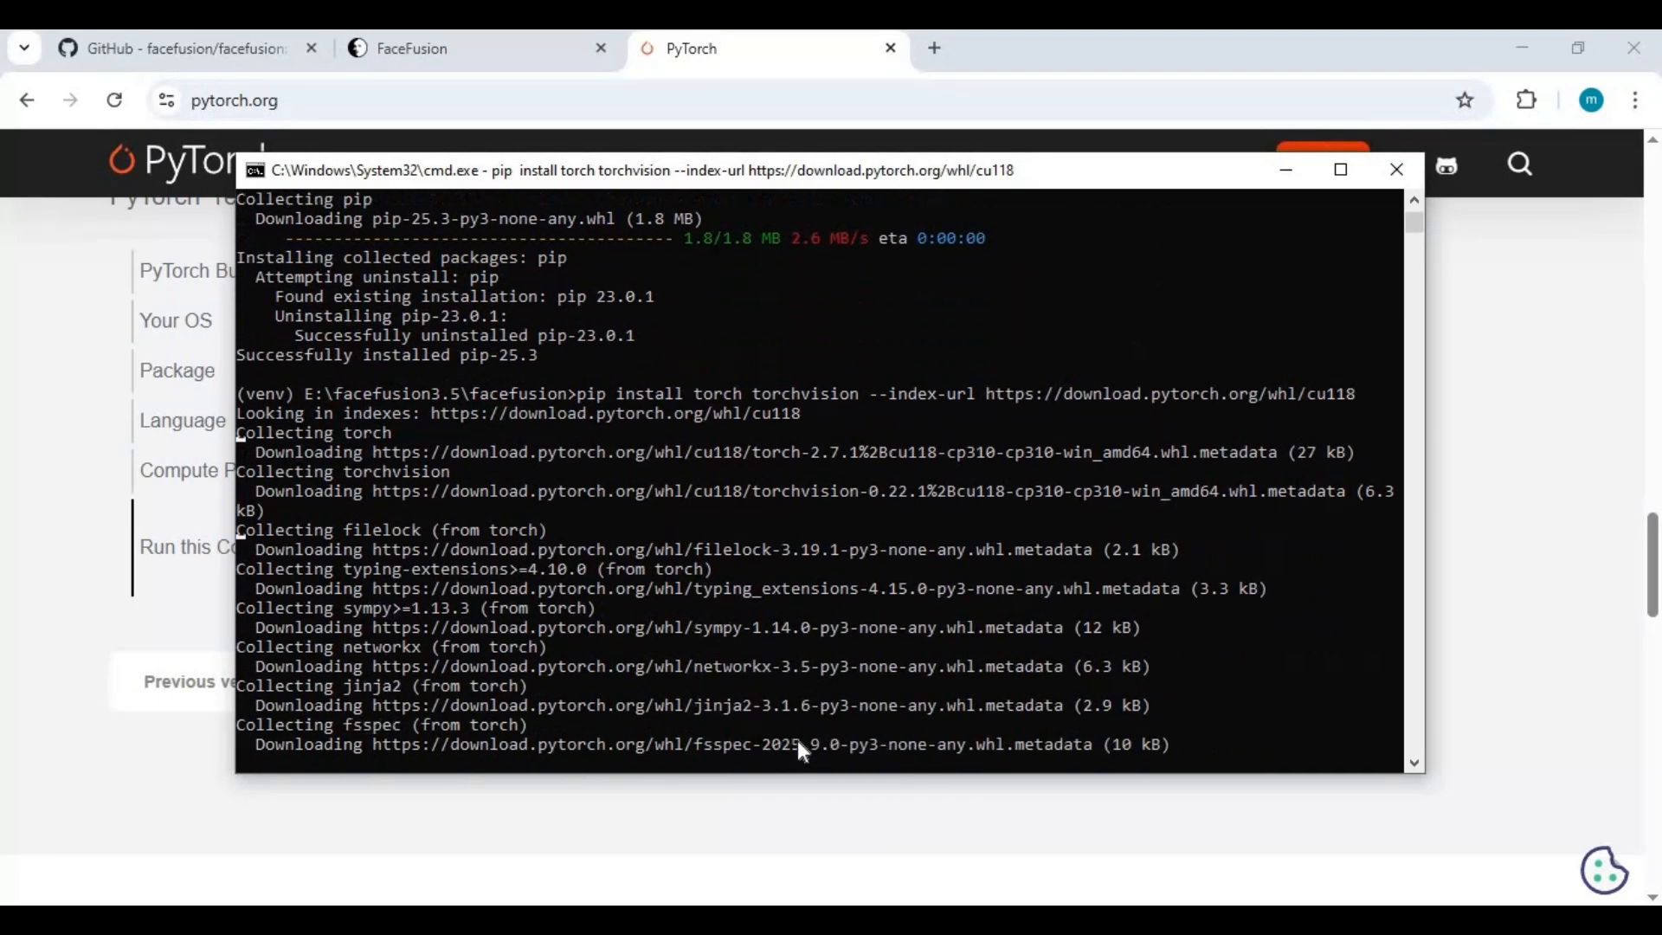
pyautogui.scroll(-3)
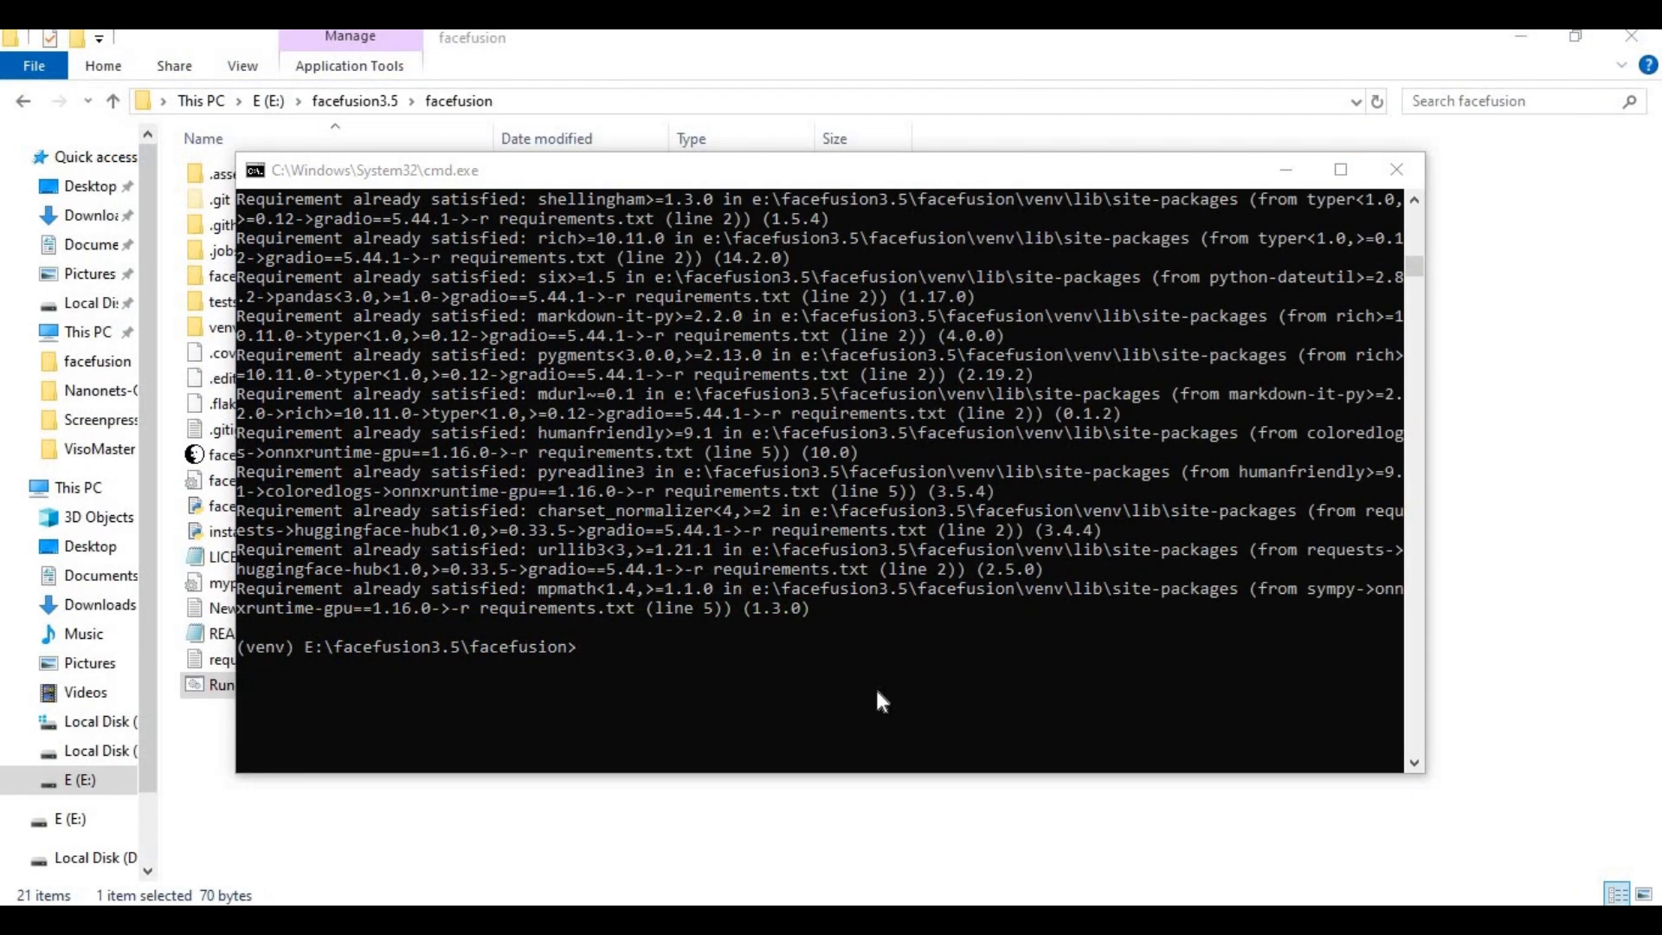
# Step: Open requirements.txt in Notepad and review pinned versions like gradio 5.44.1 and numpy 2.1.2
pyautogui.click(1396, 169)
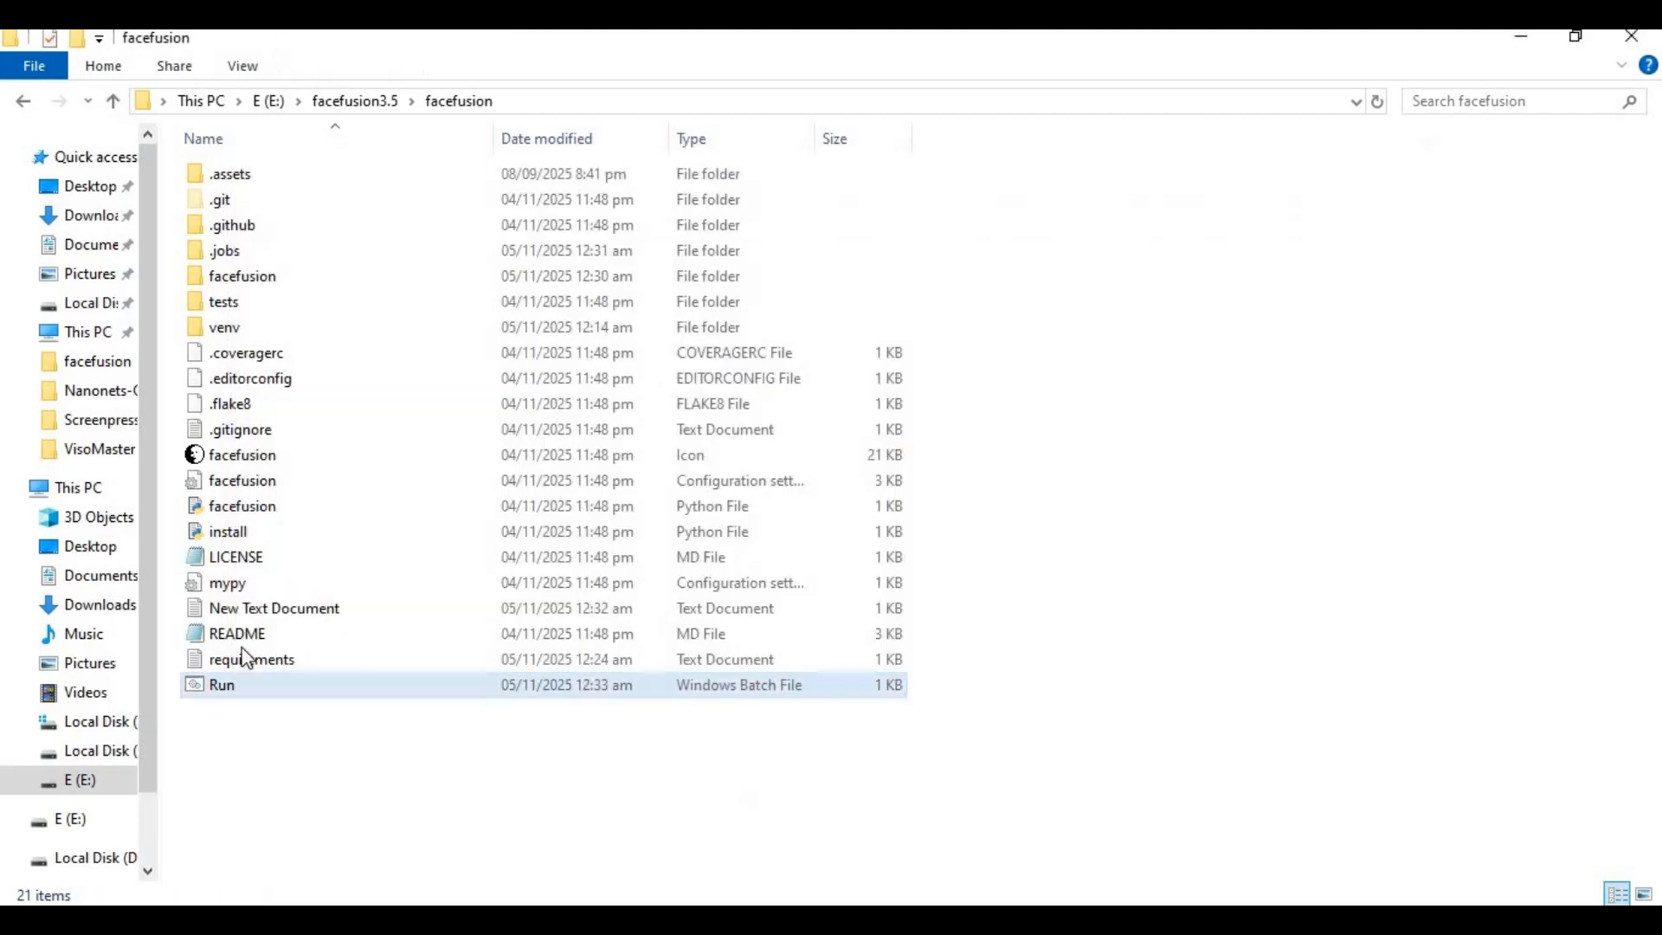
pyautogui.click(251, 658)
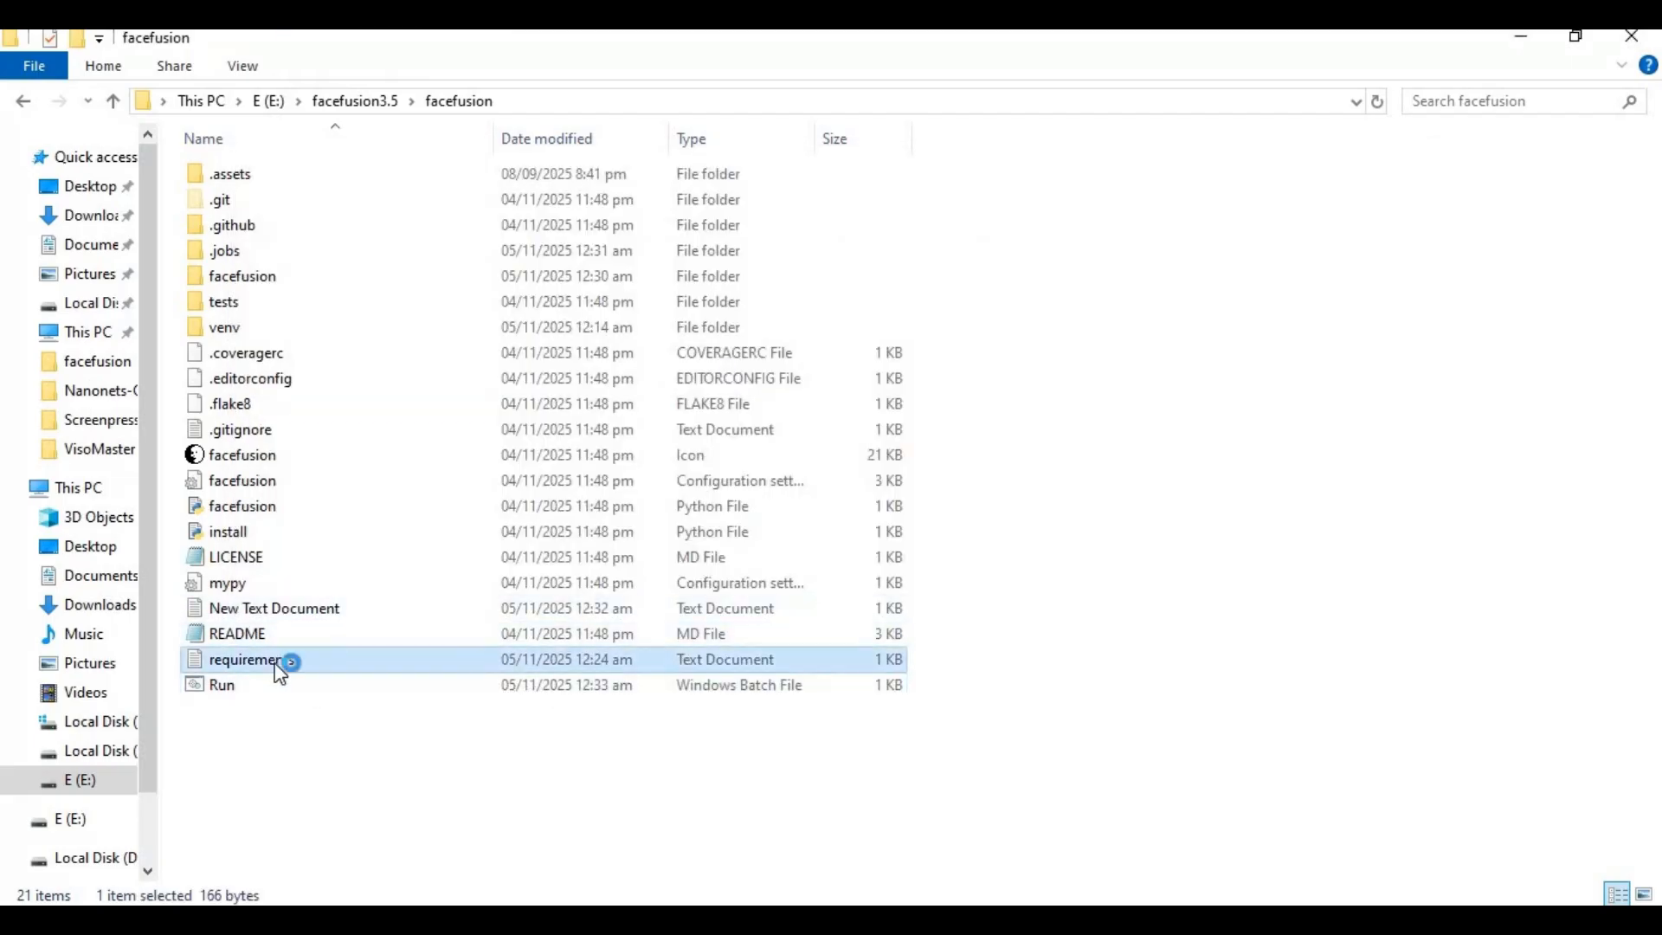
pyautogui.doubleClick(244, 658)
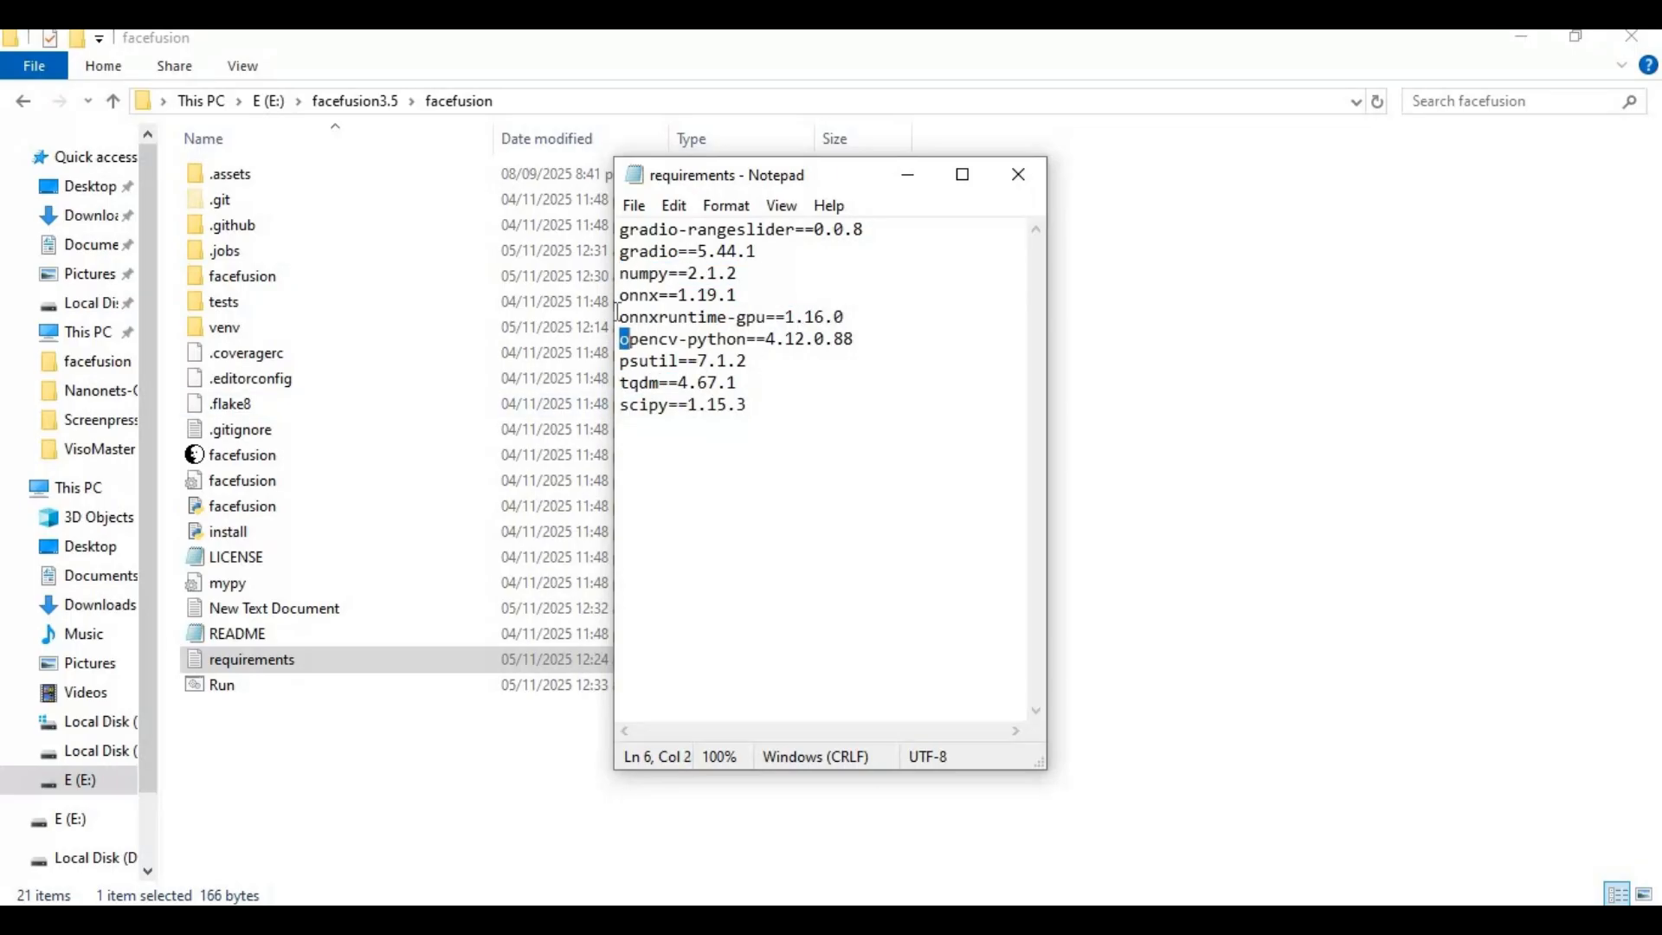
pyautogui.tripleClick(731, 316)
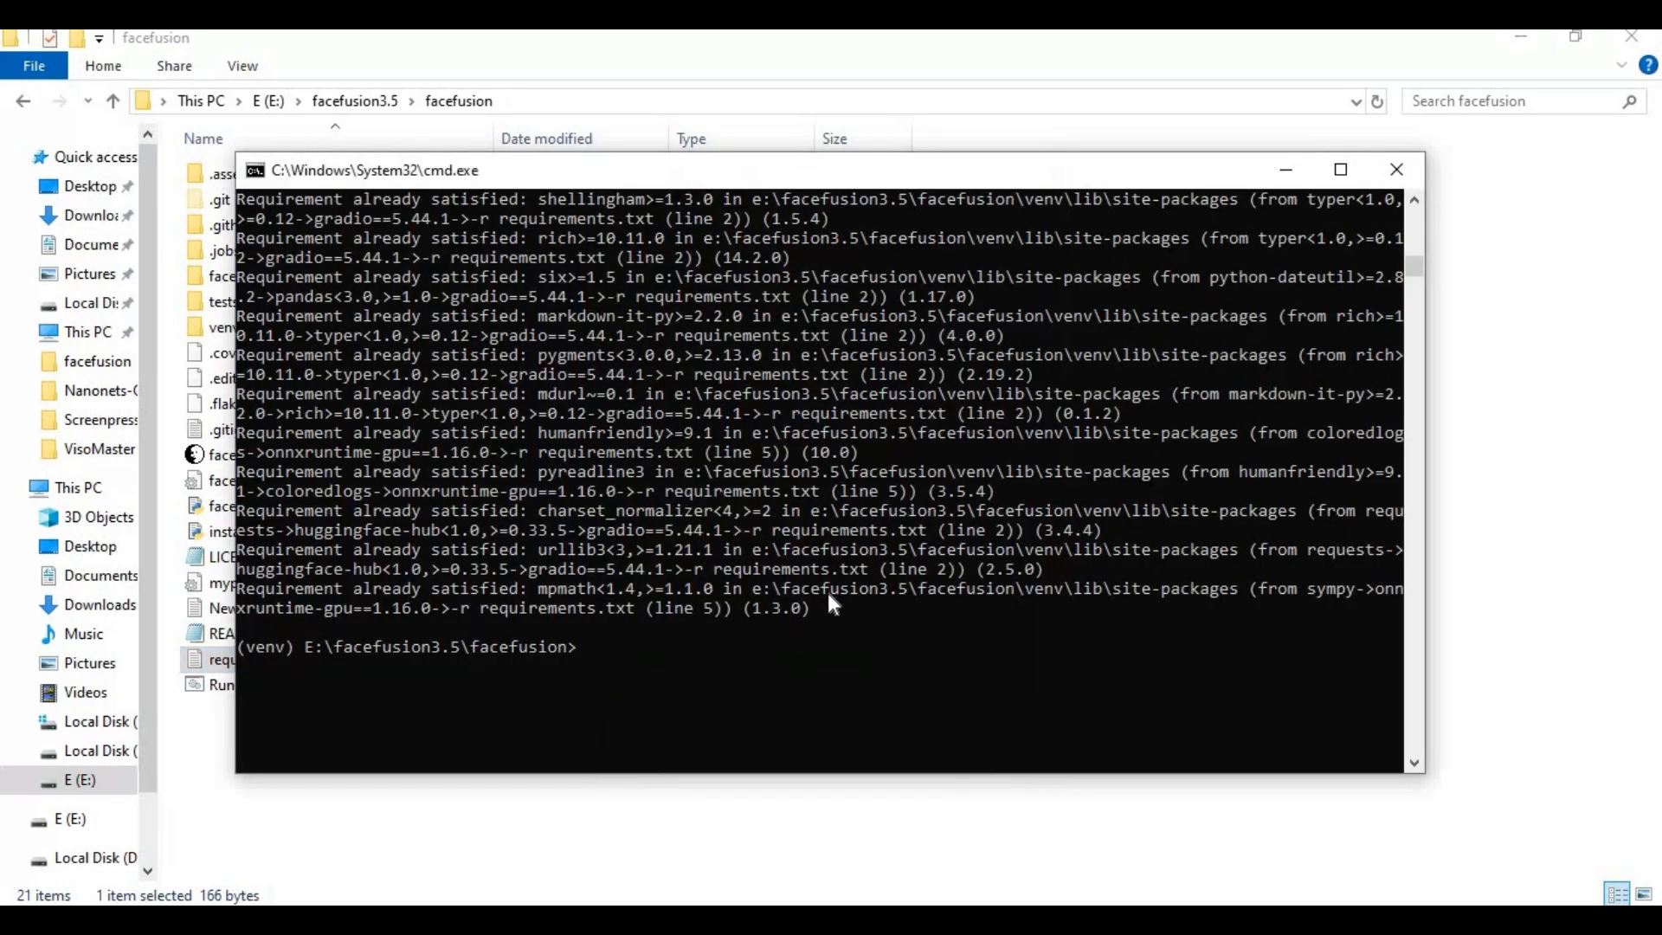
# Step: Install all dependencies with pip install -r requirements.txt
pyautogui.write('pip in')
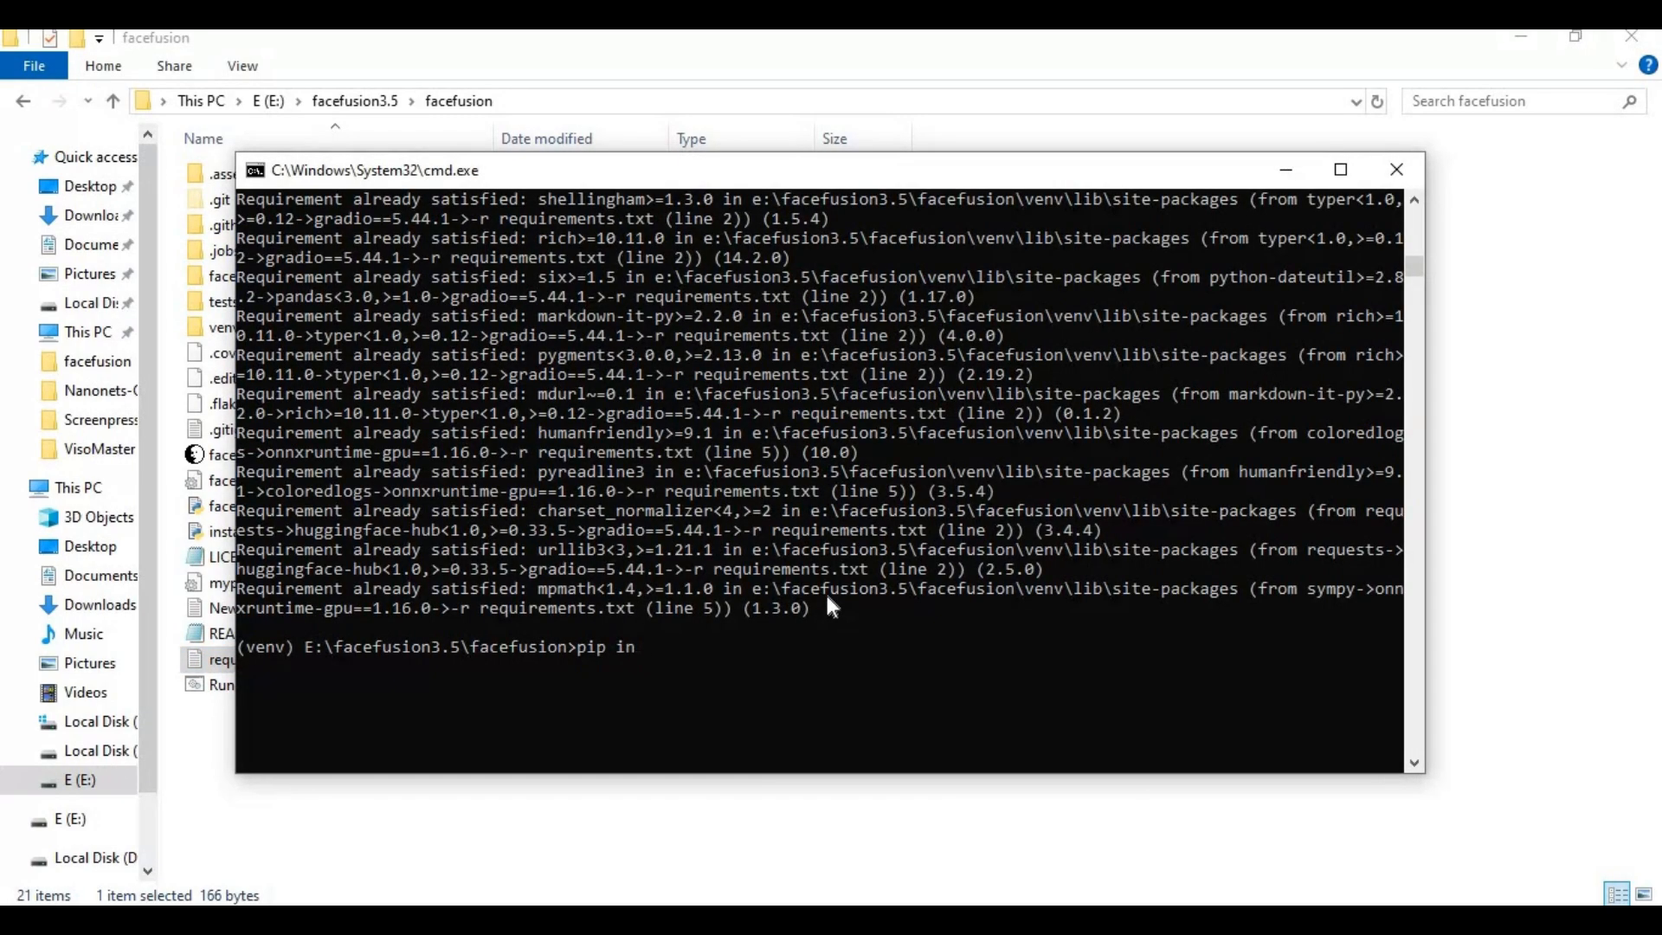
pyautogui.write('stall')
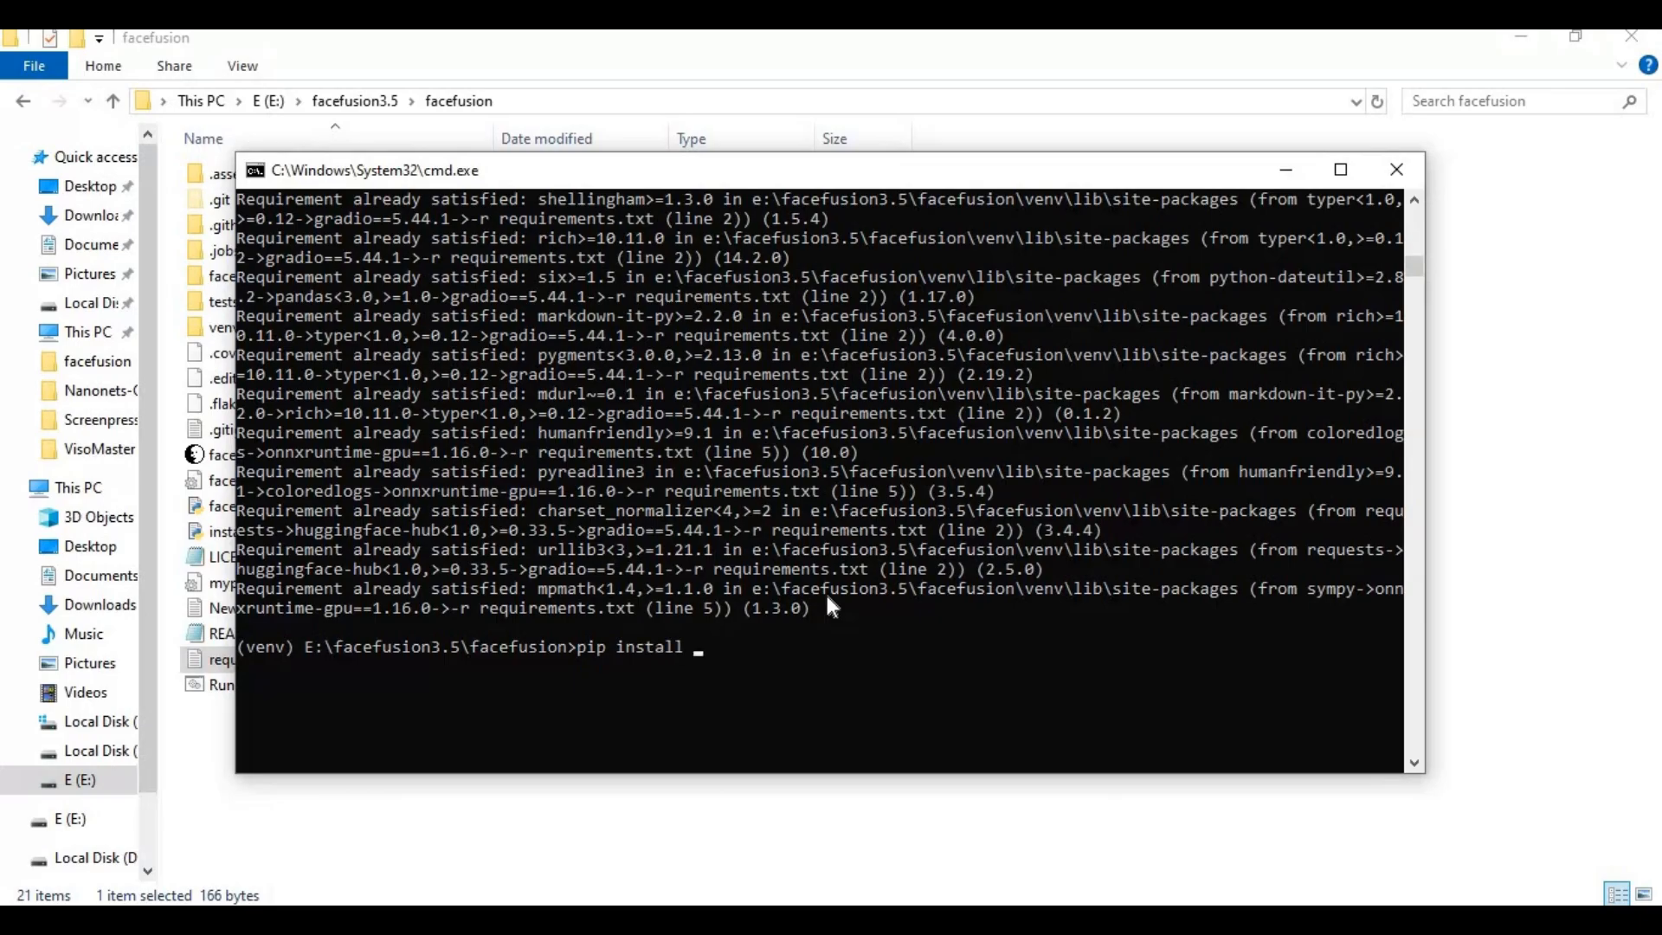
pyautogui.write('-r req')
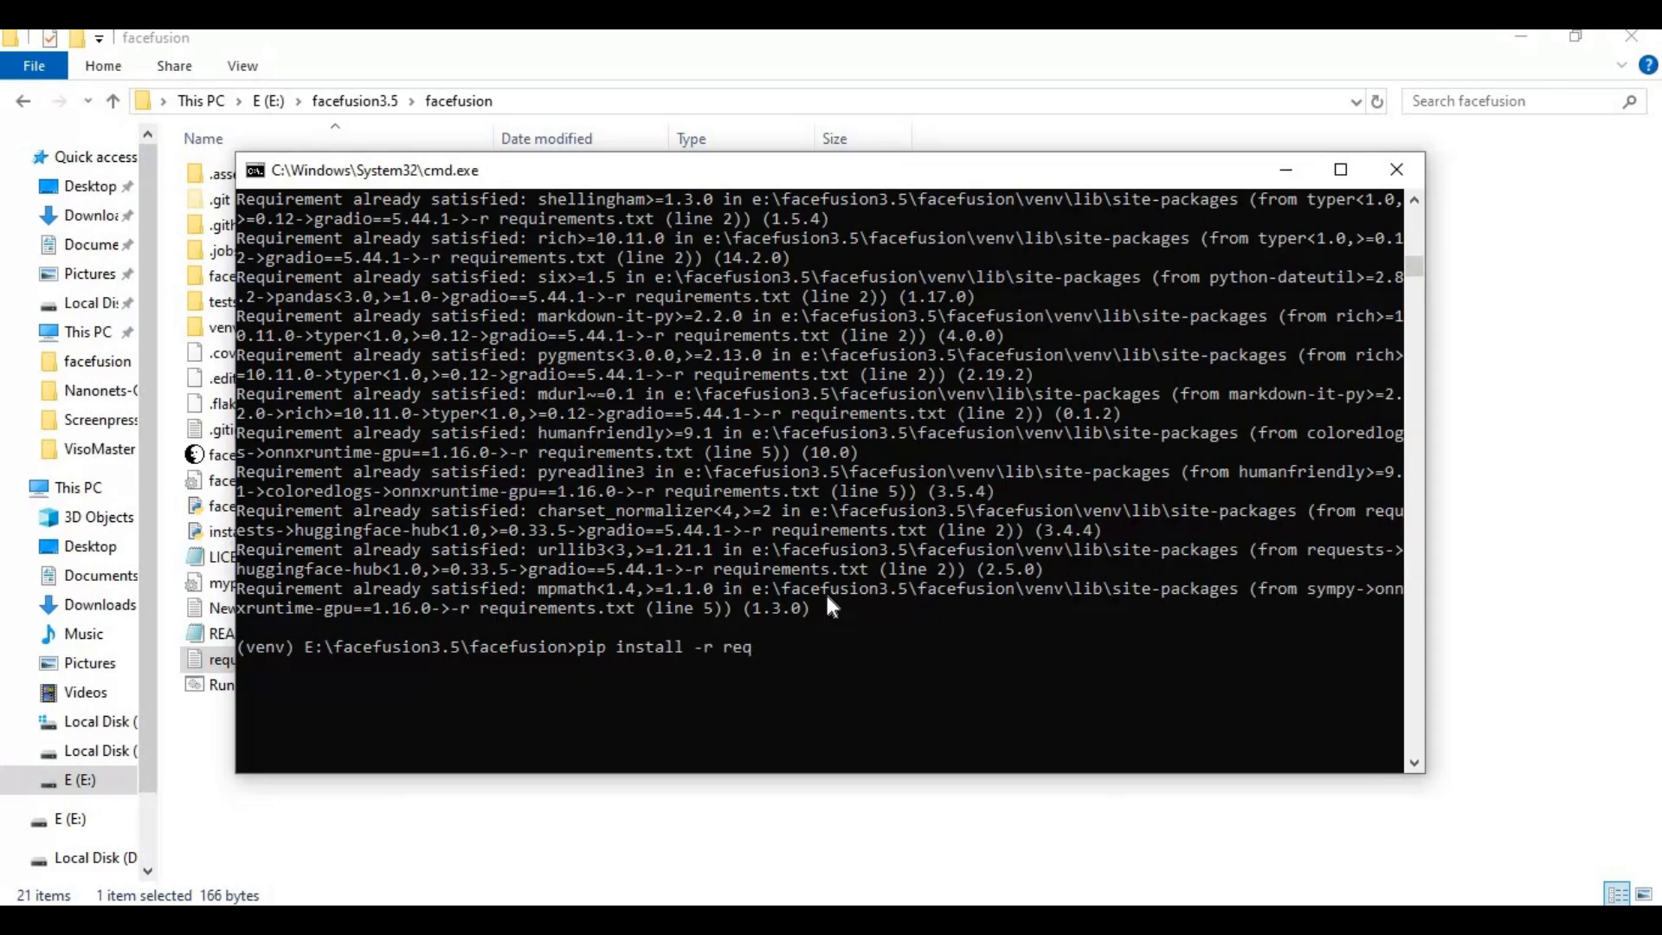
pyautogui.write('uirements')
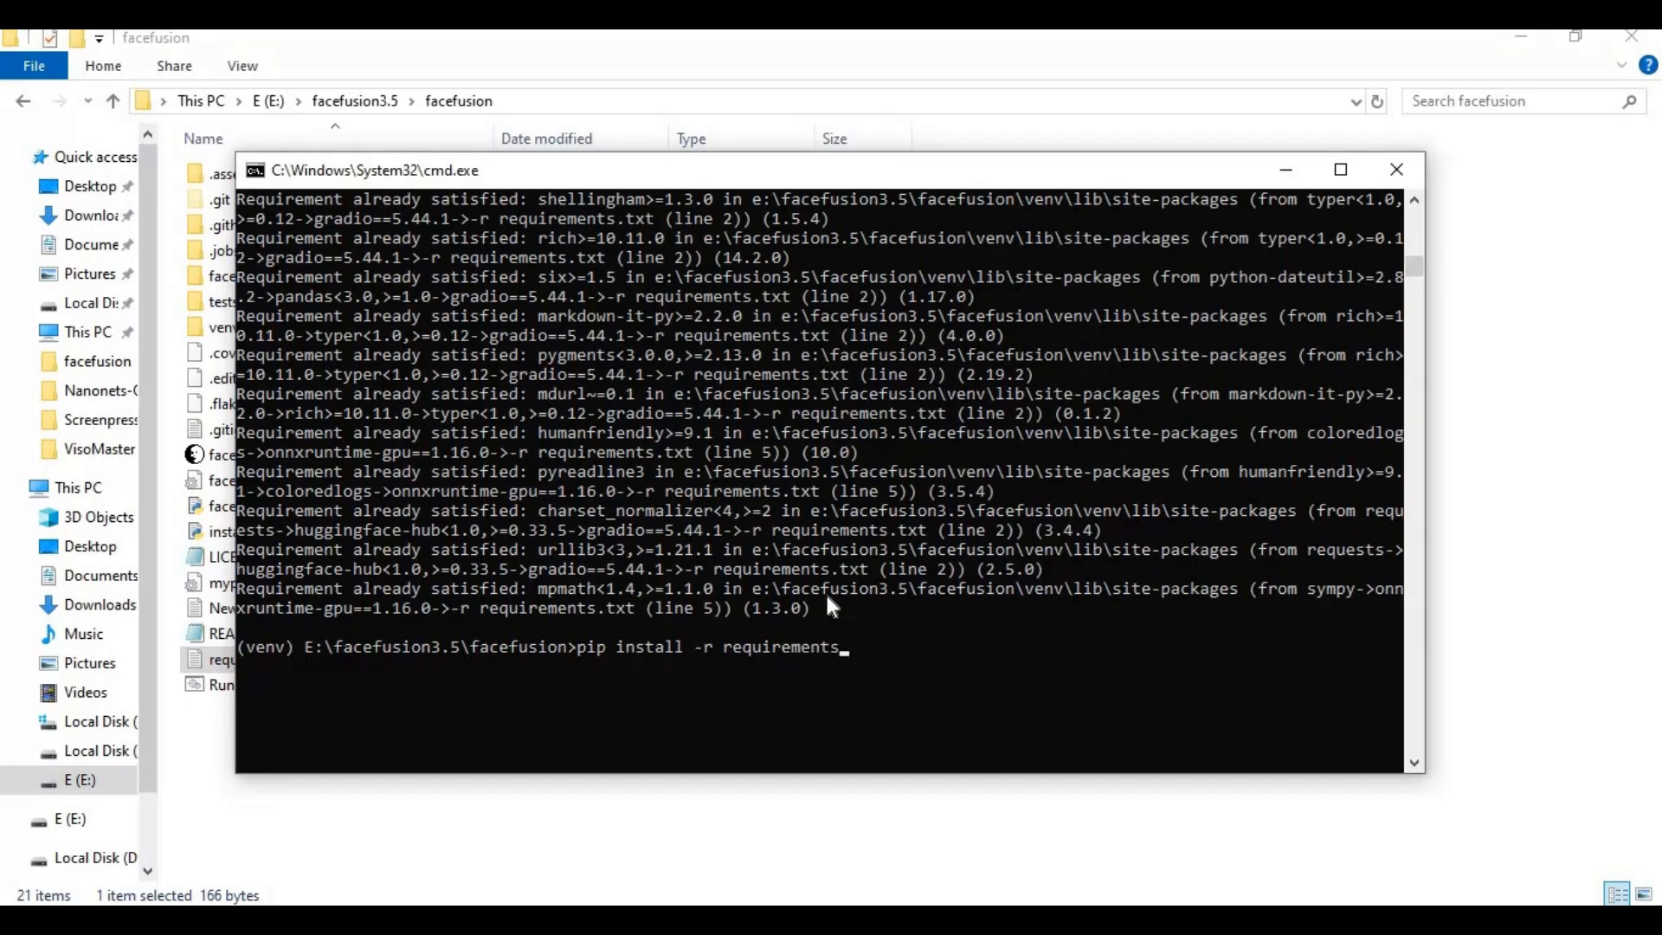
pyautogui.write('.txt')
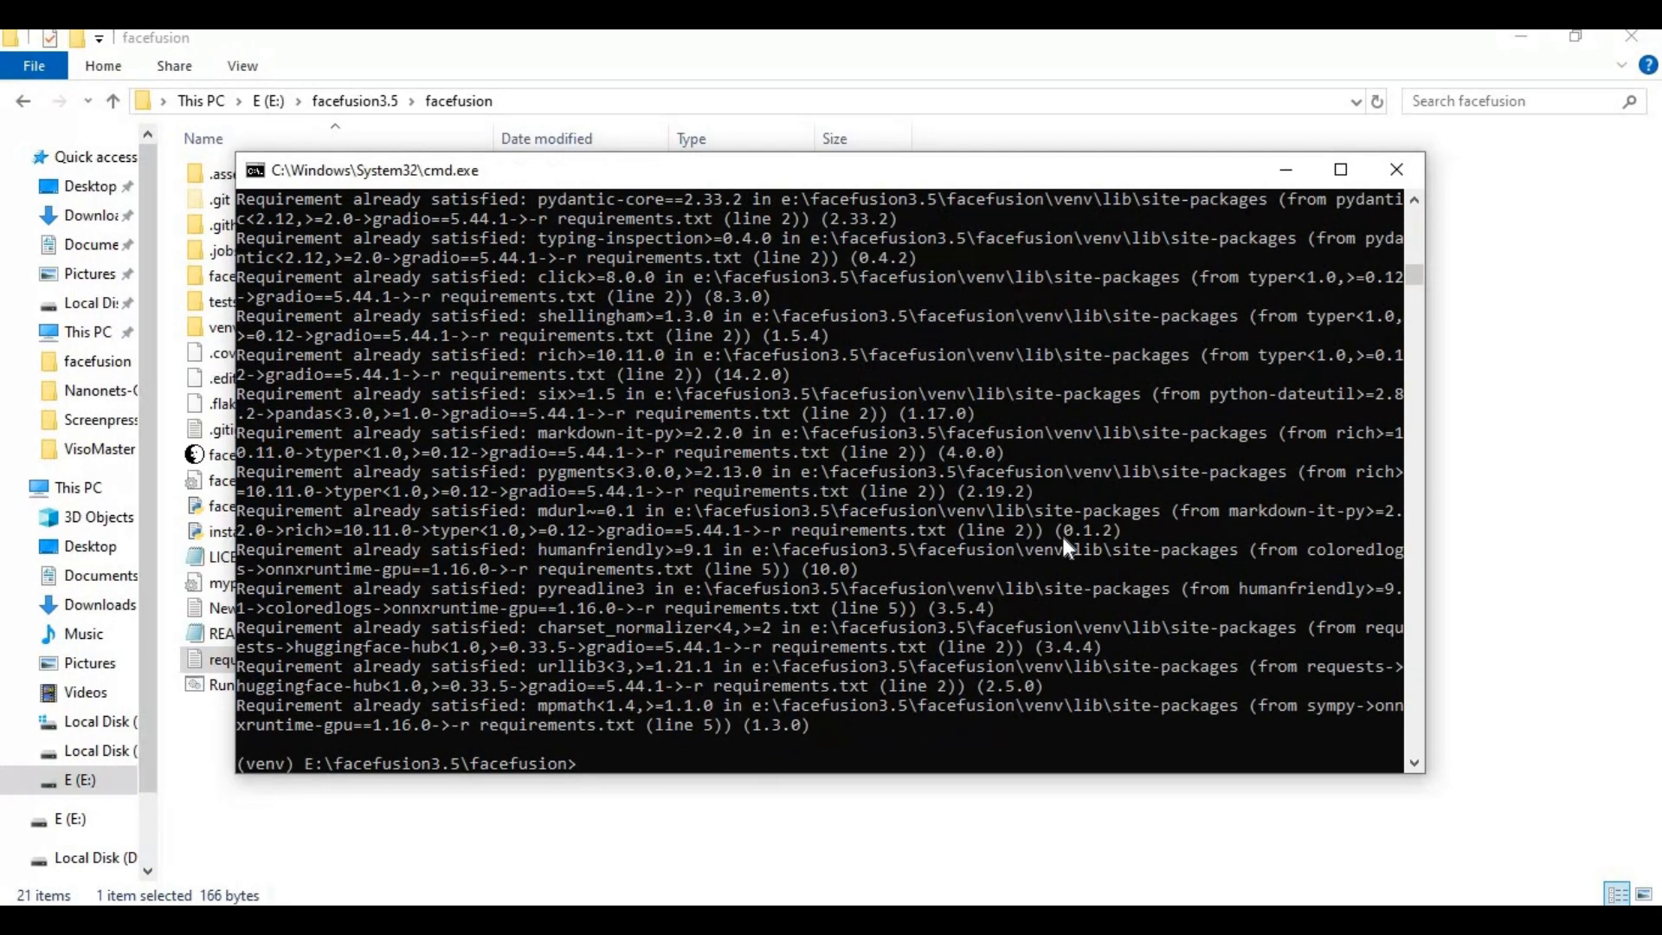
# Step: Downgrade numpy to version 1.26.4 with pip install numpy==1.26.4
pyautogui.write('pip')
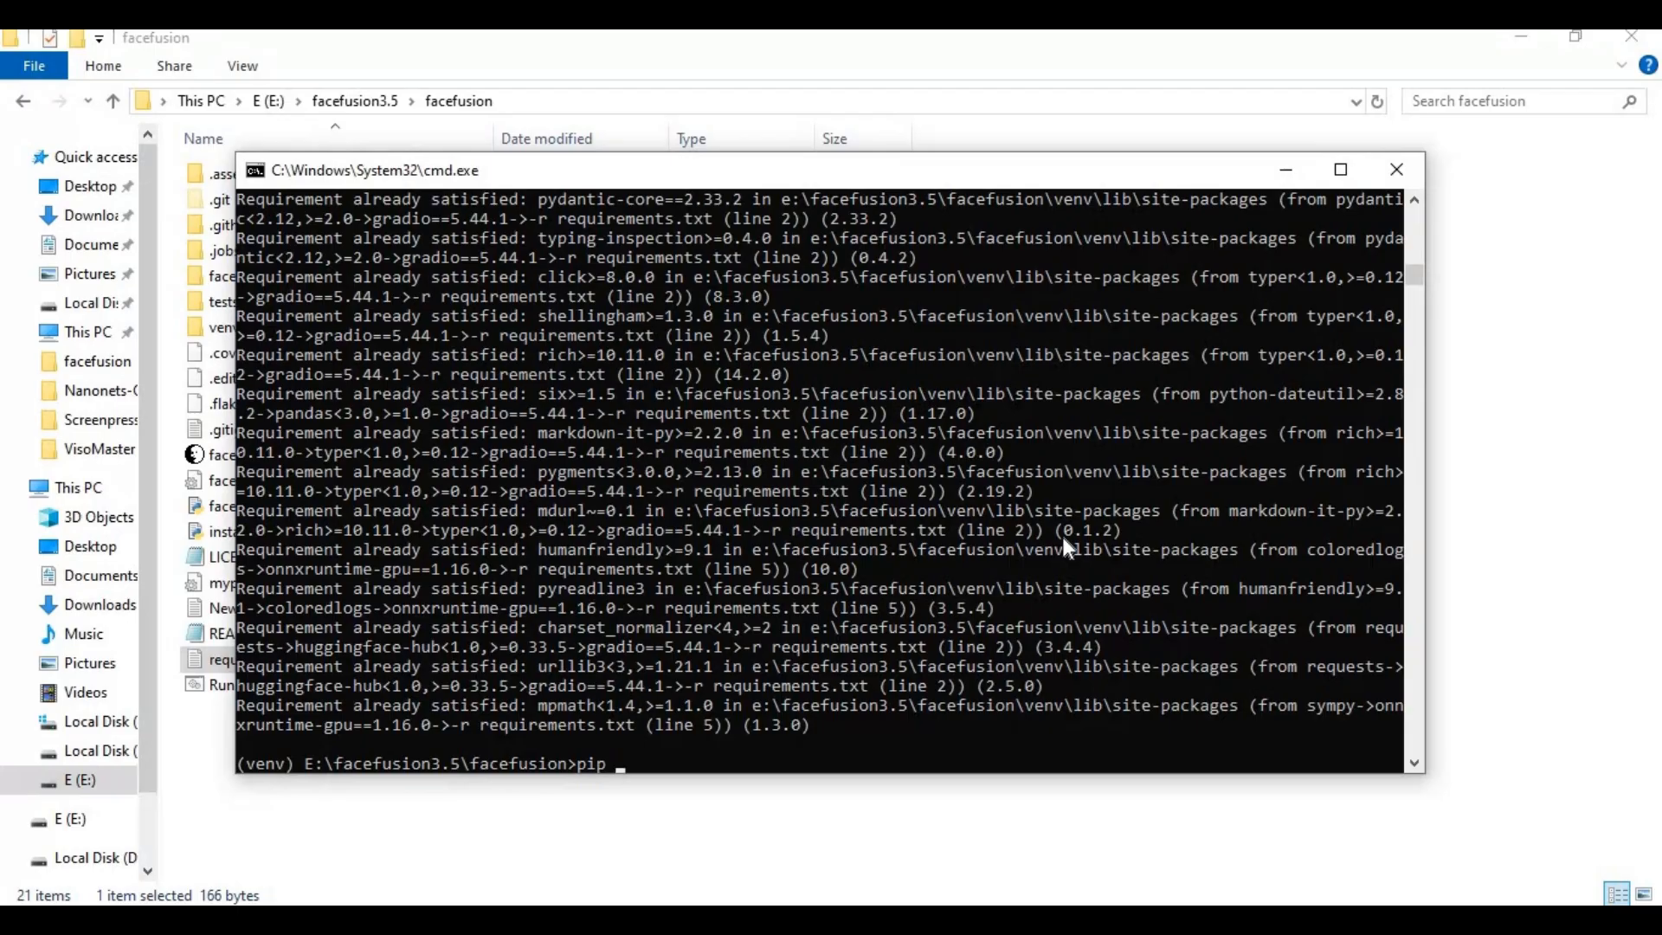
pyautogui.write('insta')
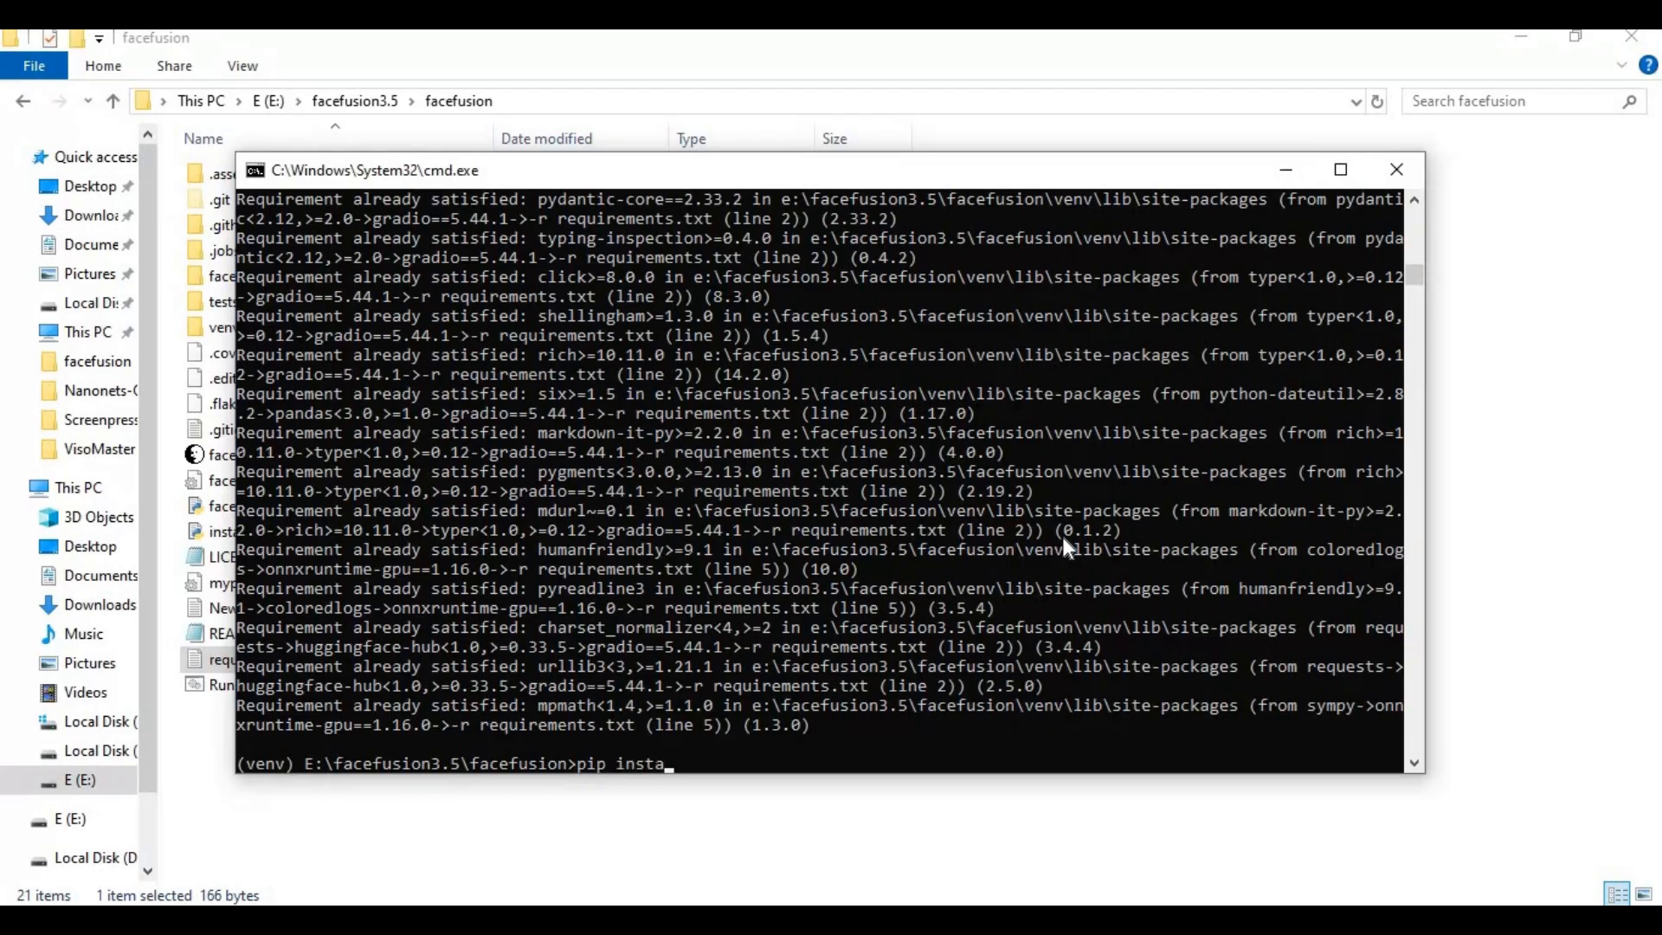
pyautogui.write('ll')
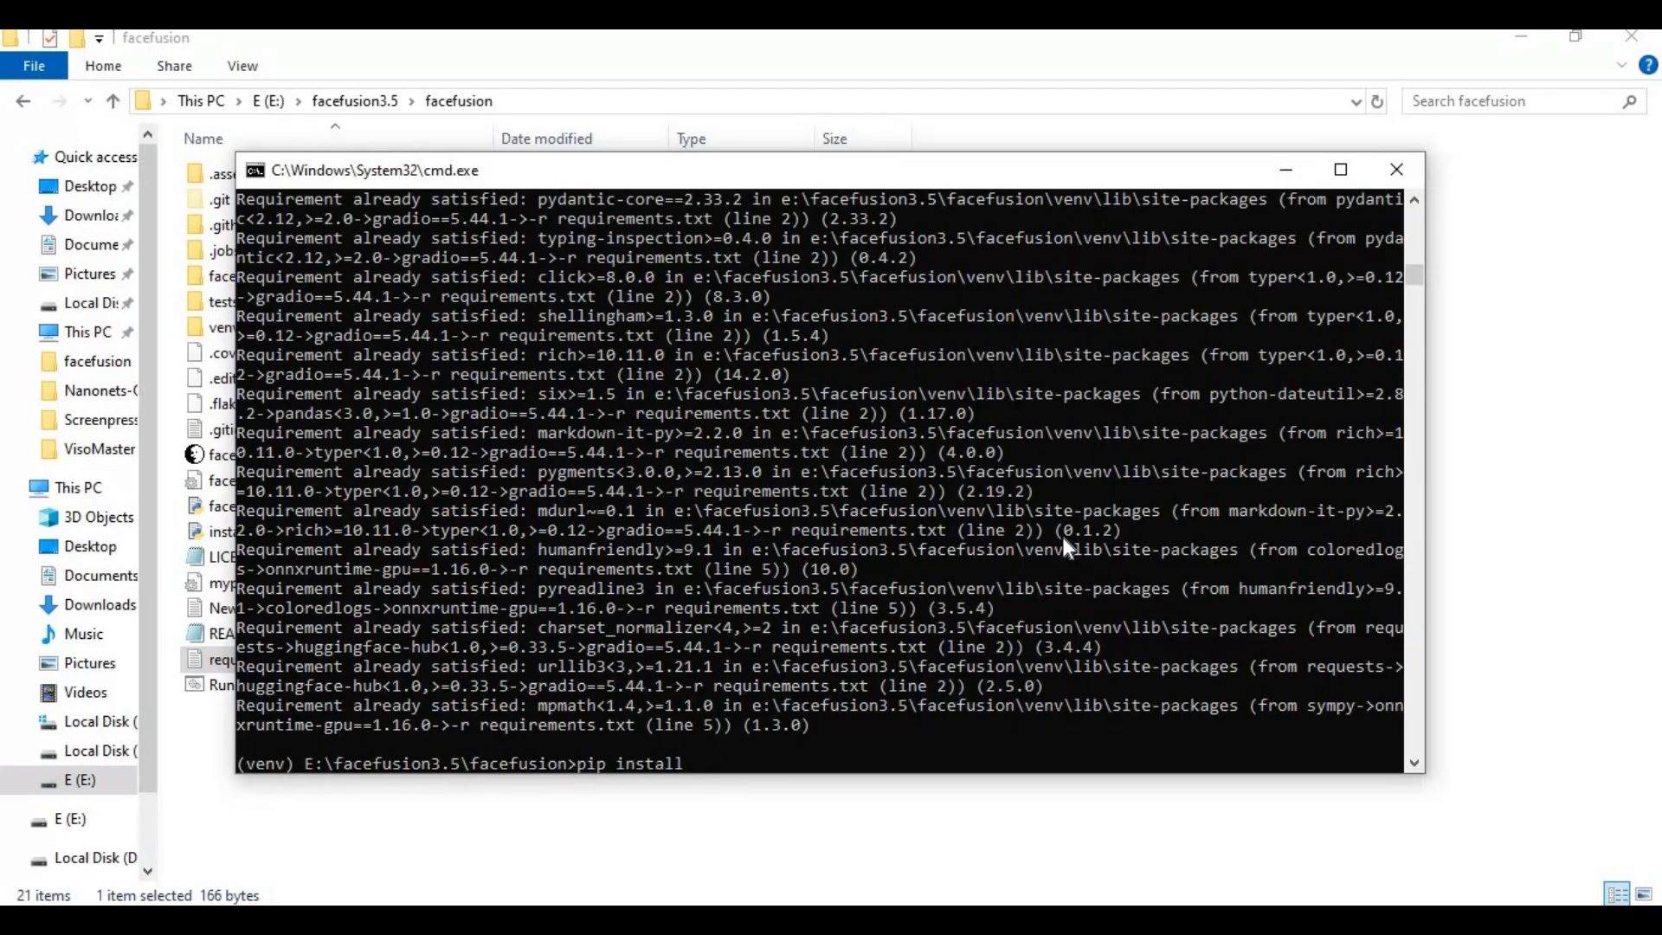
pyautogui.write('numpy')
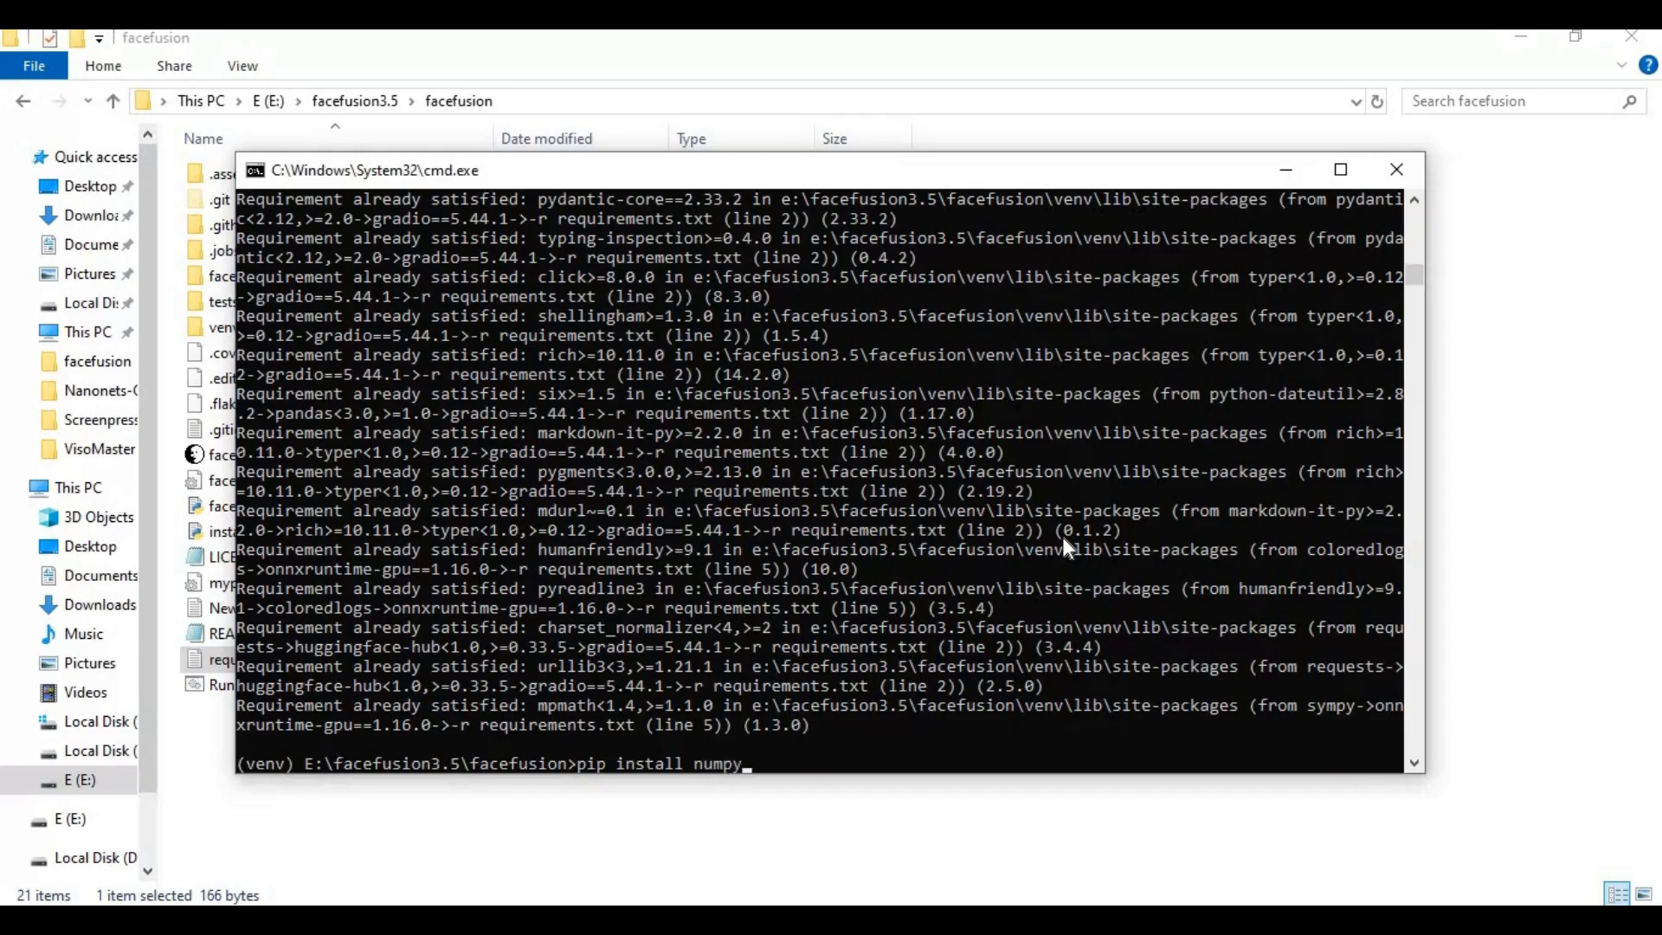
pyautogui.write('==')
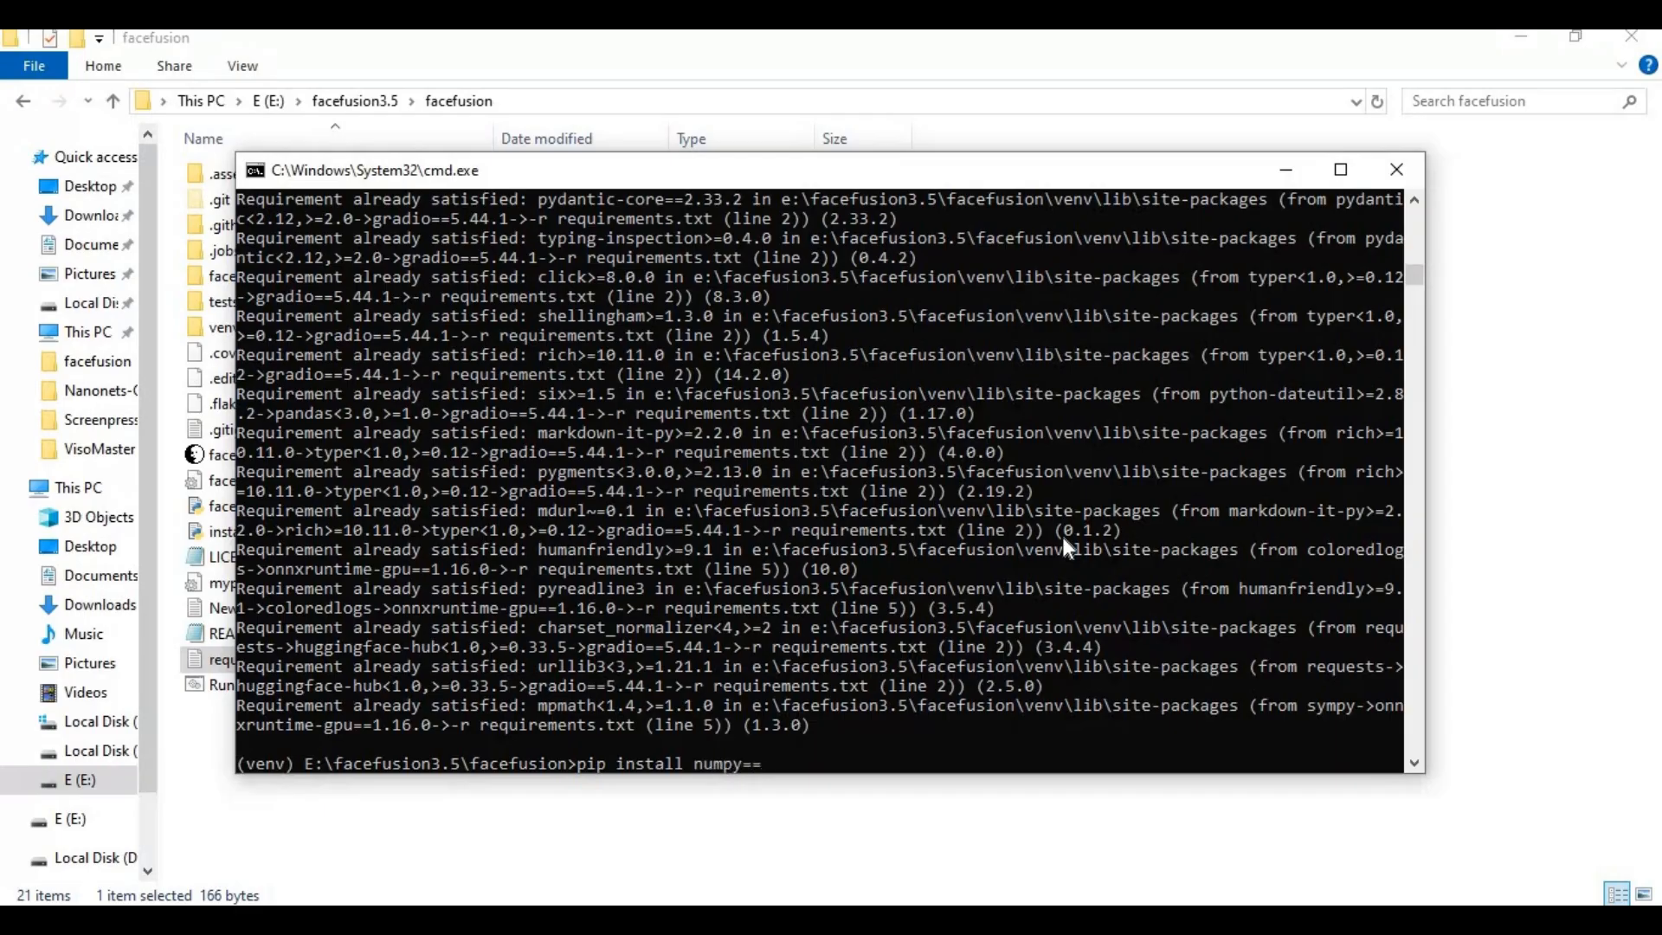
pyautogui.write('1.26.4')
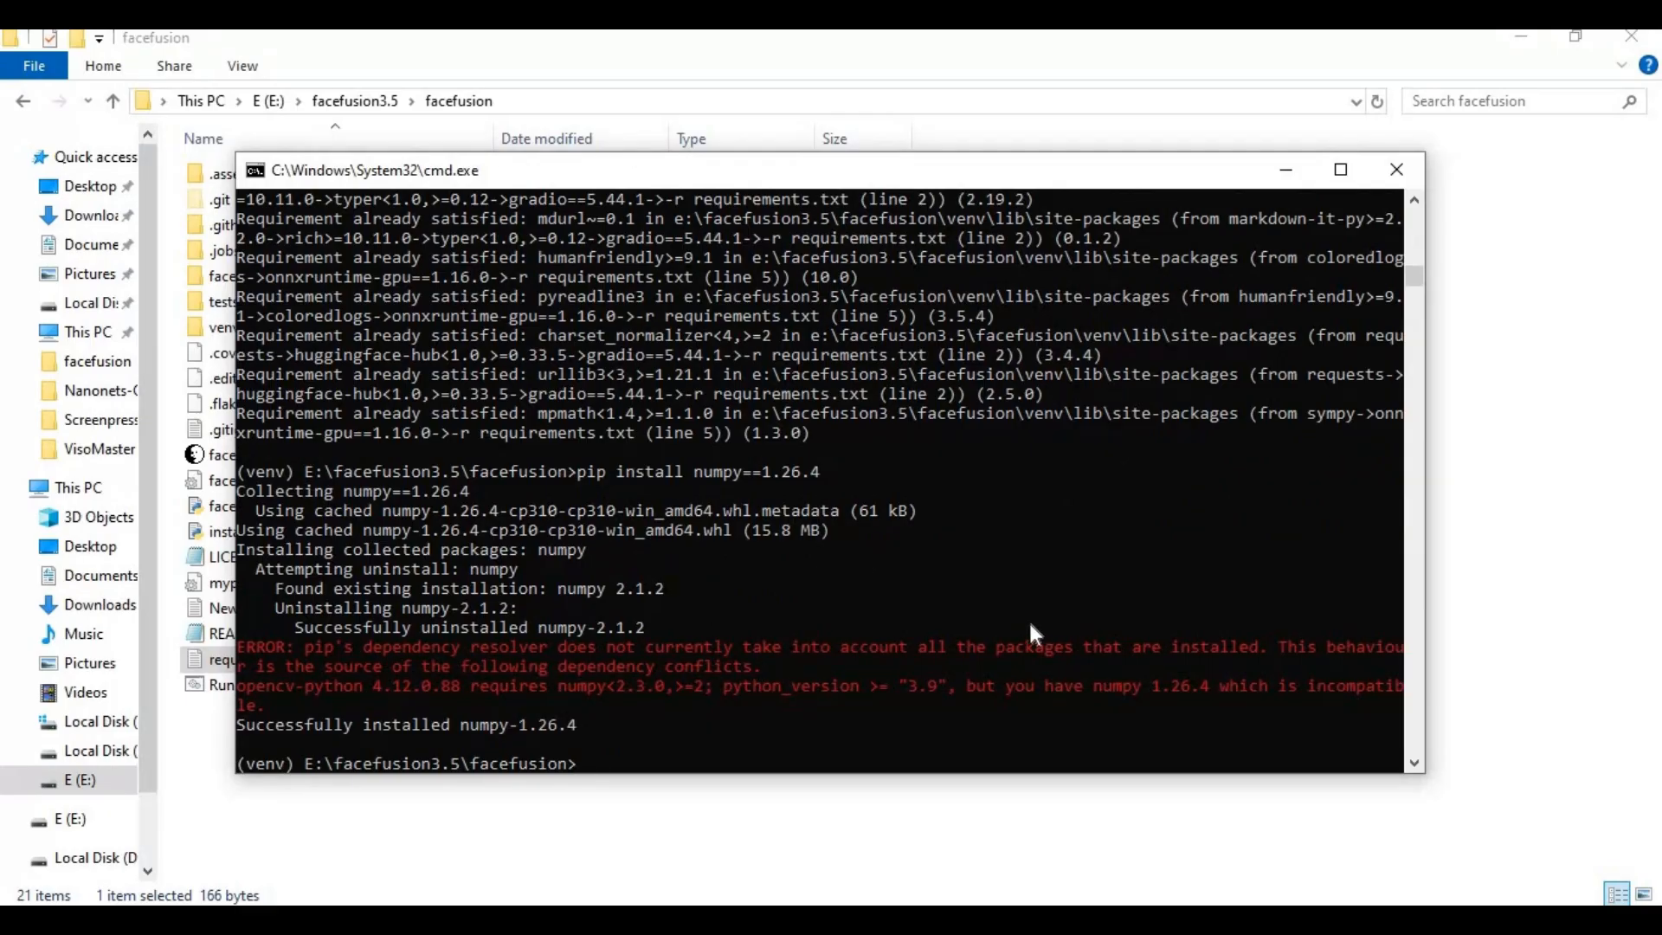
pyautogui.moveTo(983, 628)
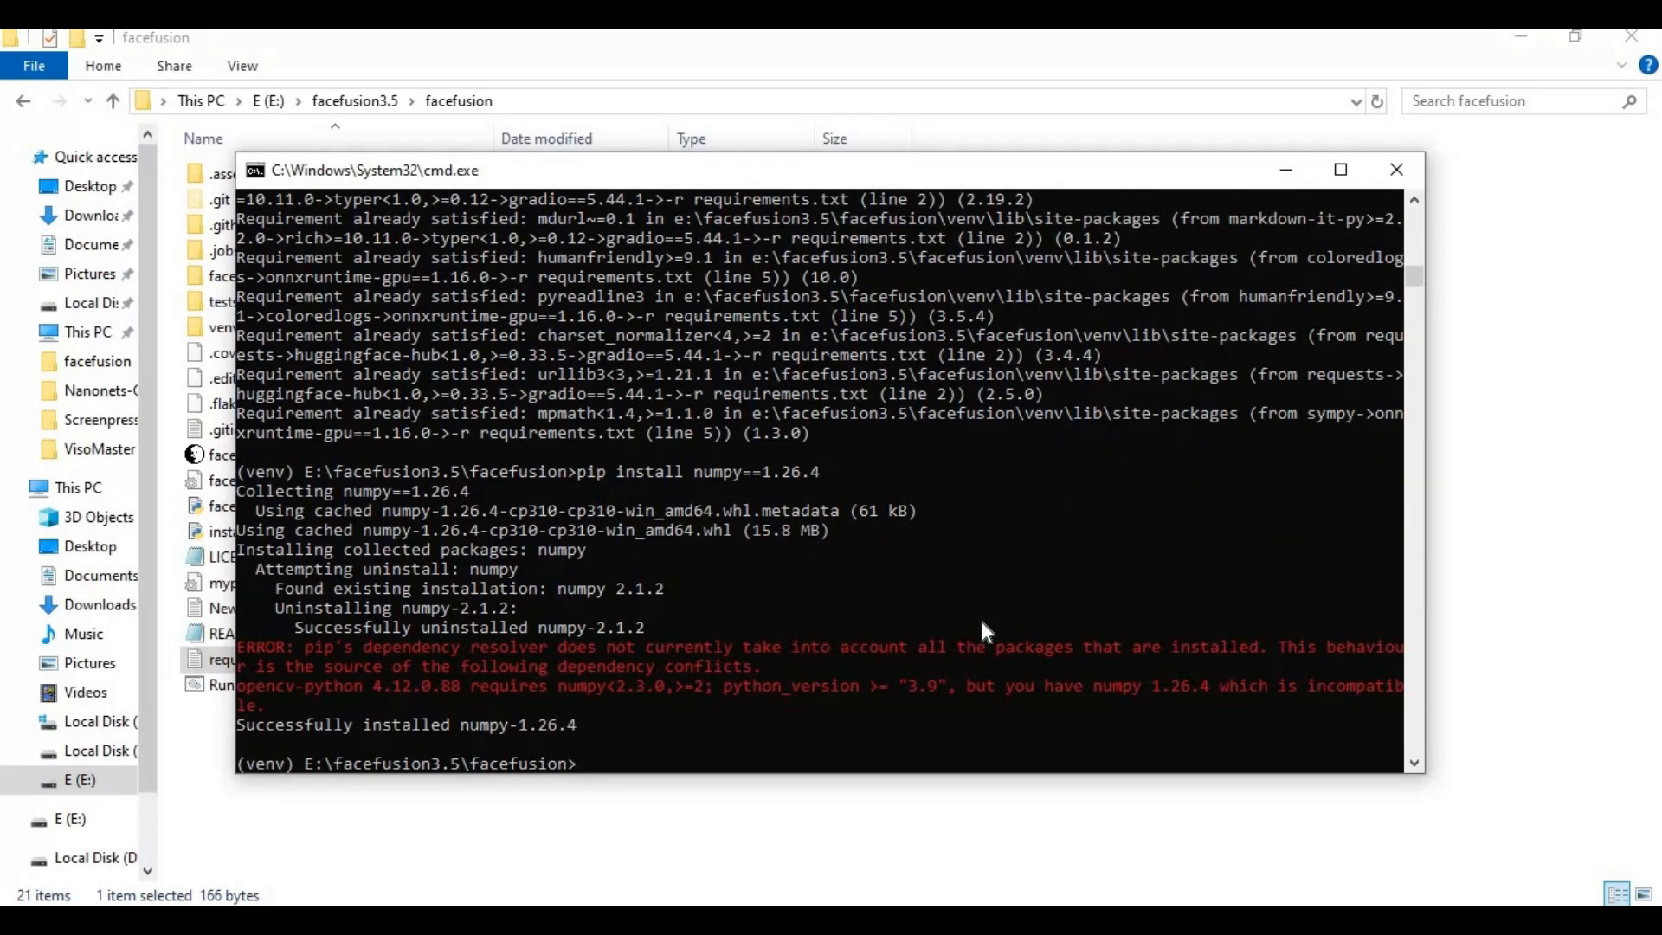
# Step: Start the FaceFusion UI by running python facefusion.py run
pyautogui.write('p')
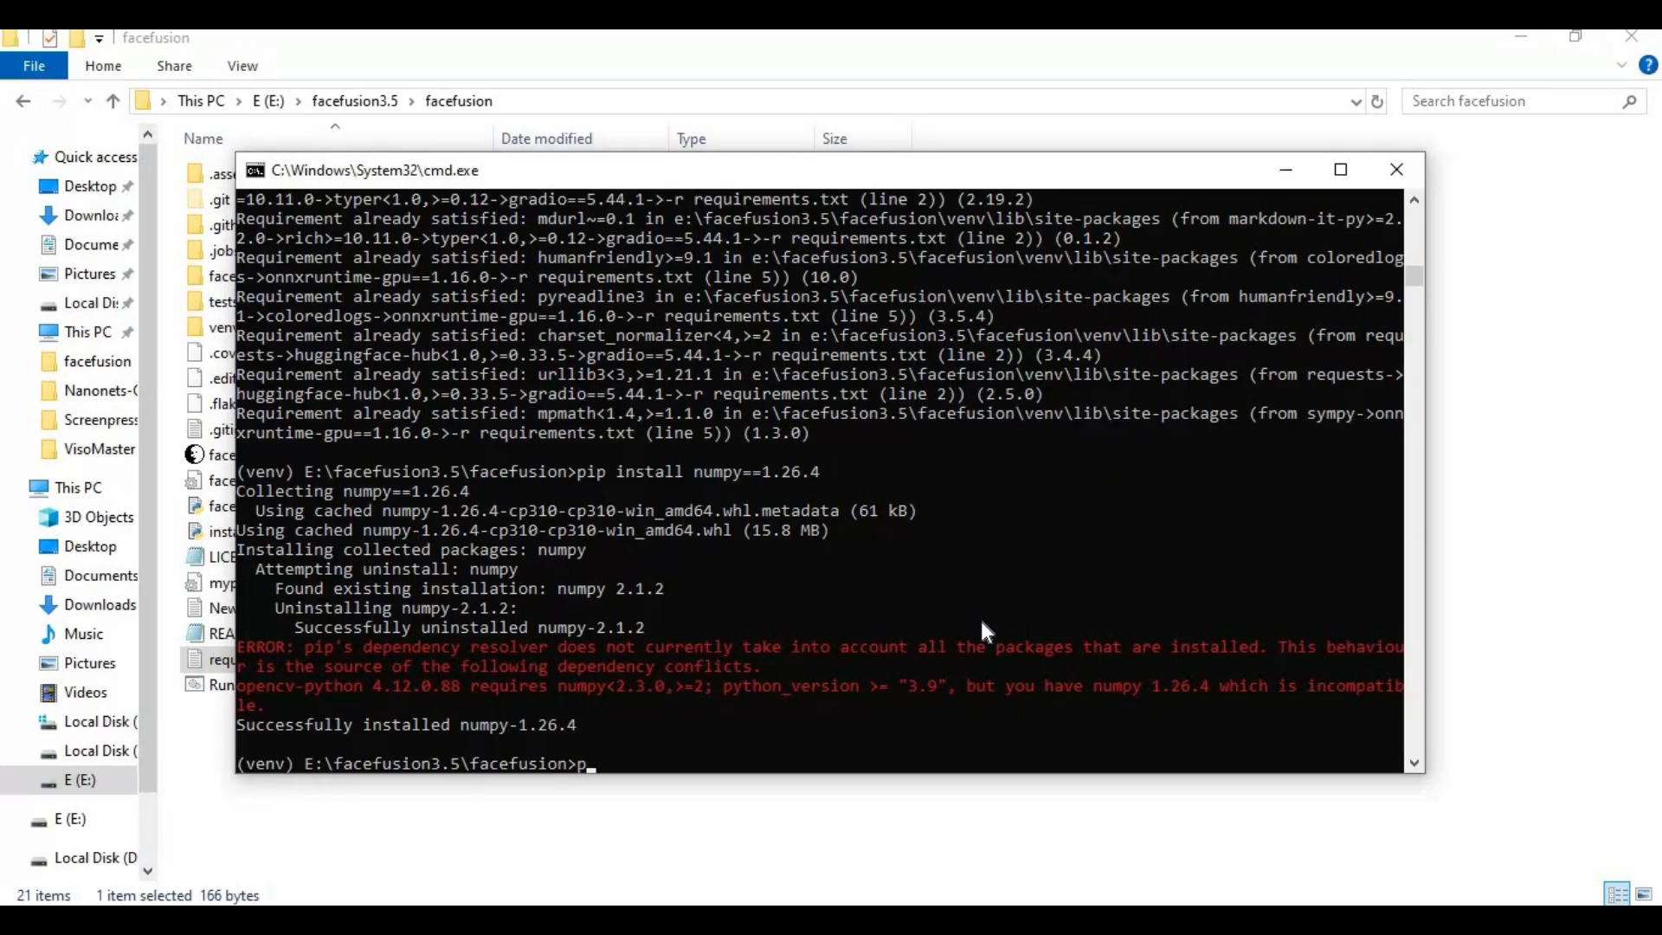
pyautogui.write('ython face')
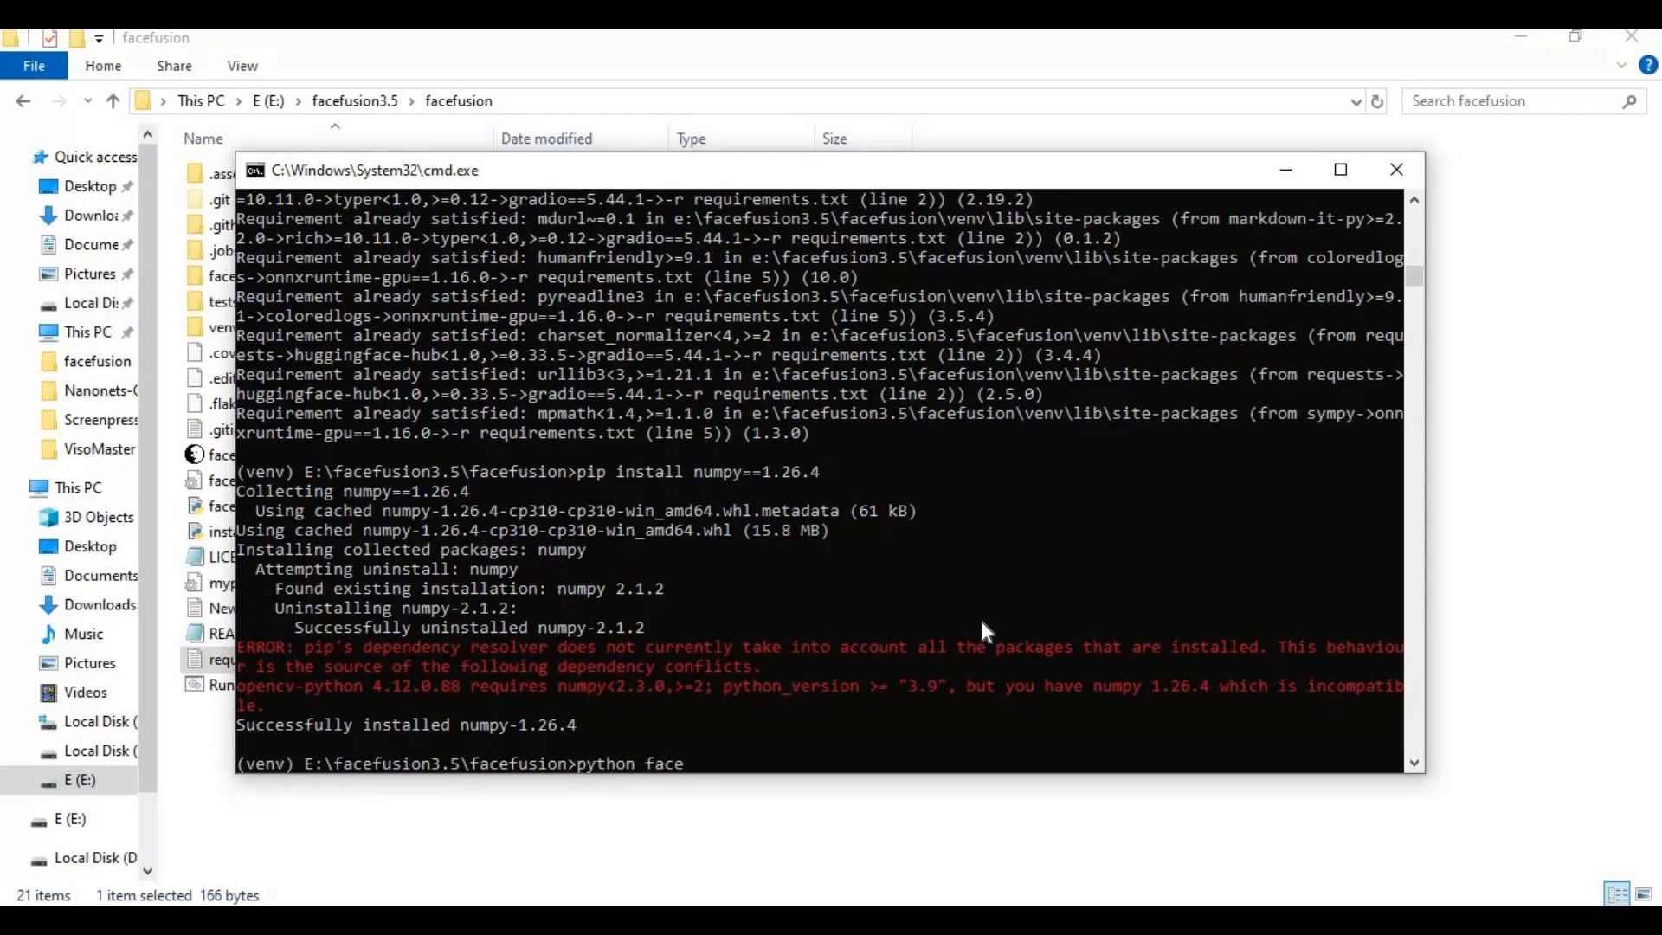
pyautogui.write('fusion')
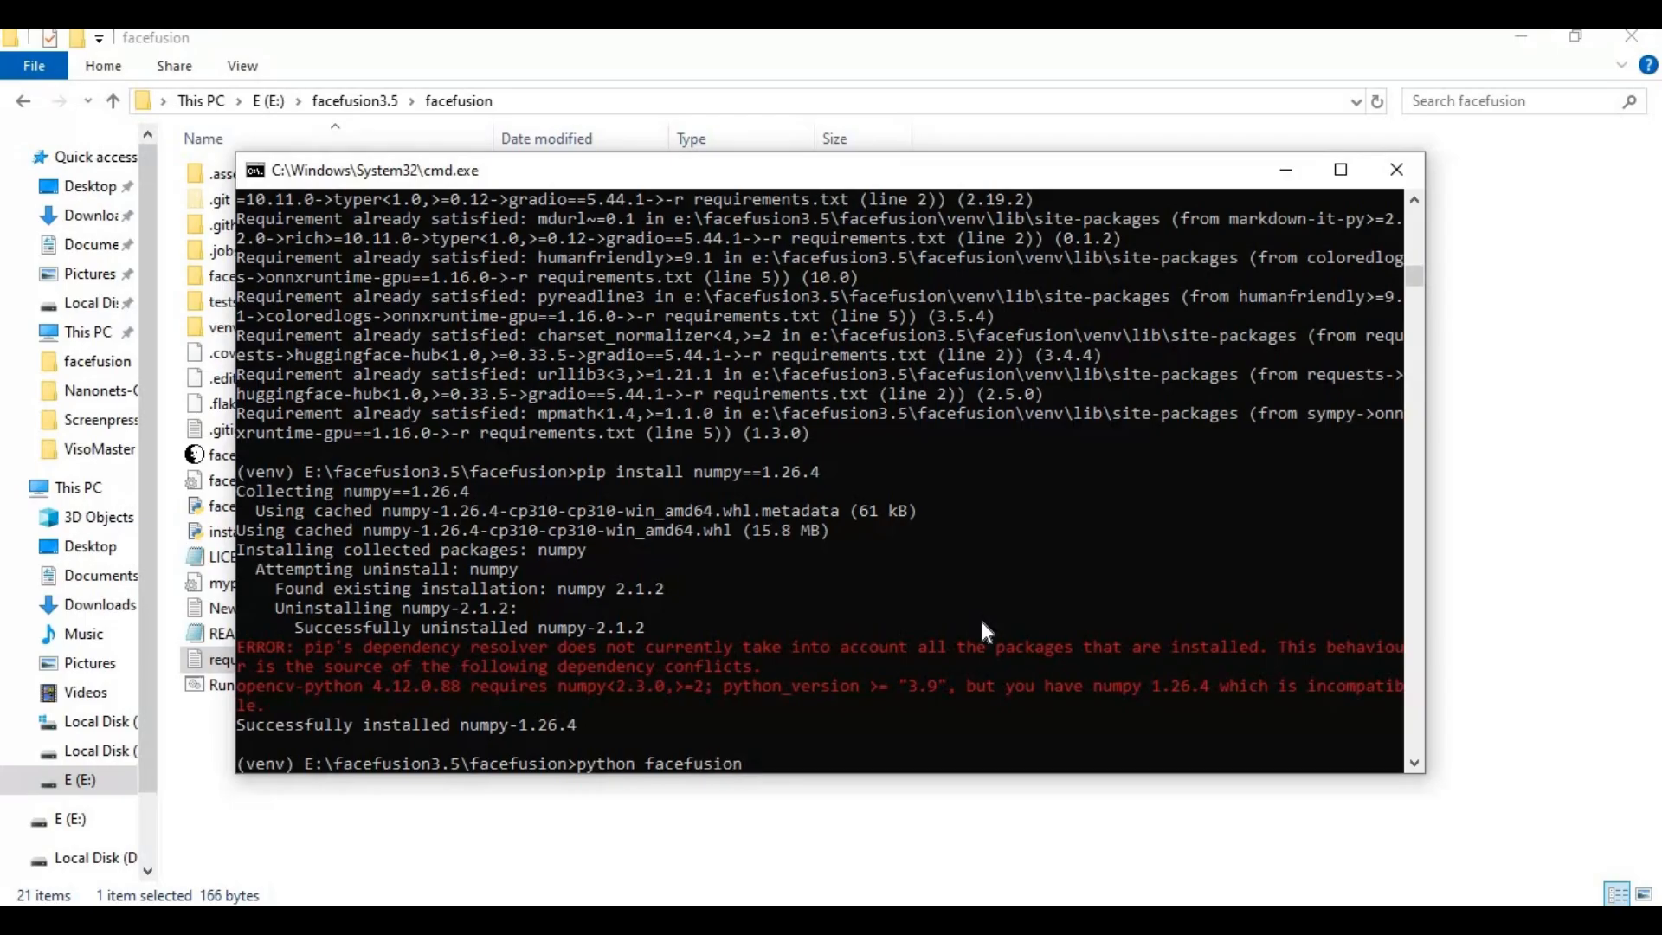
pyautogui.write('.py')
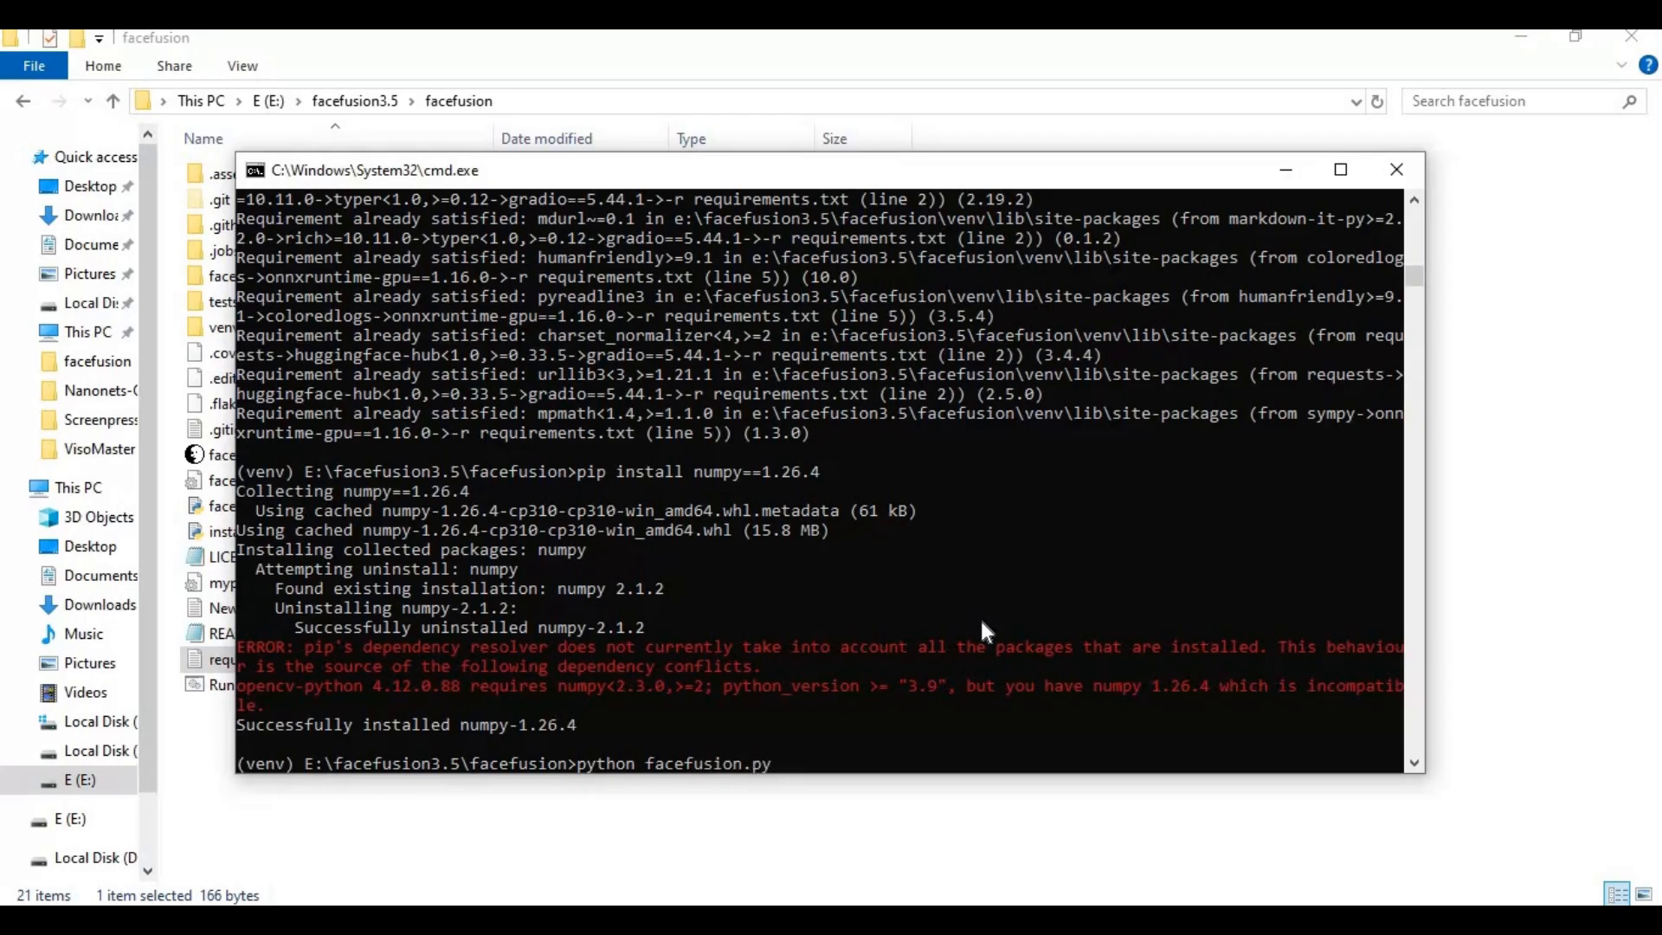
pyautogui.write('run')
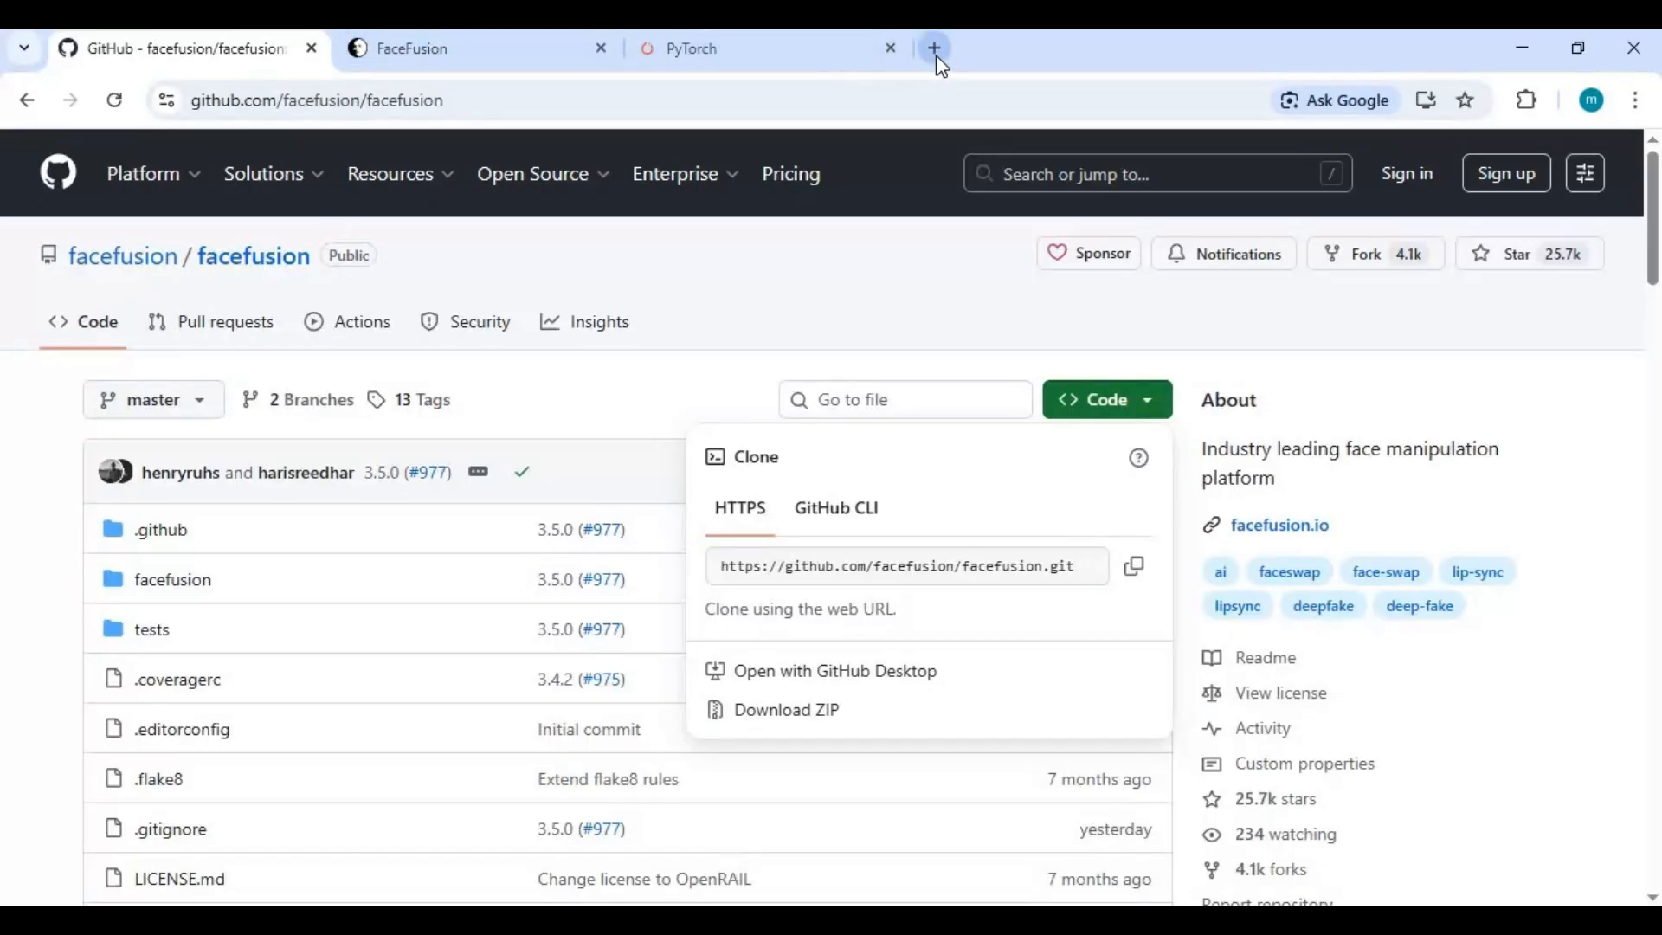
# Step: Open the FaceFusion 3.5.0 interface at 127.0.0.1:7860 in a new tab and scroll through it
pyautogui.click(933, 48)
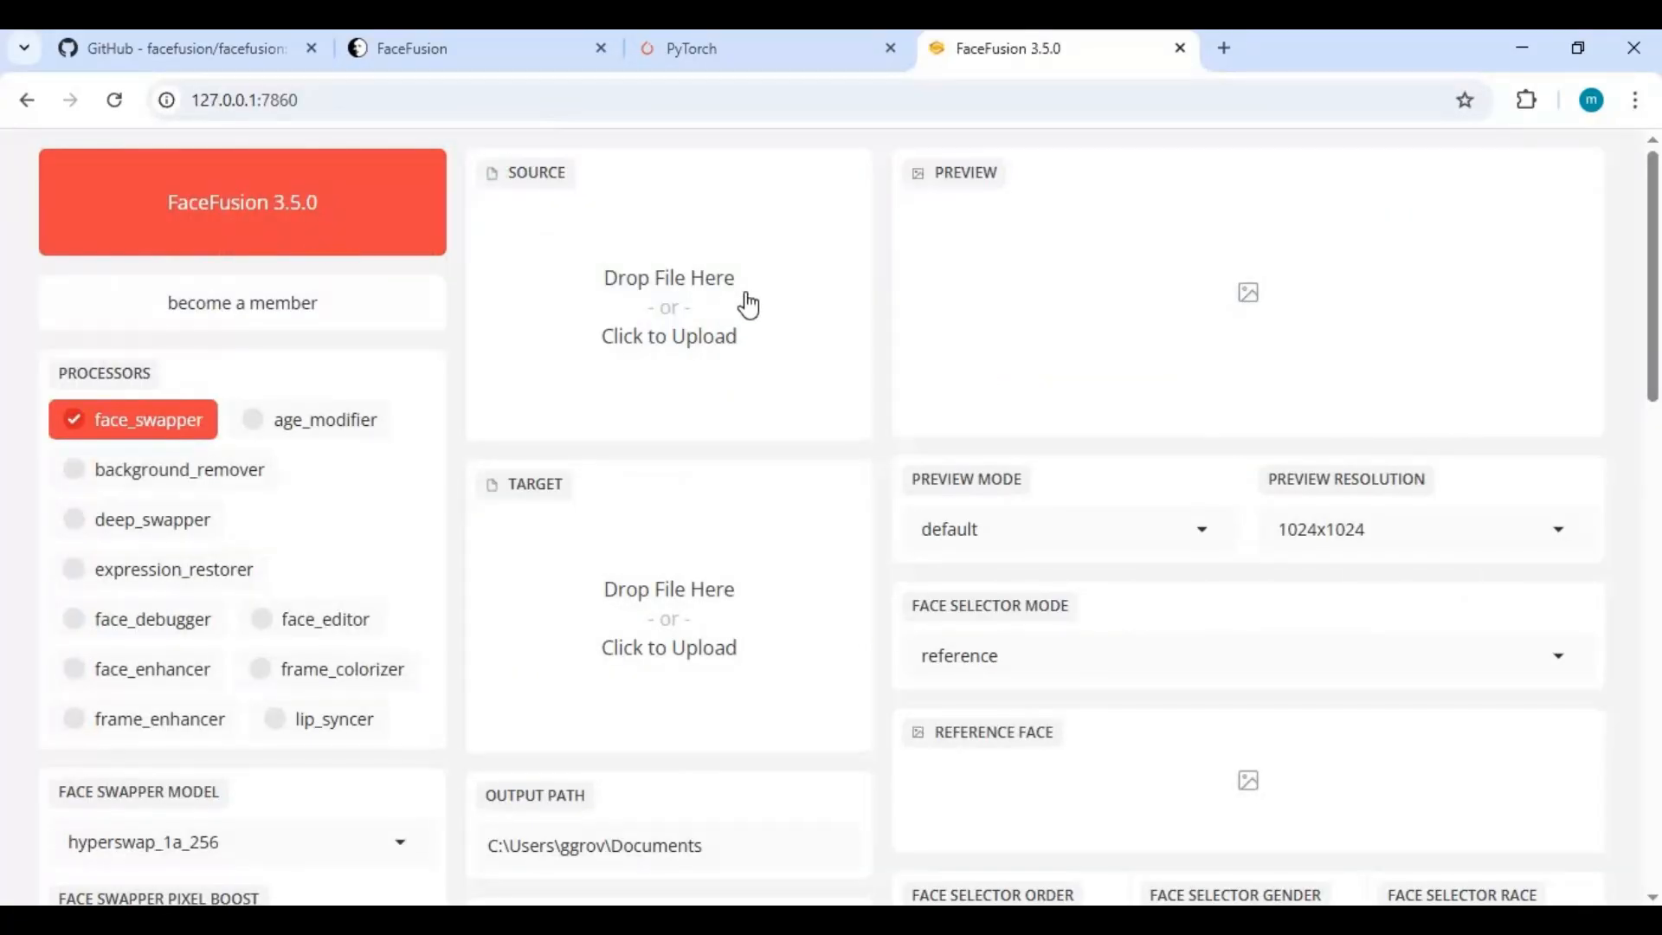
pyautogui.scroll(-3)
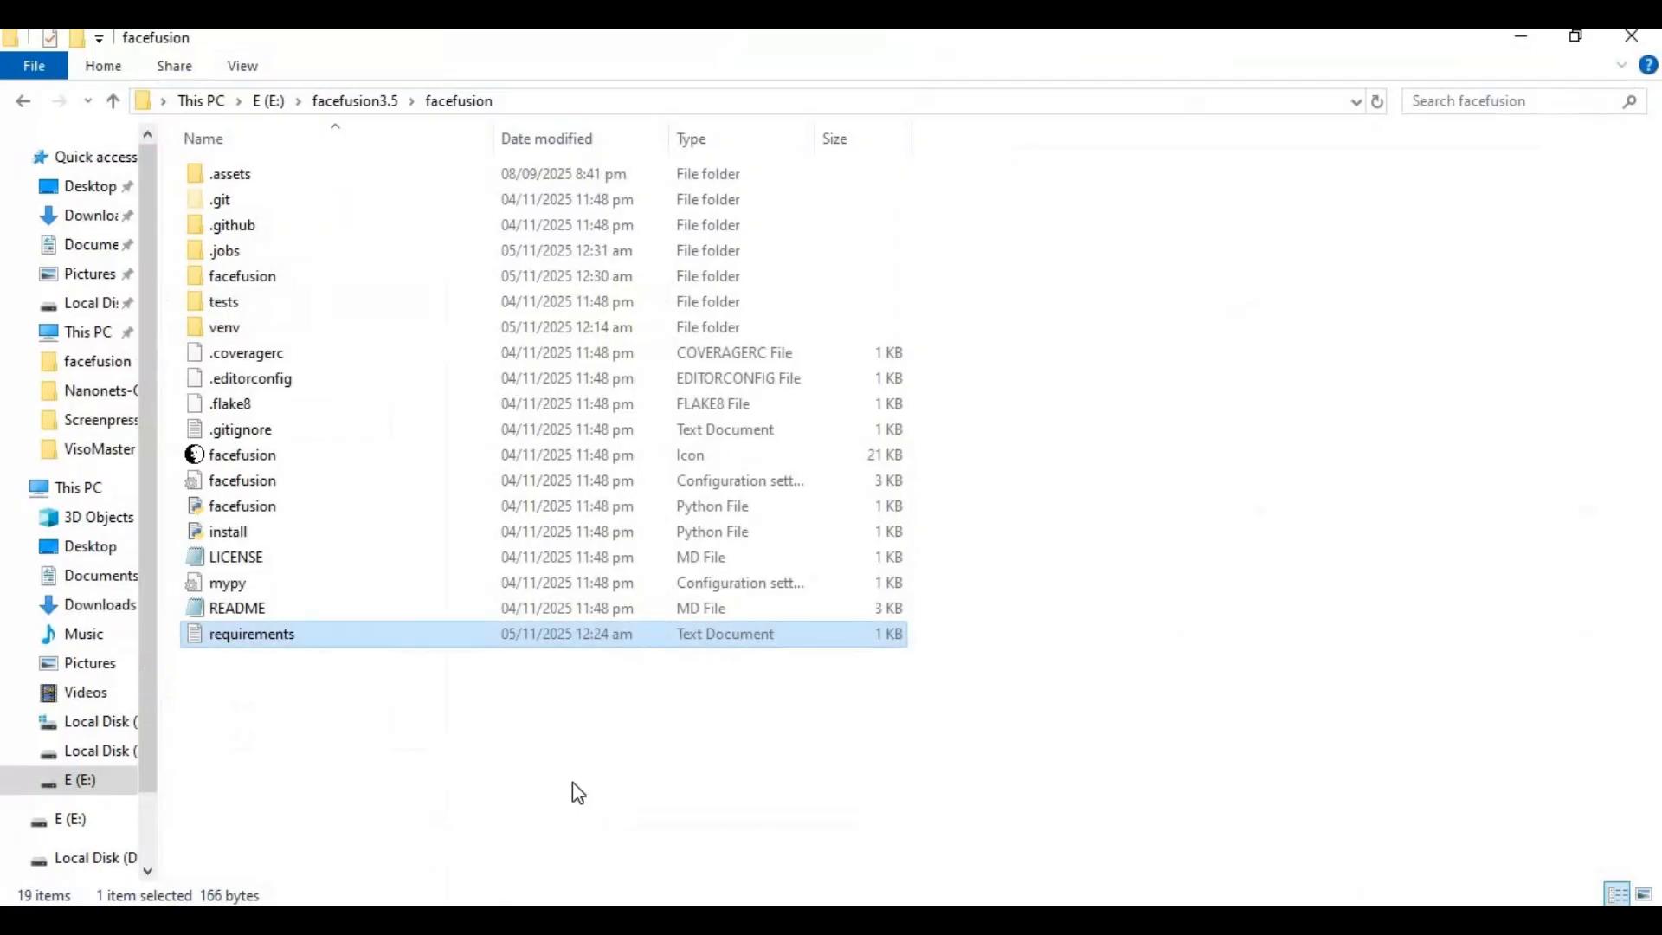
# Step: Create a blank New Text Document in the facefusion folder and open it in Notepad
pyautogui.rightClick(577, 791)
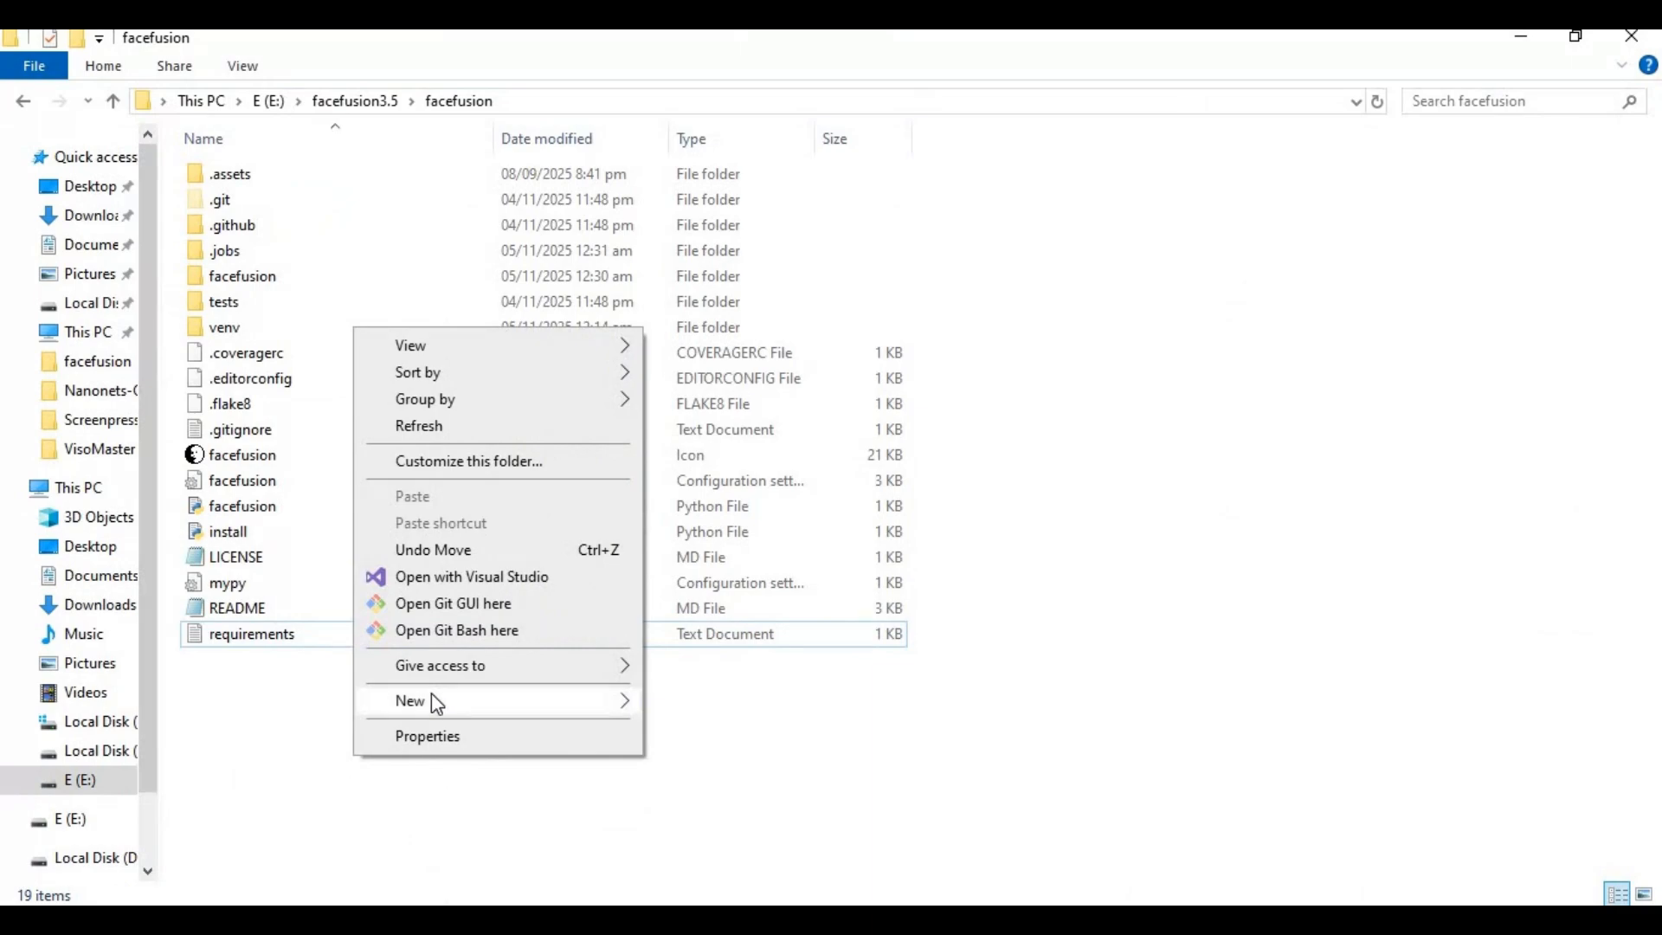
pyautogui.click(410, 699)
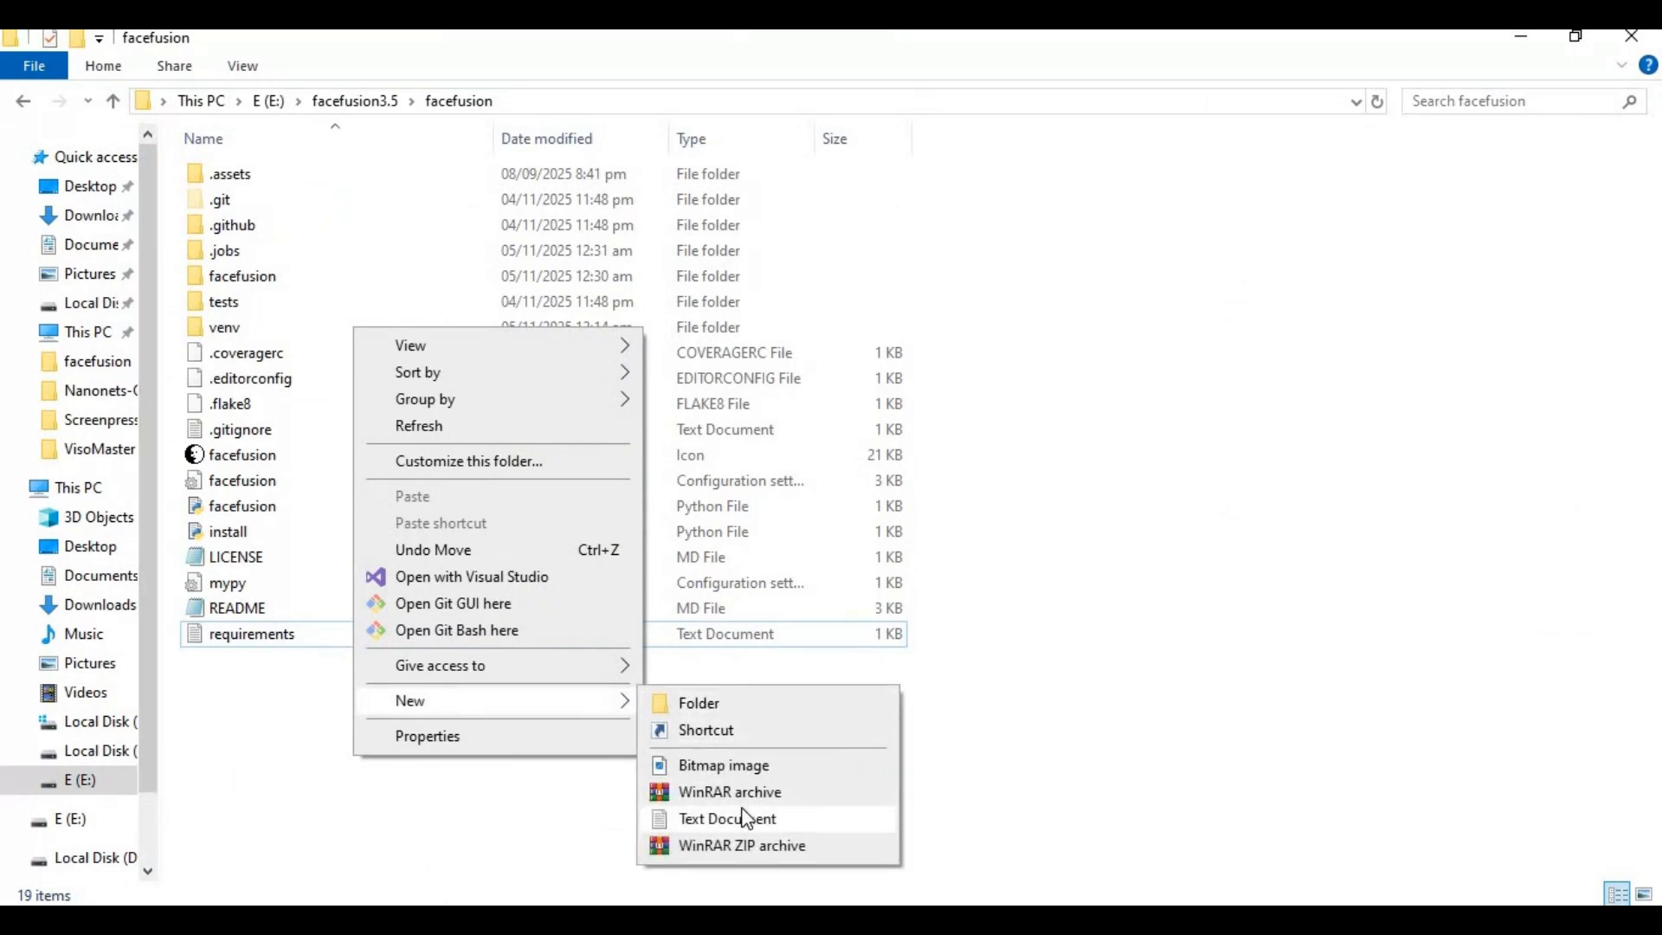
pyautogui.click(727, 818)
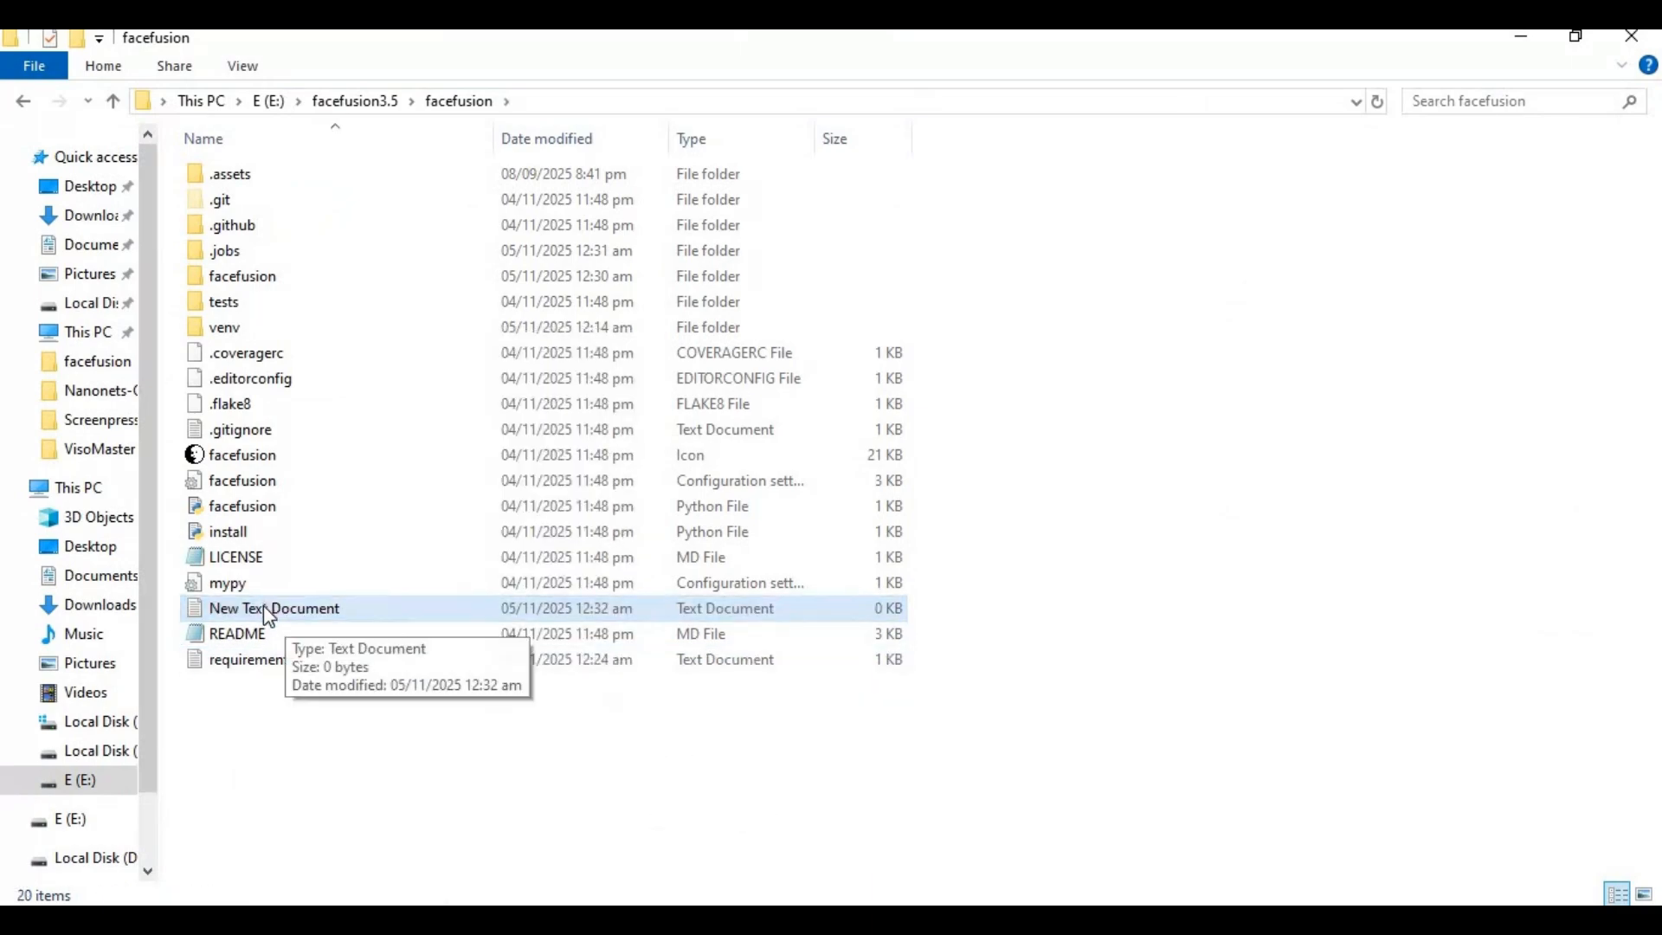
pyautogui.doubleClick(272, 608)
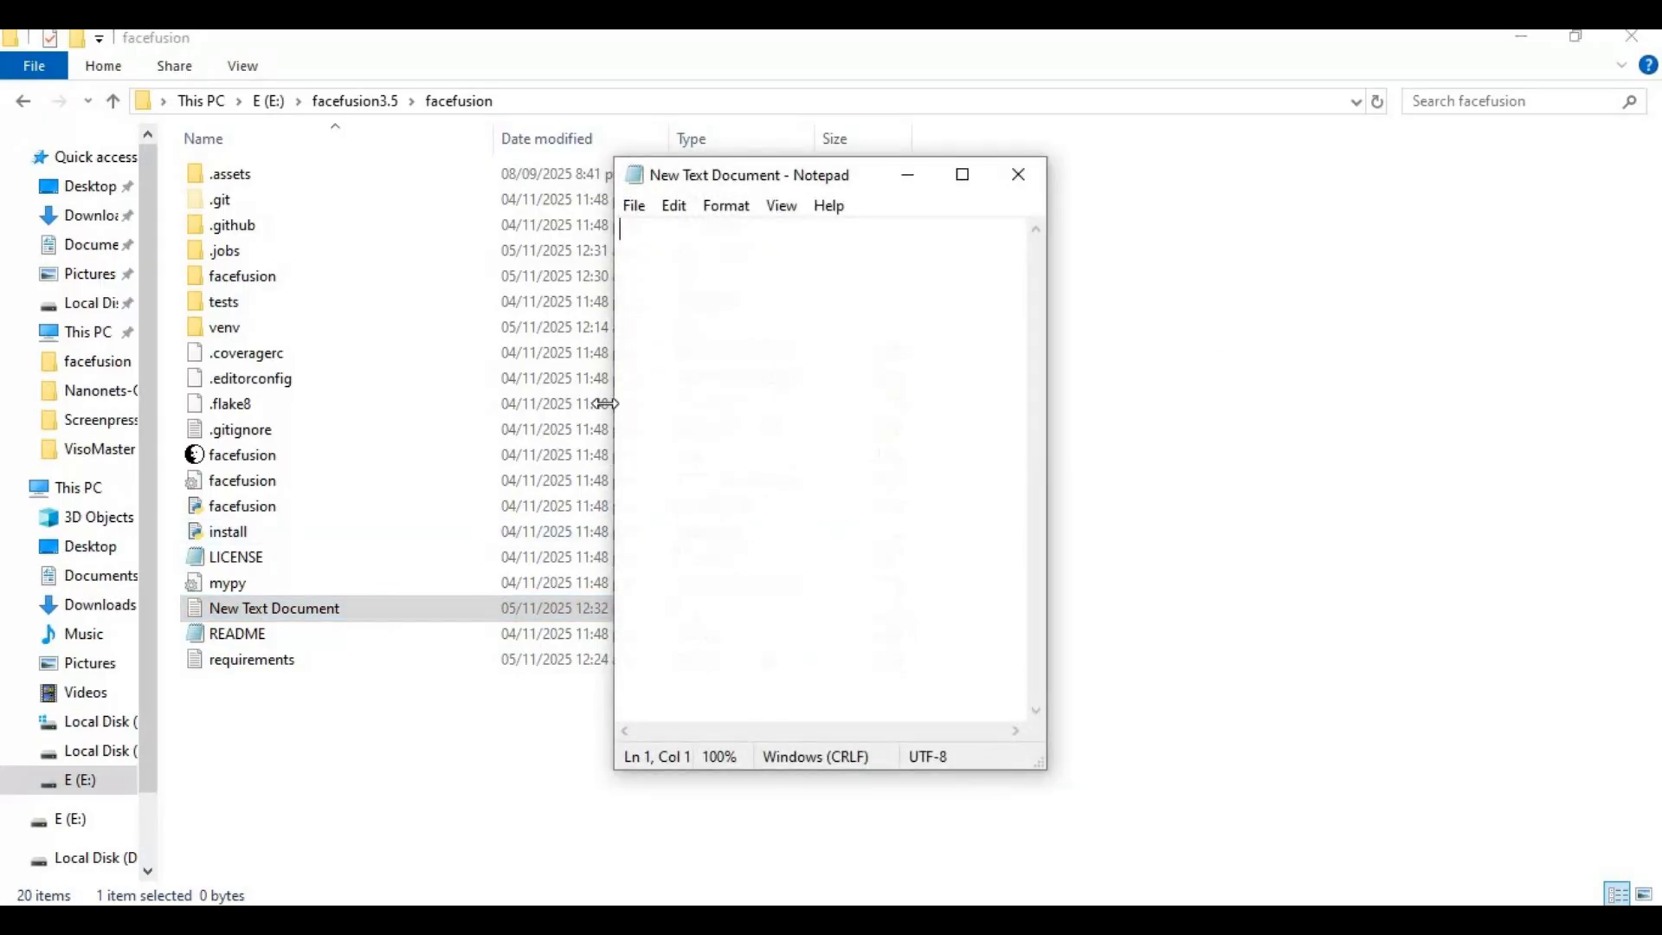
pyautogui.write('@echo off')
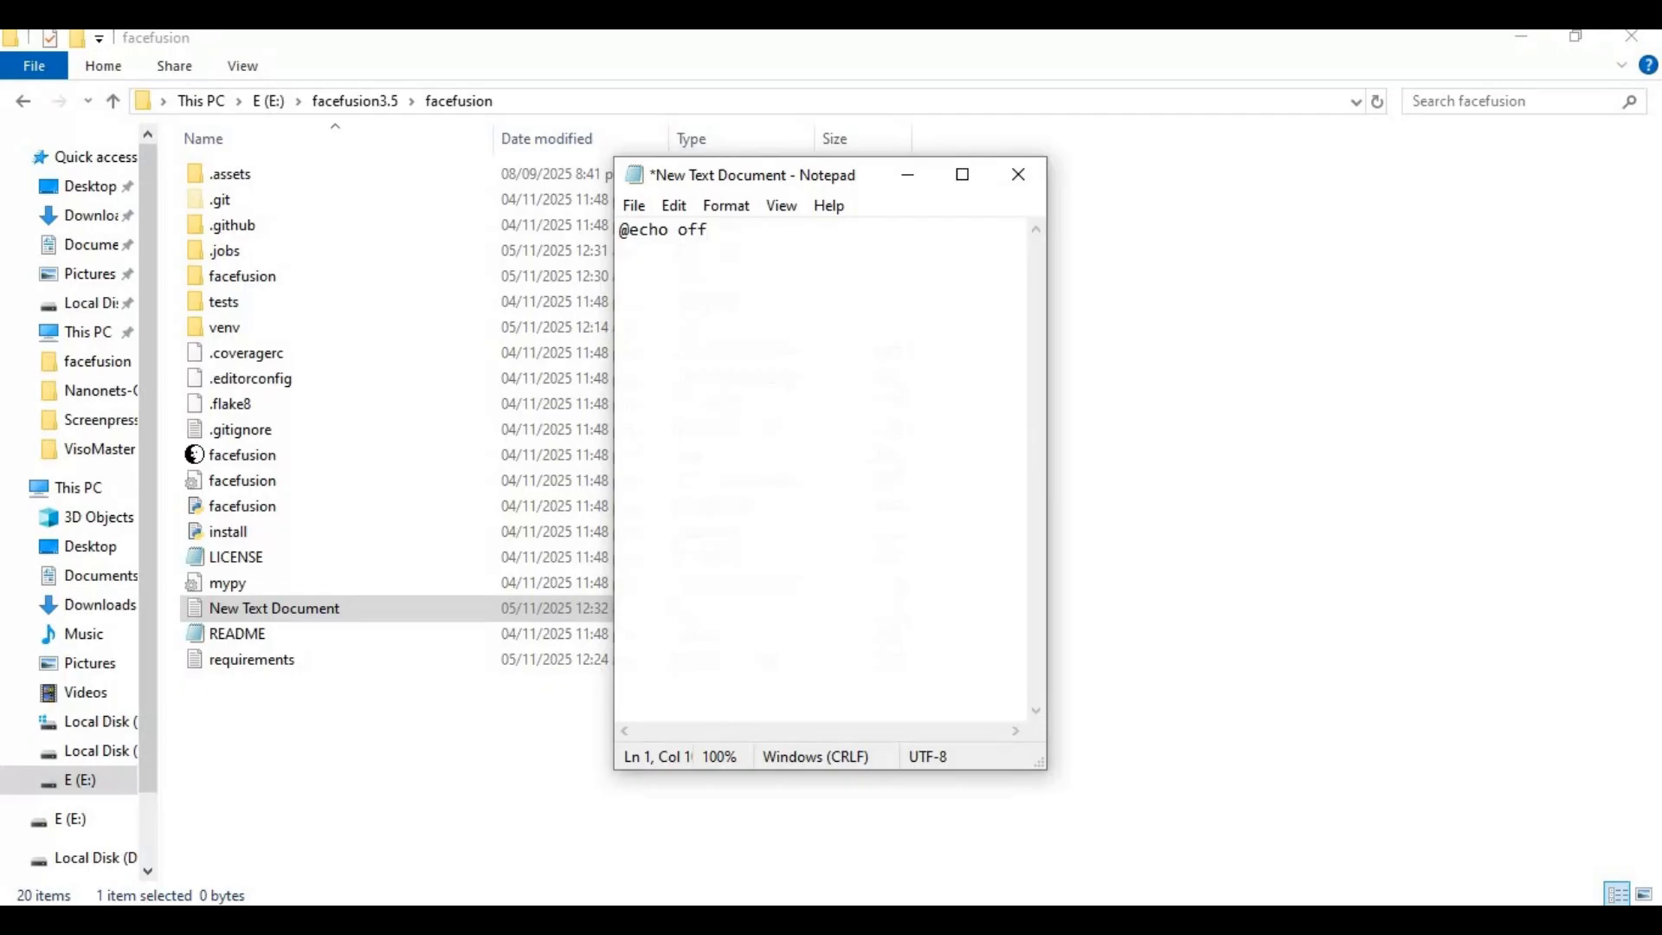
pyautogui.write('call ve')
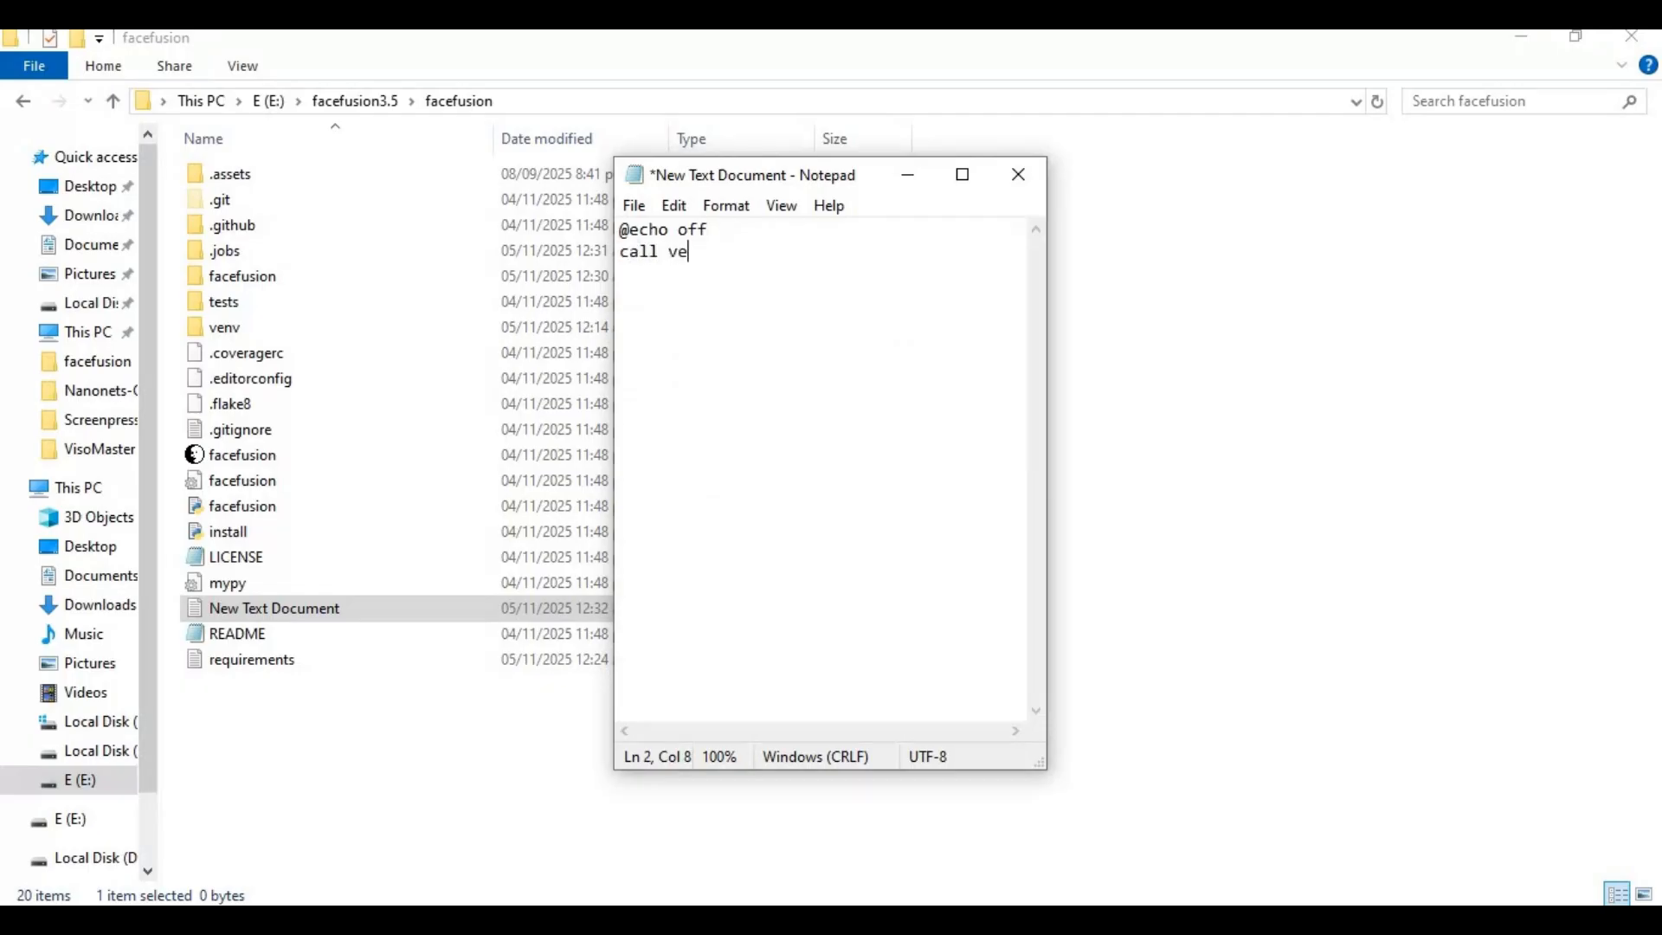
pyautogui.write('nv\\')
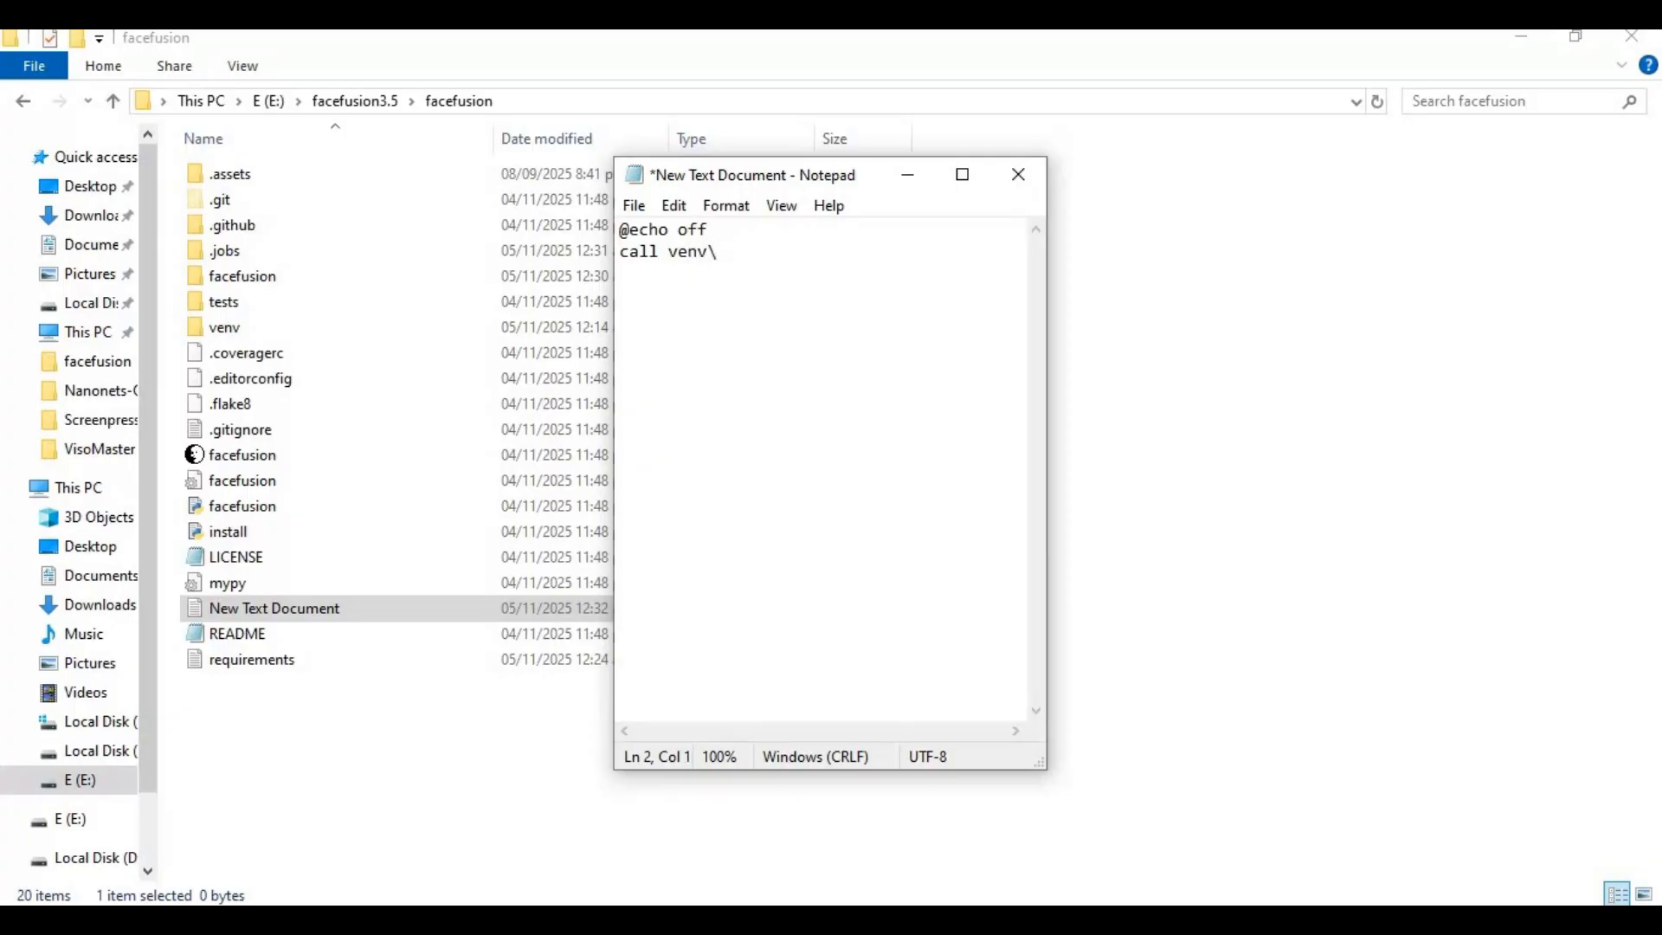
pyautogui.write('scri')
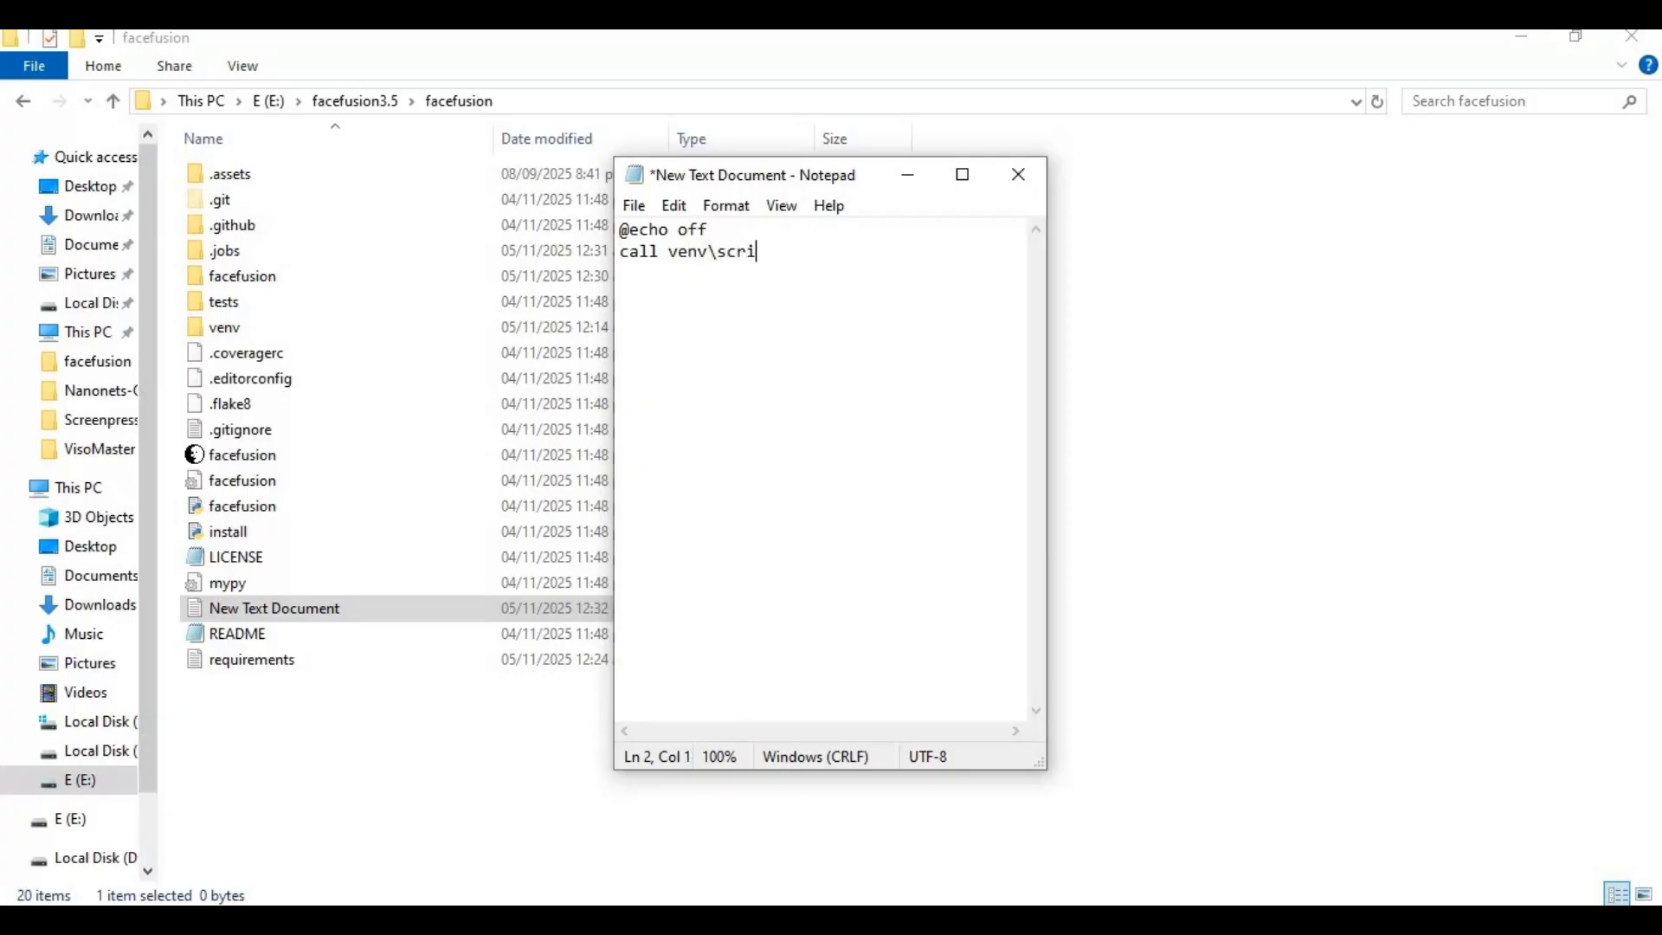
pyautogui.write('pts\\')
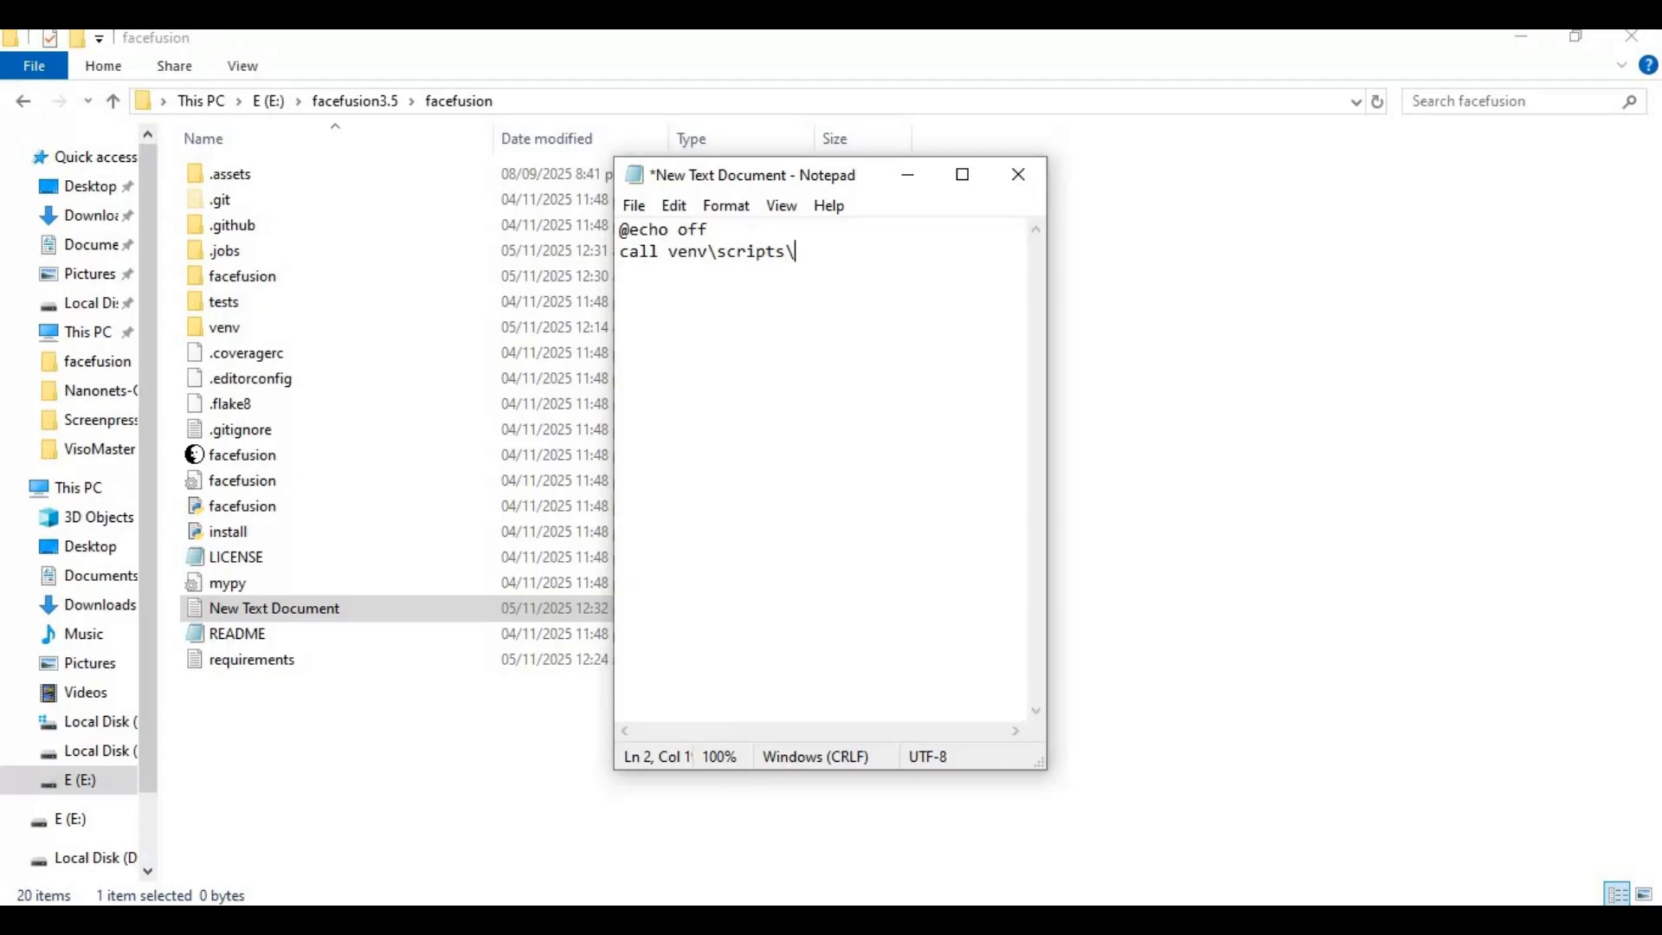
pyautogui.write('acti')
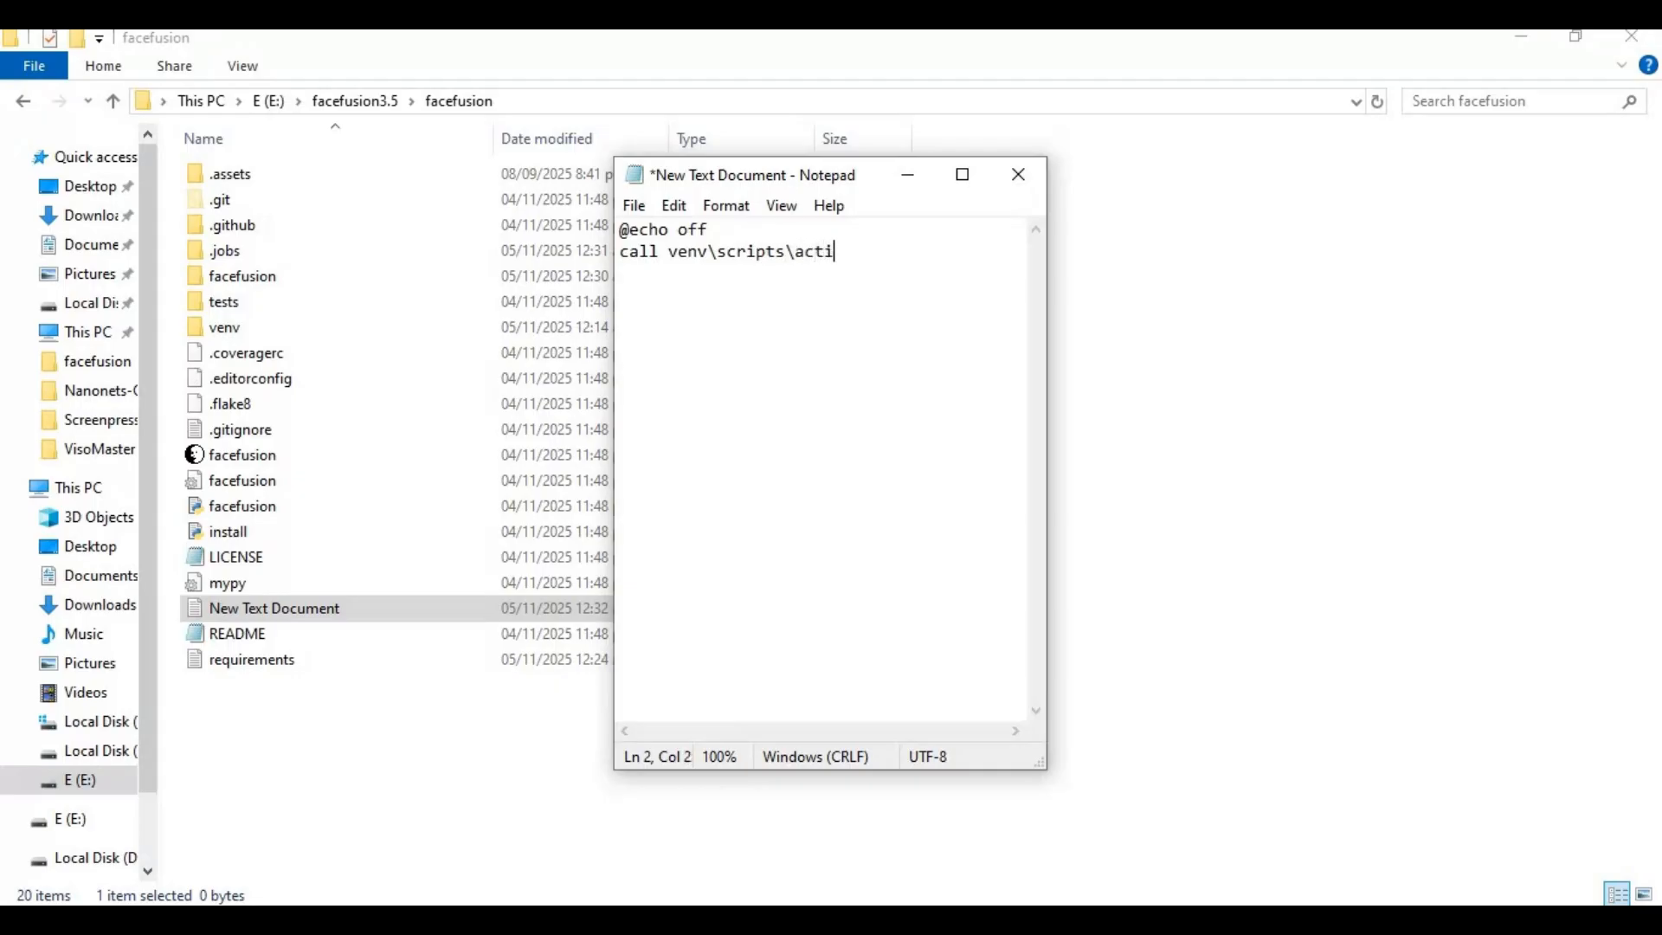
pyautogui.write('vate')
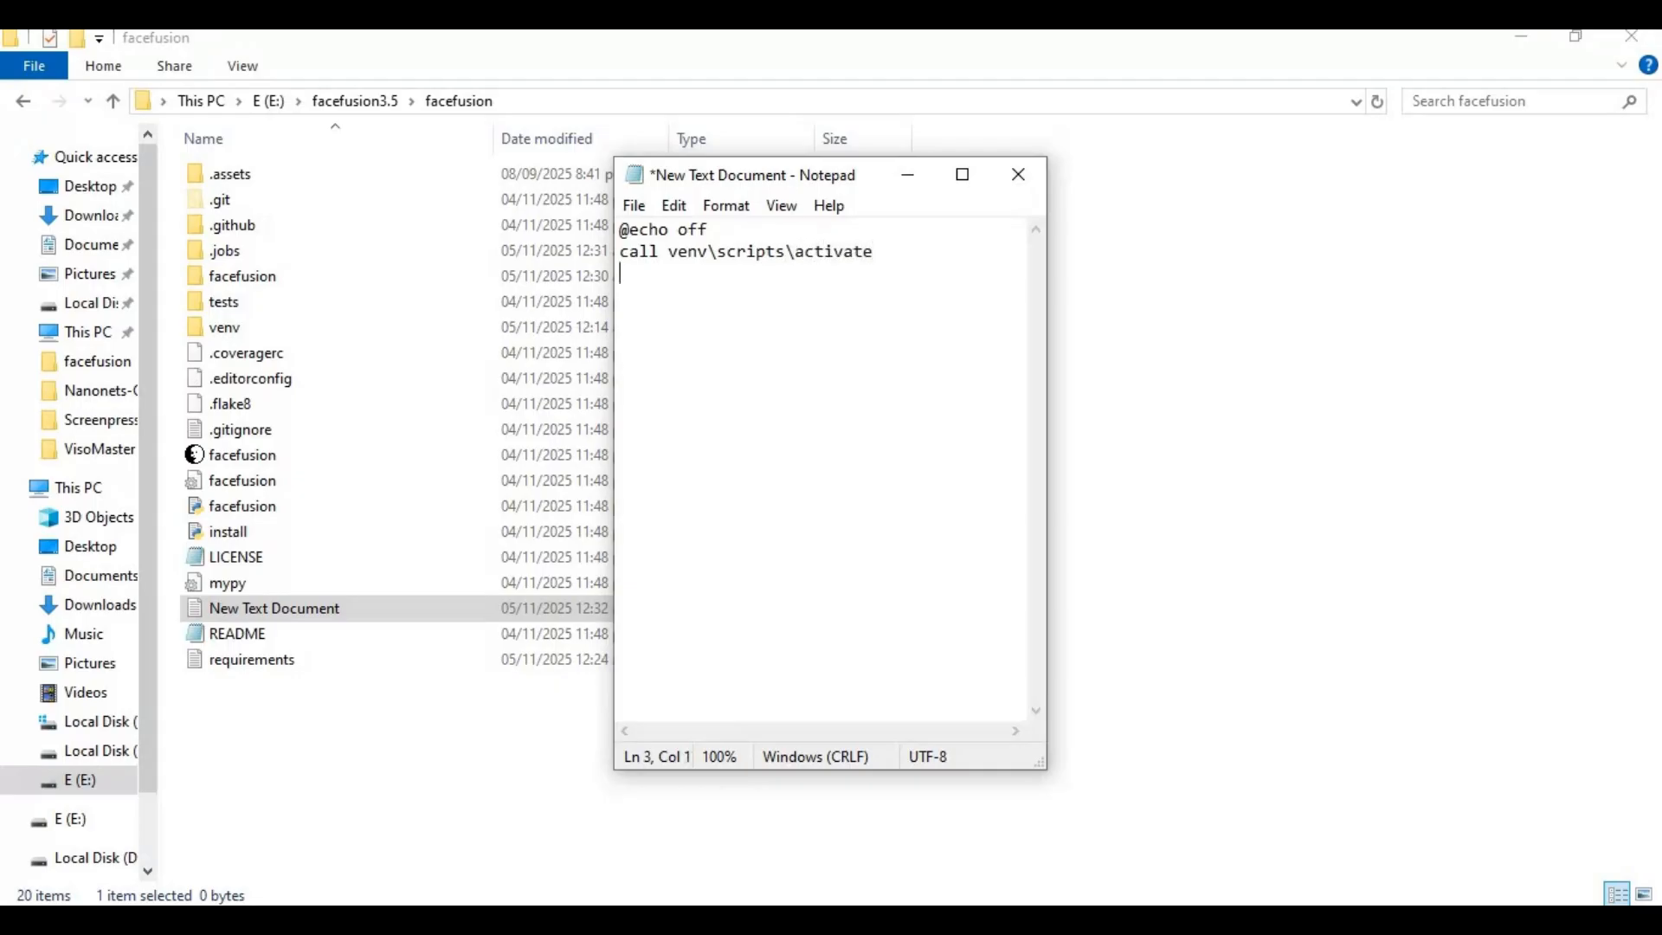
pyautogui.write('pyth')
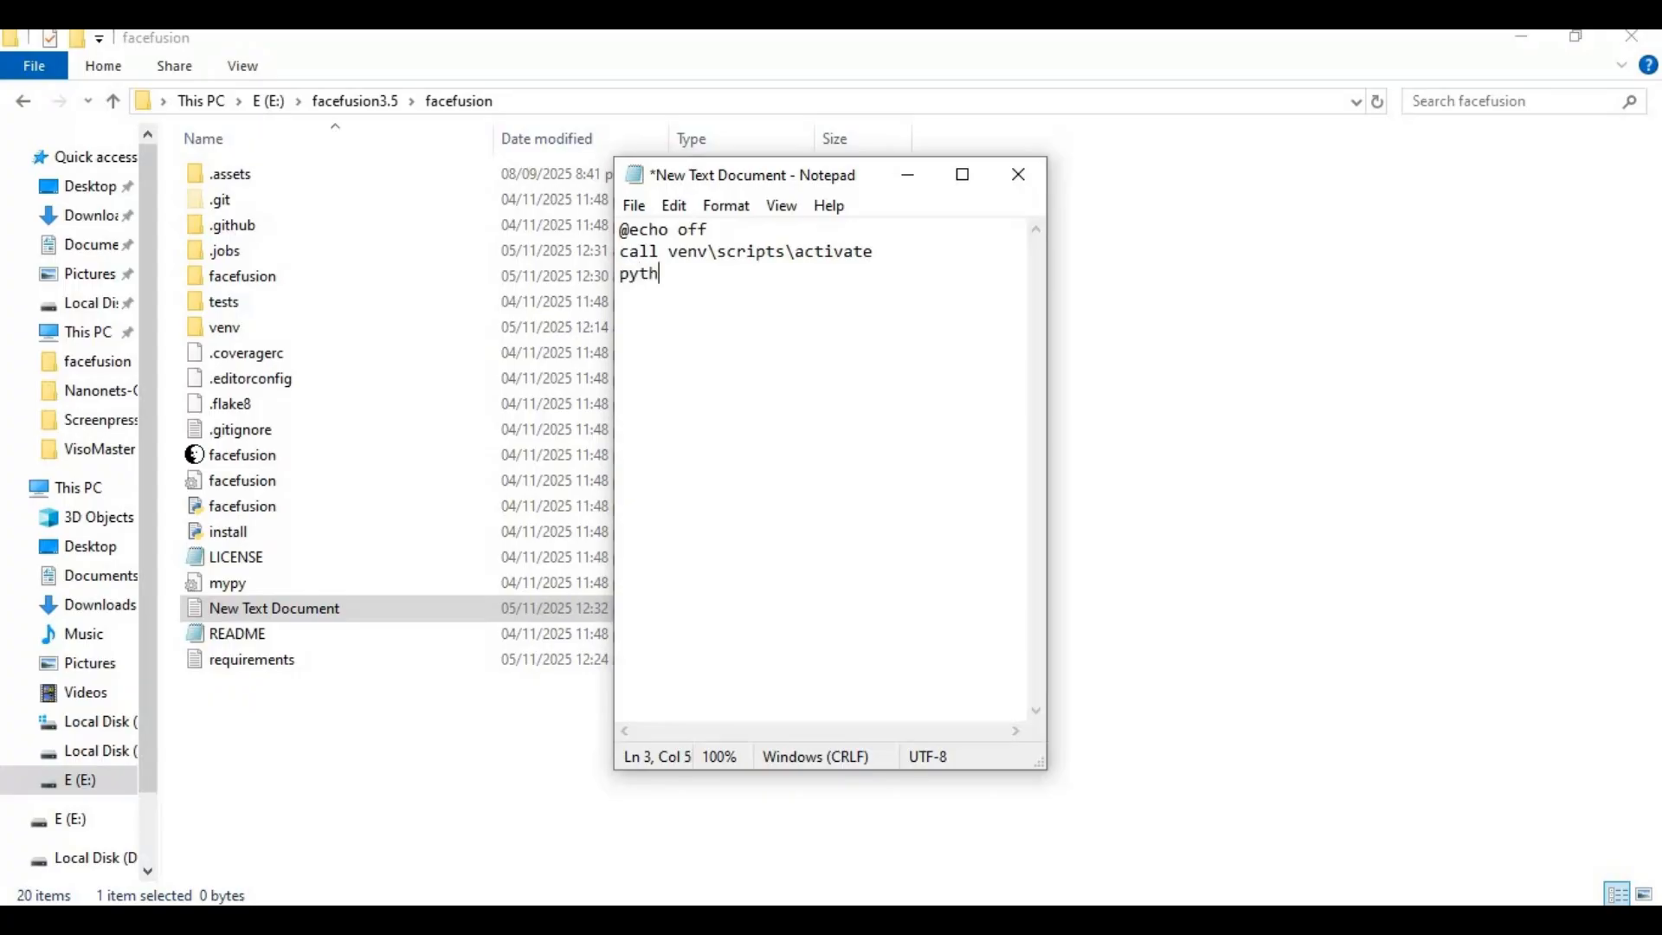
pyautogui.write('on fa')
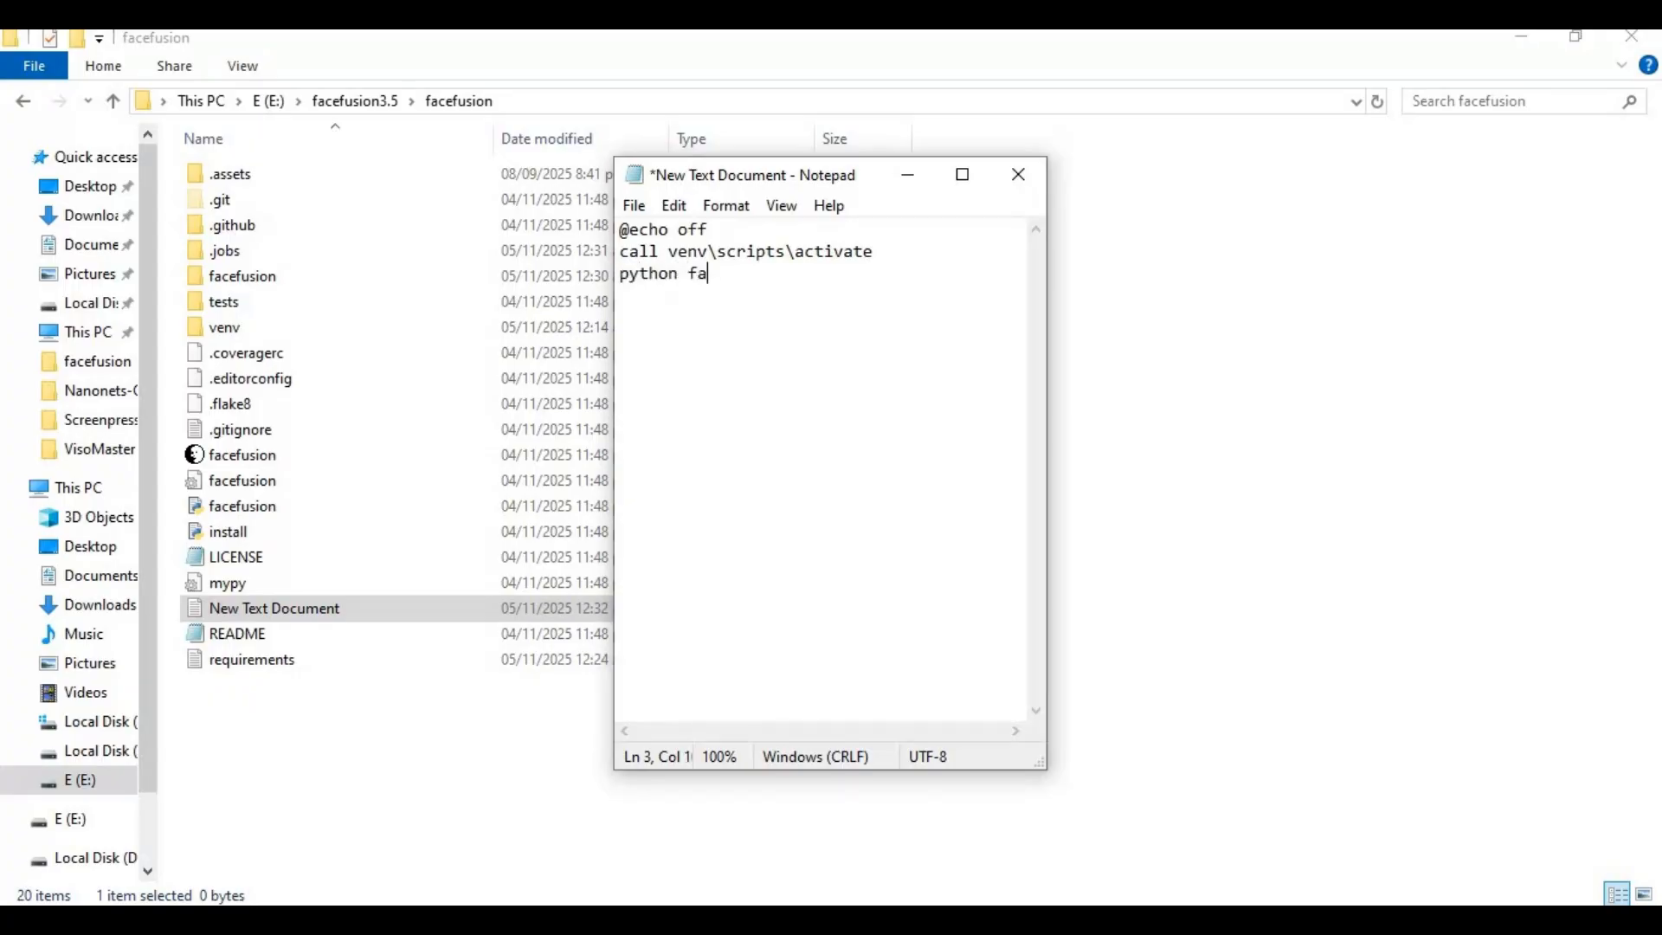
pyautogui.write('cefusion.py run')
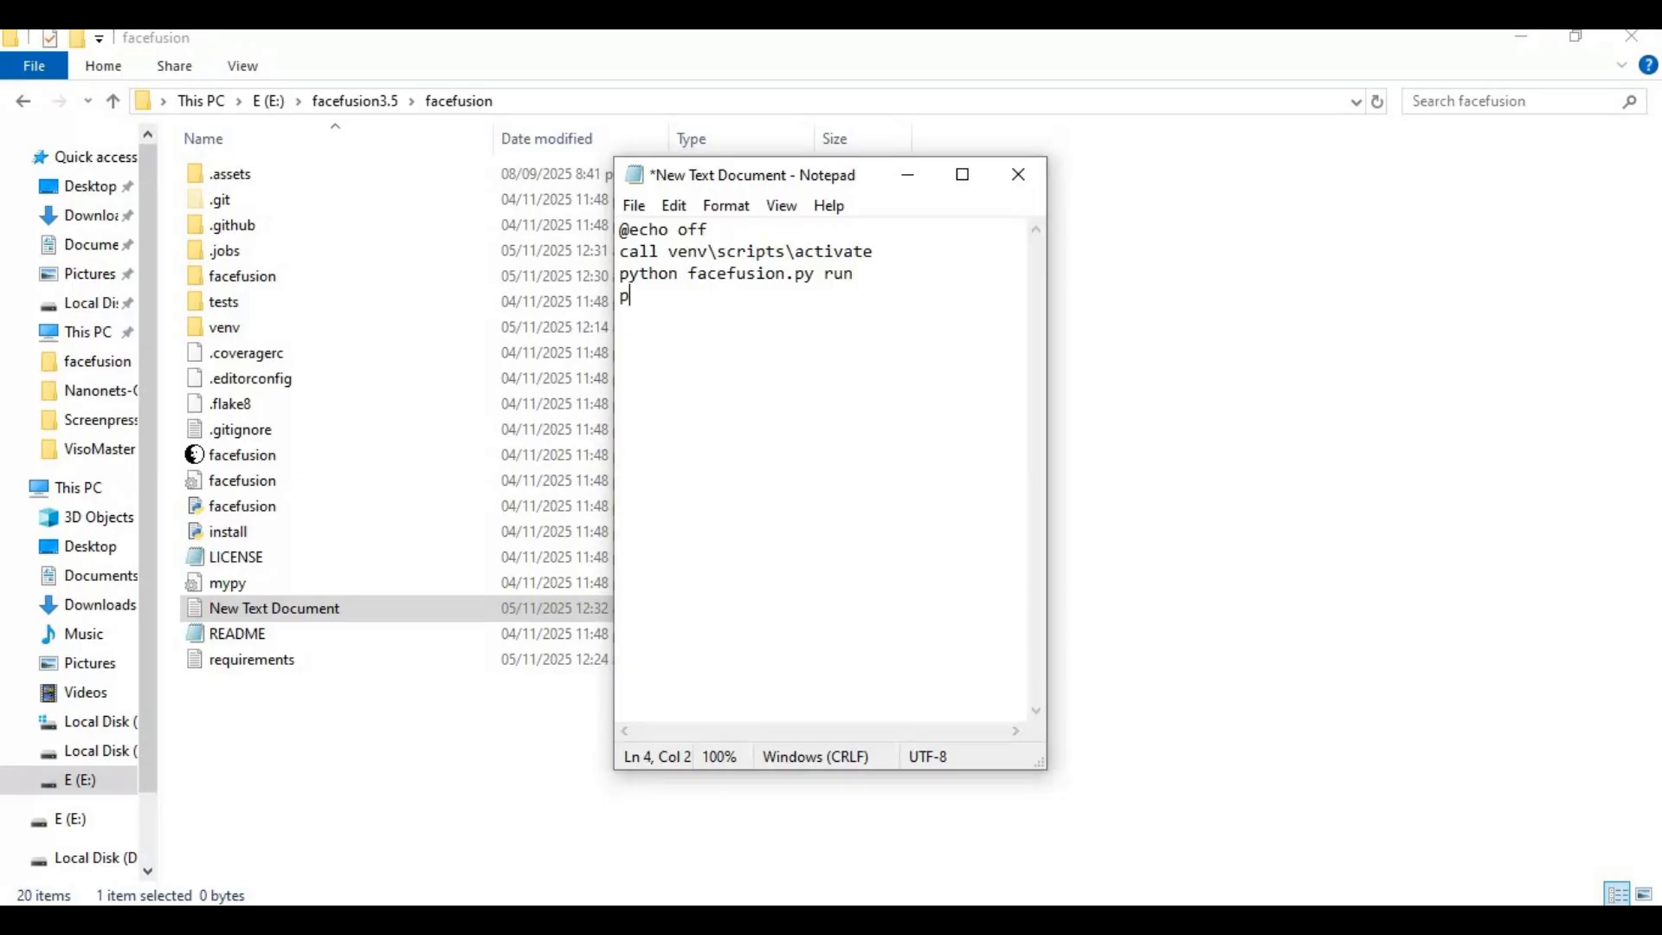
pyautogui.write('ause')
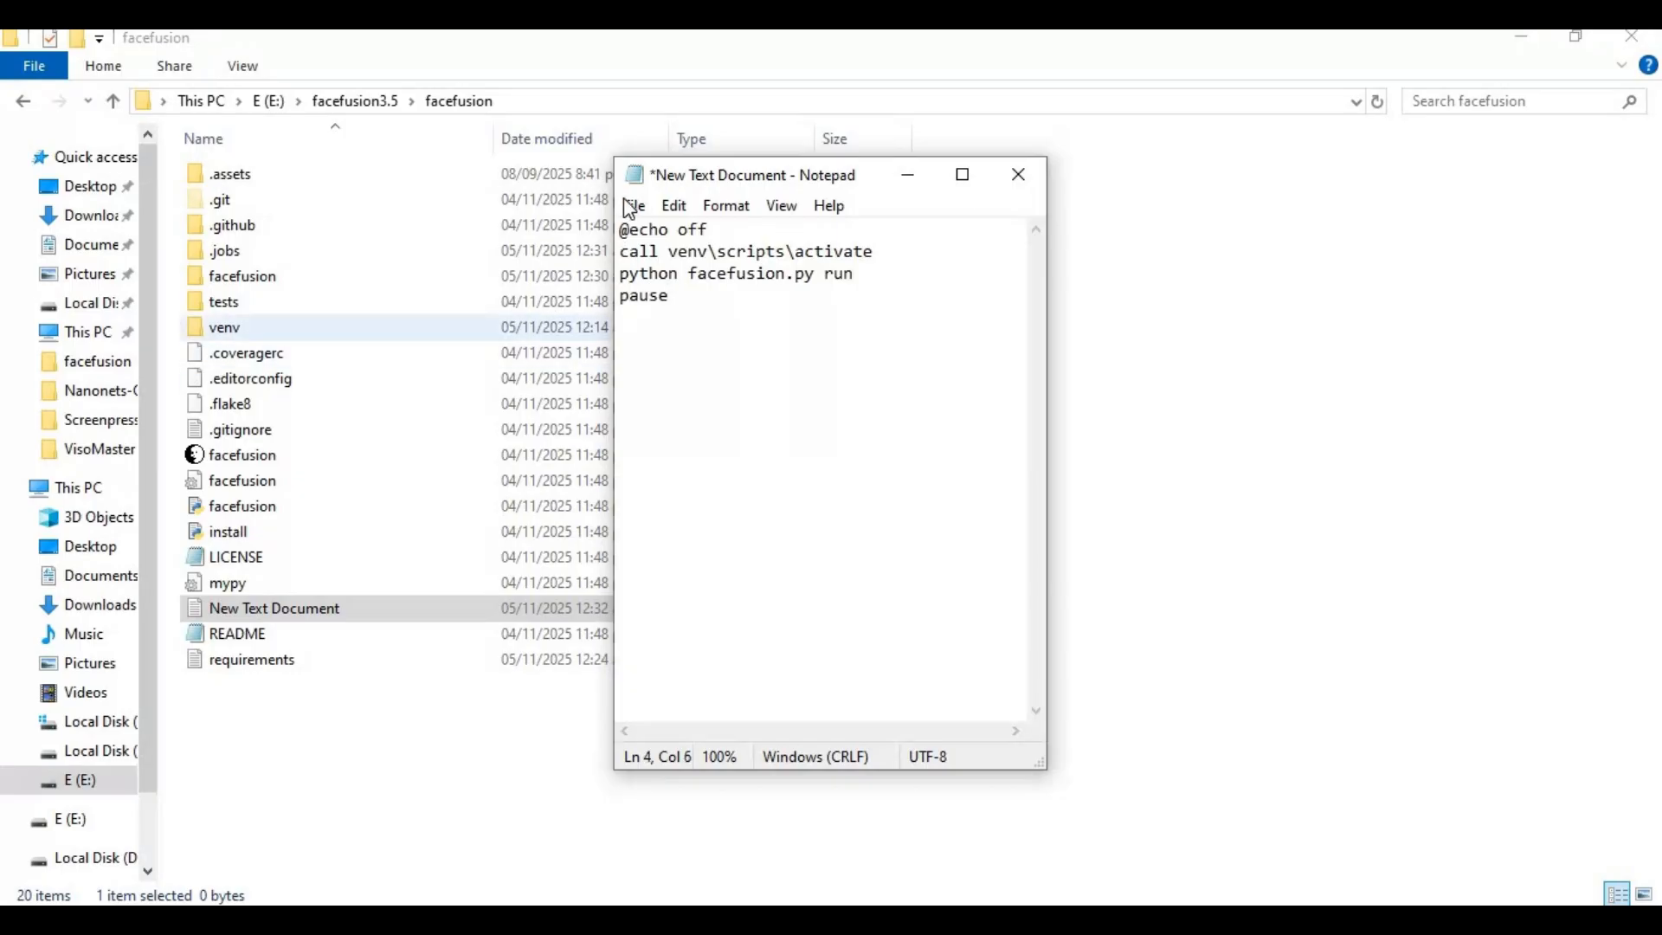
# Step: Save the script, close Notepad, and reopen the text file to check it
pyautogui.click(633, 204)
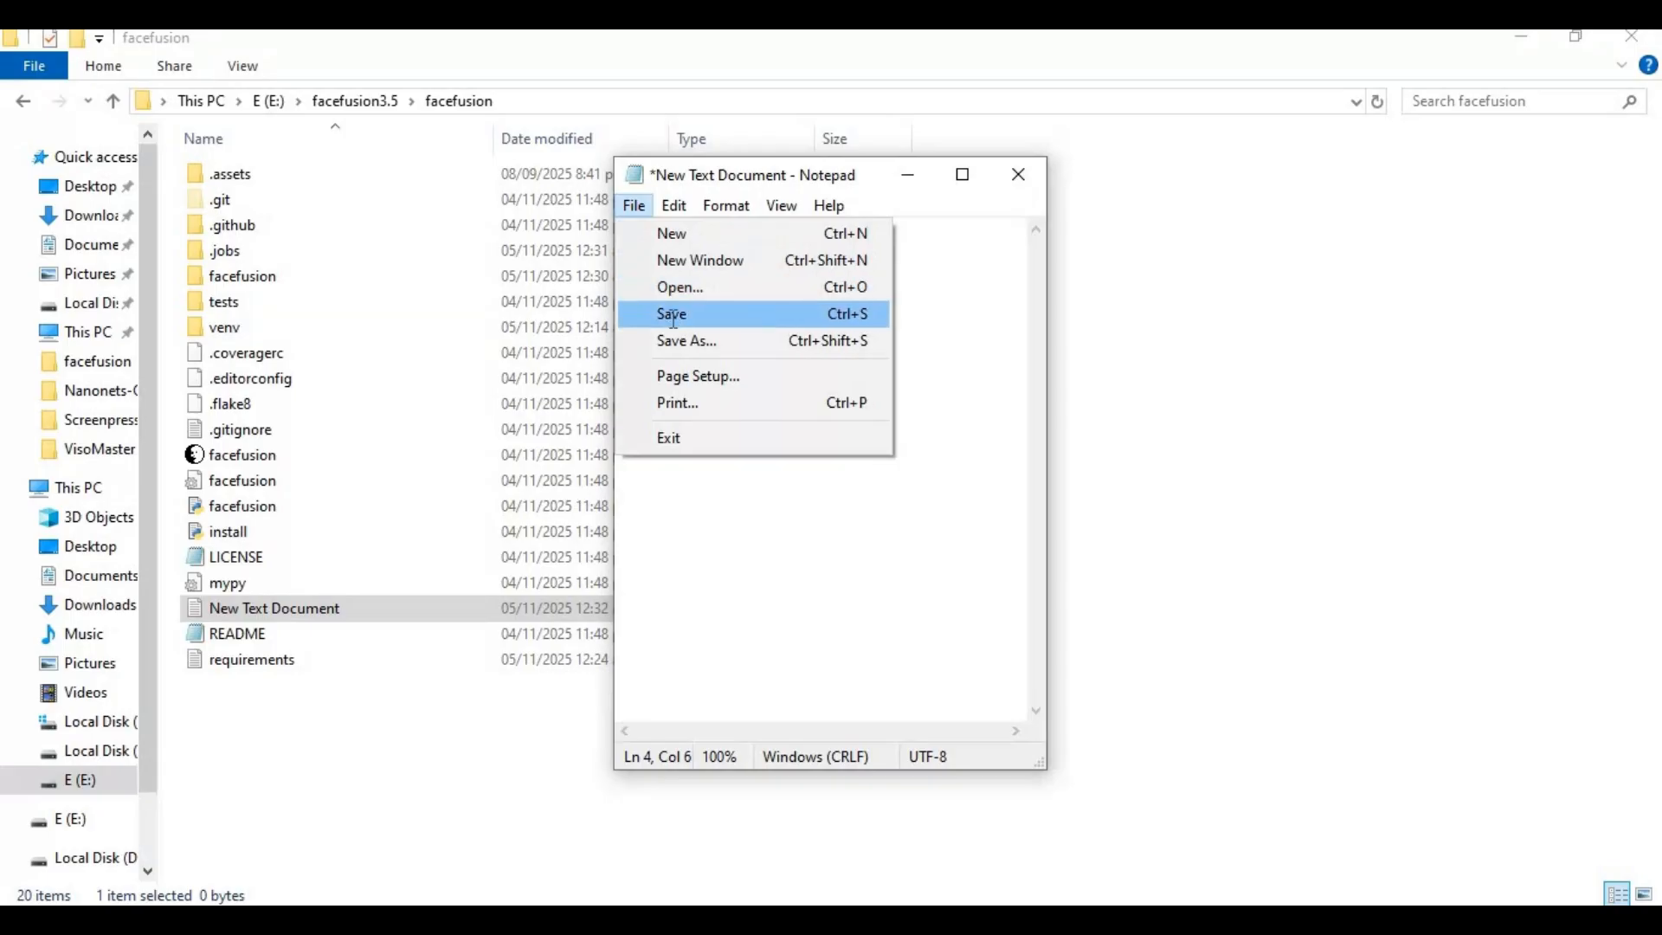
pyautogui.click(670, 313)
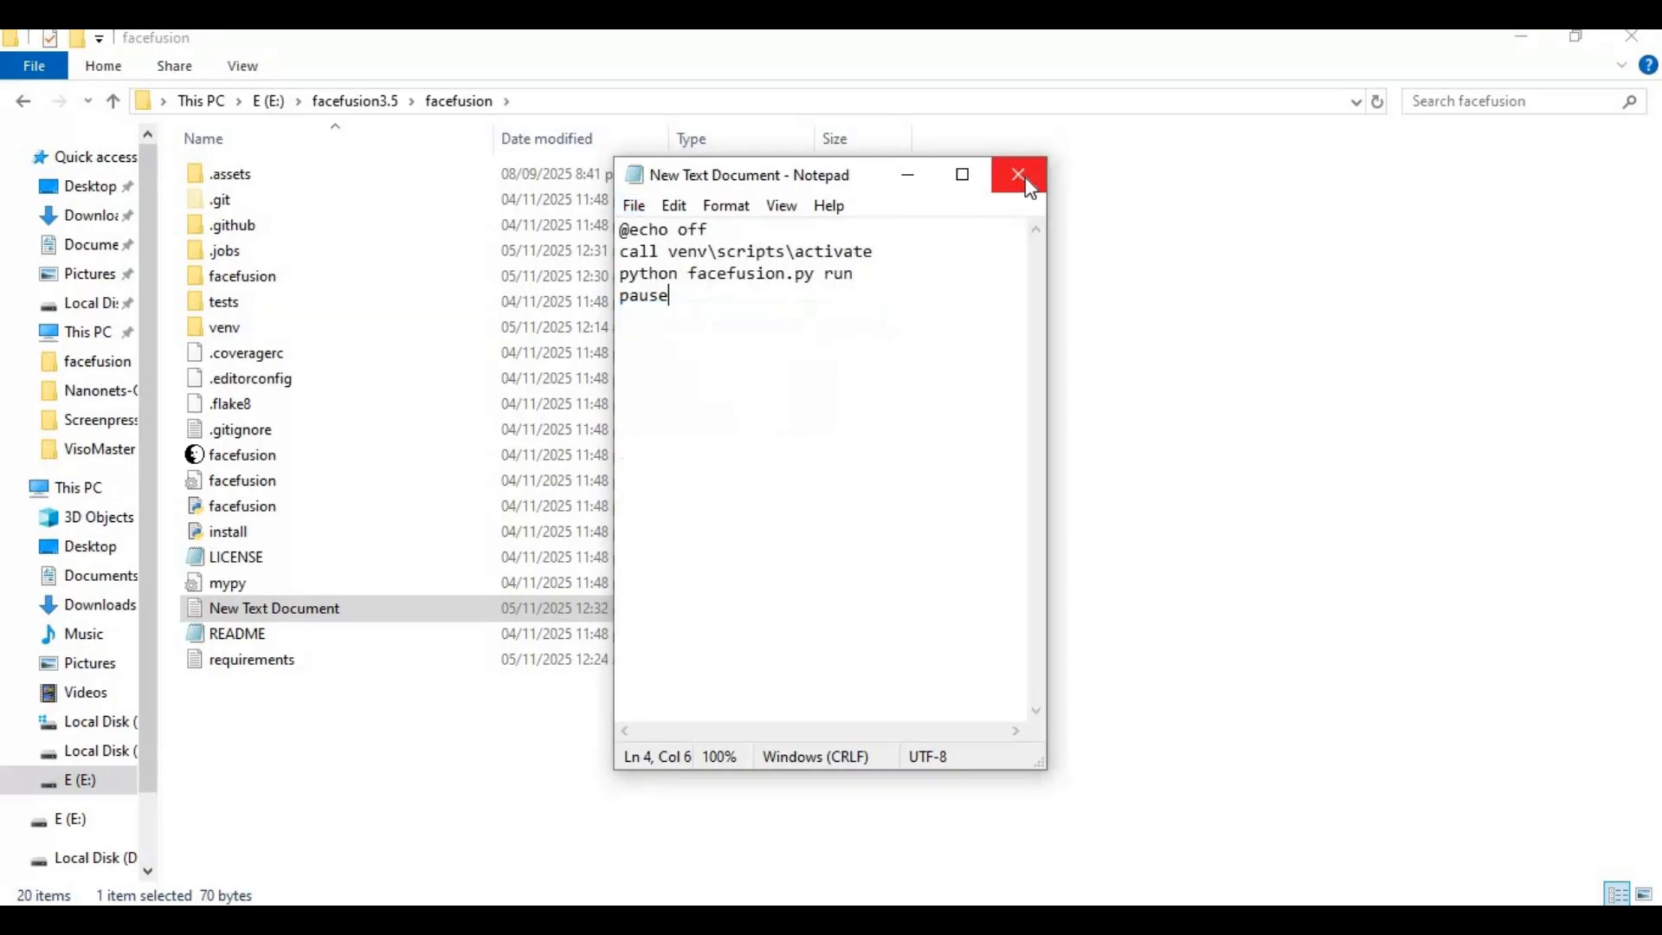
pyautogui.click(1018, 174)
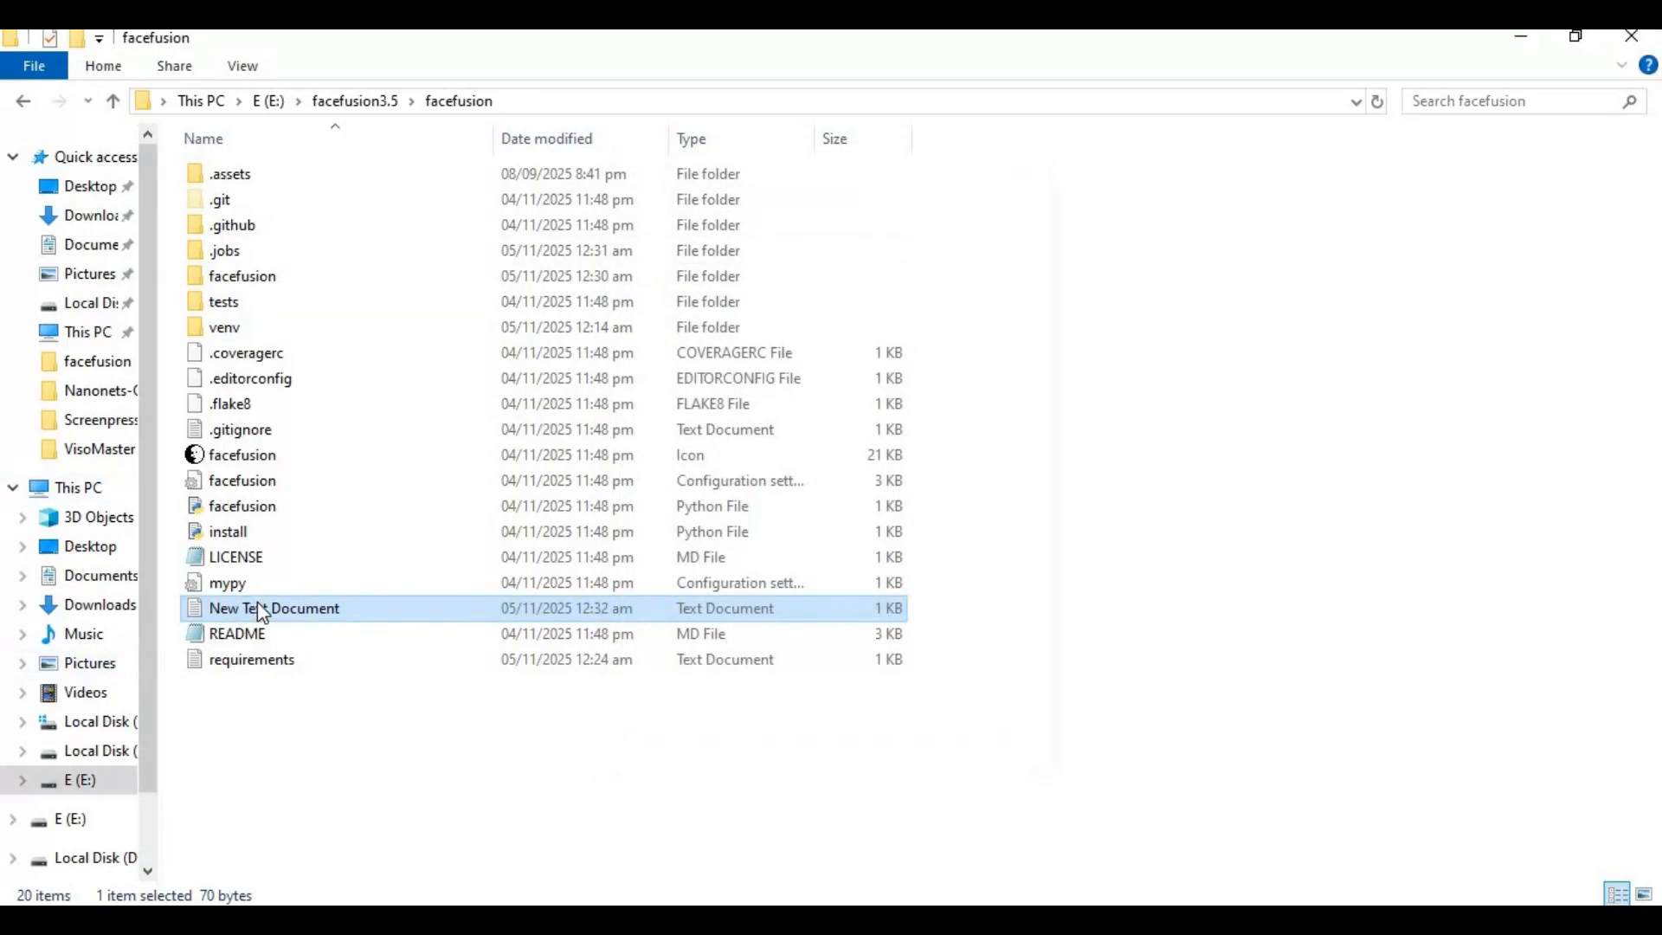
pyautogui.doubleClick(274, 608)
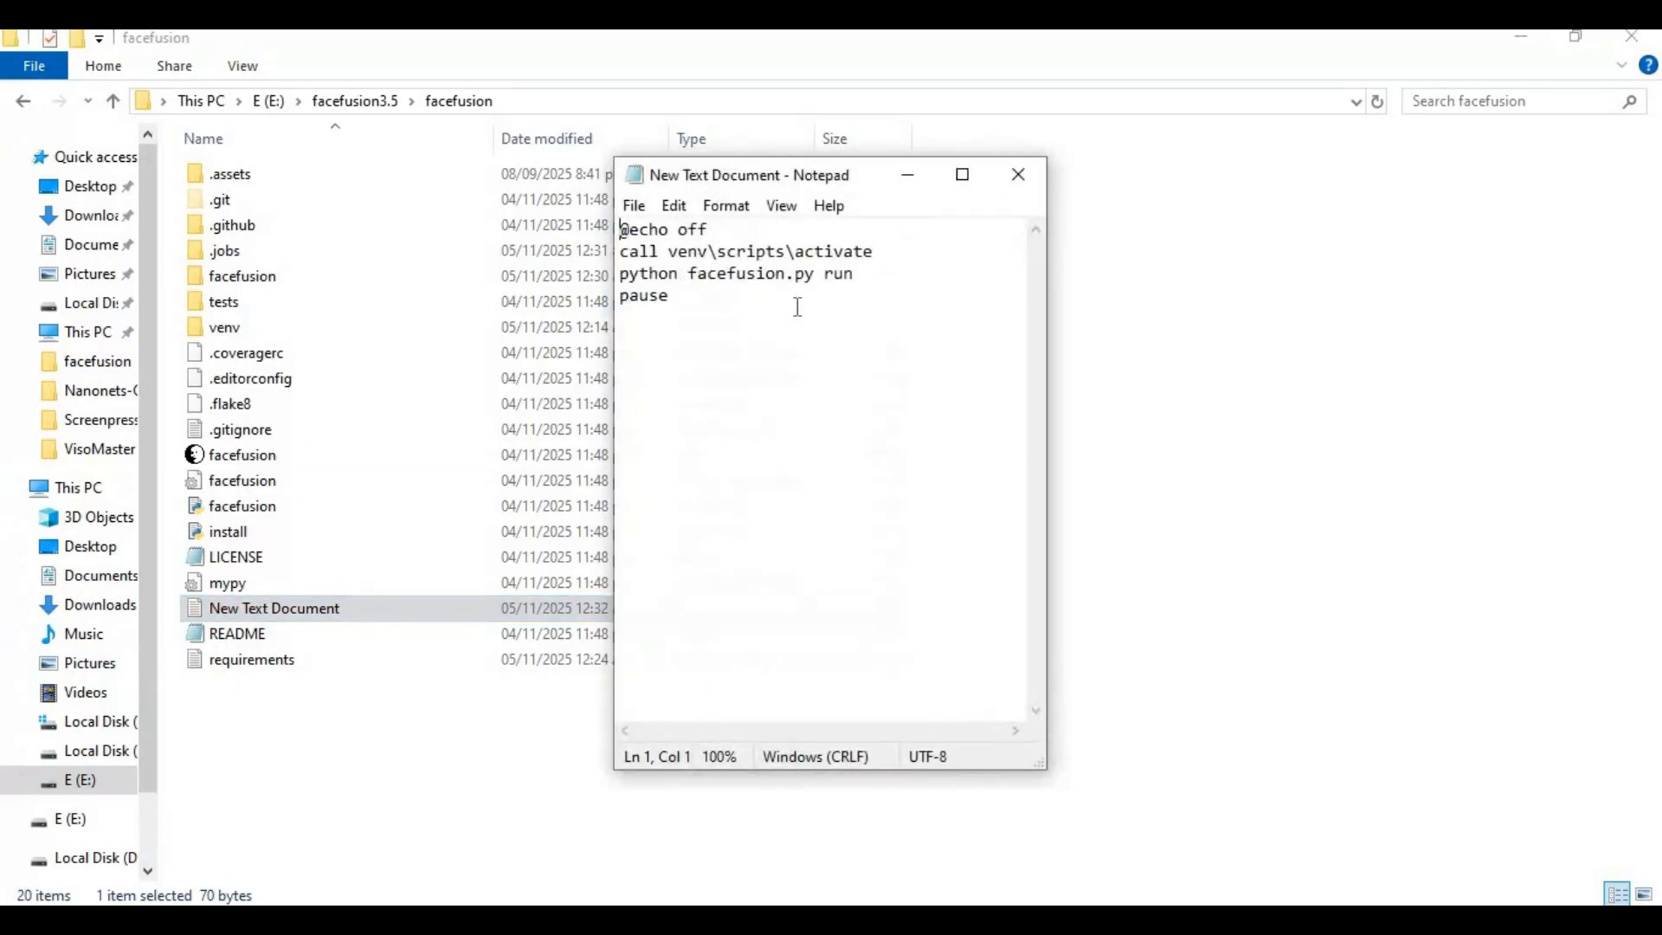
# Step: Save the launcher script as the batch file Run.bat in the facefusion folder
pyautogui.click(632, 206)
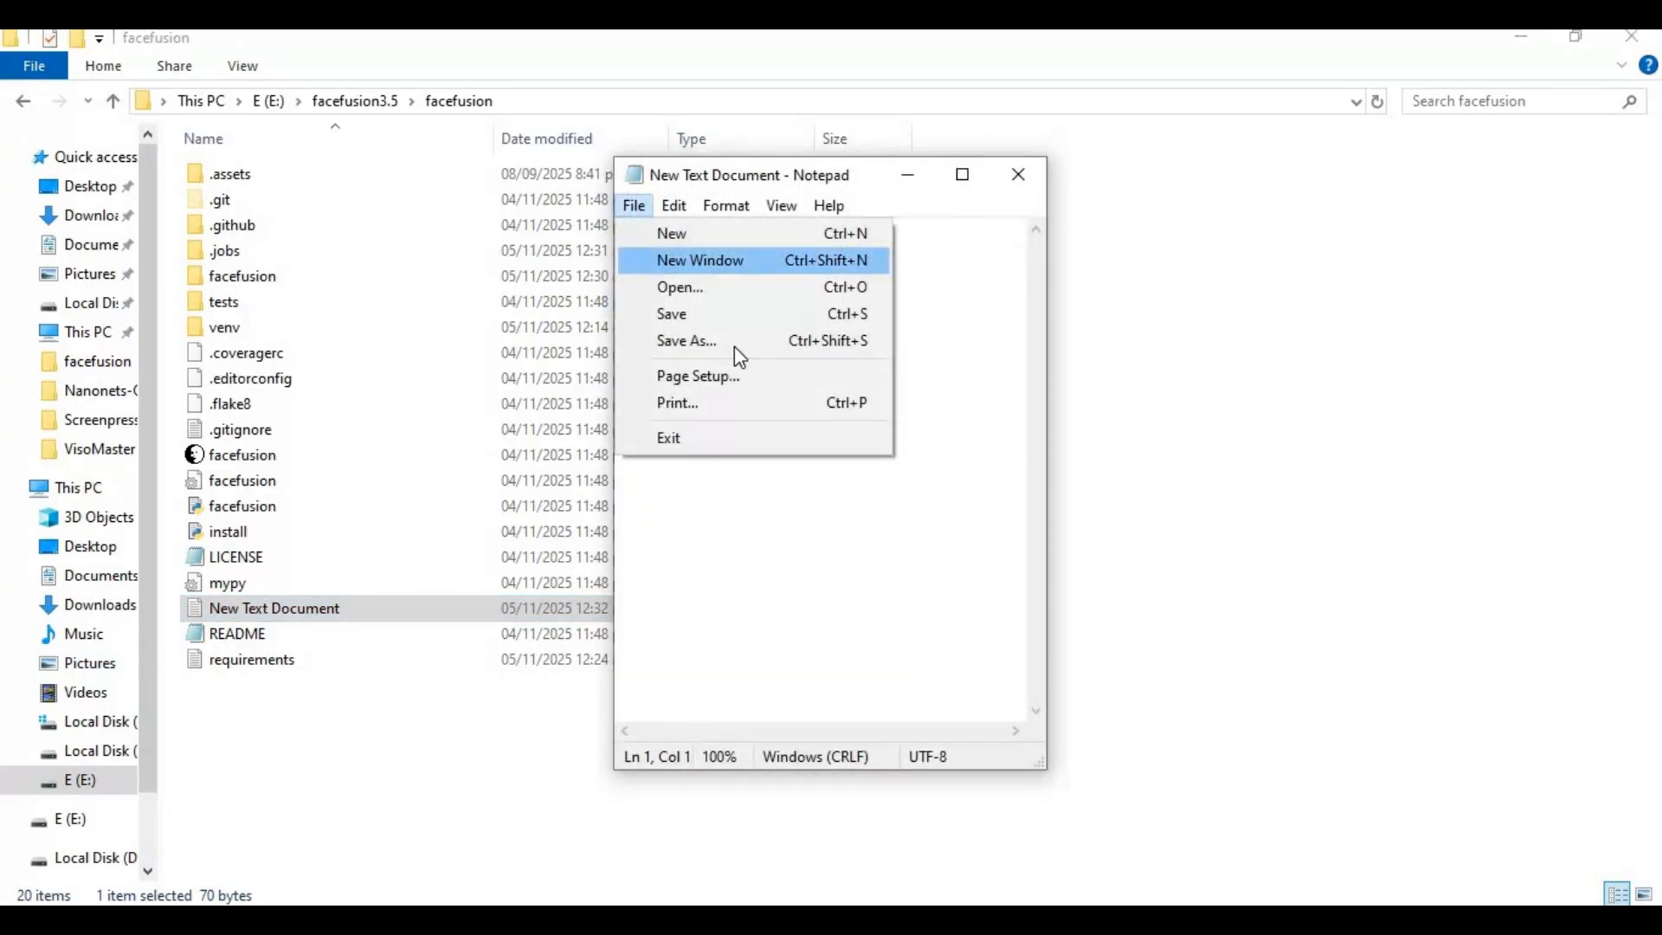
pyautogui.click(686, 340)
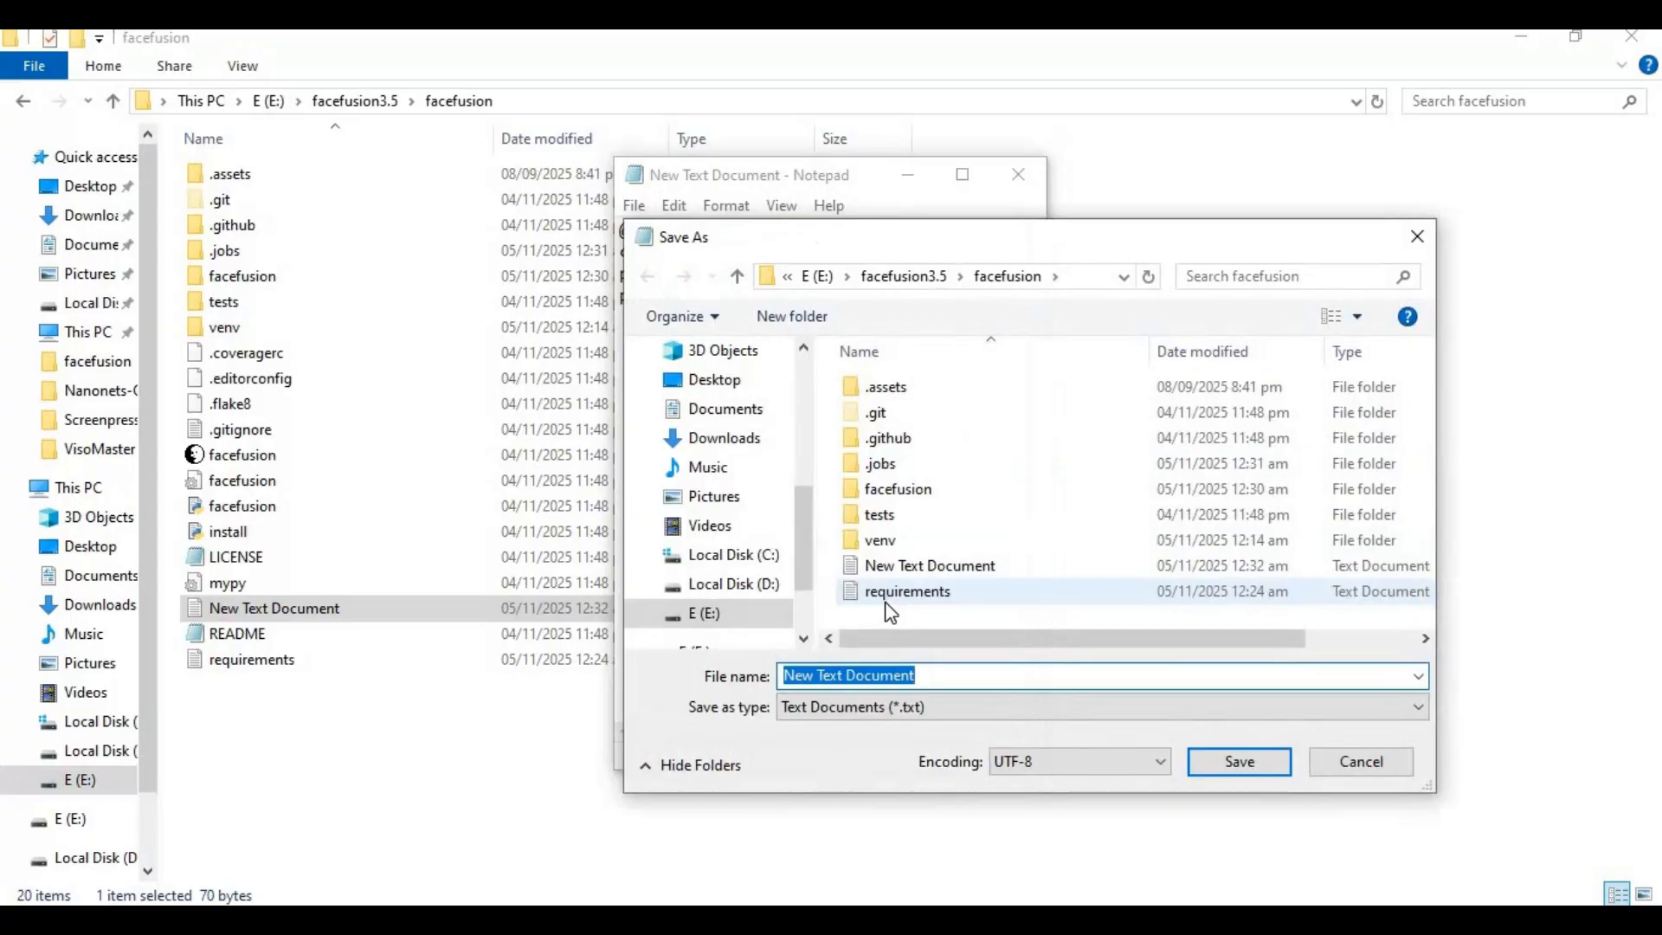
pyautogui.moveTo(906, 590)
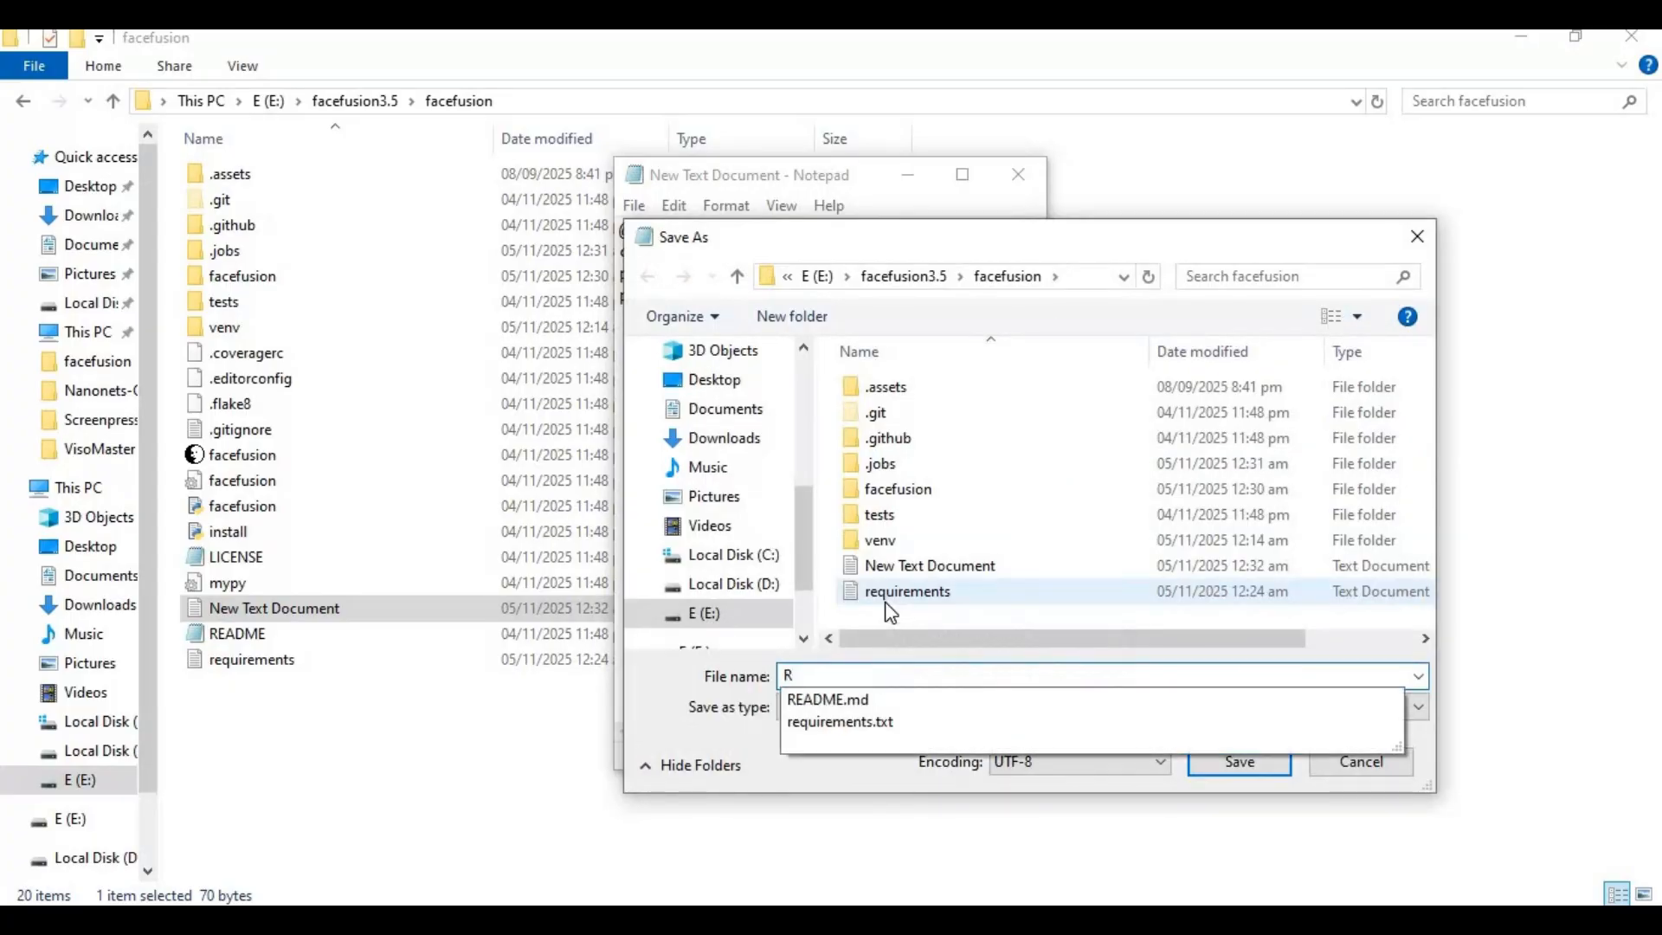
pyautogui.write('un.bat')
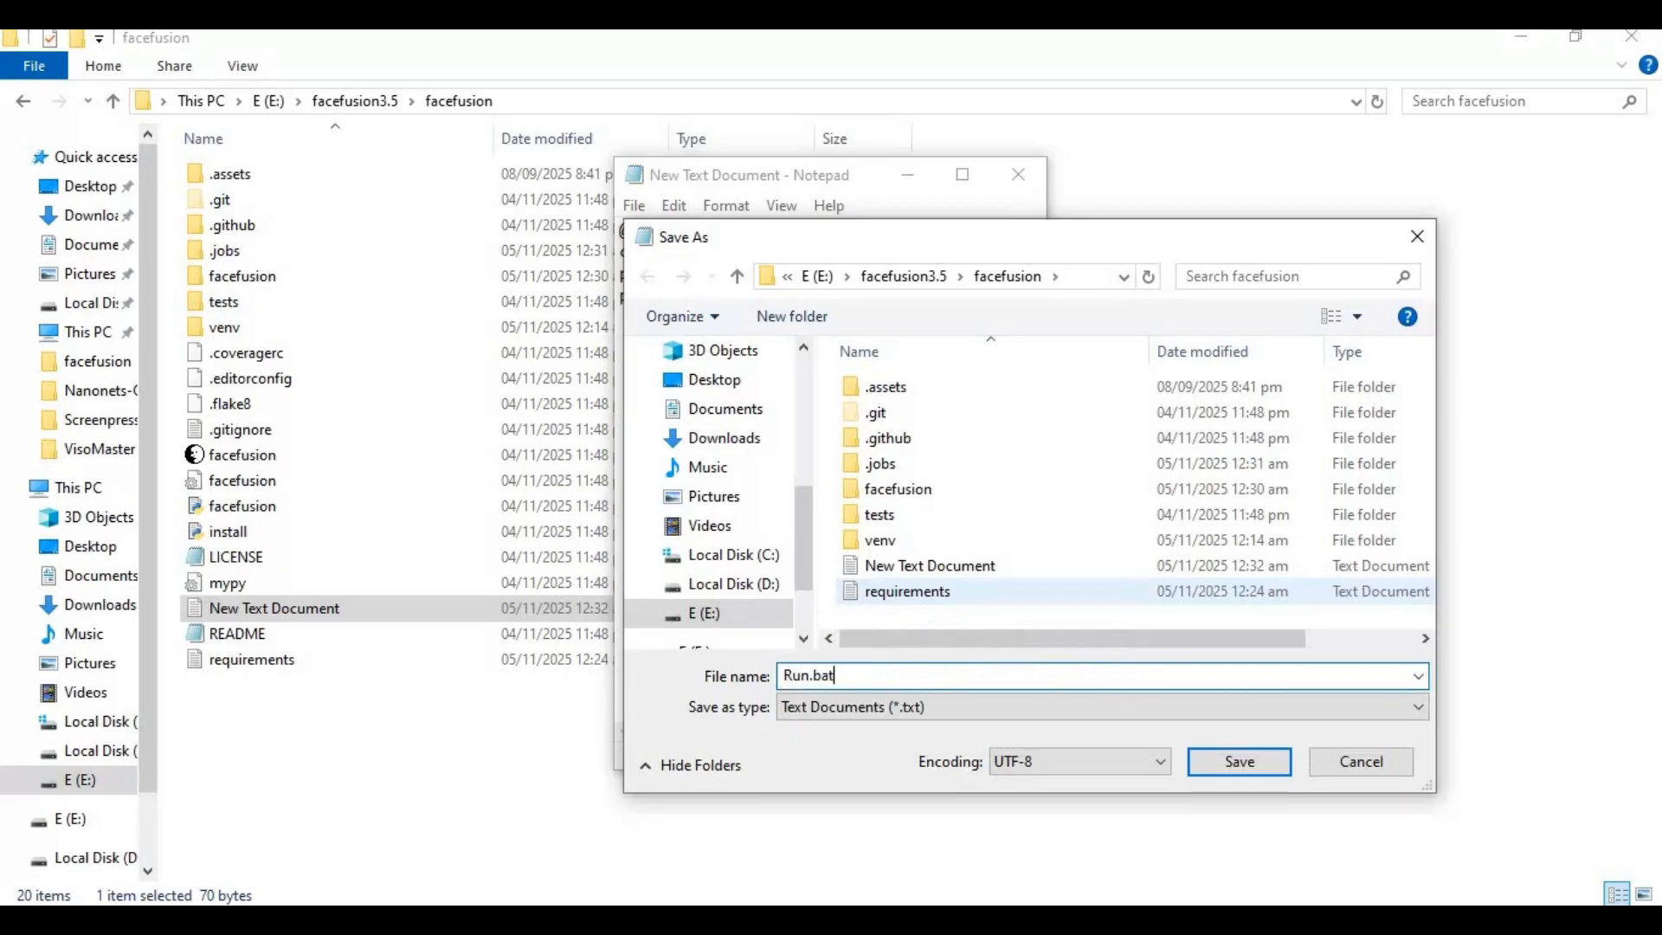
pyautogui.click(1237, 761)
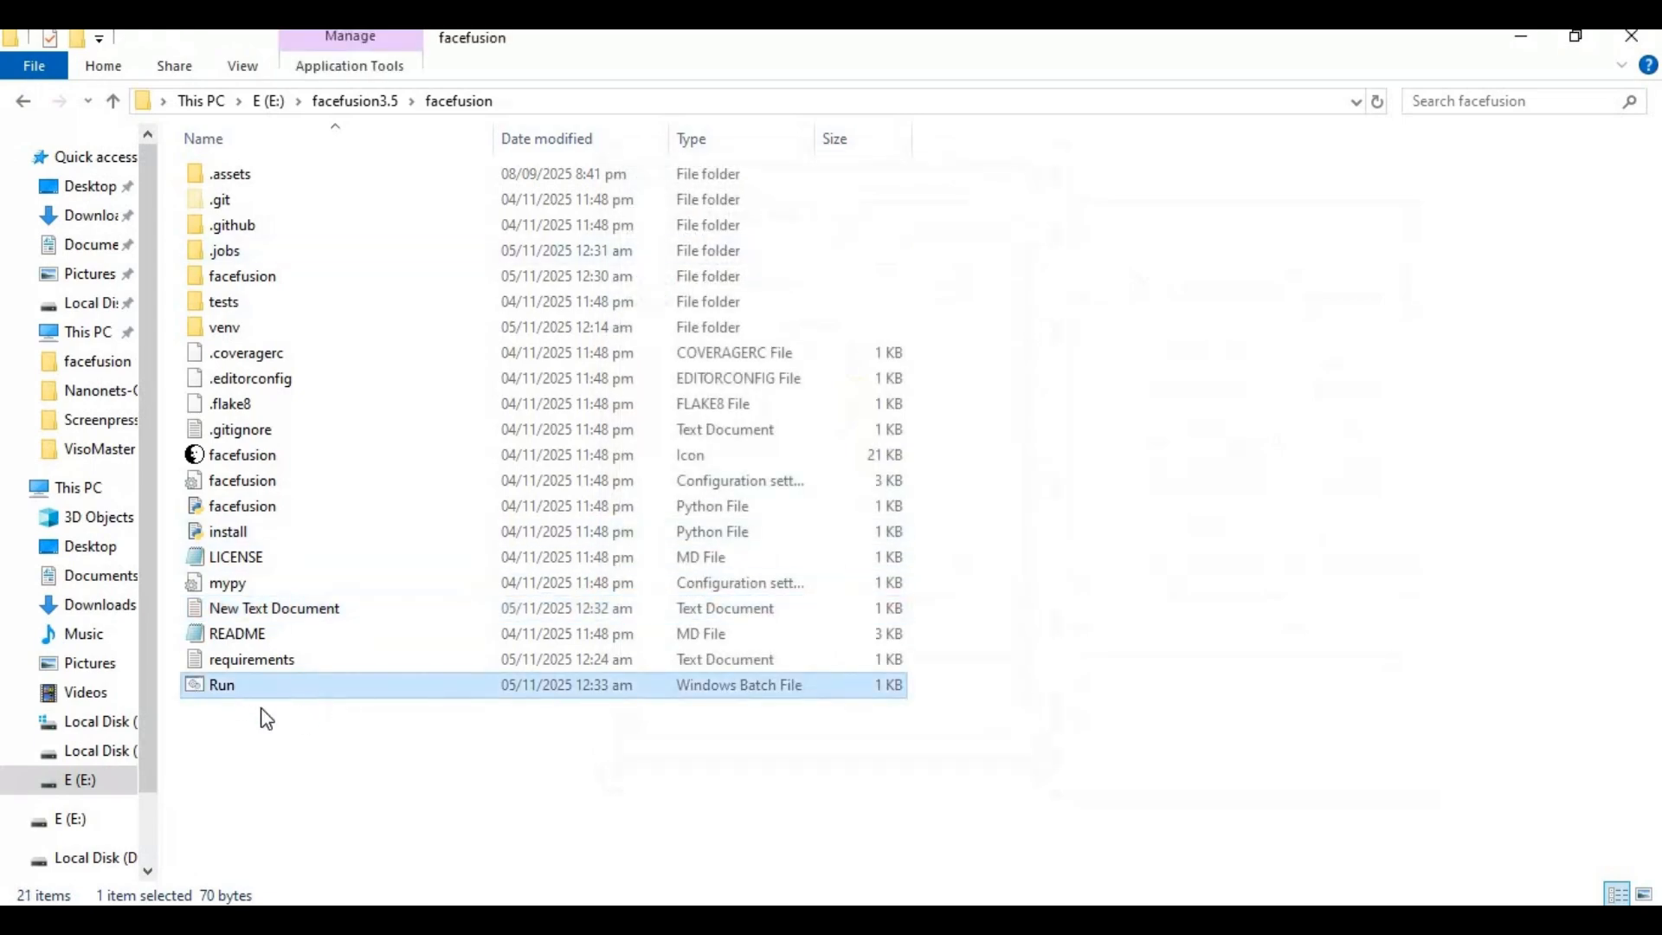
pyautogui.moveTo(269, 711)
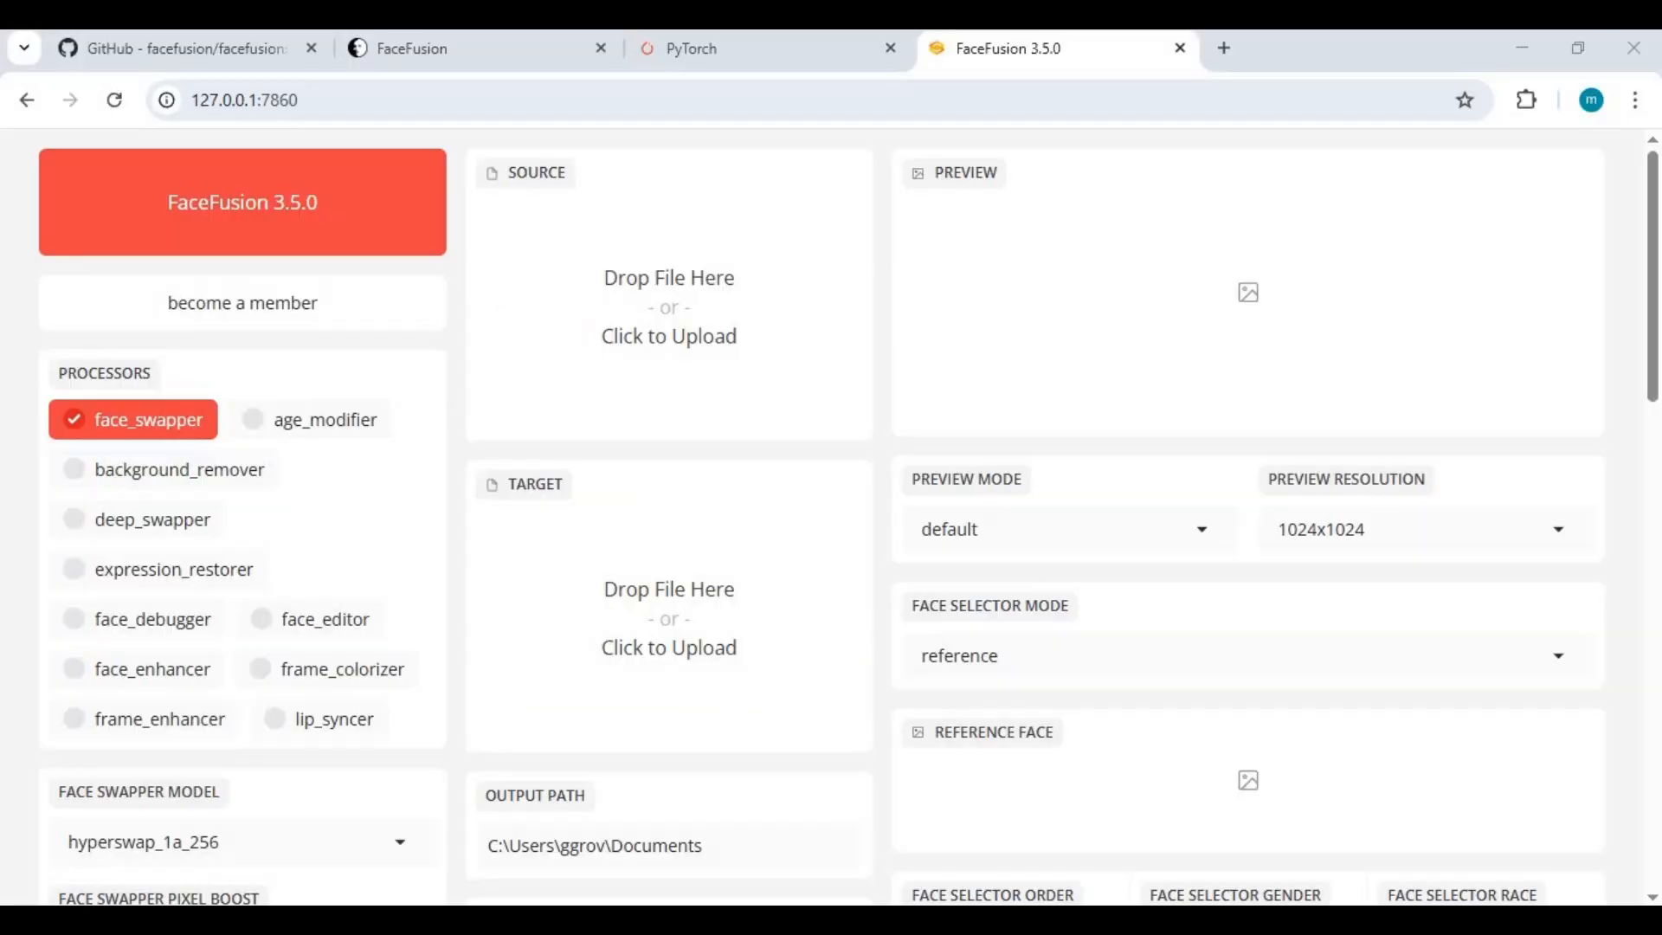
pyautogui.moveTo(1123, 452)
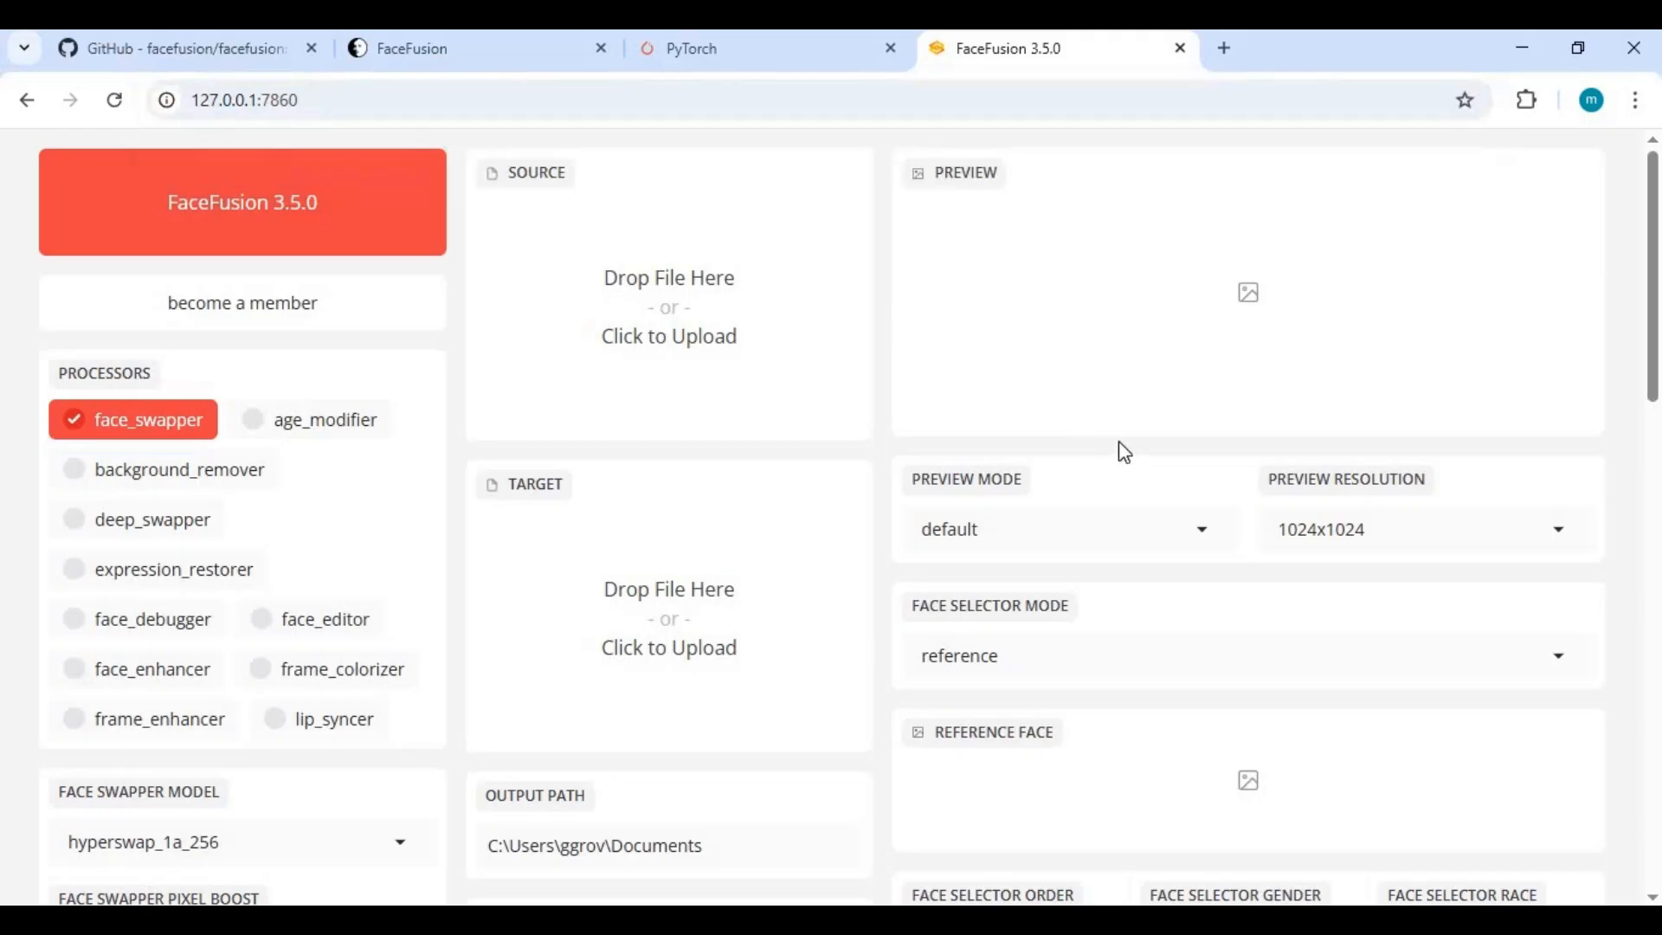
# Step: Scroll down the FaceFusion page to view the loaded source, target video and preview
pyautogui.scroll(-3)
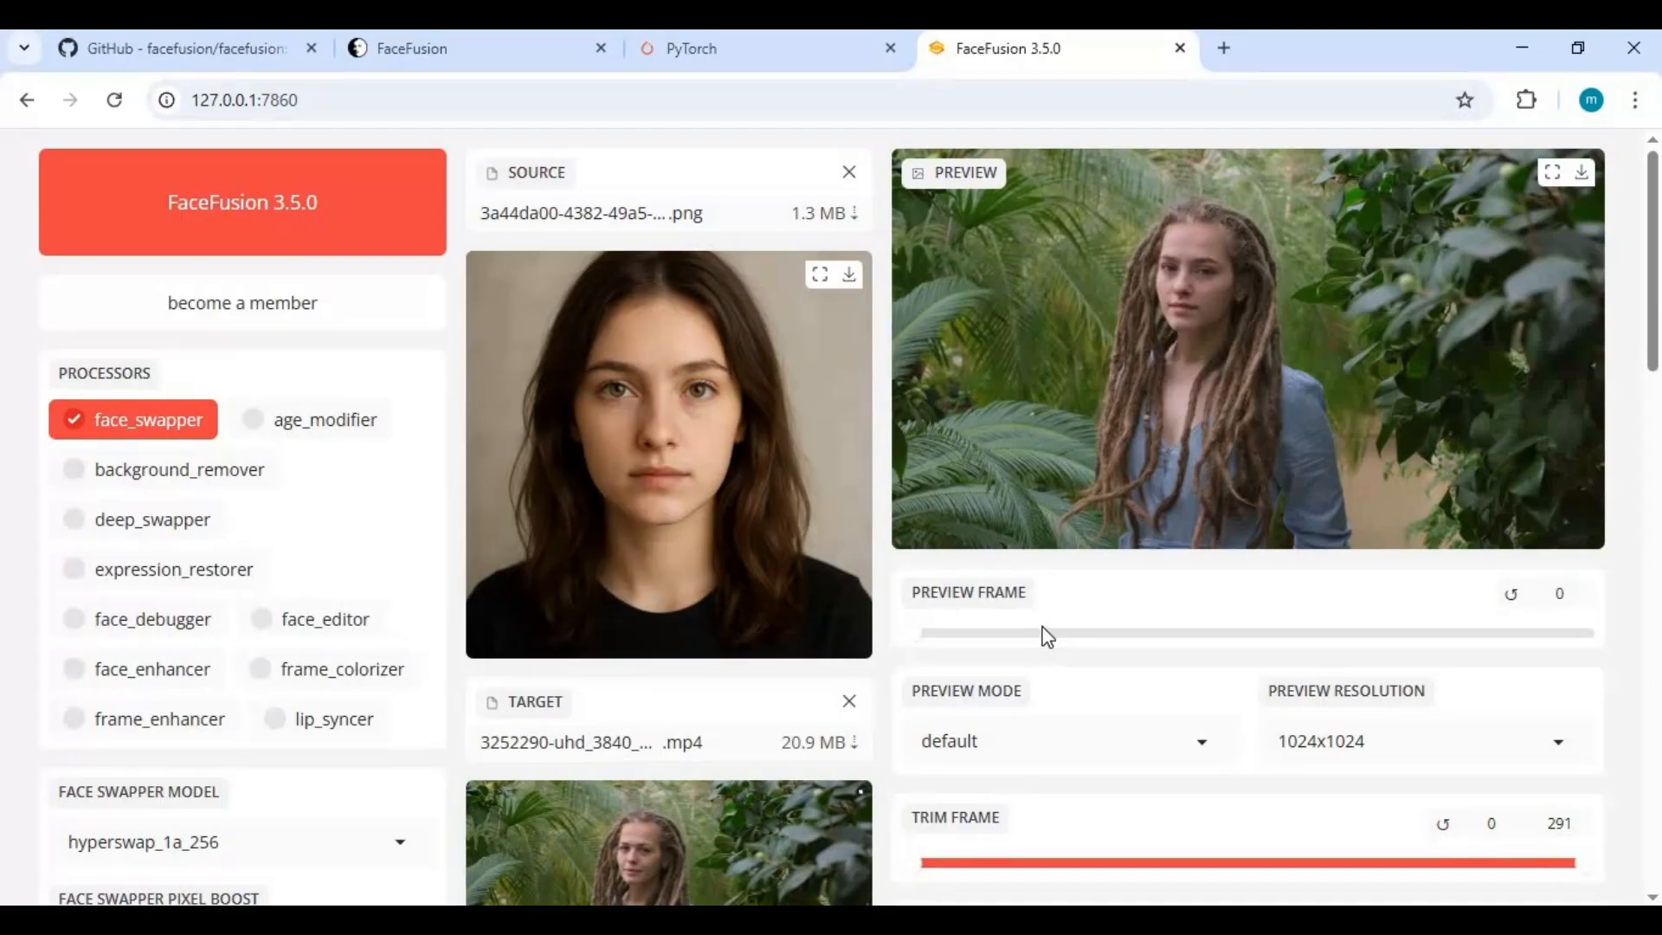
pyautogui.scroll(-3)
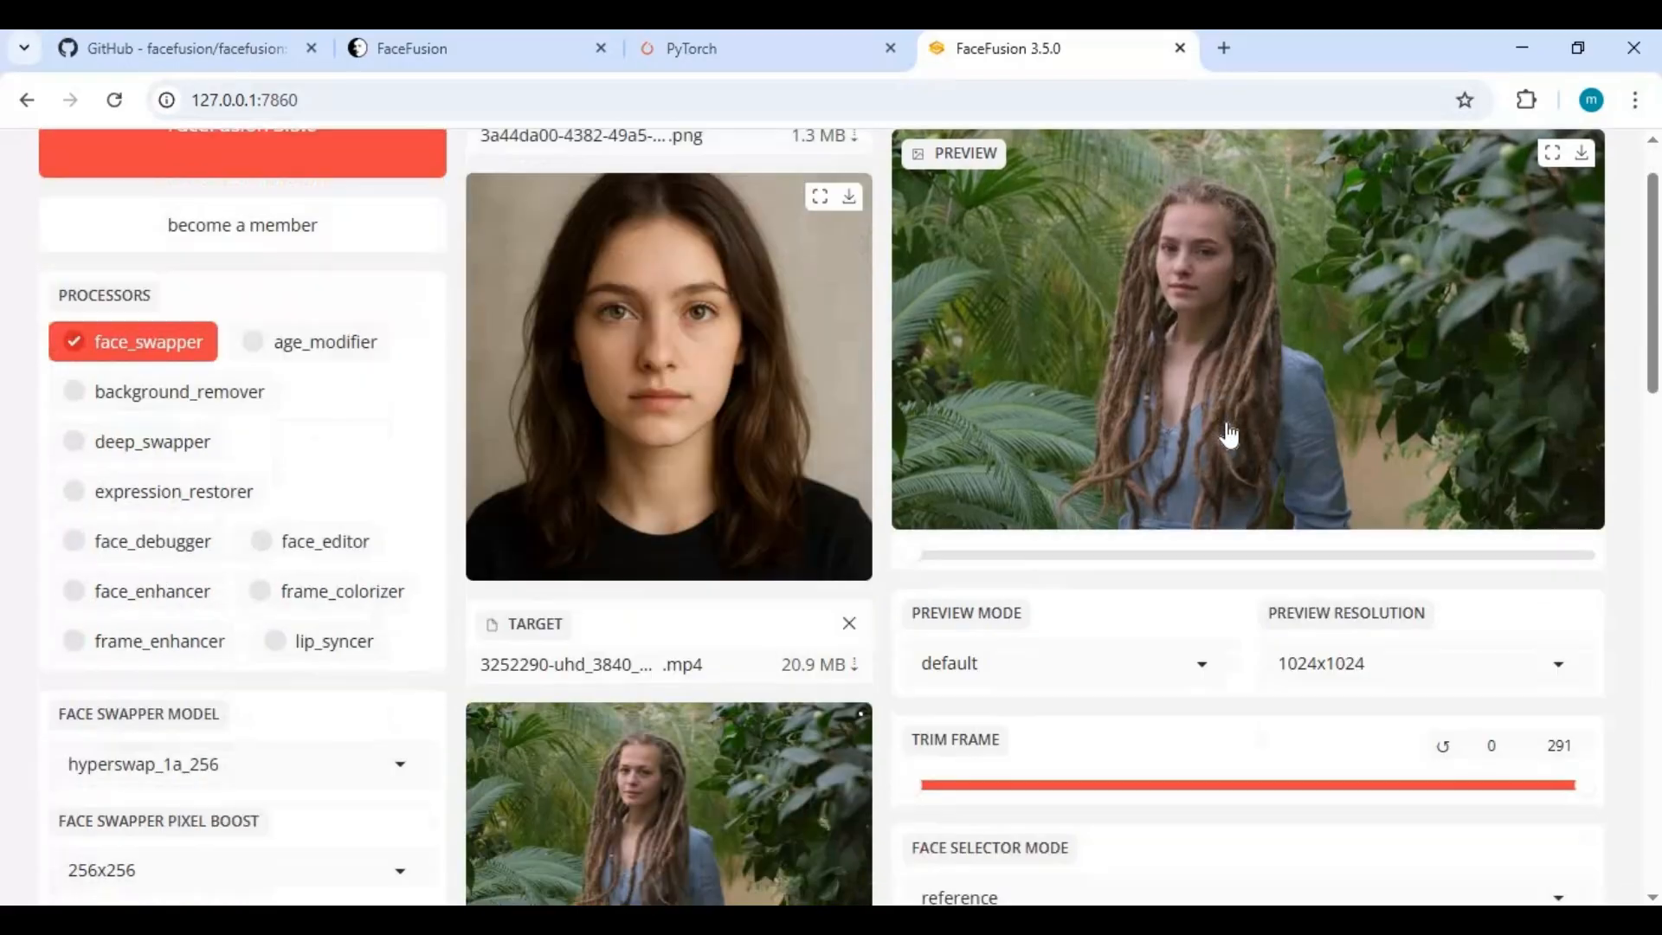
pyautogui.scroll(-3)
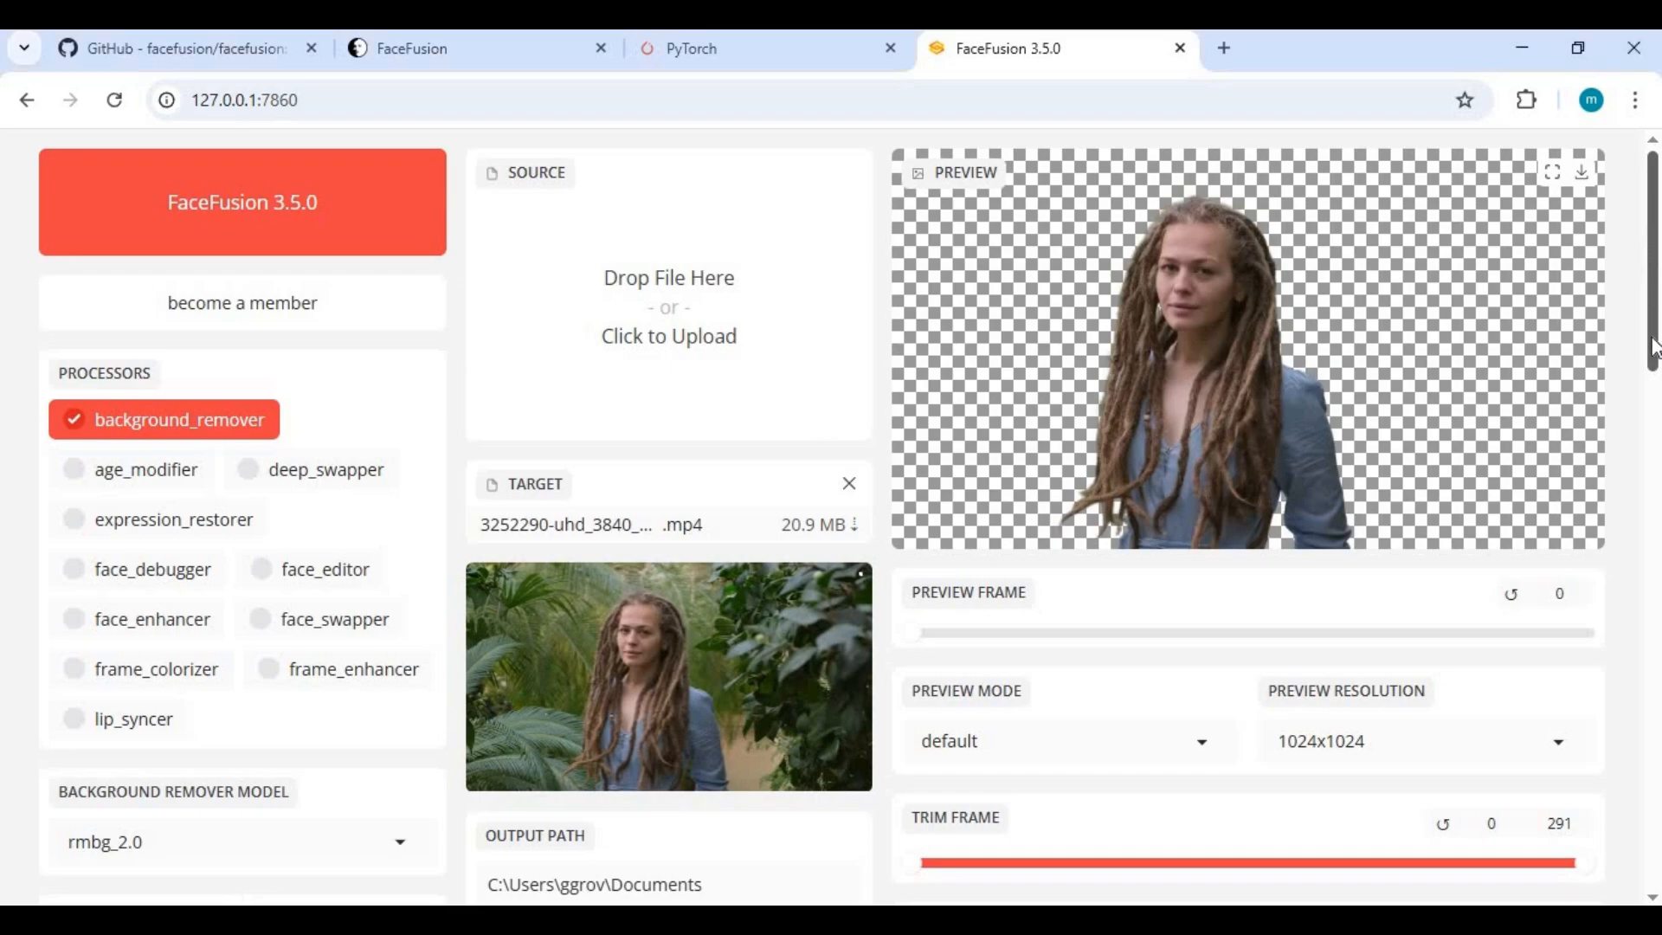
# Step: Scroll down the FaceFusion page to reach the processing controls
pyautogui.scroll(-3)
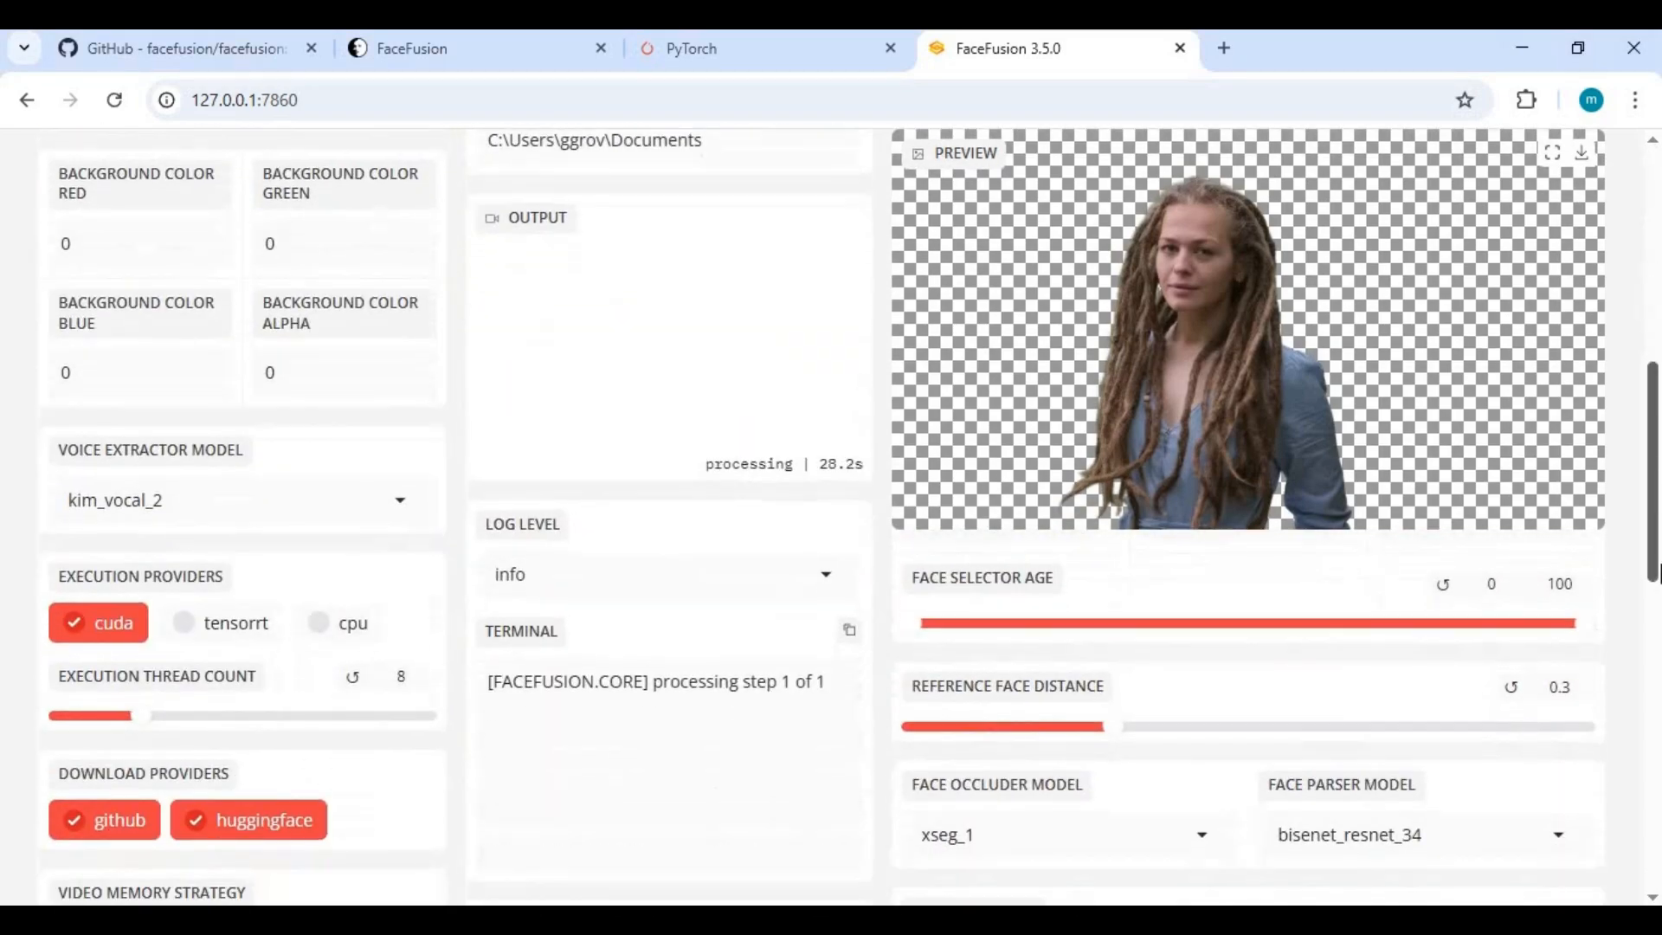
pyautogui.scroll(-3)
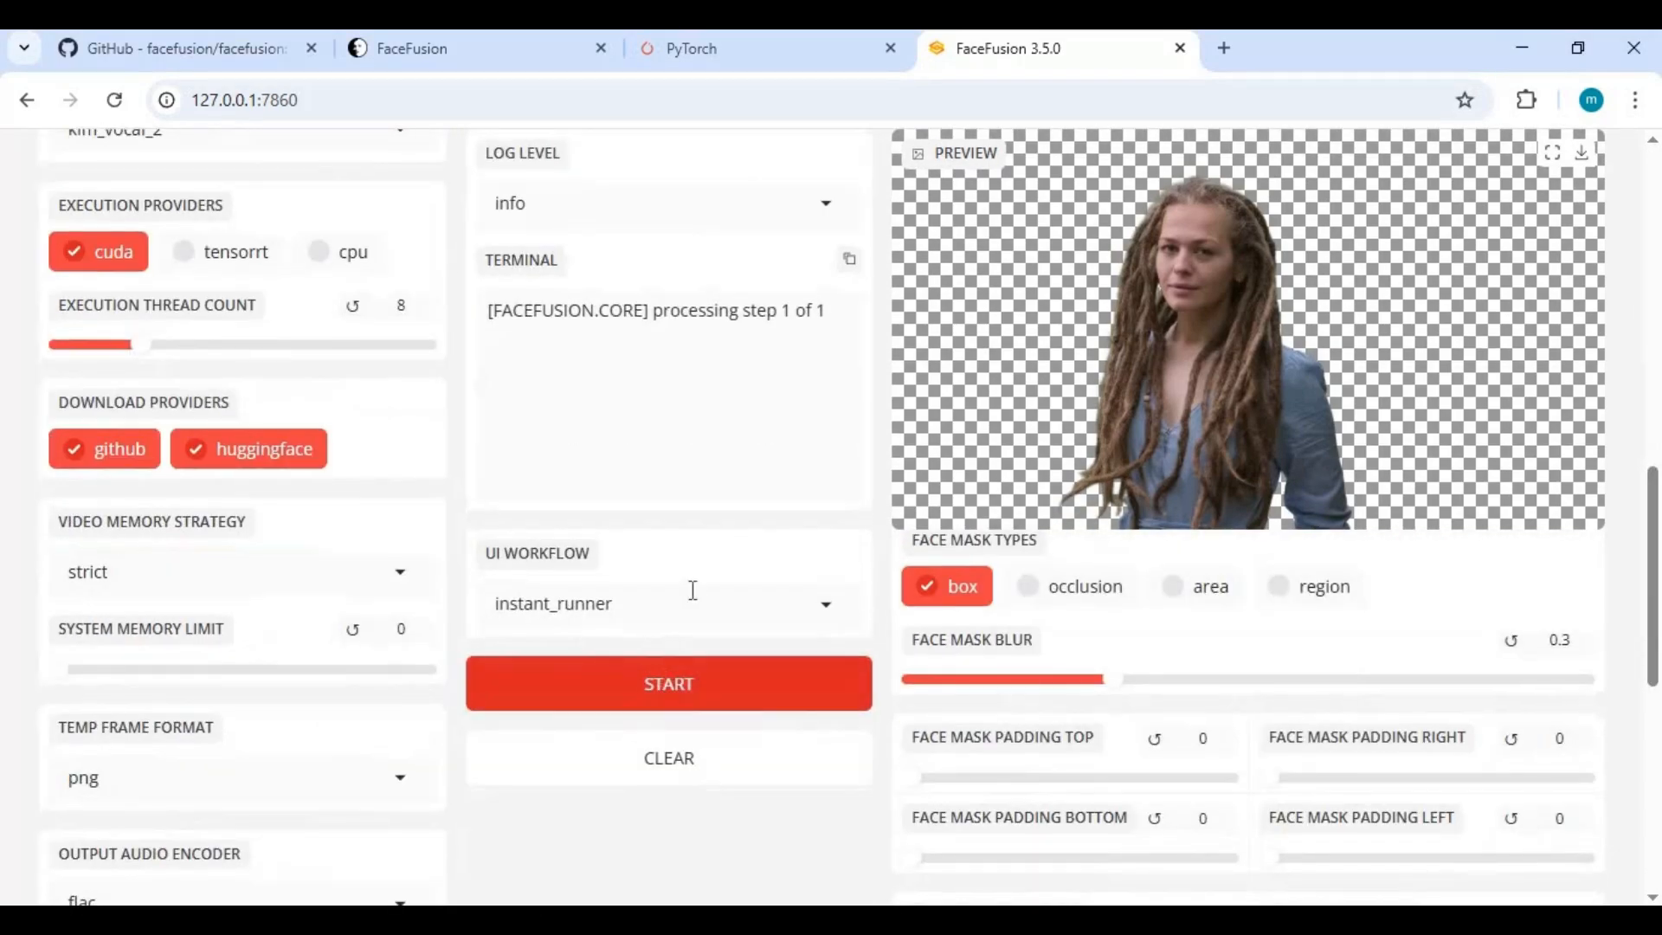